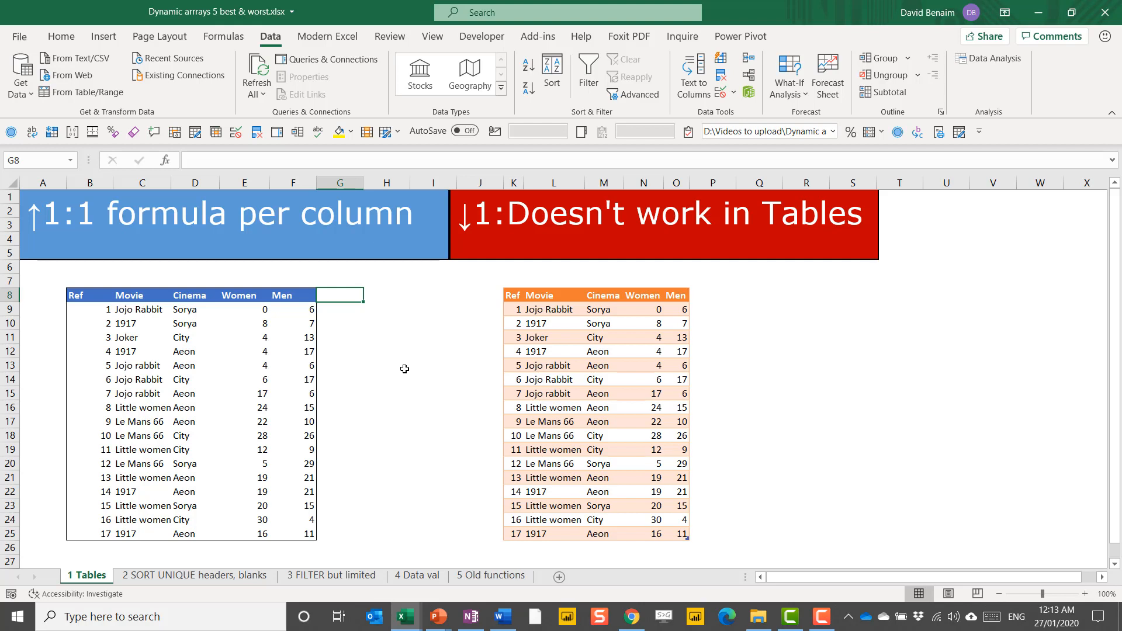
Step: Enter =E9+F9 in H9 and fill the Women-plus-Men total down to row 25
{"action": "left_click", "coordinate": [386, 305]}
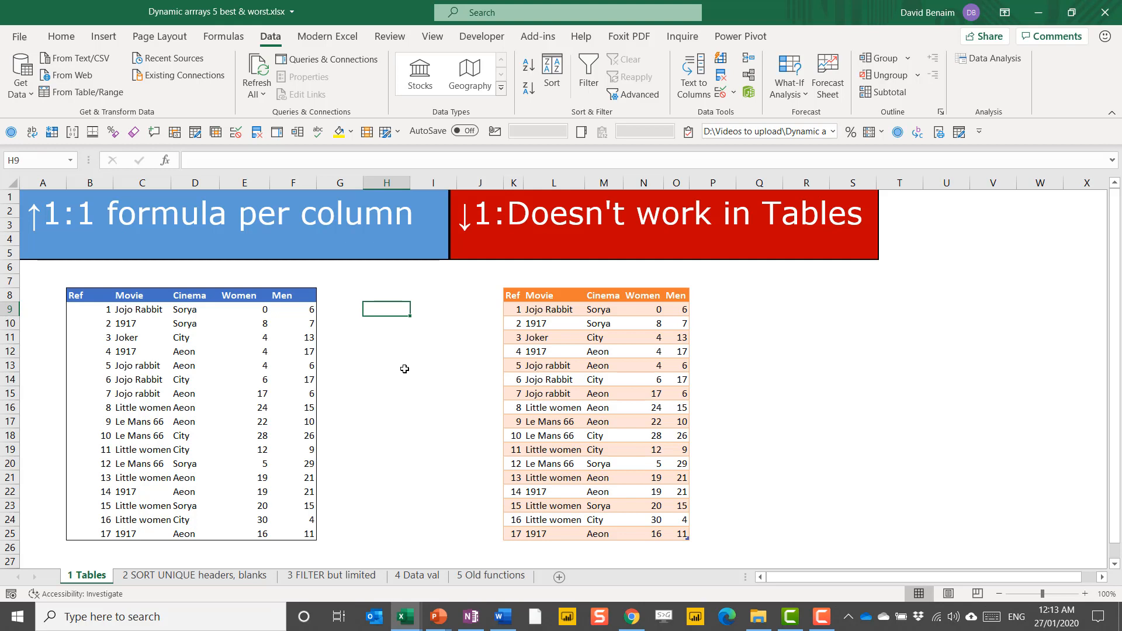
{"action": "type", "text": "="}
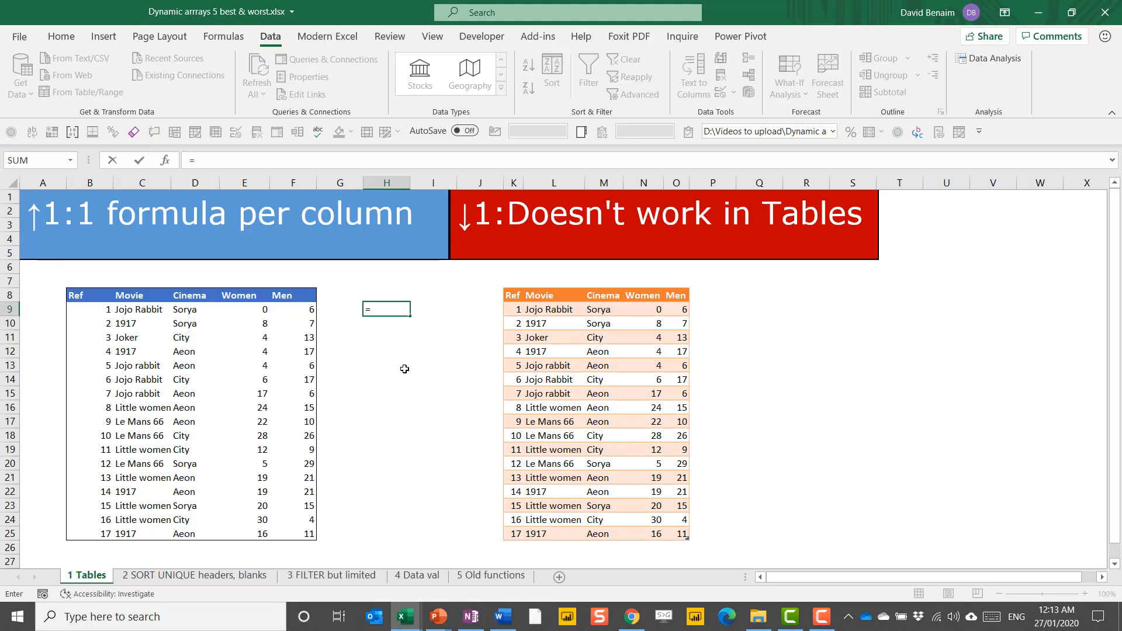
{"action": "left_click", "coordinate": [243, 309]}
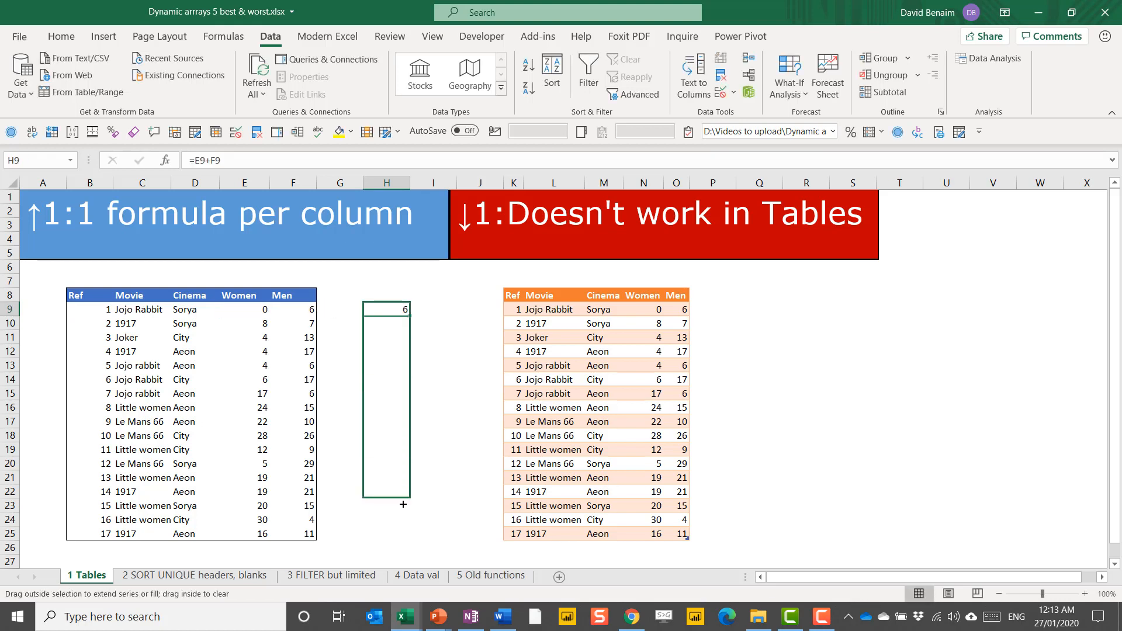
{"action": "left_click_drag", "start_coordinate": [403, 309], "coordinate": [404, 533]}
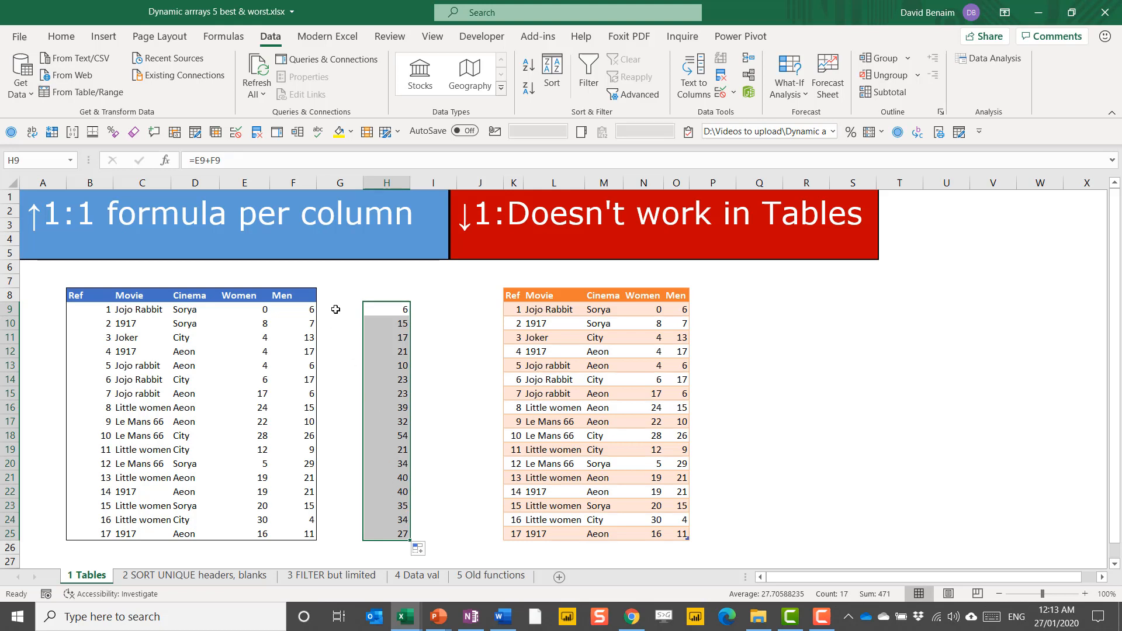
Step: Enter =E9:E25+F9:F25 in G9 so the totals spill down, and inspect a spilled cell
{"action": "left_click", "coordinate": [335, 308]}
{"action": "type", "text": "=E9"}
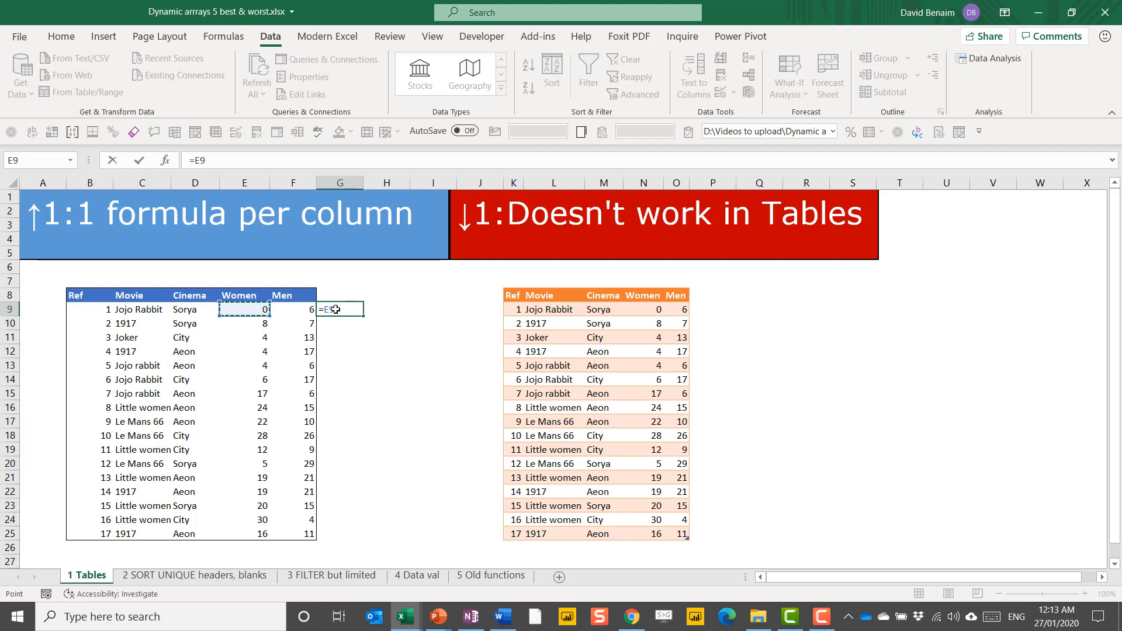
{"action": "left_click_drag", "start_coordinate": [244, 308], "coordinate": [244, 533]}
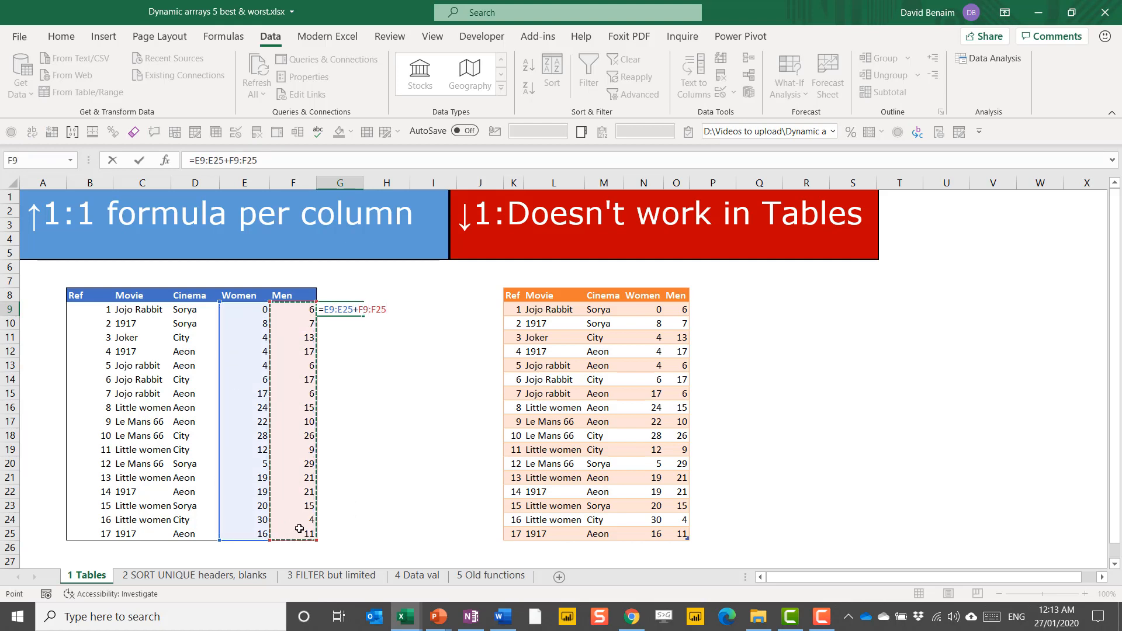
{"action": "key", "text": "Enter"}
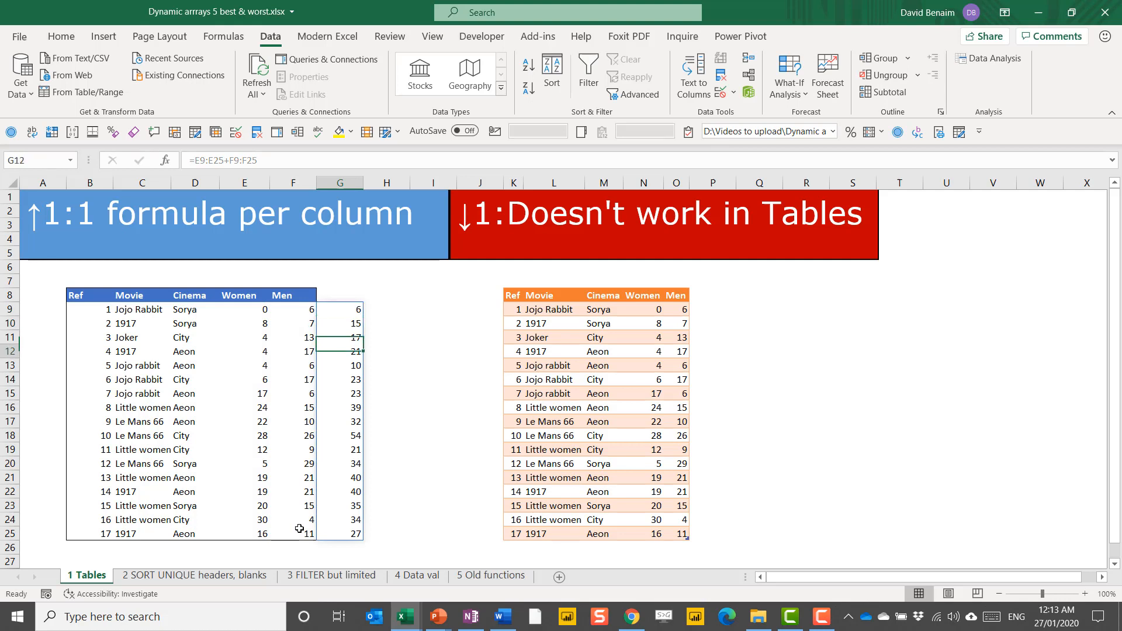
{"action": "left_click", "coordinate": [339, 477]}
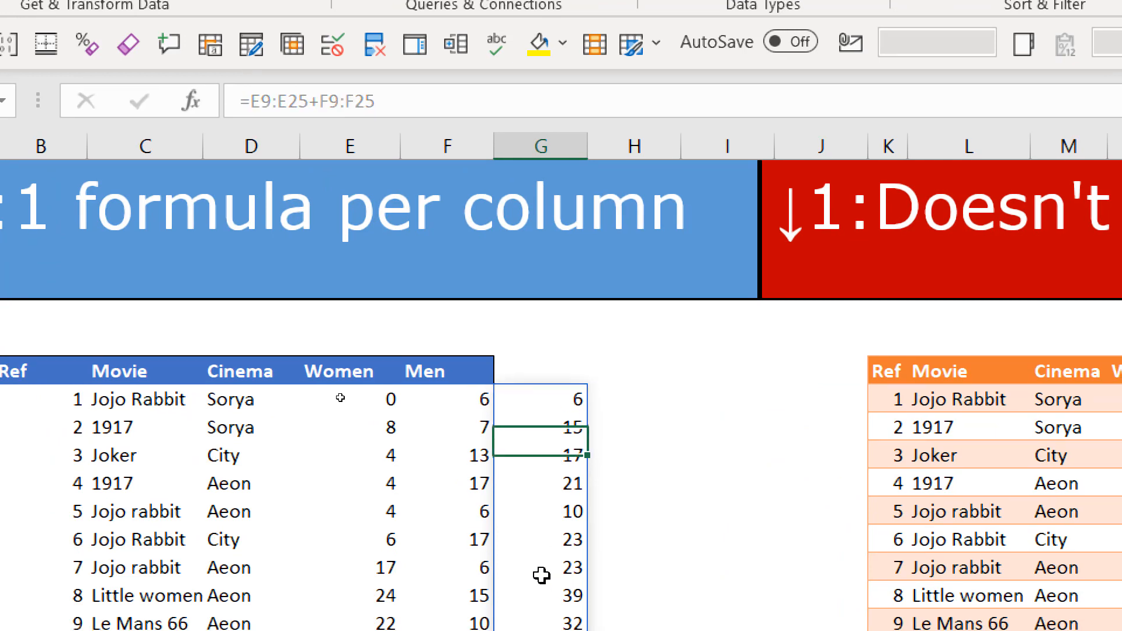
Step: Type hss inside the spill range to trigger #SPILL!, then clear it so totals spill again
{"action": "type", "text": "hss"}
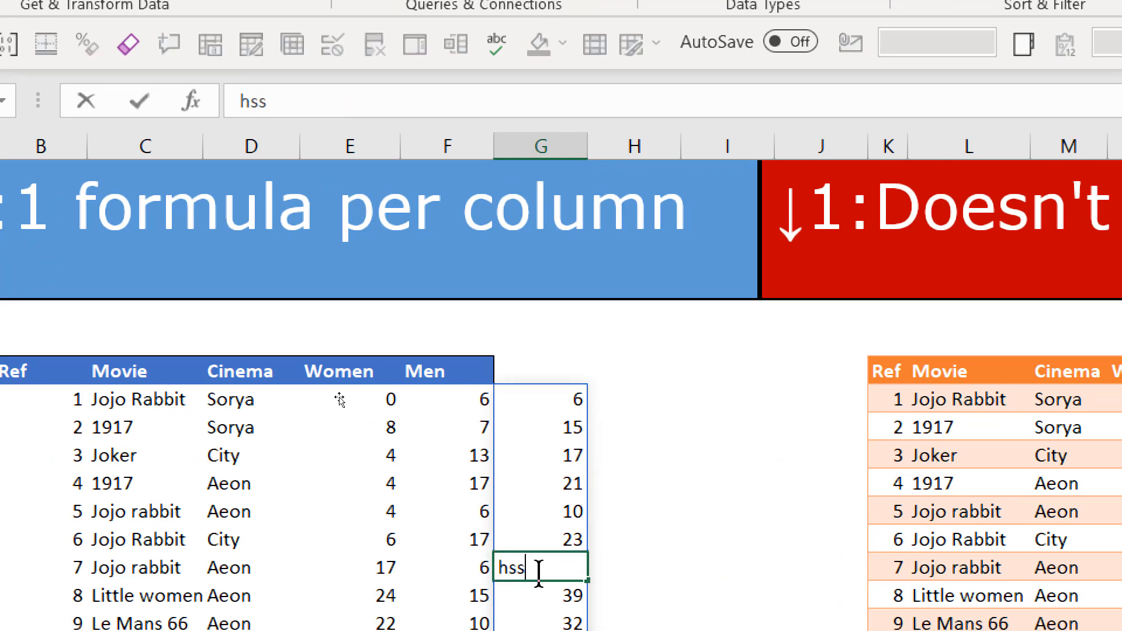
{"action": "key", "text": "Enter"}
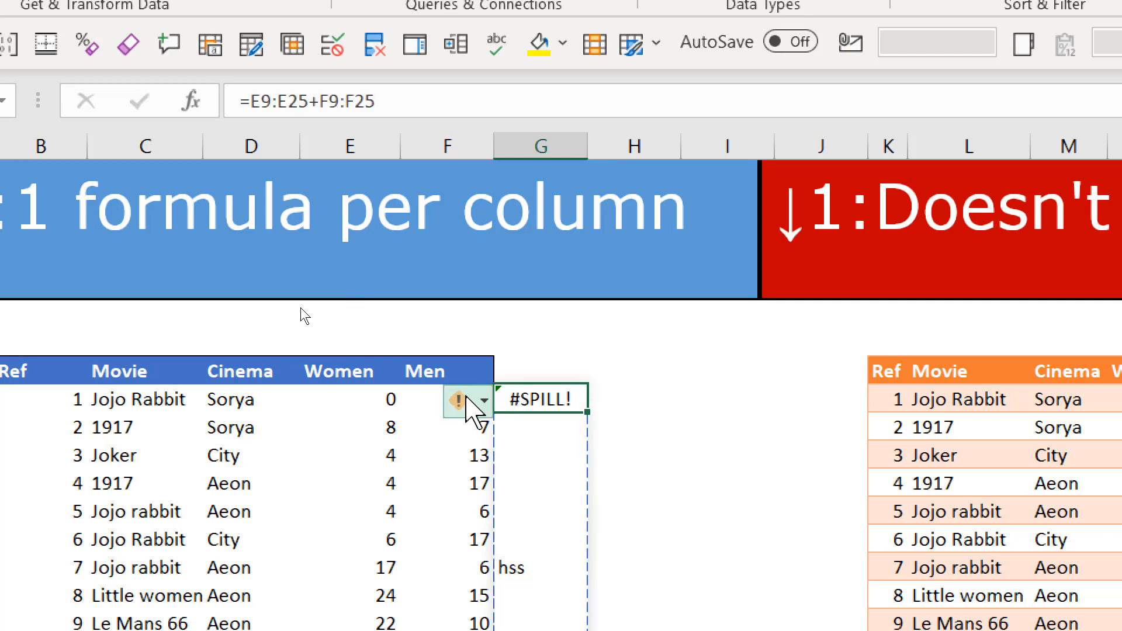
{"action": "left_click", "coordinate": [482, 400]}
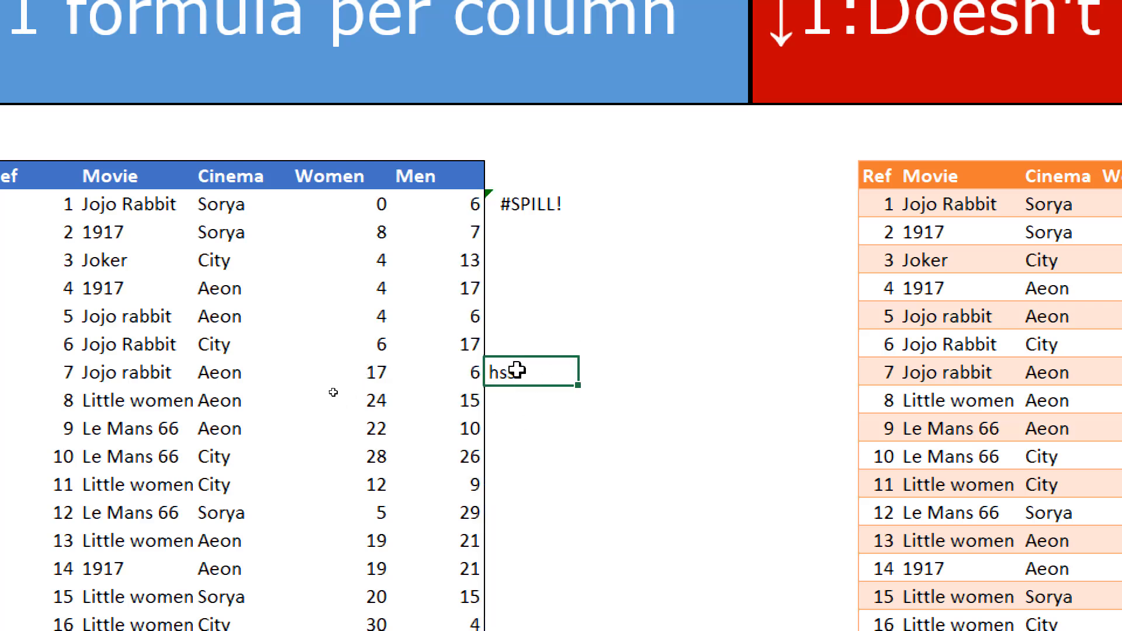
{"action": "key", "text": "Enter"}
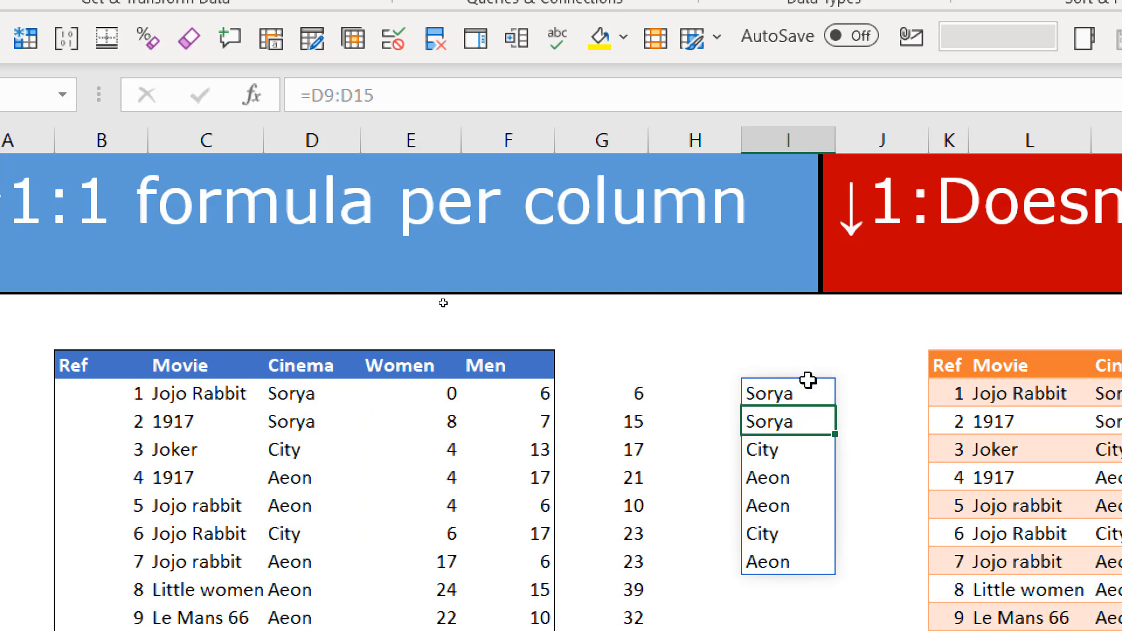
Step: Delete the spilled cinema list in I9:I15 and move over to the orange Table section
{"action": "left_click_drag", "start_coordinate": [786, 392], "coordinate": [787, 562]}
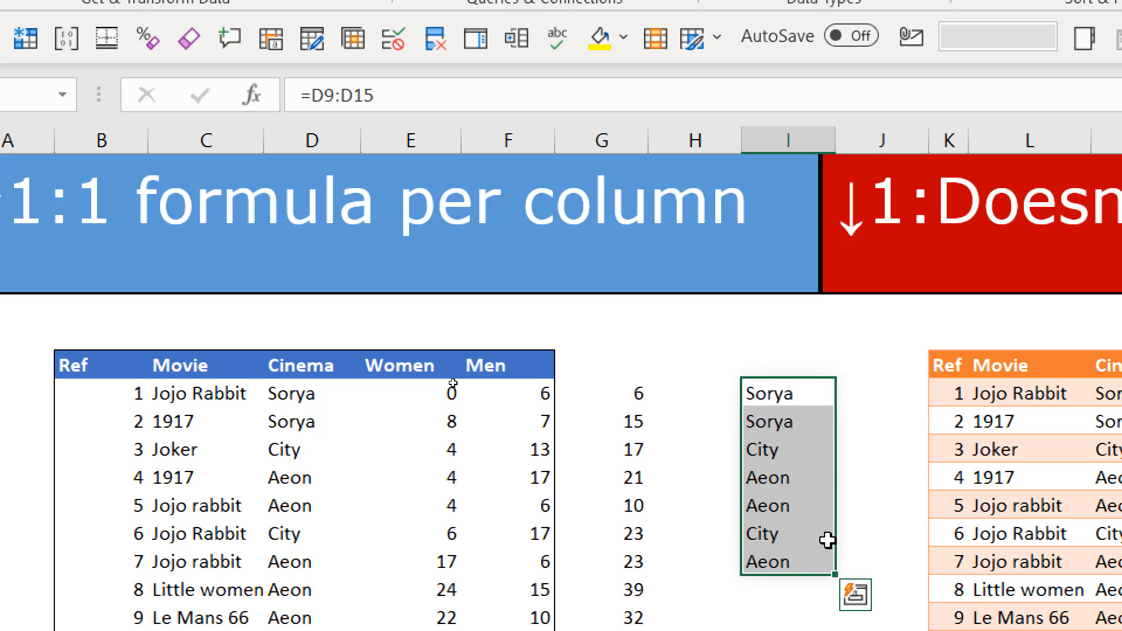
{"action": "key", "text": "Delete"}
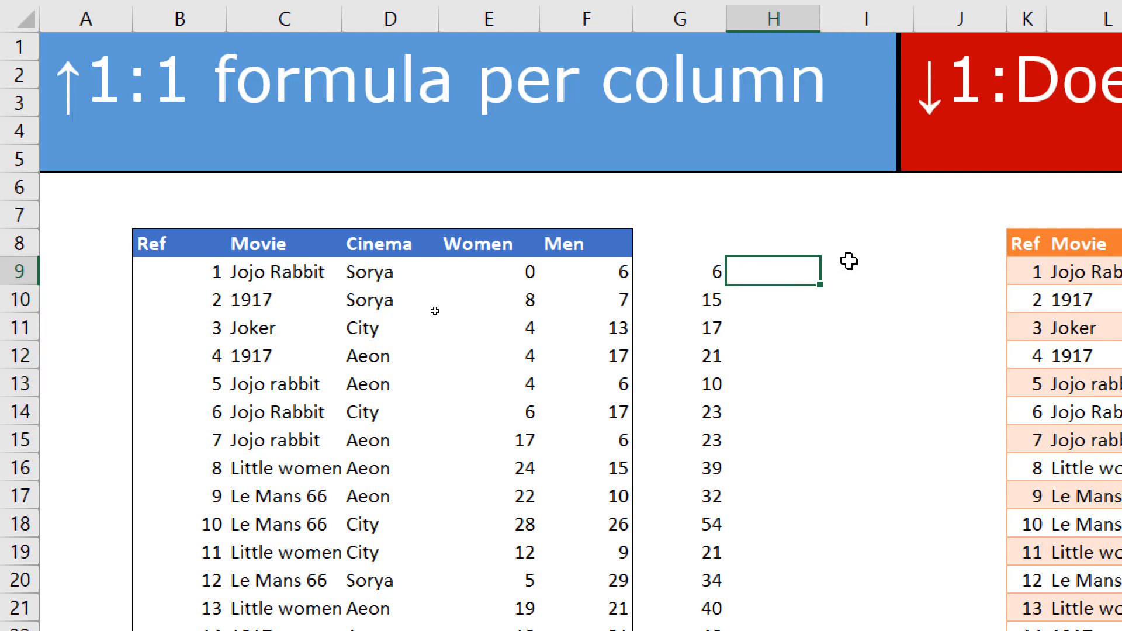
{"action": "scroll", "scroll_direction": "right", "scroll_amount": 3}
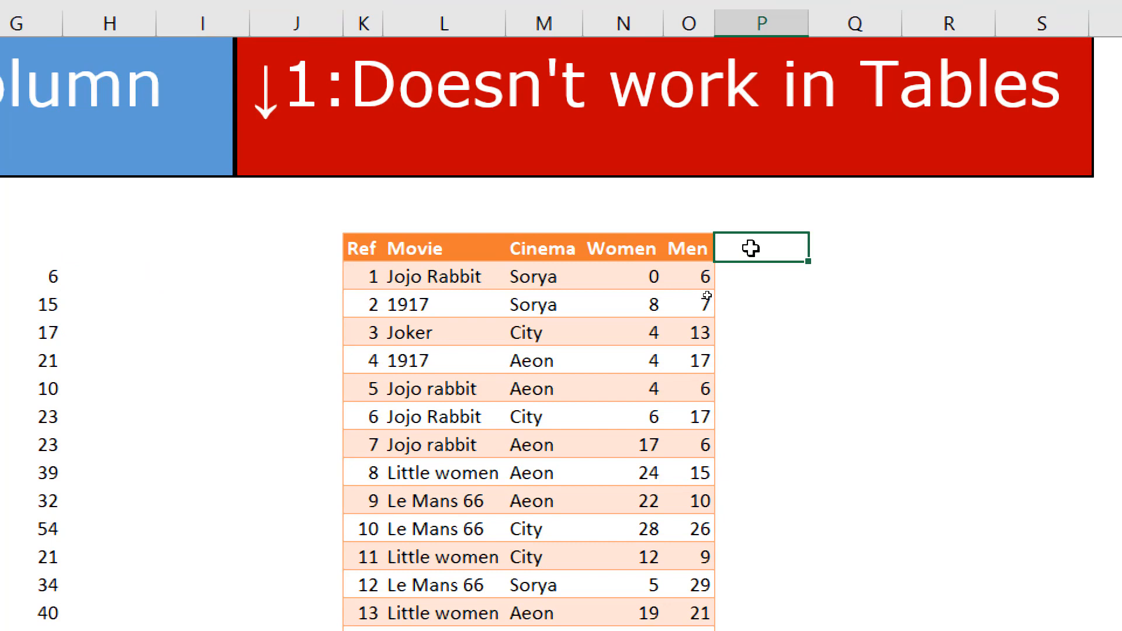
{"action": "type", "text": "People"}
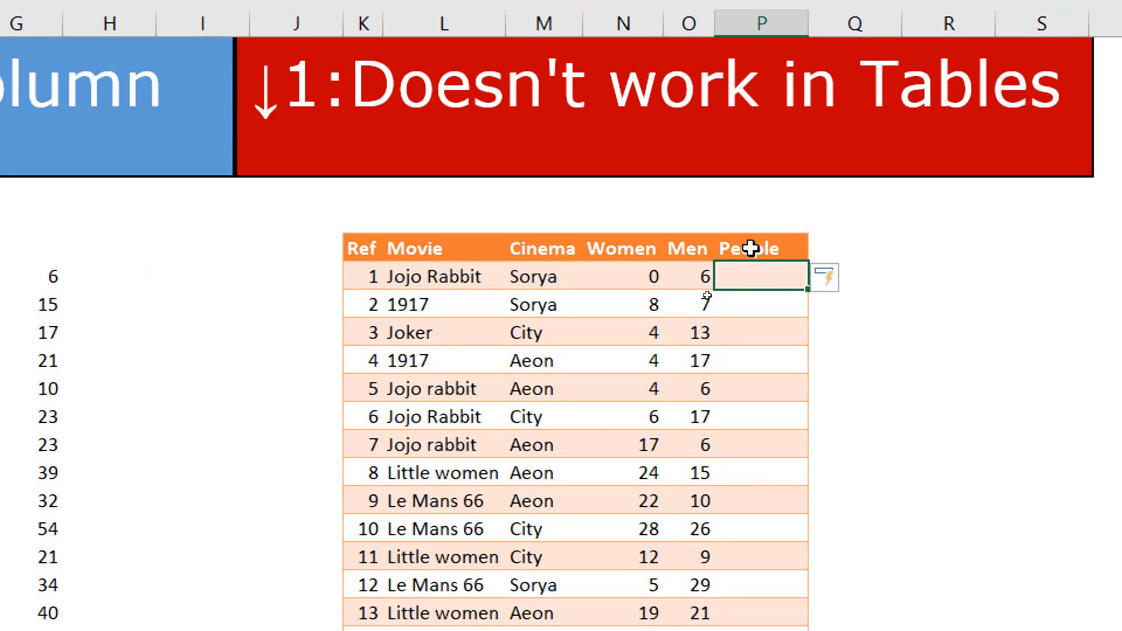
{"action": "type", "text": "=[Women]"}
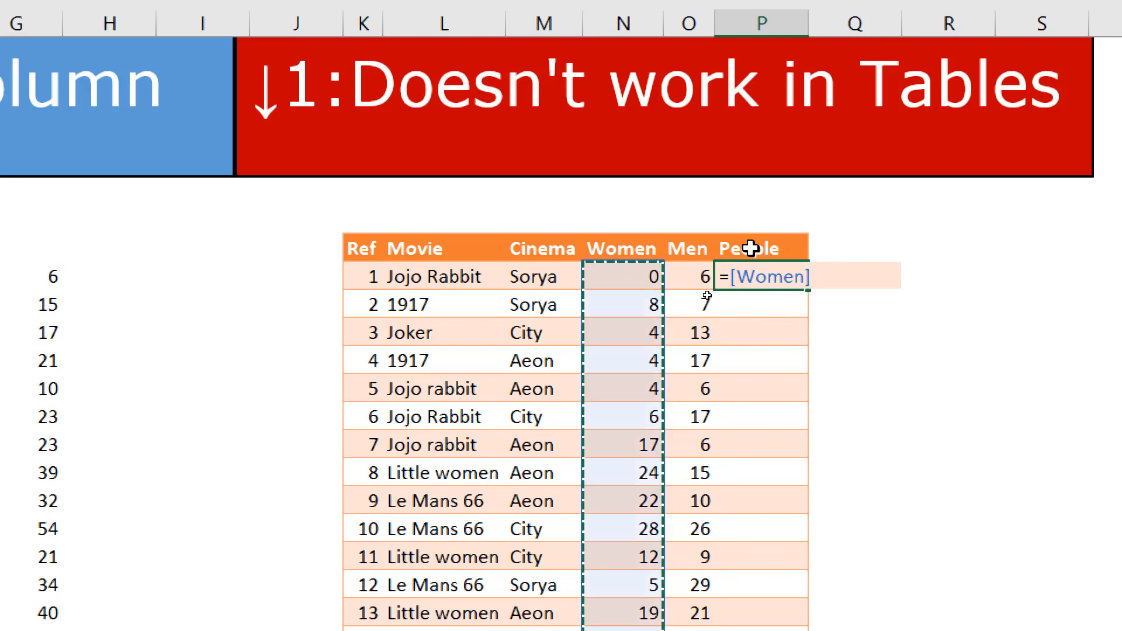
{"action": "type", "text": "+[Men]"}
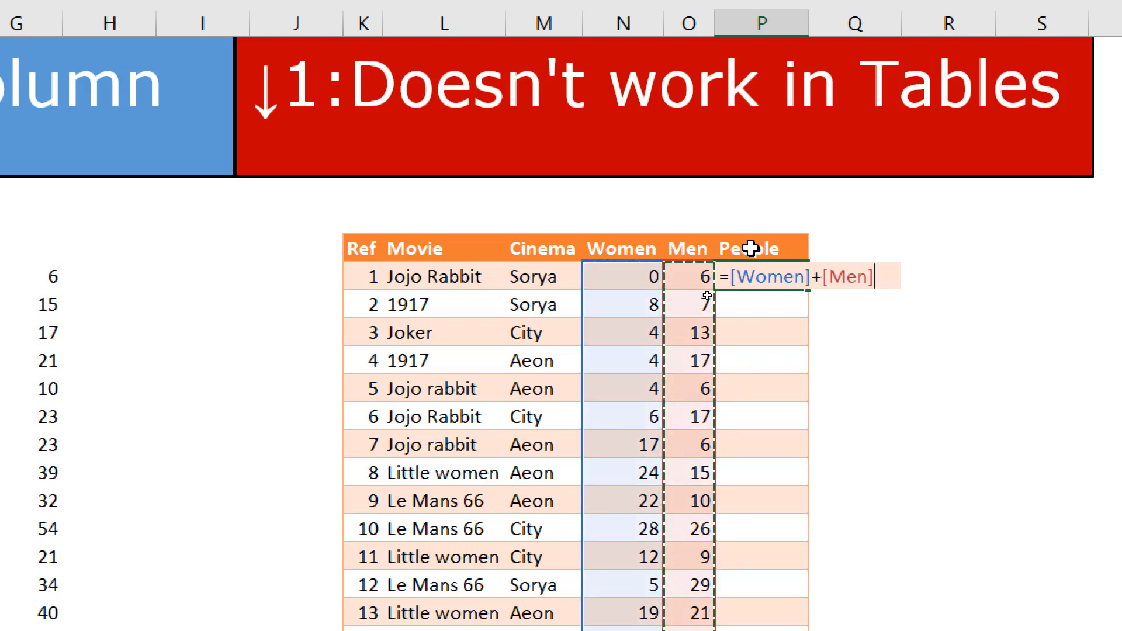
{"action": "key", "text": "Enter"}
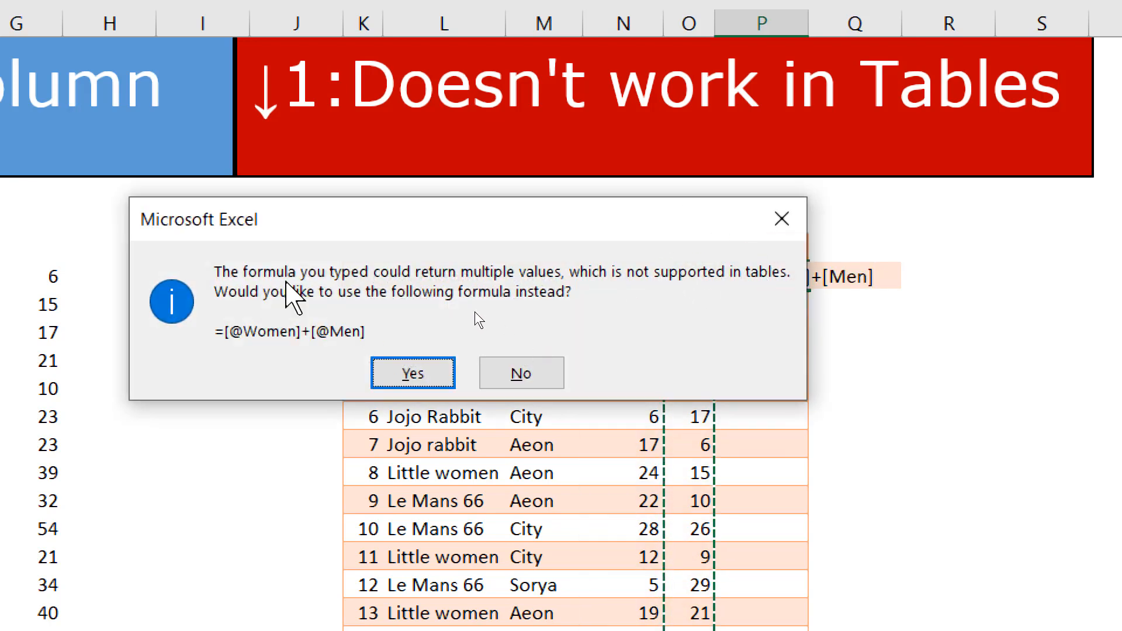
{"action": "mouse_move", "coordinate": [444, 300]}
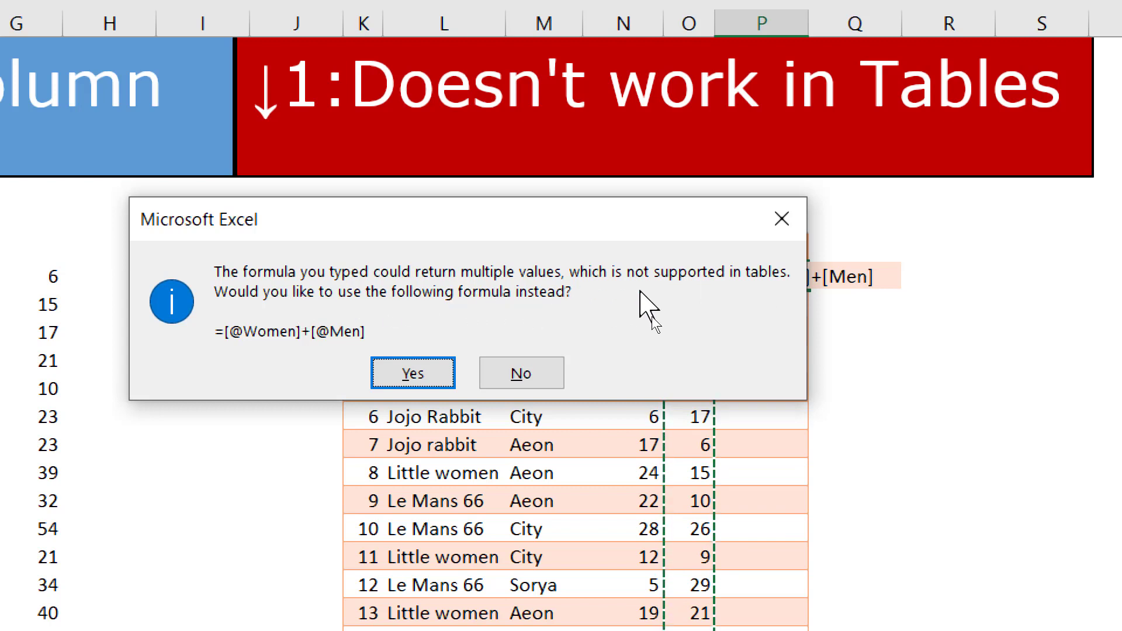
{"action": "mouse_move", "coordinate": [449, 322]}
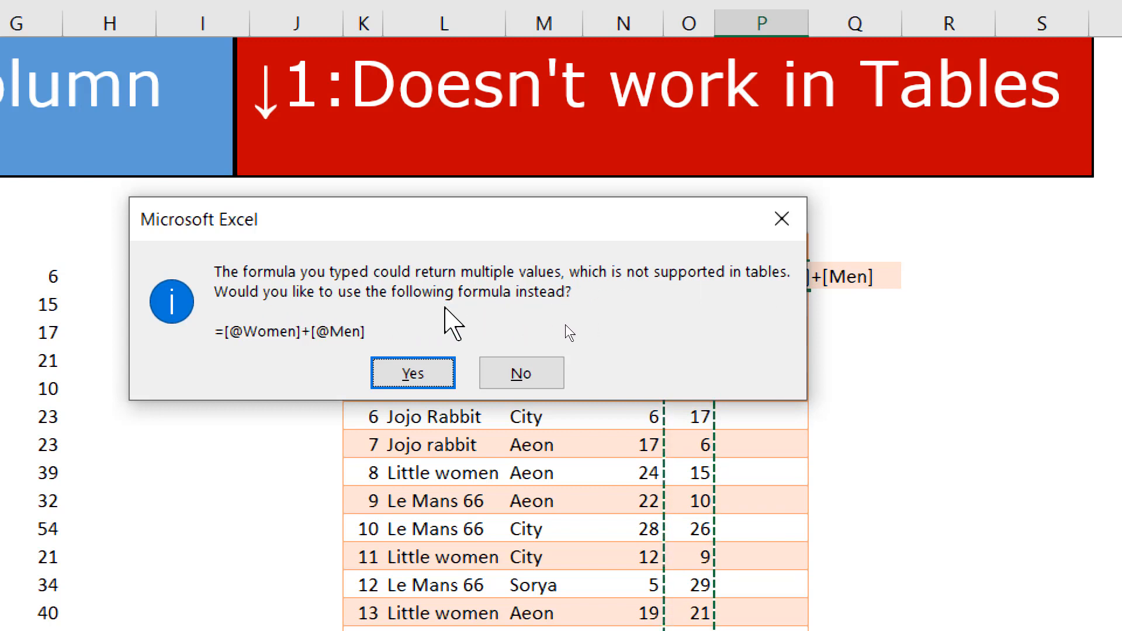
{"action": "left_click", "coordinate": [413, 373]}
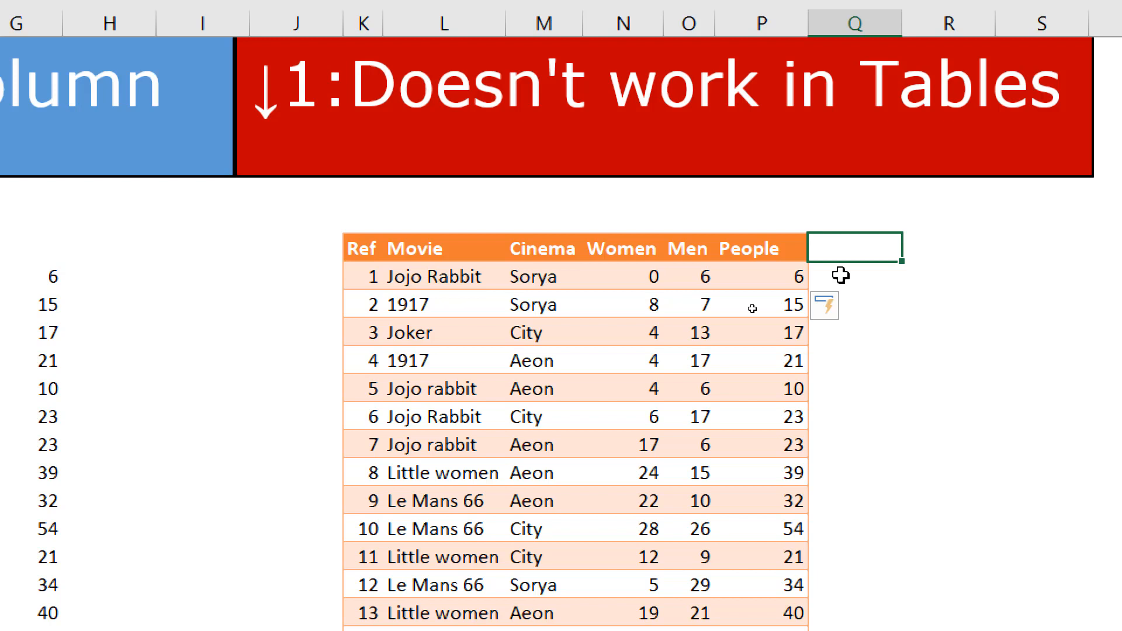
Step: Create a one-column table beside the orange one with =M10:M15, which shows #SPILL! in every row
{"action": "left_click", "coordinate": [947, 248]}
{"action": "type", "text": "=M10:M15"}
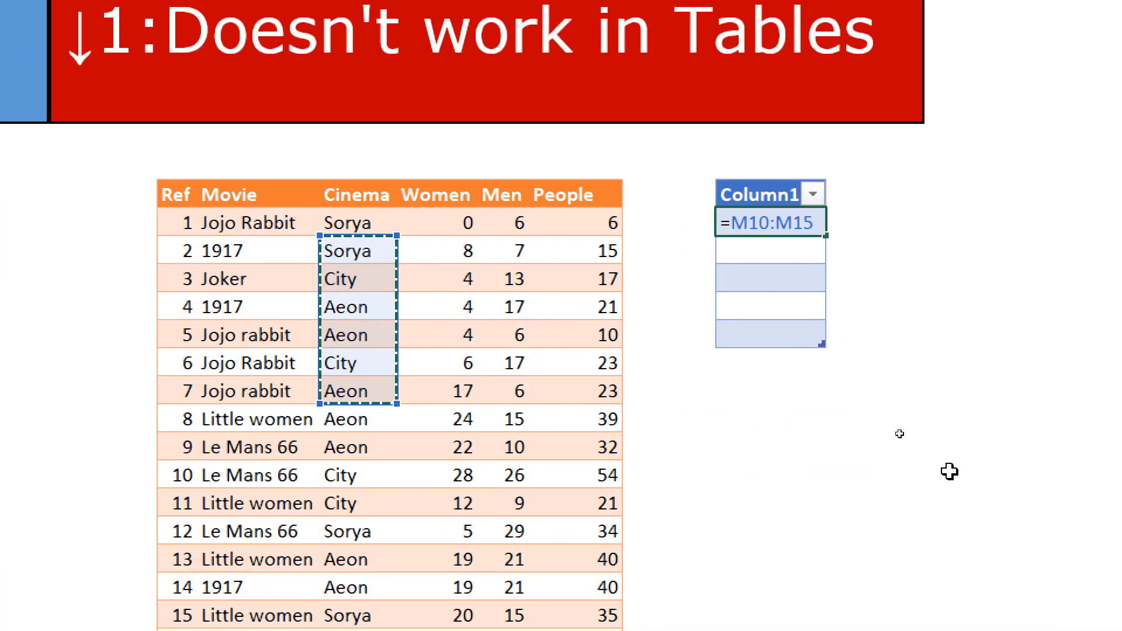
{"action": "key", "text": "Enter"}
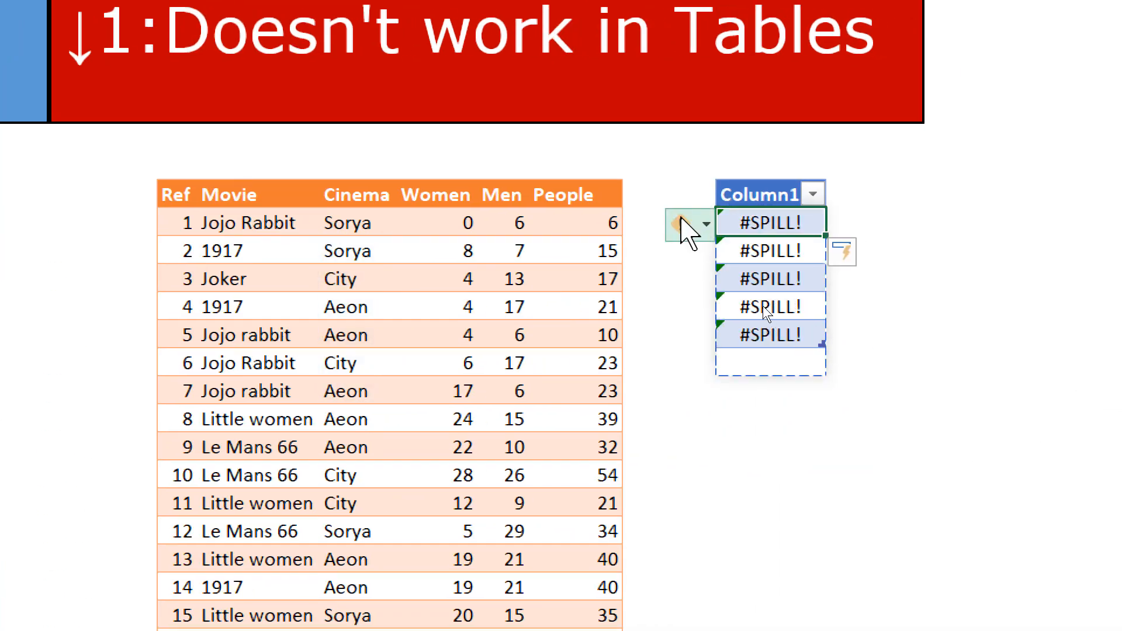
{"action": "left_click", "coordinate": [706, 223]}
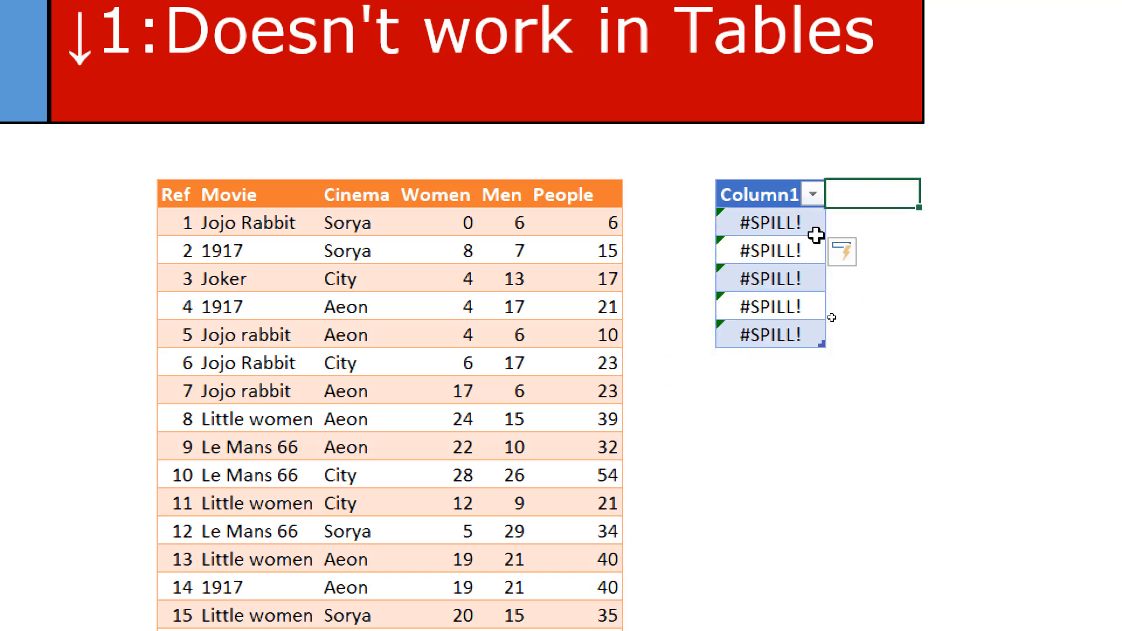
{"action": "left_click", "coordinate": [769, 278]}
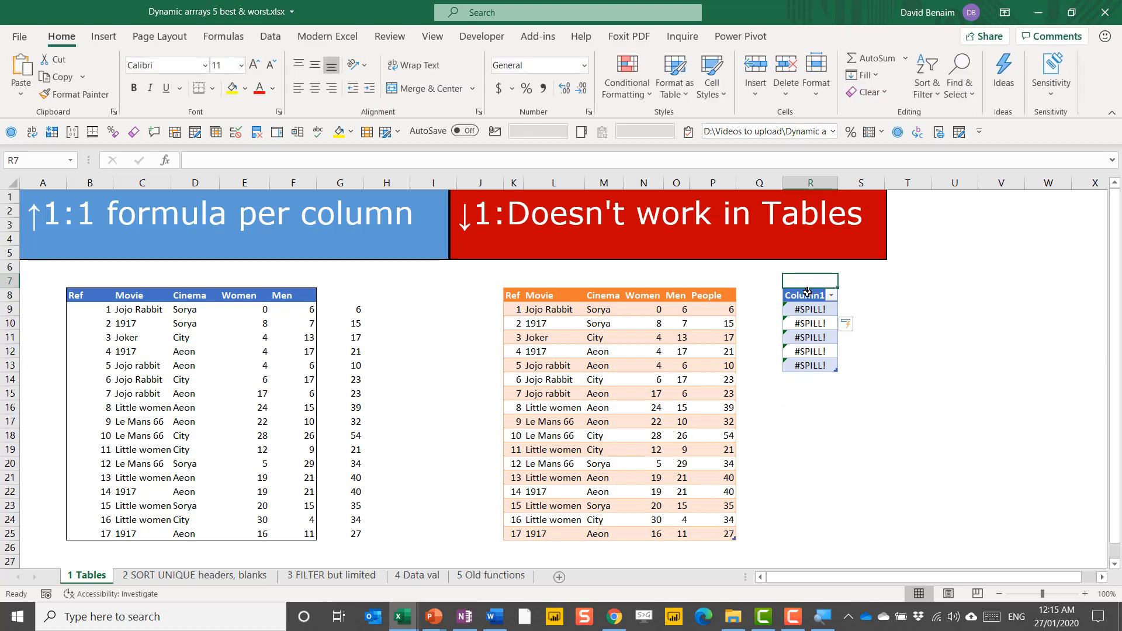
{"action": "mouse_move", "coordinate": [637, 304]}
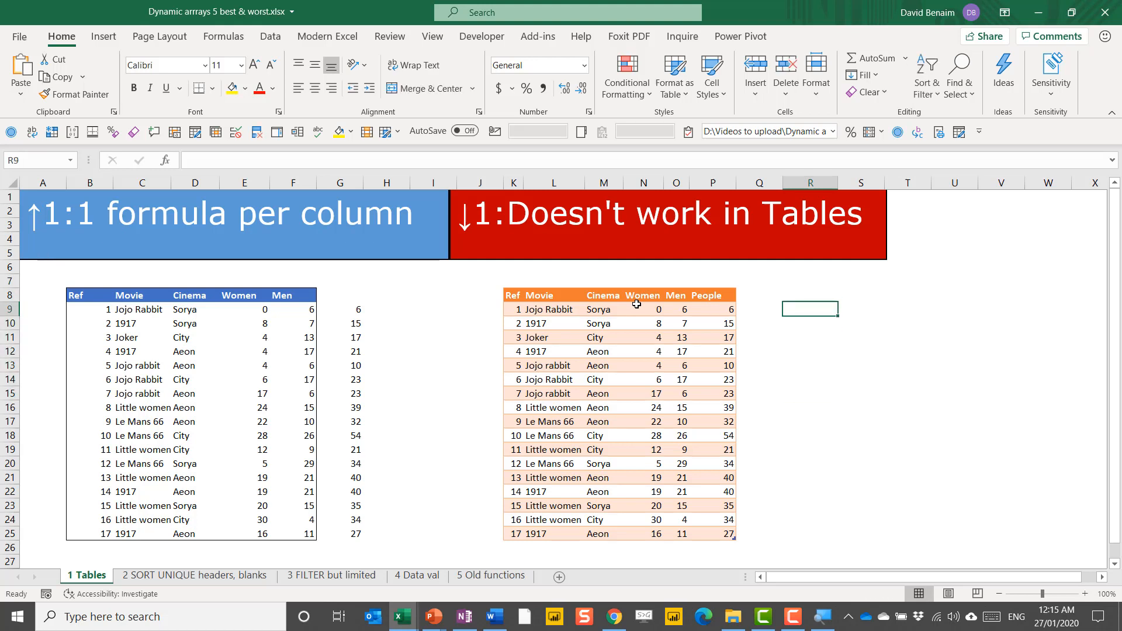
Step: Spill the movie titles beside the table and give alternate cells in R9:R15 a light orange fill
{"action": "type", "text": "="}
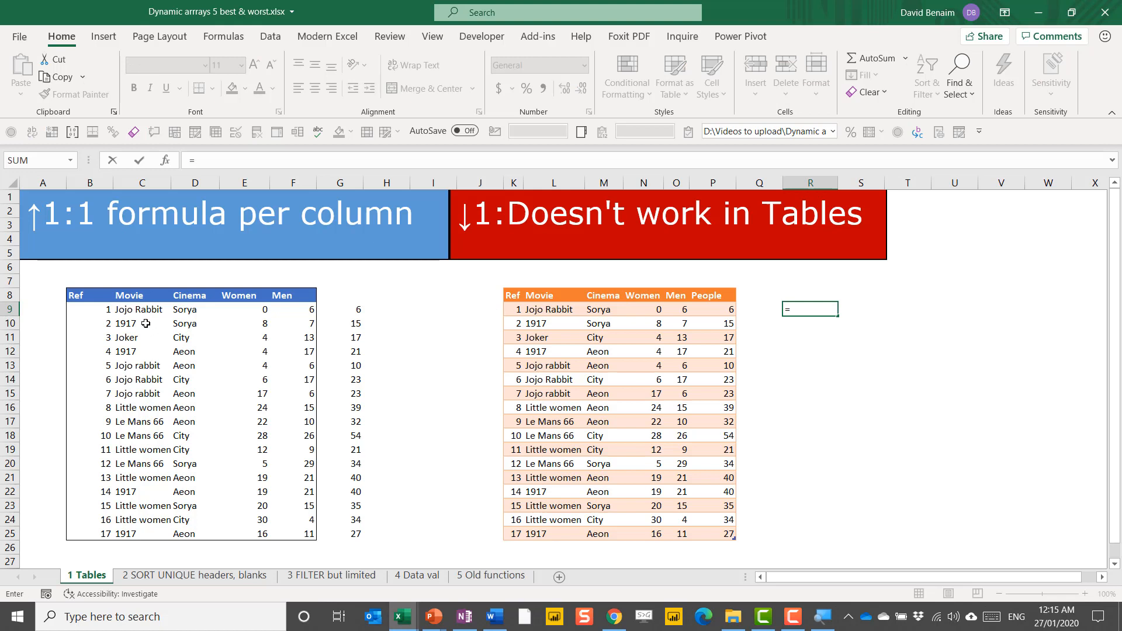
{"action": "key", "text": "Enter"}
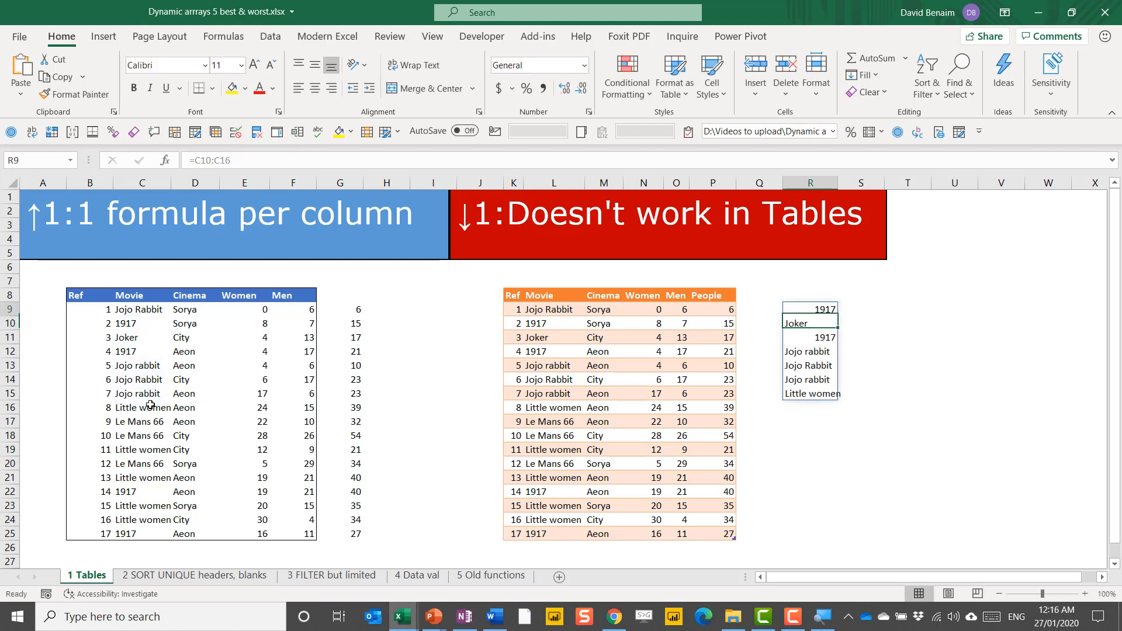
{"action": "mouse_move", "coordinate": [565, 351]}
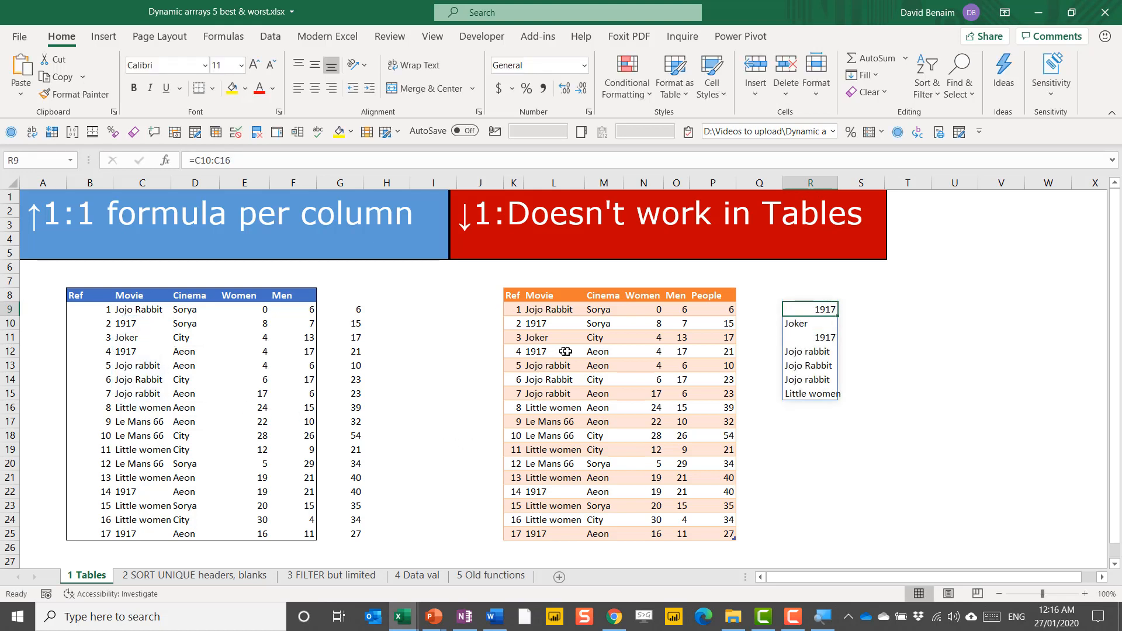
{"action": "left_click_drag", "start_coordinate": [808, 308], "coordinate": [808, 337]}
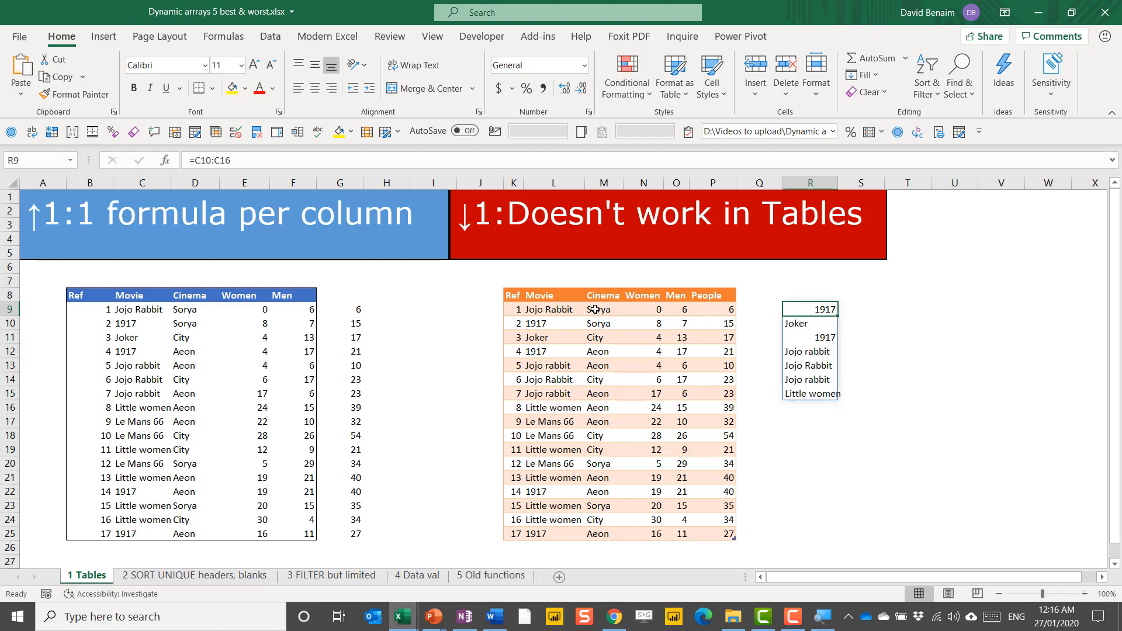
{"action": "mouse_move", "coordinate": [815, 330]}
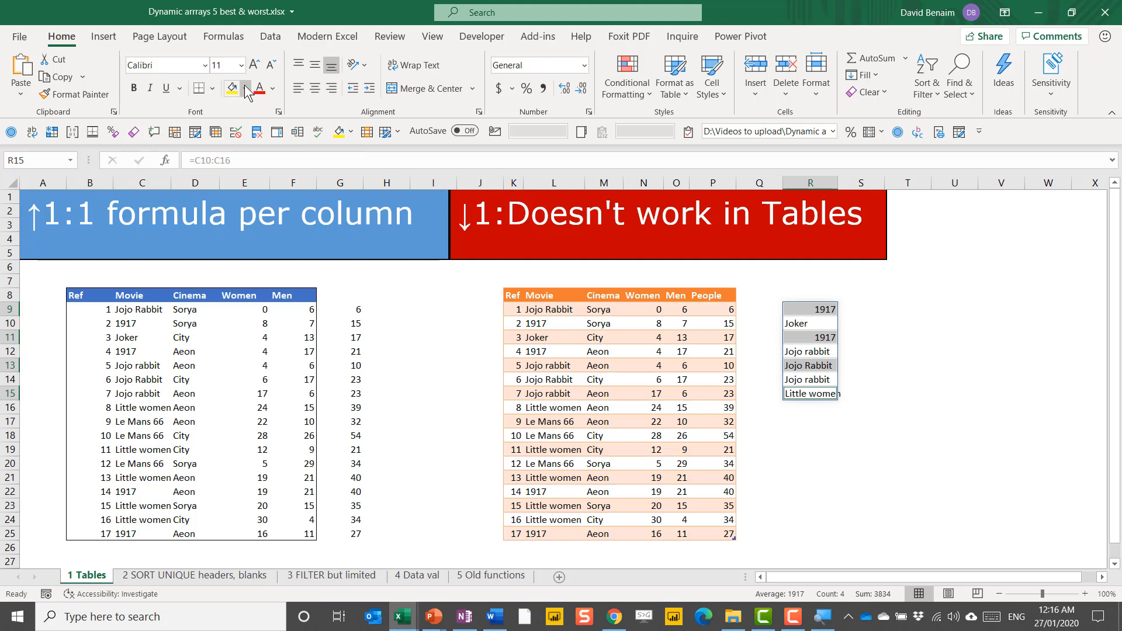
{"action": "left_click", "coordinate": [244, 89]}
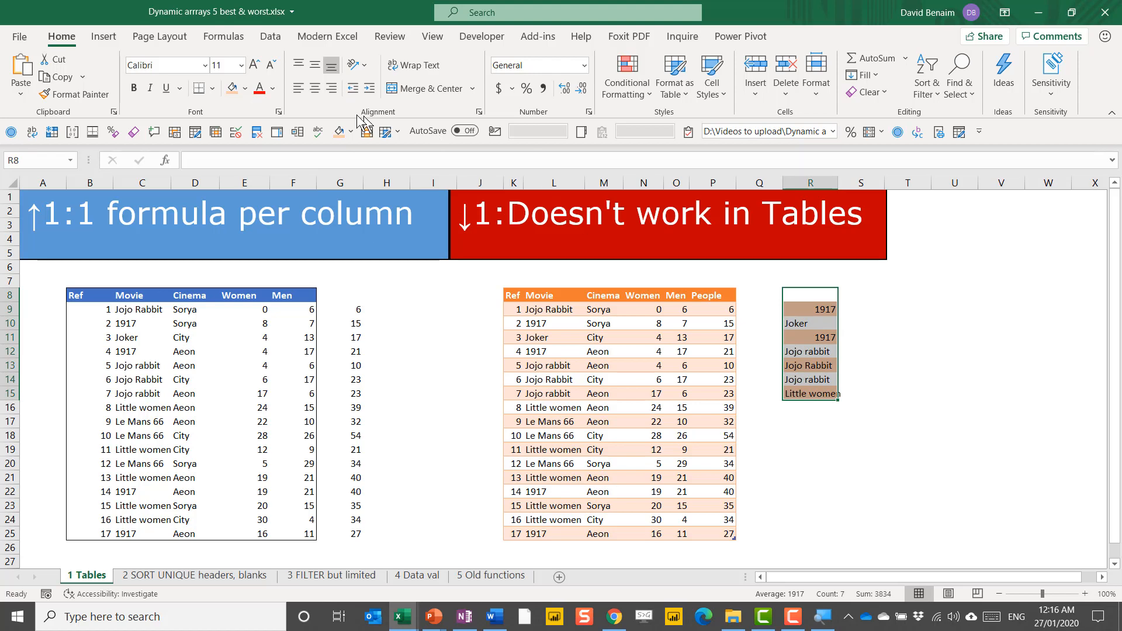
{"action": "left_click", "coordinate": [213, 89]}
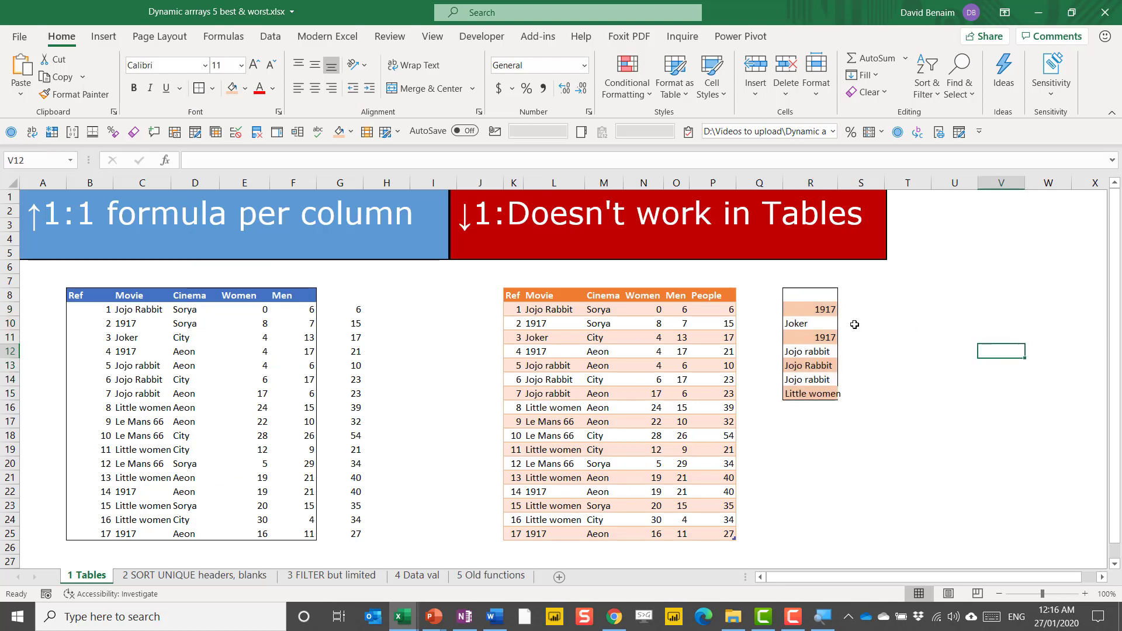
{"action": "mouse_move", "coordinate": [422, 447]}
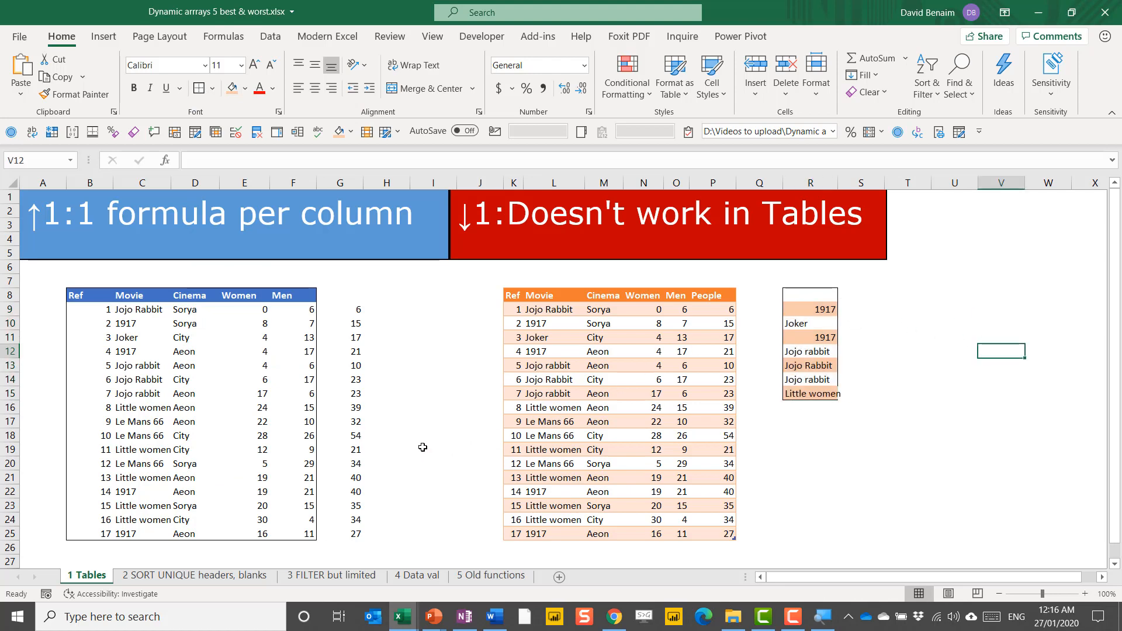
Step: On the SORT UNIQUE sheet, list the distinct cinemas below the movie list with =UNIQUE(C9:C25)
{"action": "left_click", "coordinate": [194, 575]}
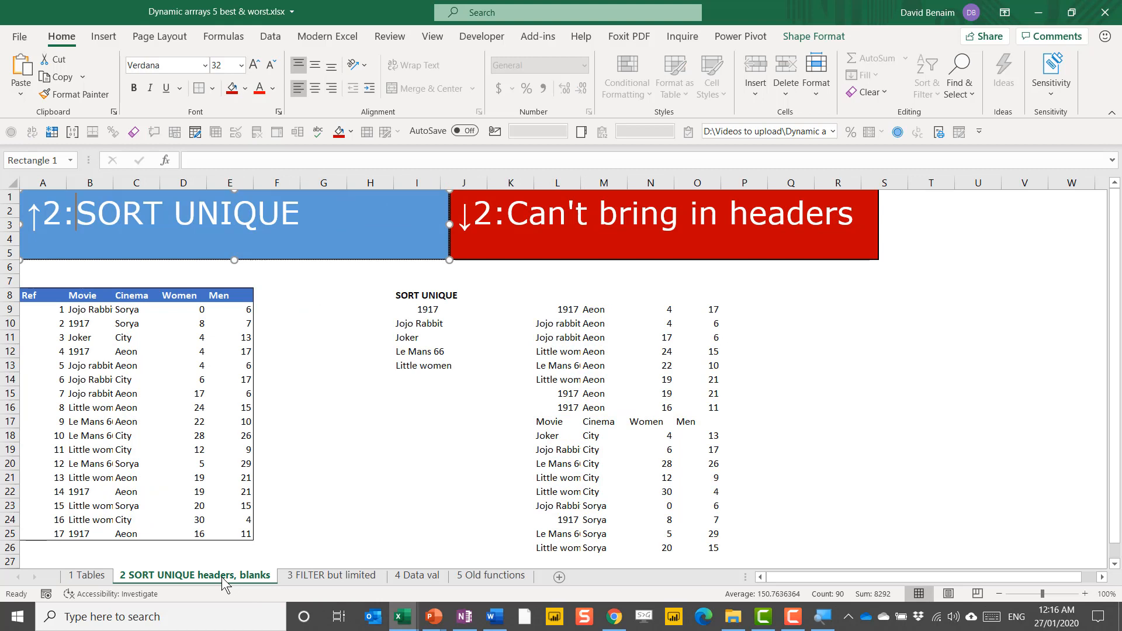
{"action": "left_click", "coordinate": [322, 294]}
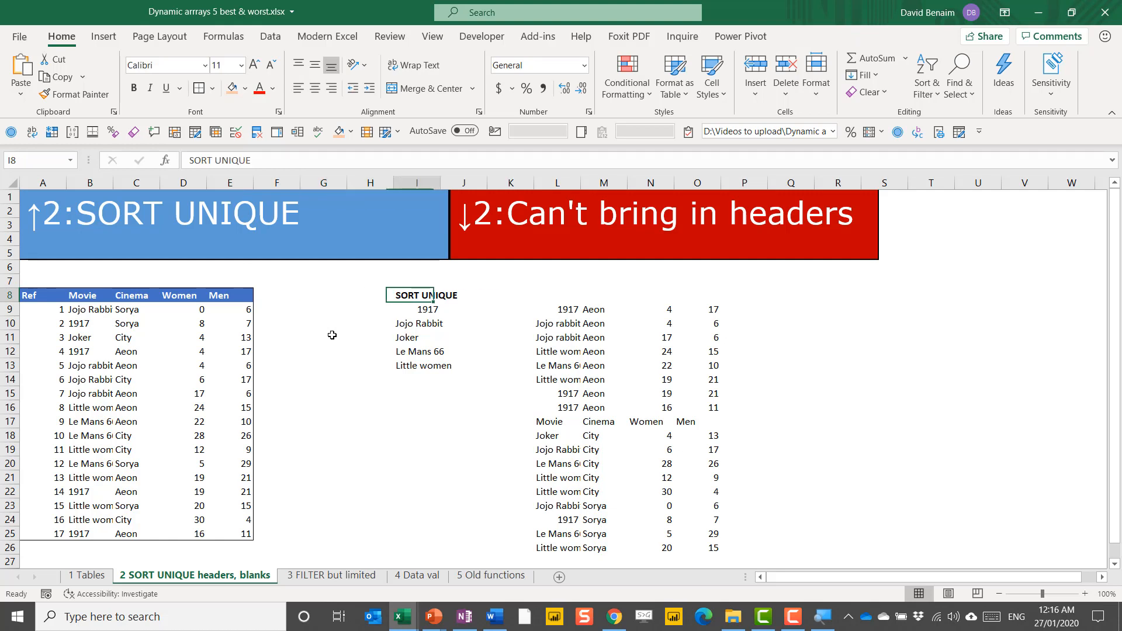
{"action": "left_click", "coordinate": [417, 379]}
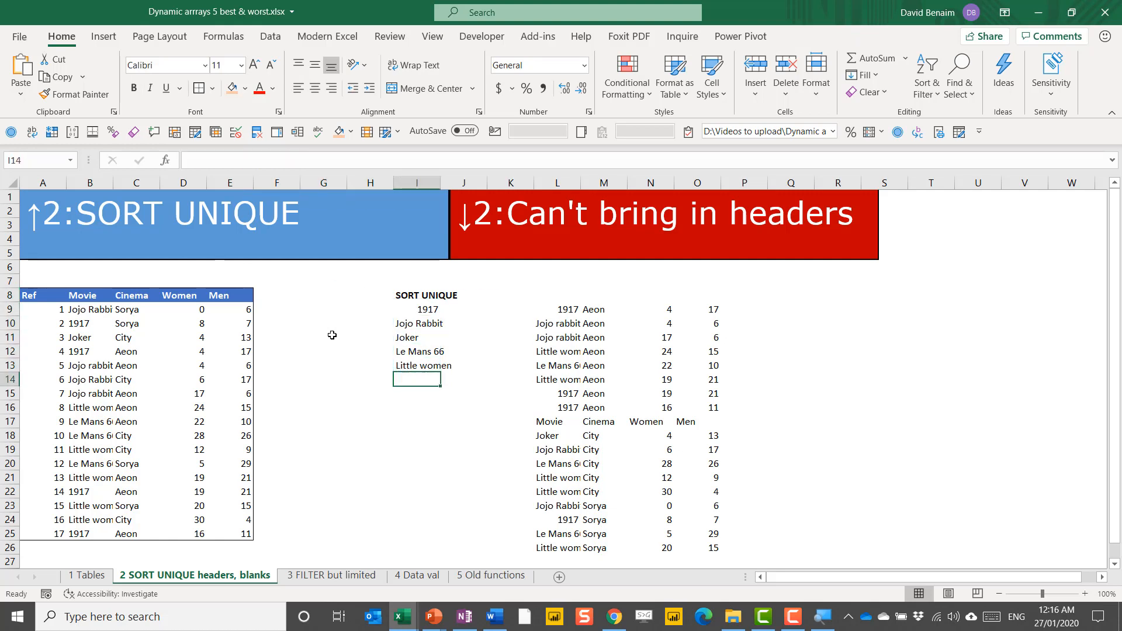
{"action": "type", "text": "=uni"}
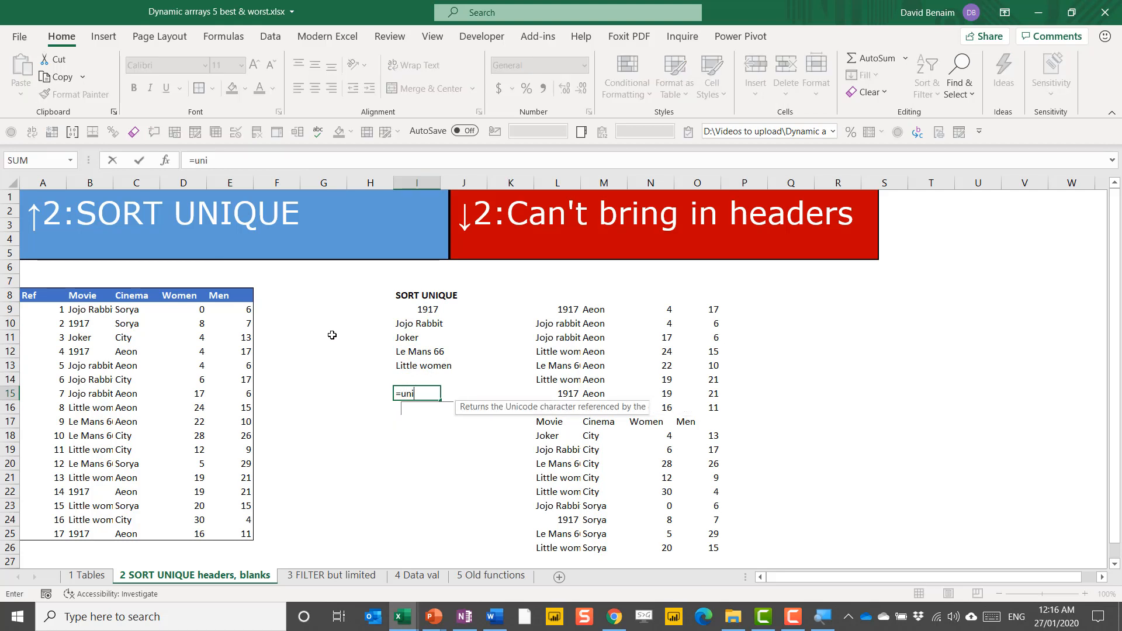
{"action": "left_click", "coordinate": [136, 379]}
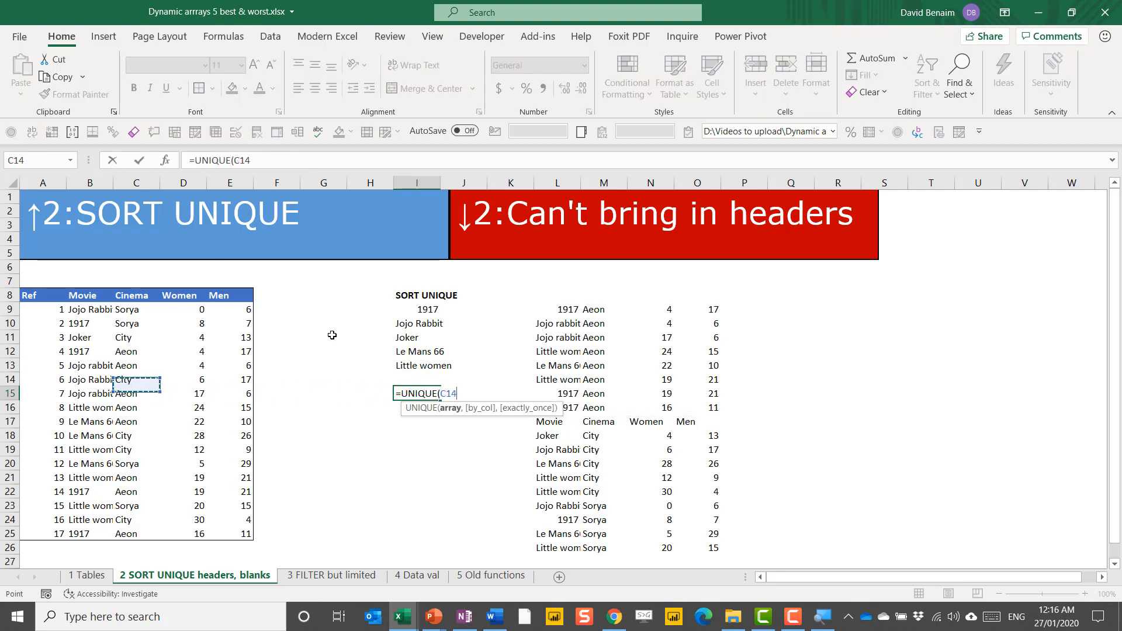
{"action": "left_click_drag", "start_coordinate": [136, 308], "coordinate": [136, 532]}
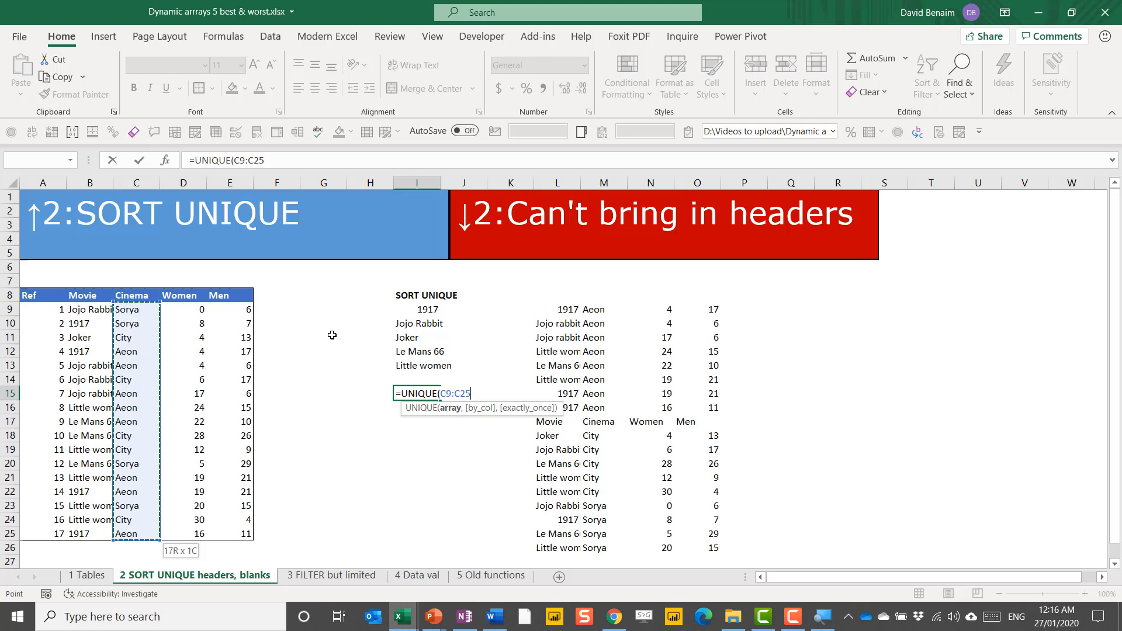
{"action": "key", "text": "Enter"}
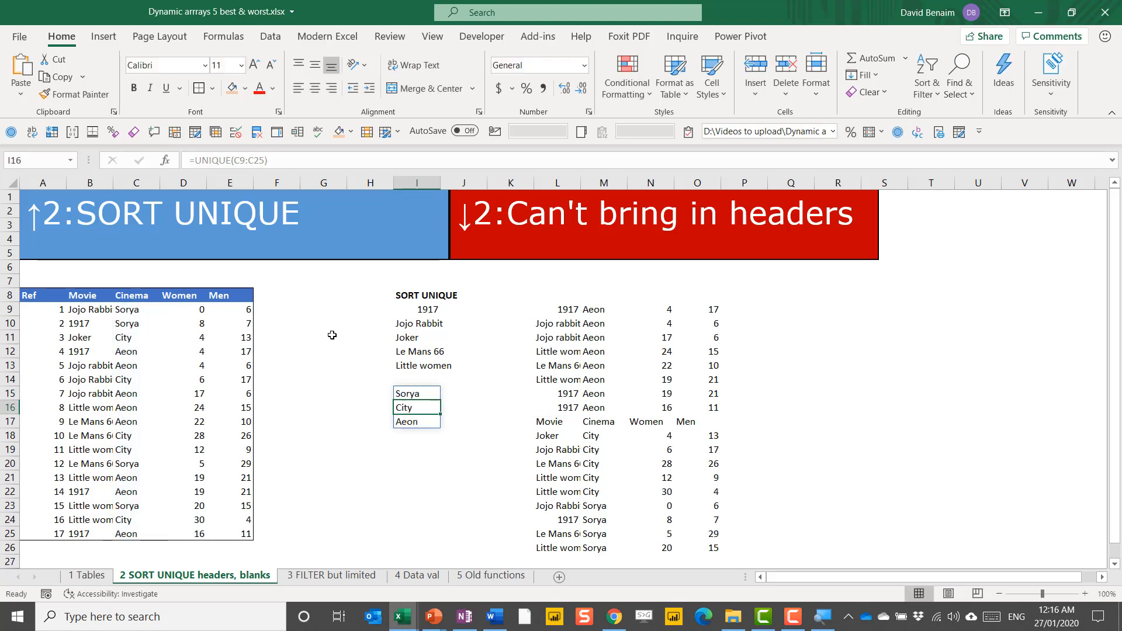
Step: List the cinemas alphabetically with =SORT(UNIQUE(C9:C25)), spilling Aeon, City, Sorya
{"action": "left_click", "coordinate": [416, 392]}
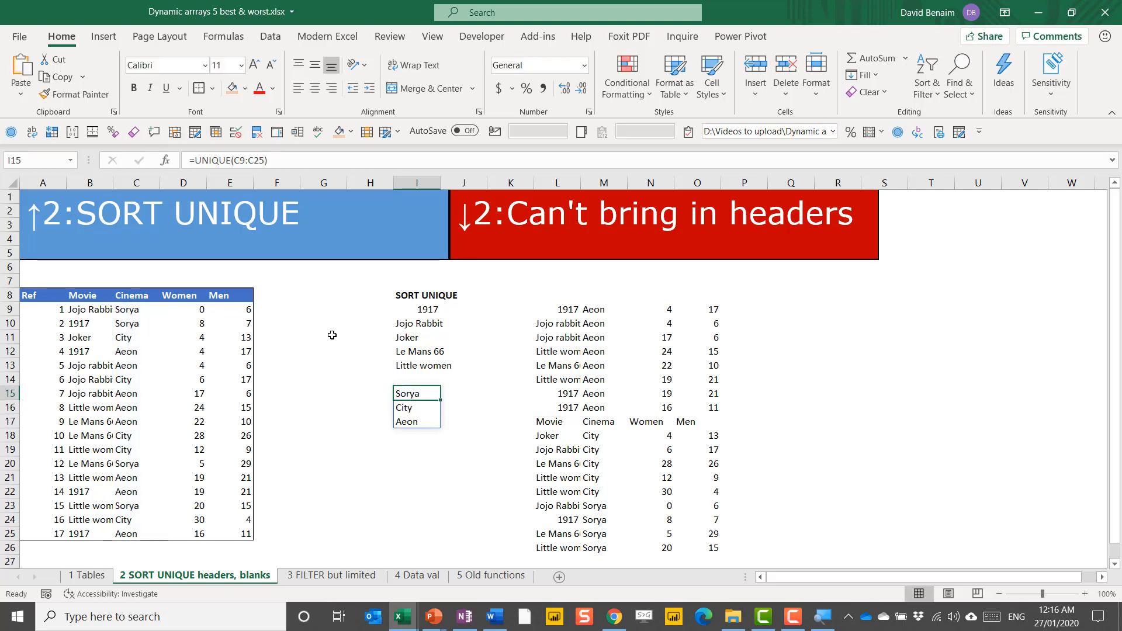
{"action": "type", "text": "=so"}
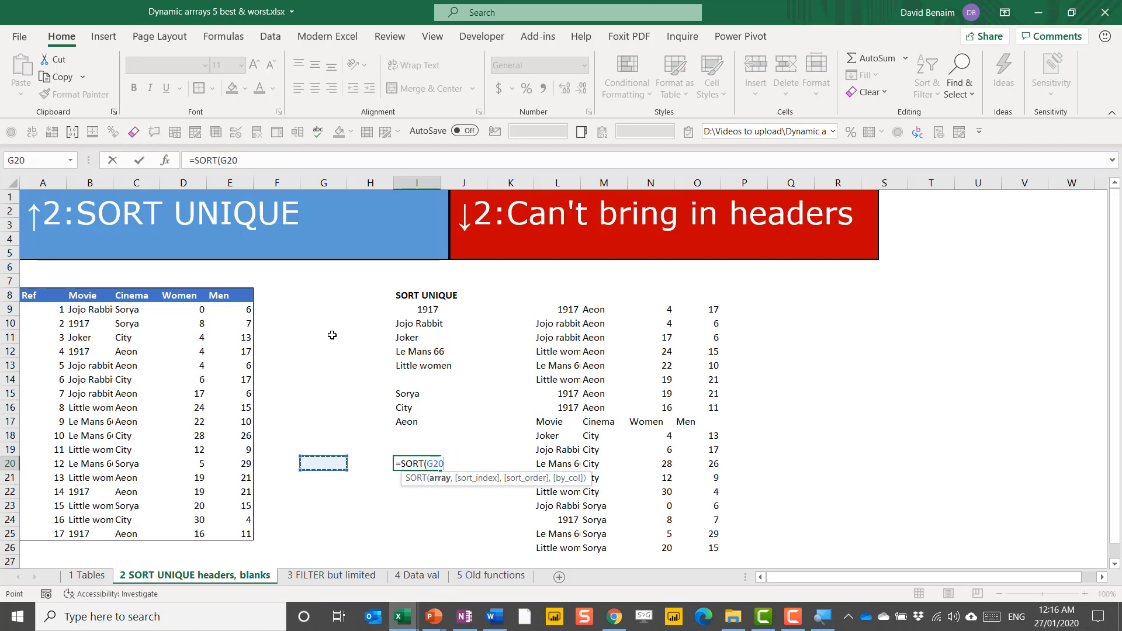
{"action": "type", "text": "uniq"}
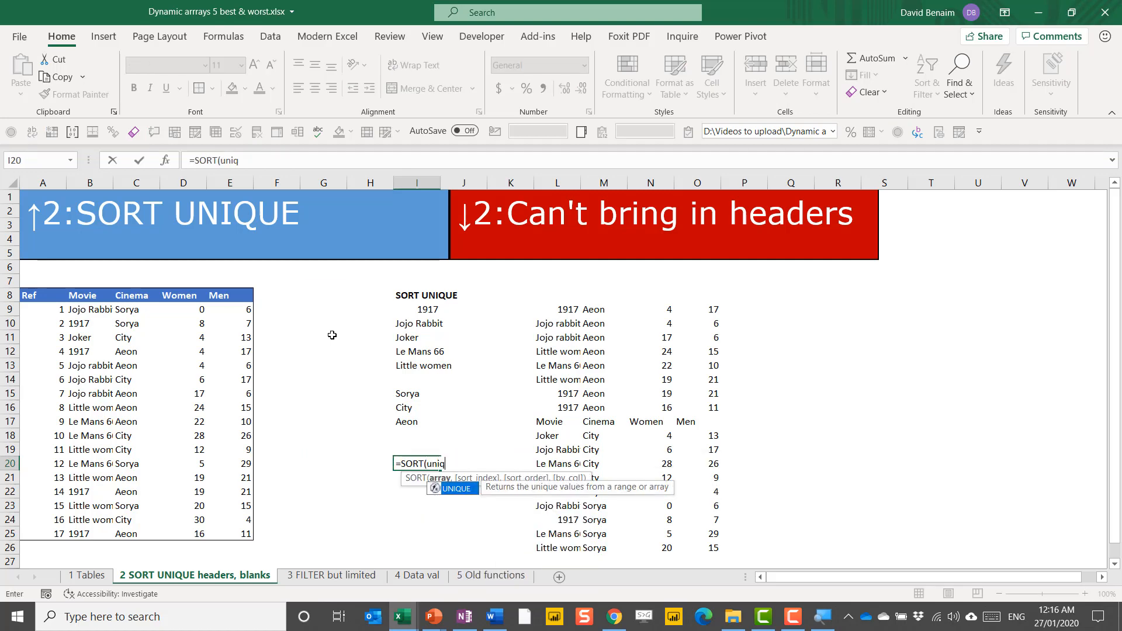
{"action": "left_click", "coordinate": [131, 462]}
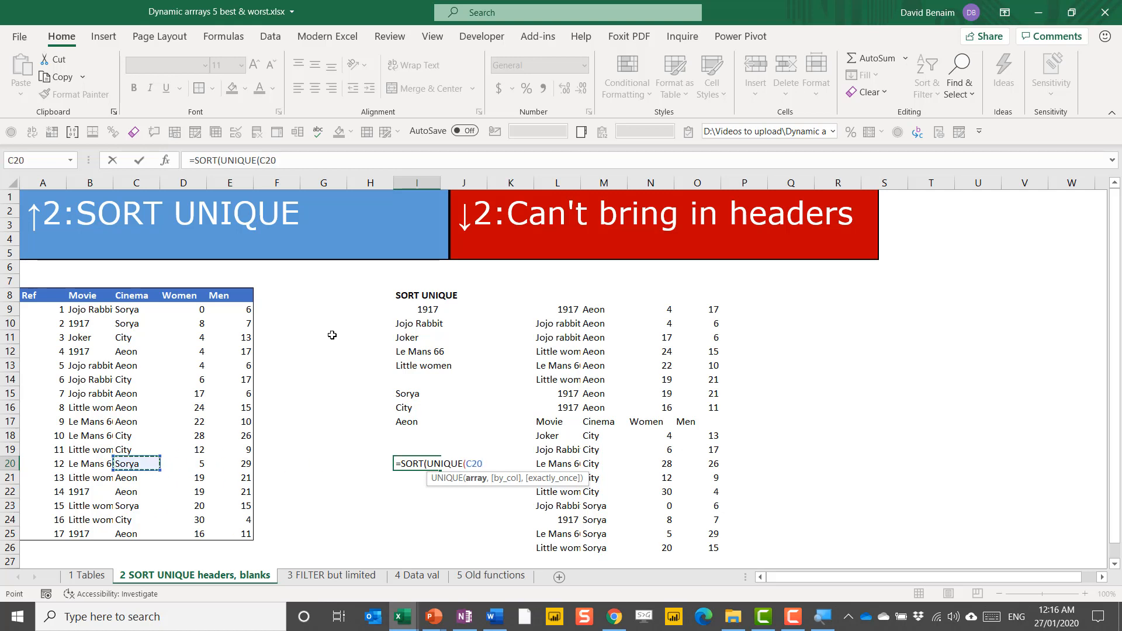
{"action": "left_click_drag", "start_coordinate": [135, 308], "coordinate": [135, 533]}
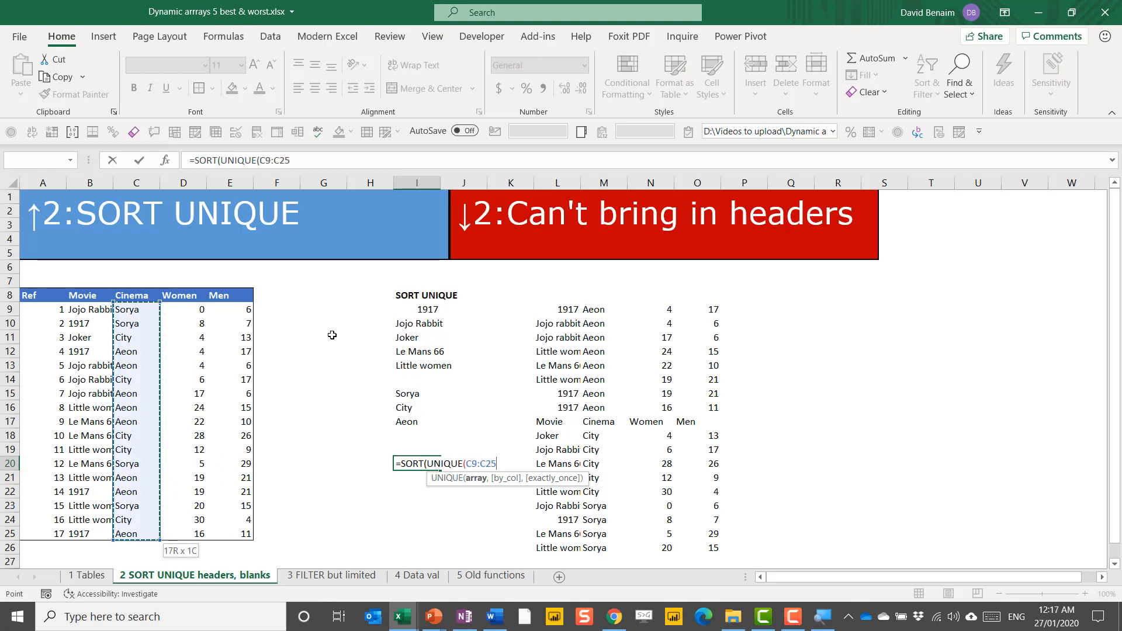
{"action": "type", "text": "))"}
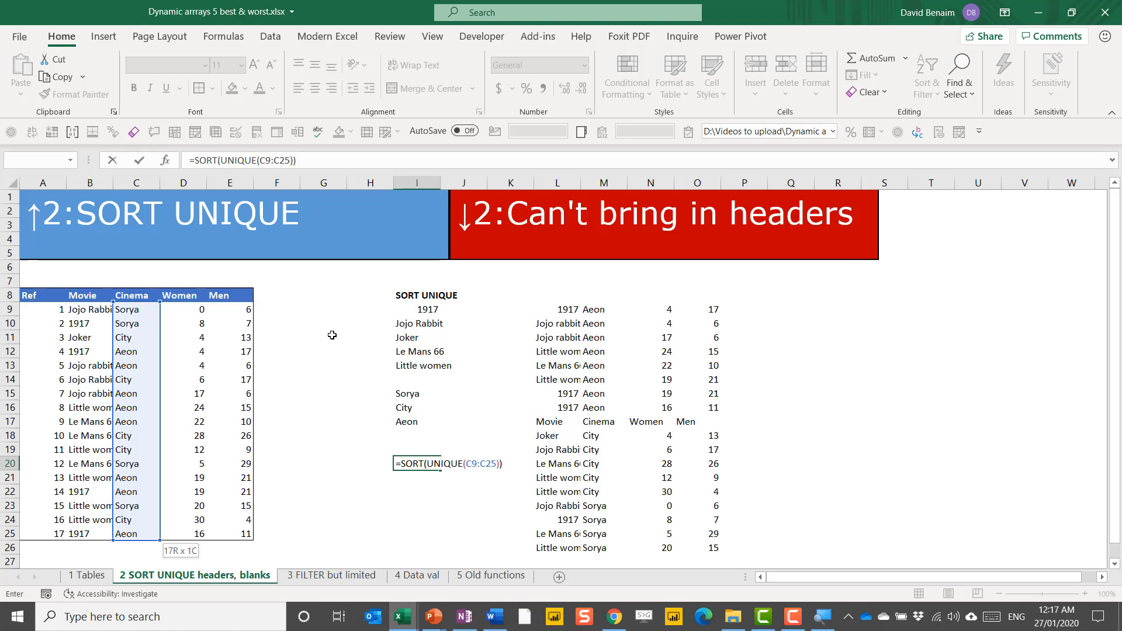
{"action": "key", "text": "Enter"}
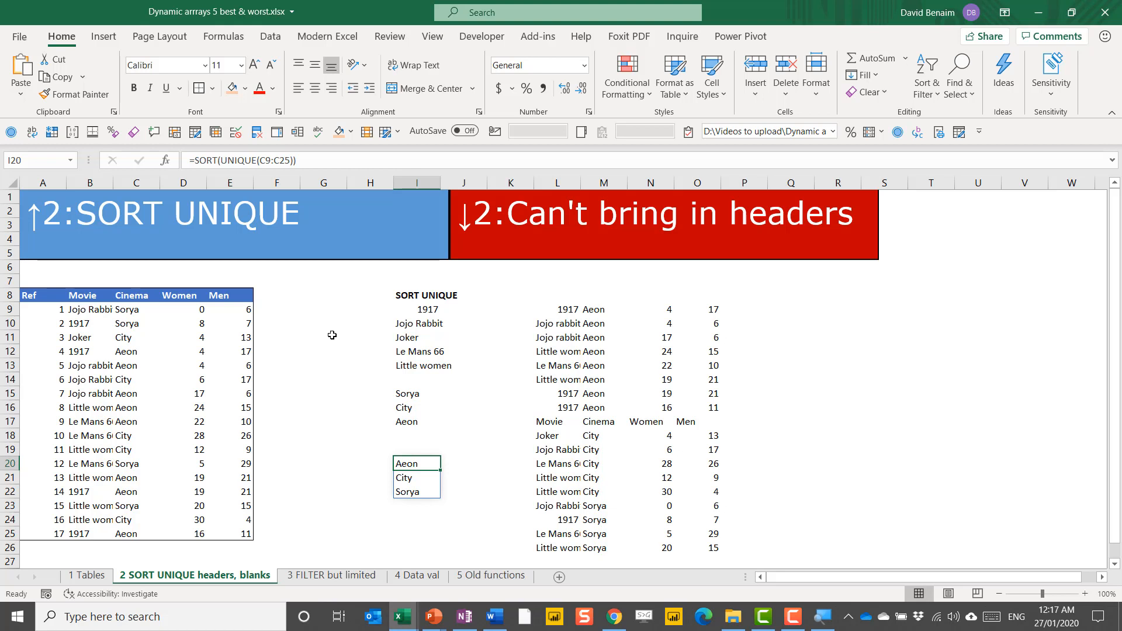
{"action": "mouse_move", "coordinate": [842, 335]}
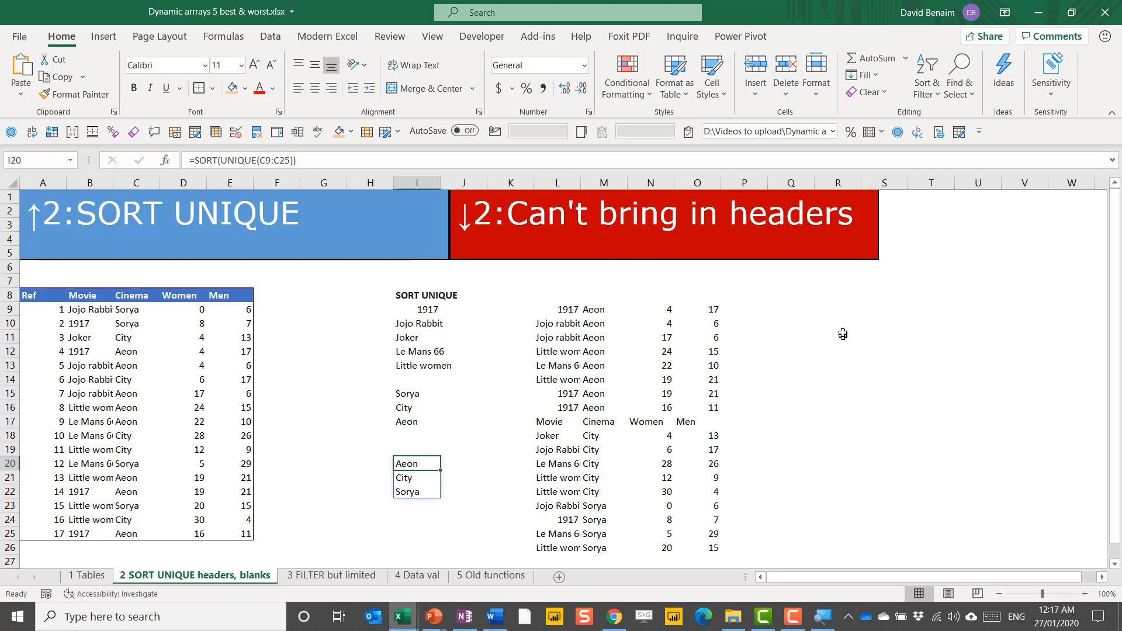
{"action": "mouse_move", "coordinate": [343, 475]}
{"action": "type", "text": "="}
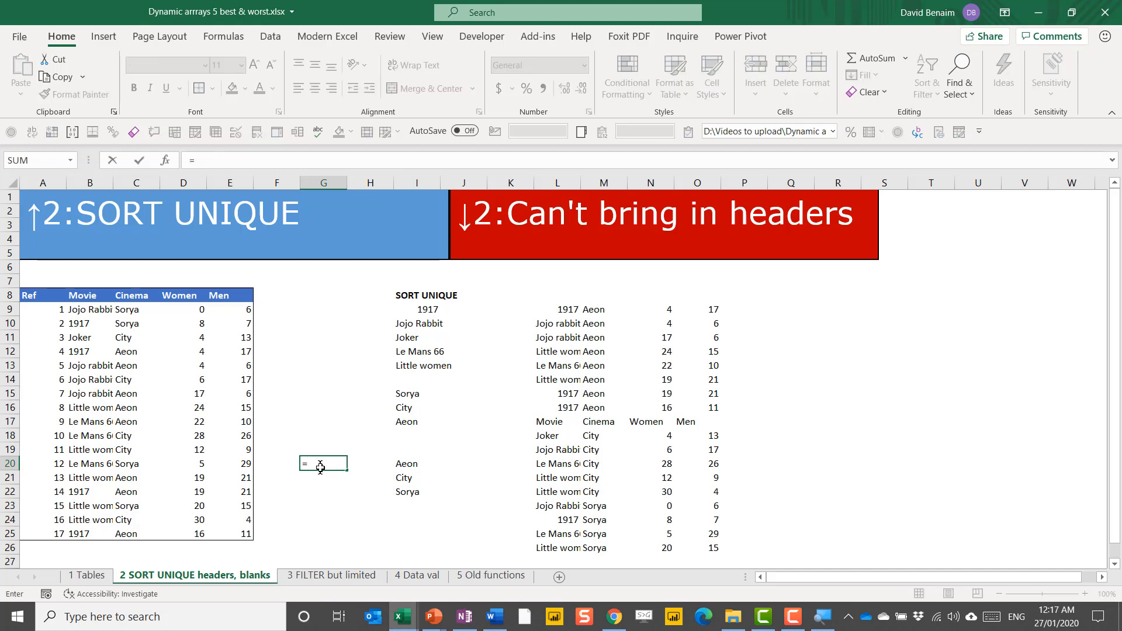
Step: Sort C8:D11 by column 2 with =SORT(C8:D11,2), pushing the headers last, and select the spilled results
{"action": "type", "text": "SORT("}
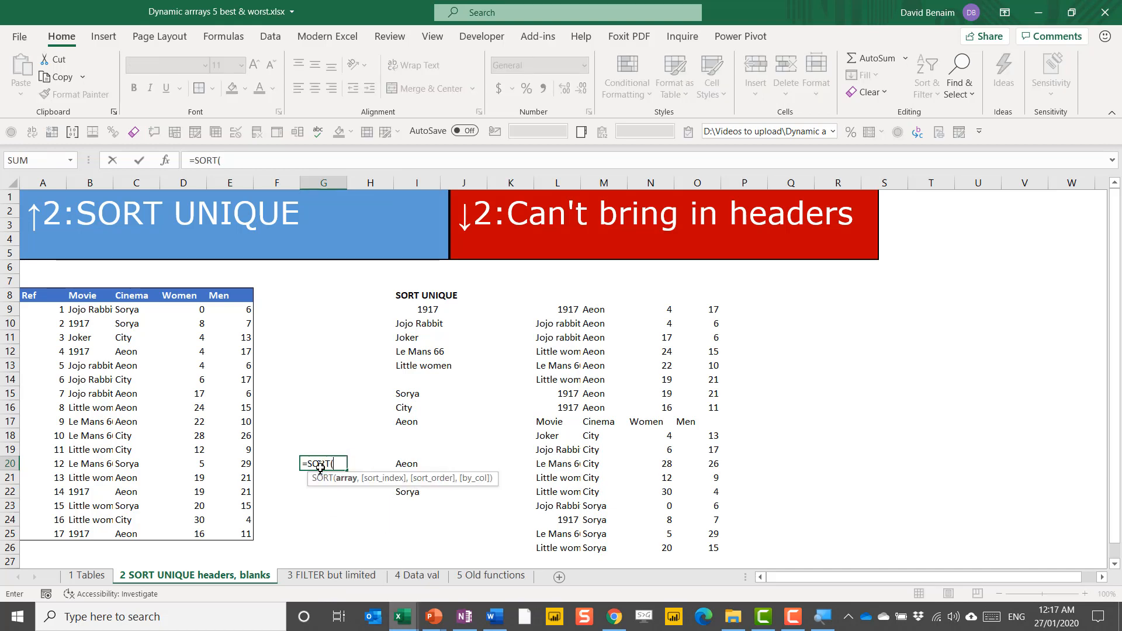
{"action": "left_click", "coordinate": [136, 294]}
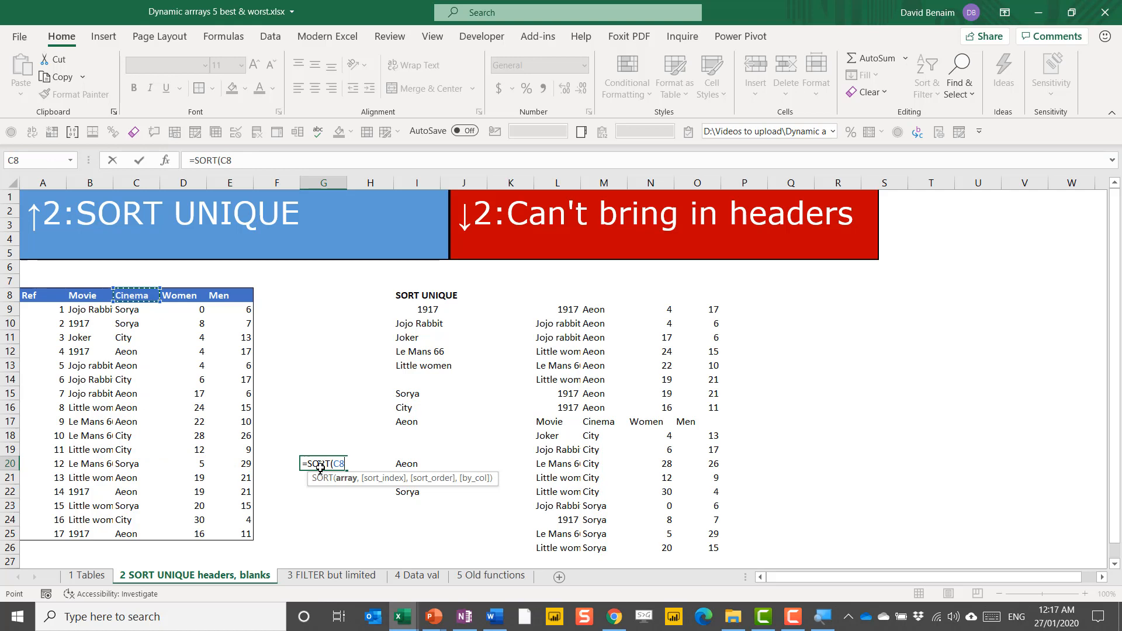
{"action": "left_click_drag", "start_coordinate": [135, 294], "coordinate": [184, 336]}
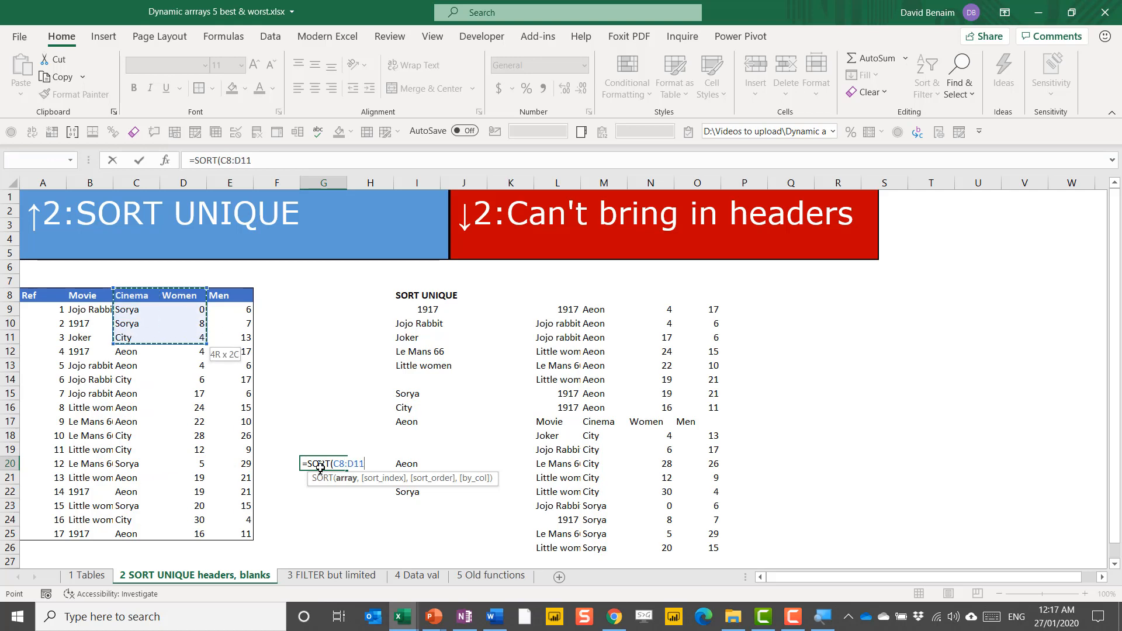
{"action": "type", "text": ","}
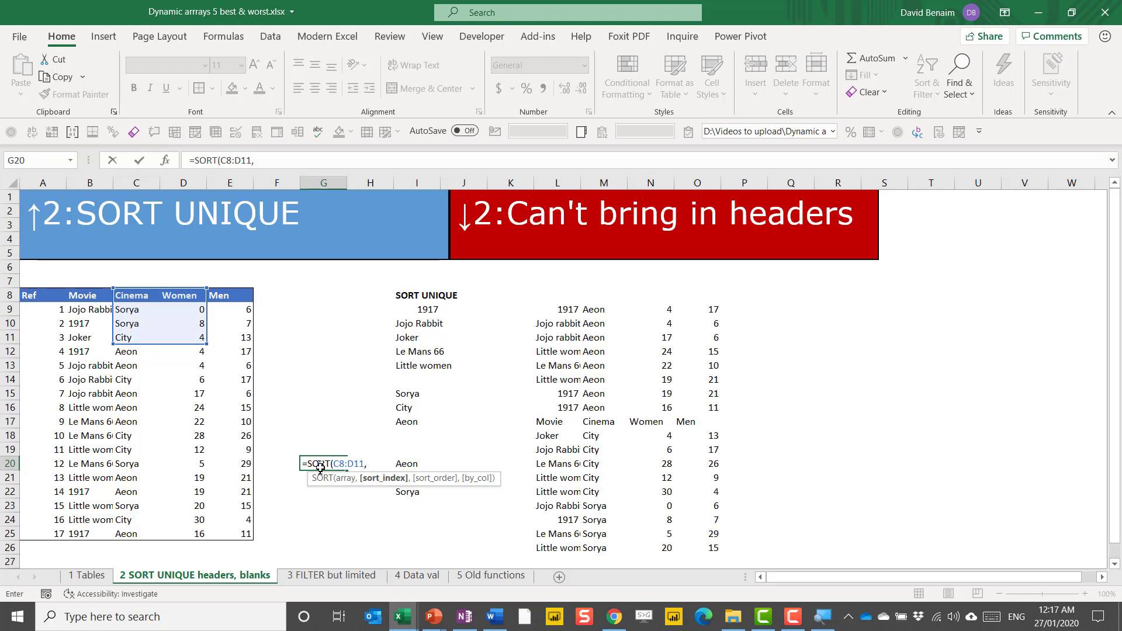
{"action": "type", "text": "2)"}
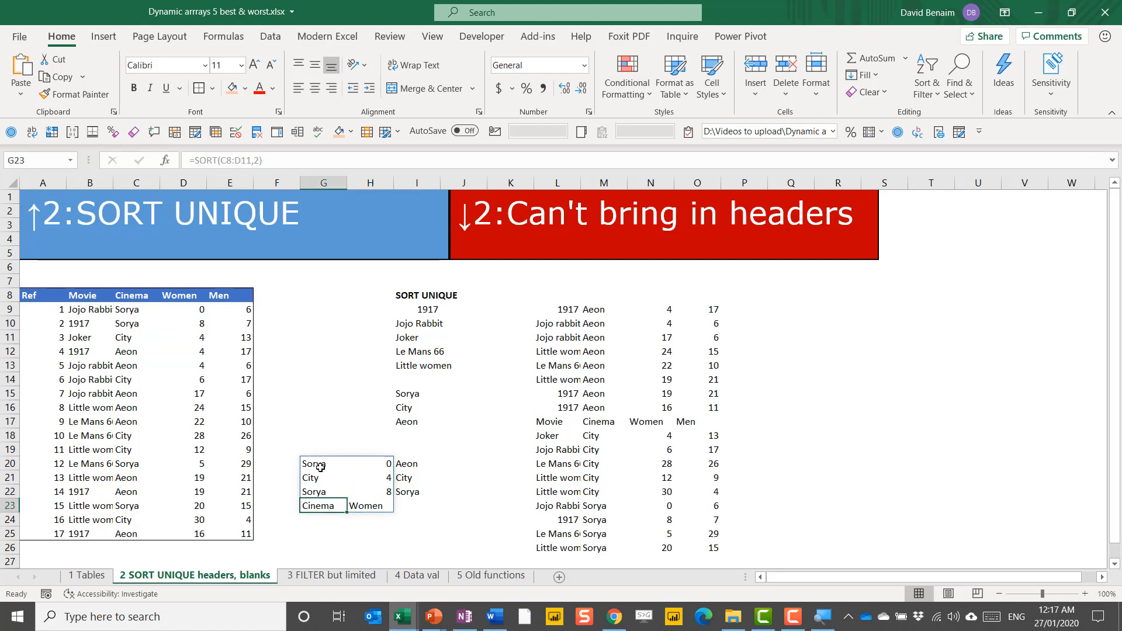
{"action": "mouse_move", "coordinate": [344, 504]}
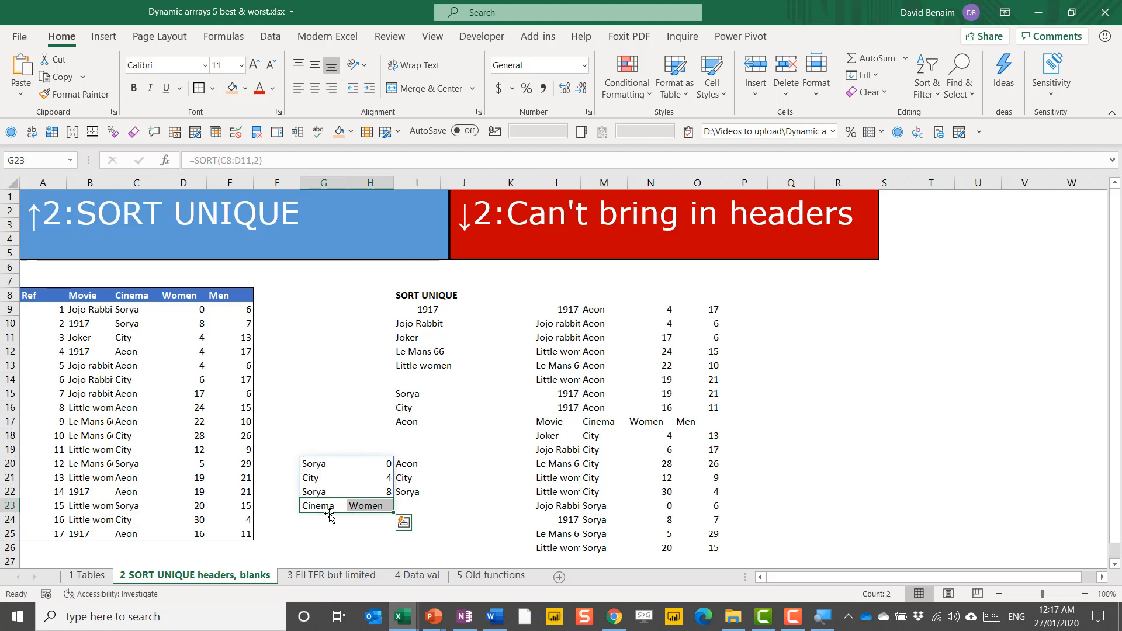
{"action": "mouse_move", "coordinate": [316, 514]}
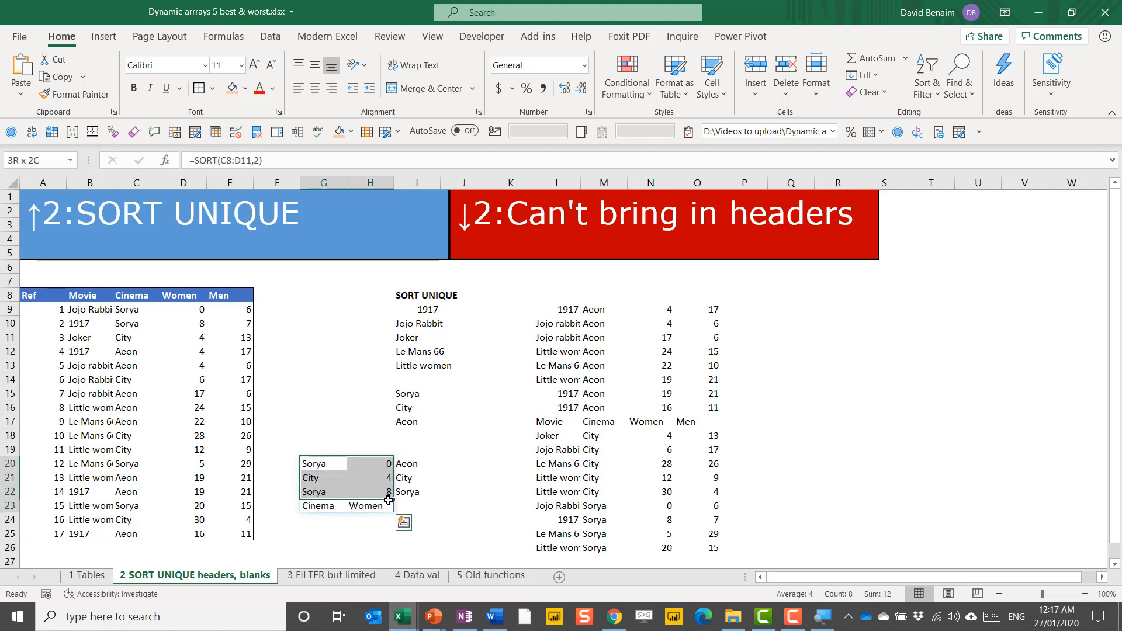
{"action": "left_click", "coordinate": [325, 501]}
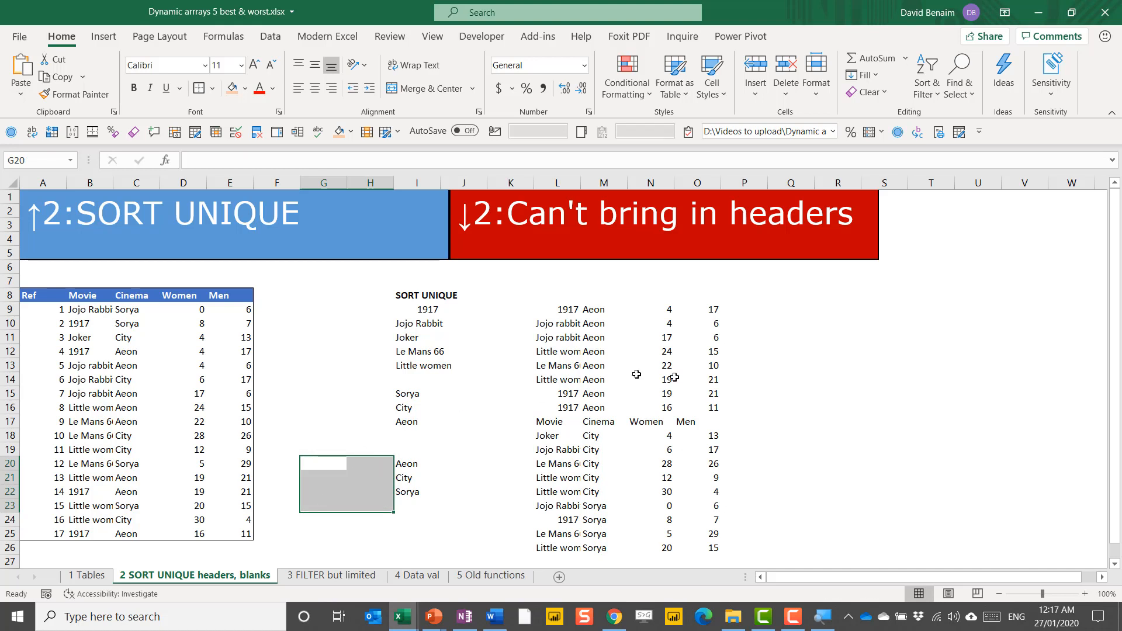
{"action": "left_click", "coordinate": [557, 308]}
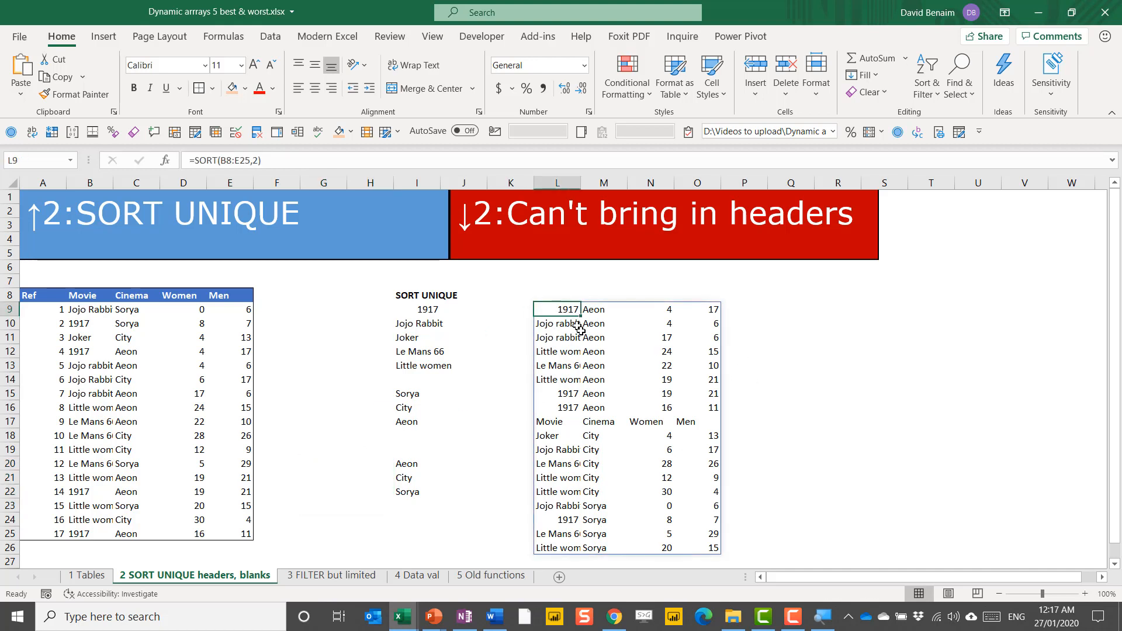
{"action": "left_click", "coordinate": [554, 421]}
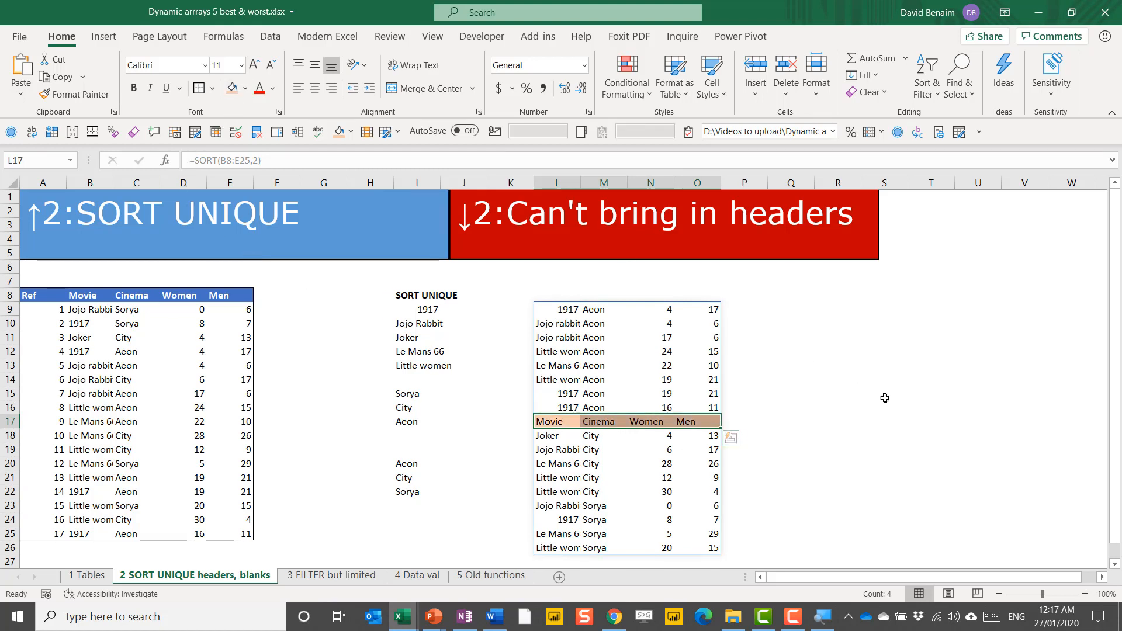
{"action": "left_click", "coordinate": [838, 407]}
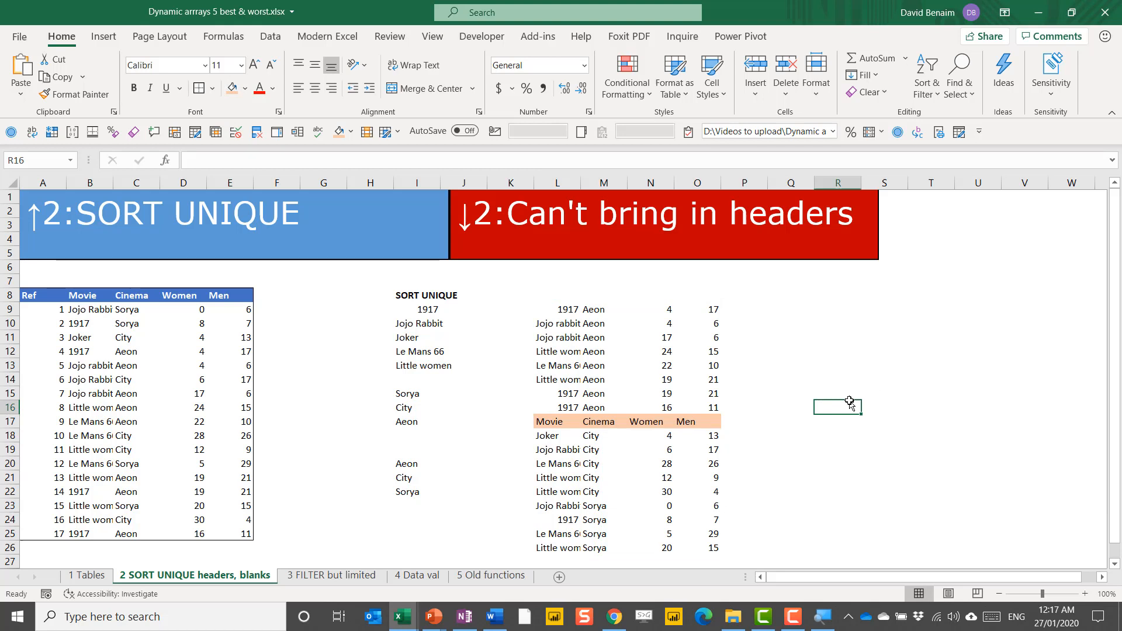
{"action": "type", "text": "="}
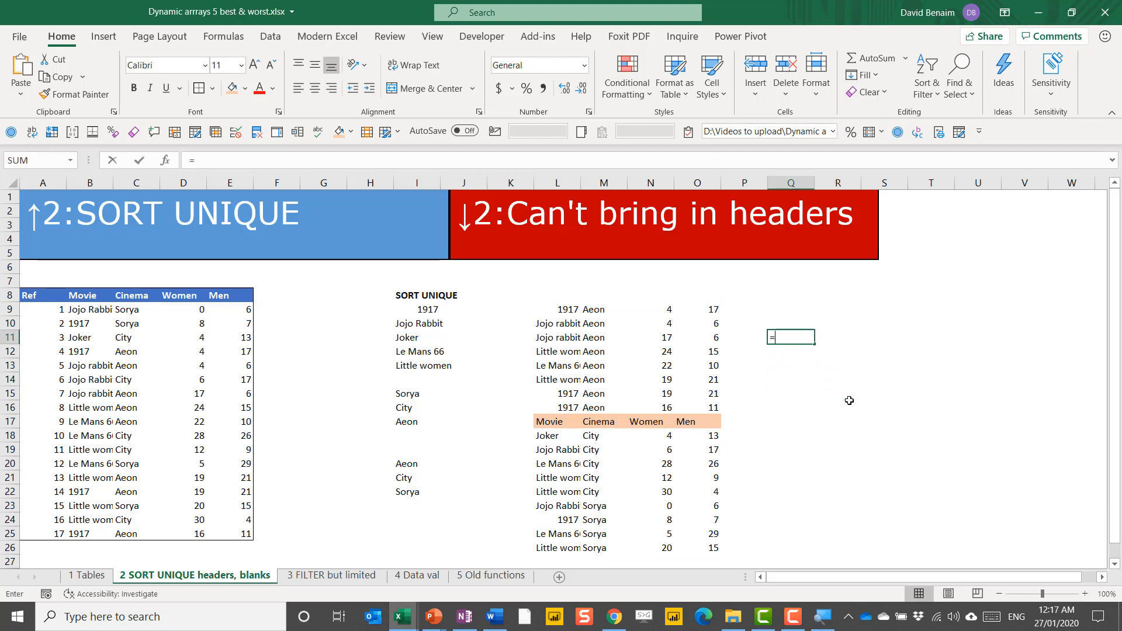
{"action": "type", "text": "=SORT("}
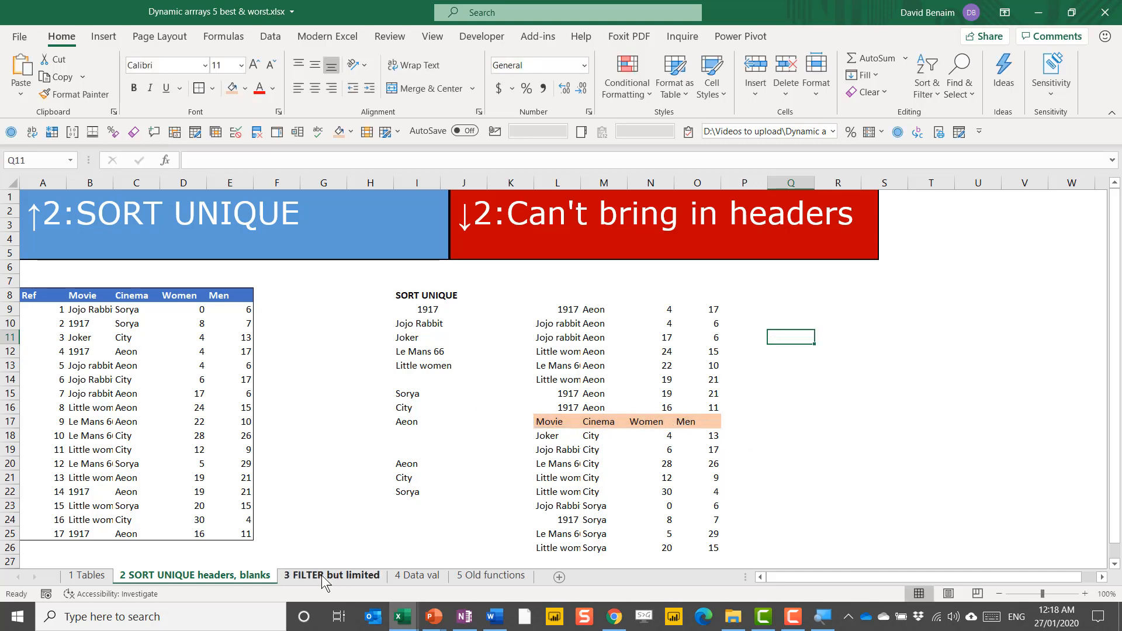
Step: On the FILTER but limited sheet, list Sorya rows with =FILTER(B7:D24,C7:C24="Sorya")
{"action": "left_click", "coordinate": [332, 574]}
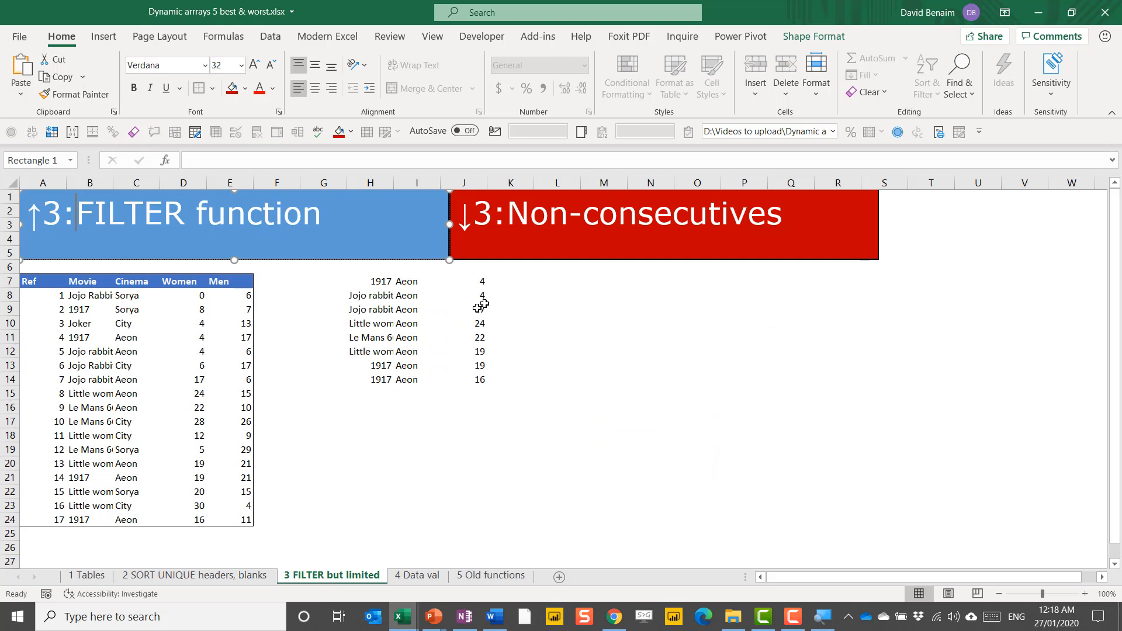
{"action": "left_click", "coordinate": [556, 295]}
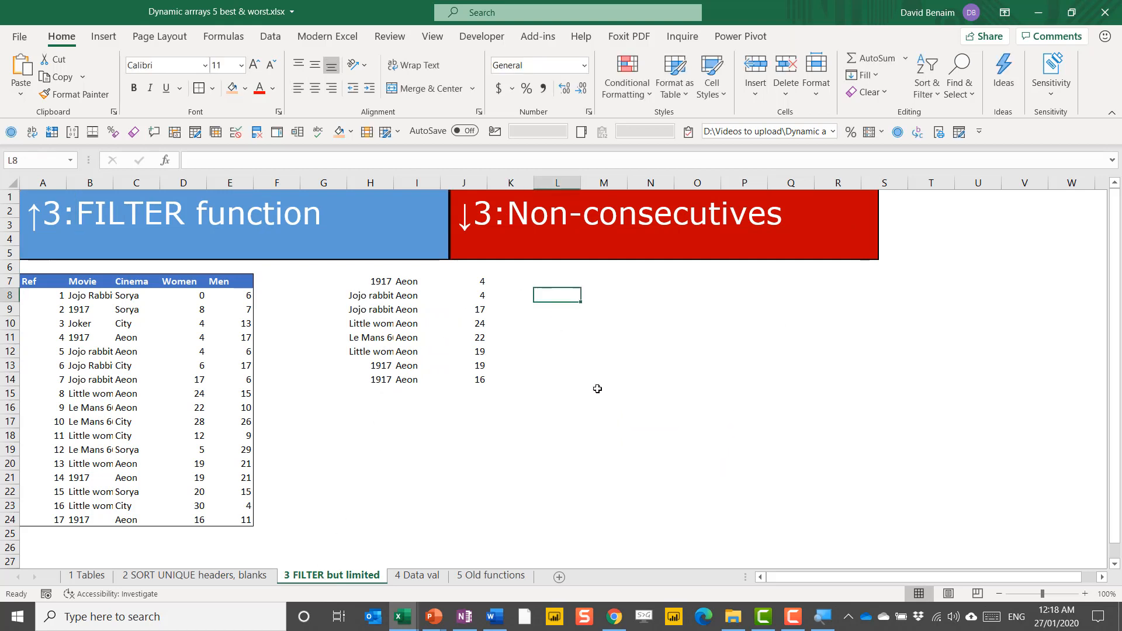
{"action": "type", "text": "=filt"}
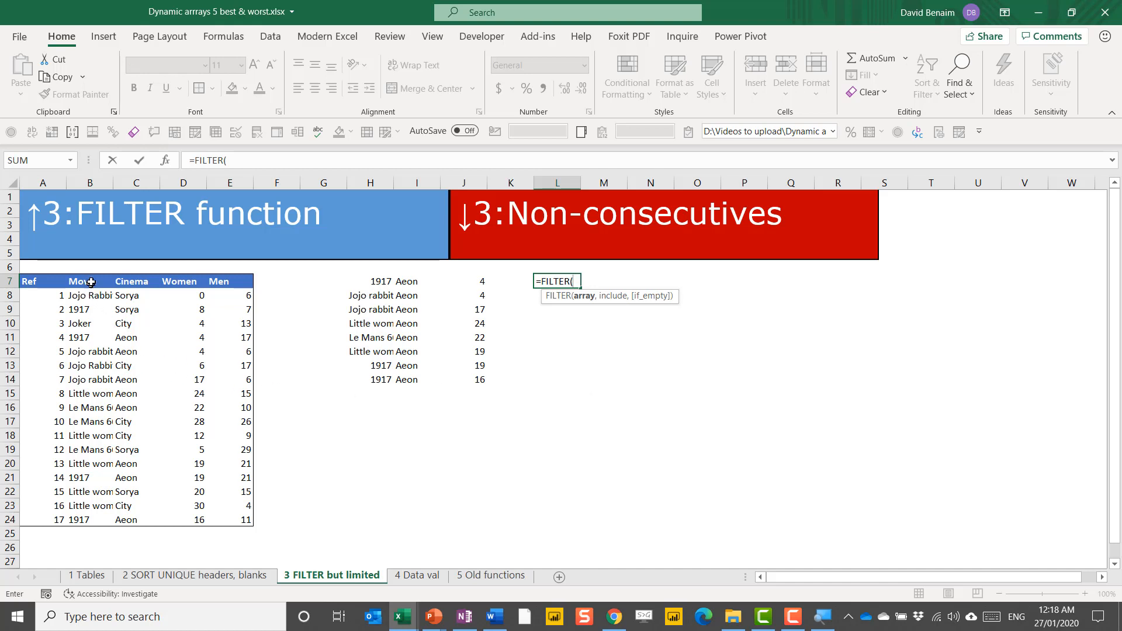
{"action": "left_click", "coordinate": [90, 280]}
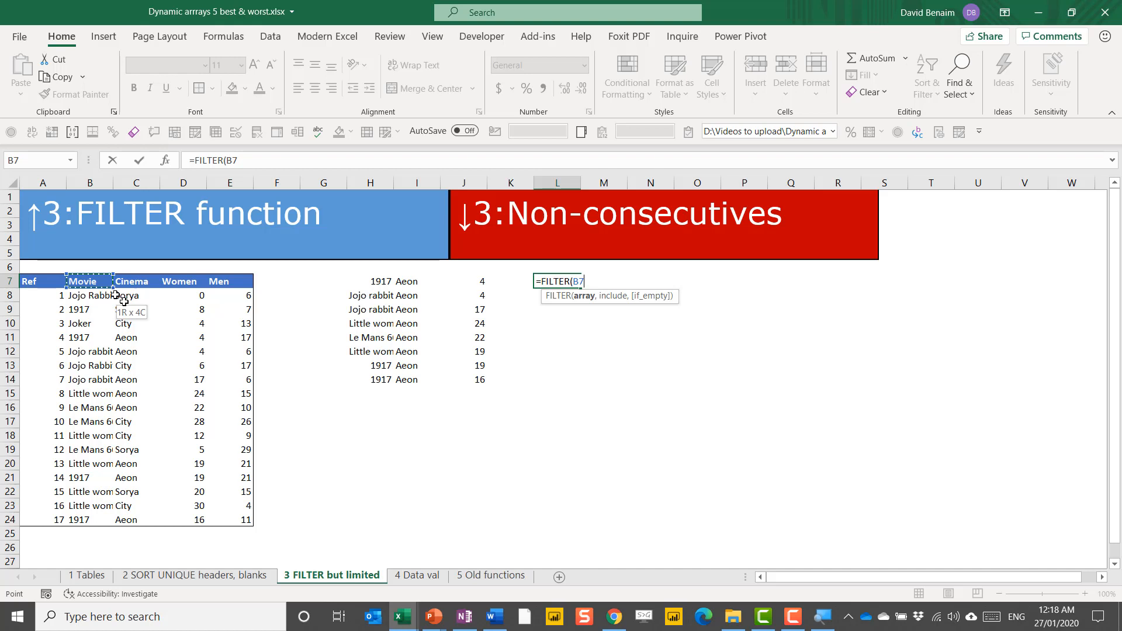
{"action": "left_click_drag", "start_coordinate": [90, 280], "coordinate": [182, 518]}
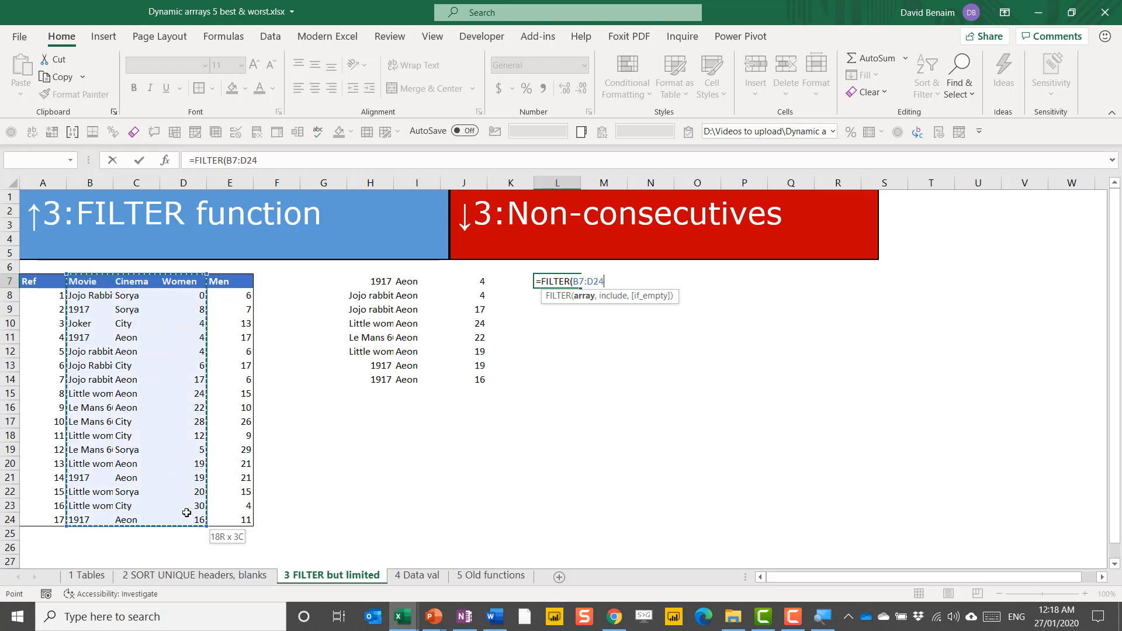
{"action": "type", "text": ",C7:C24"}
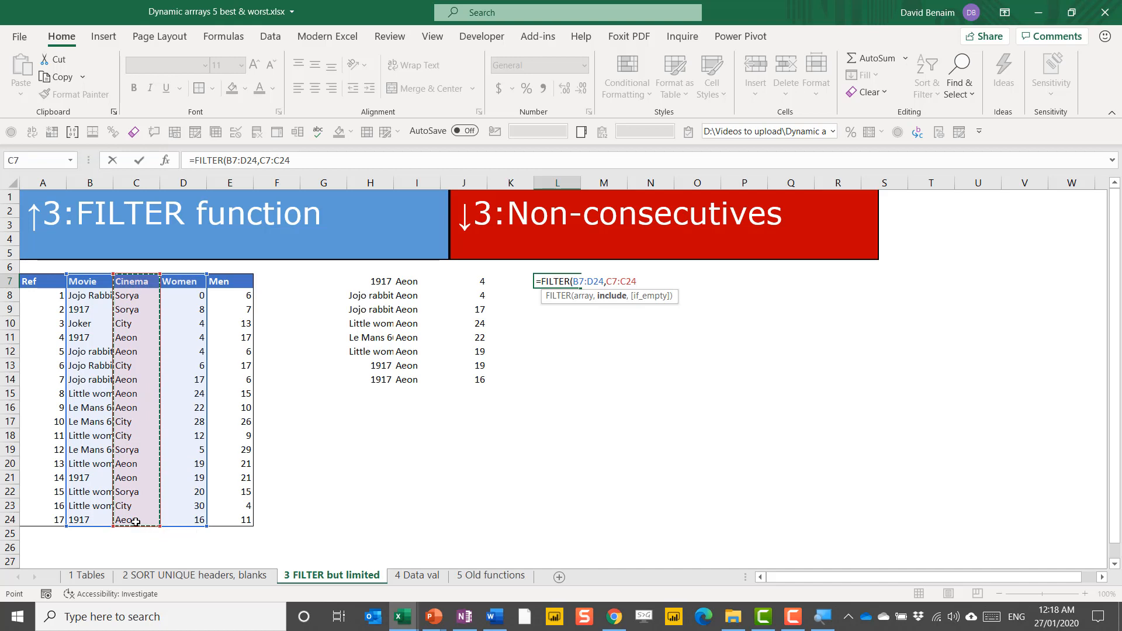
{"action": "type", "text": "=\""}
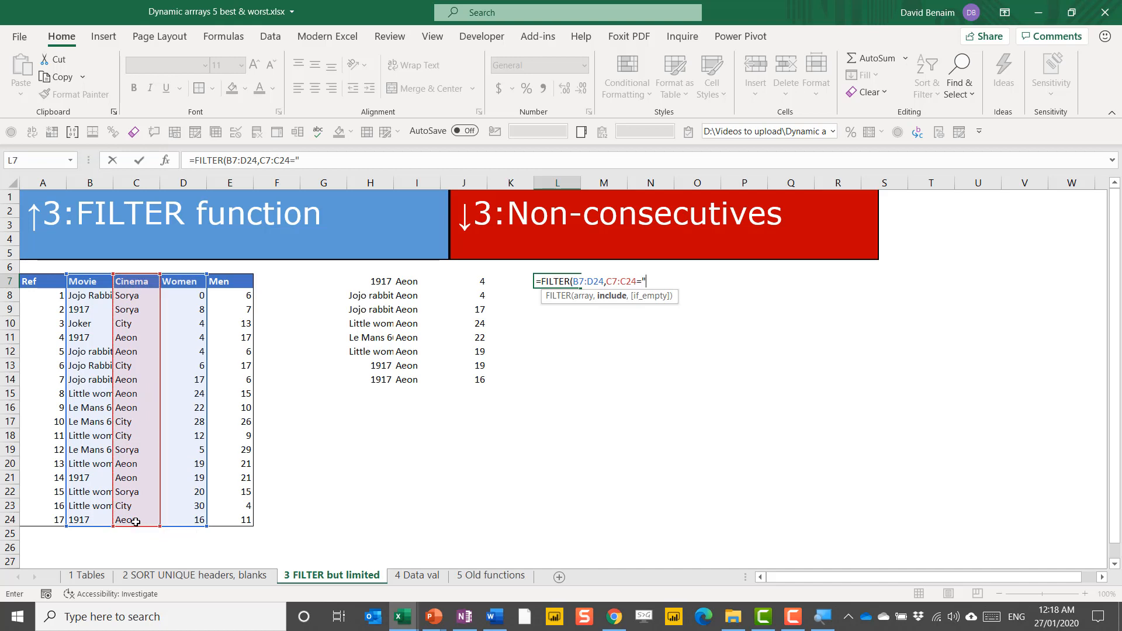
{"action": "type", "text": "Sorya"}
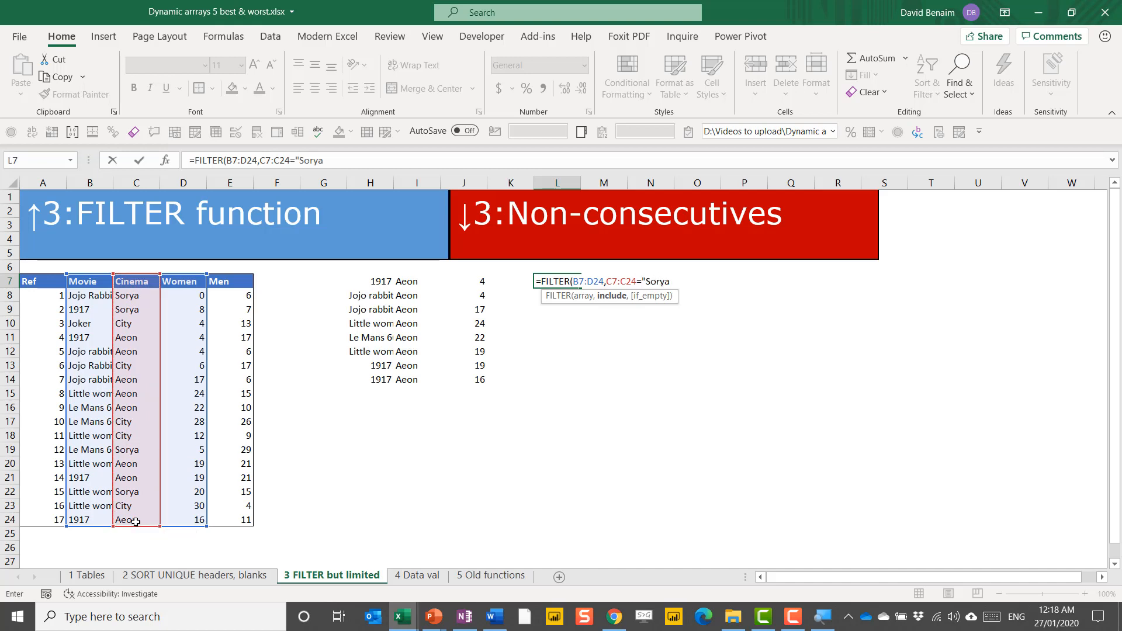
{"action": "key", "text": "Enter"}
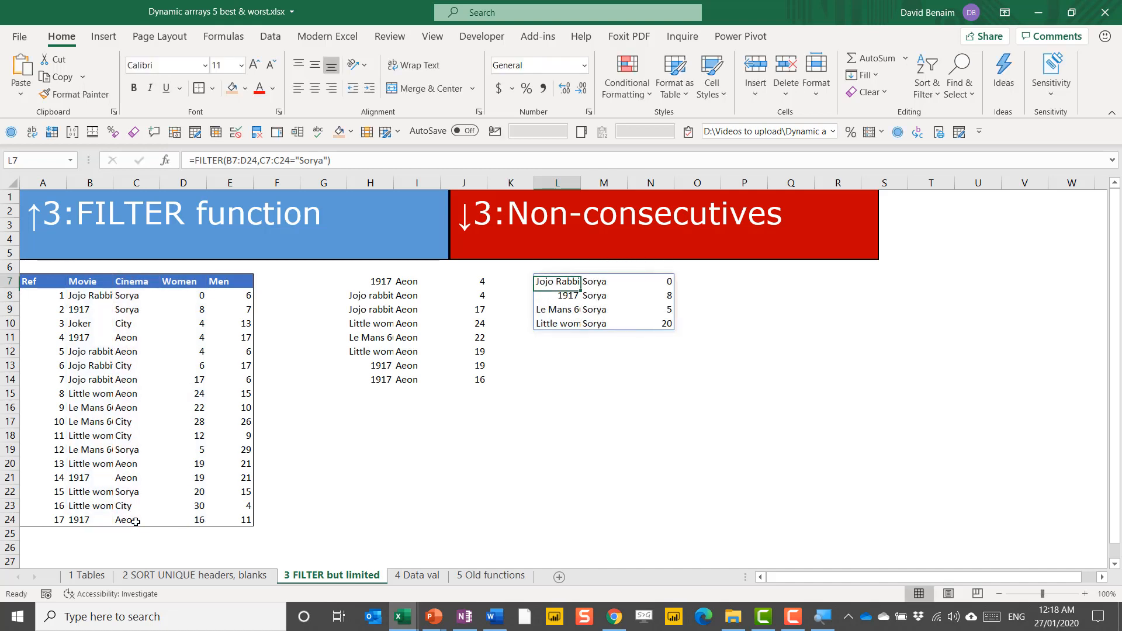
{"action": "mouse_move", "coordinate": [97, 316]}
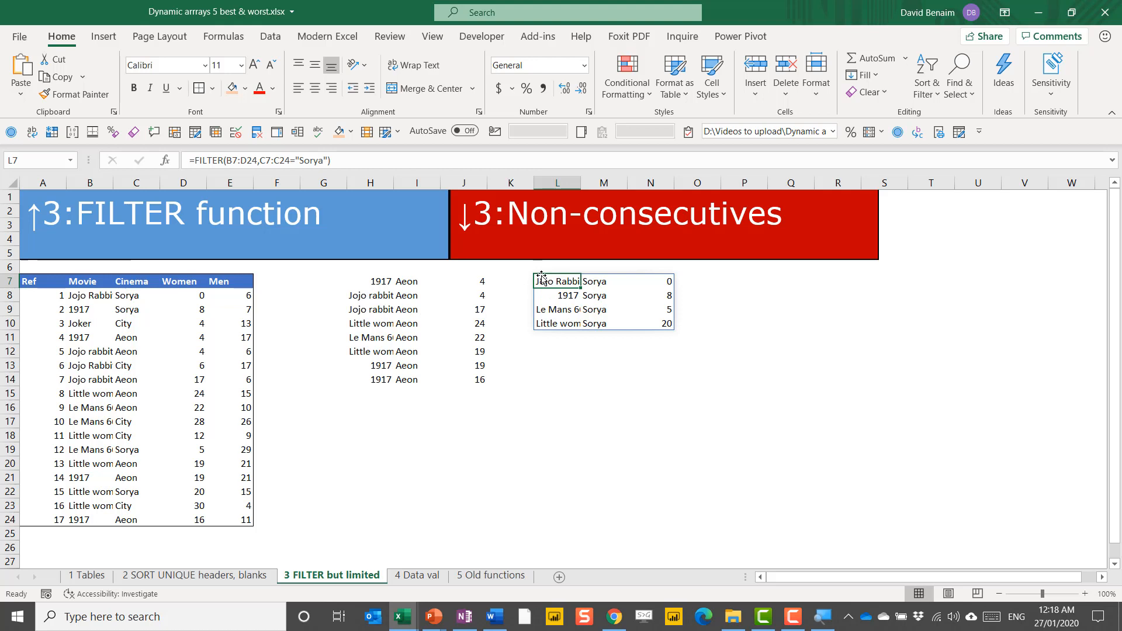
{"action": "mouse_move", "coordinate": [537, 267]}
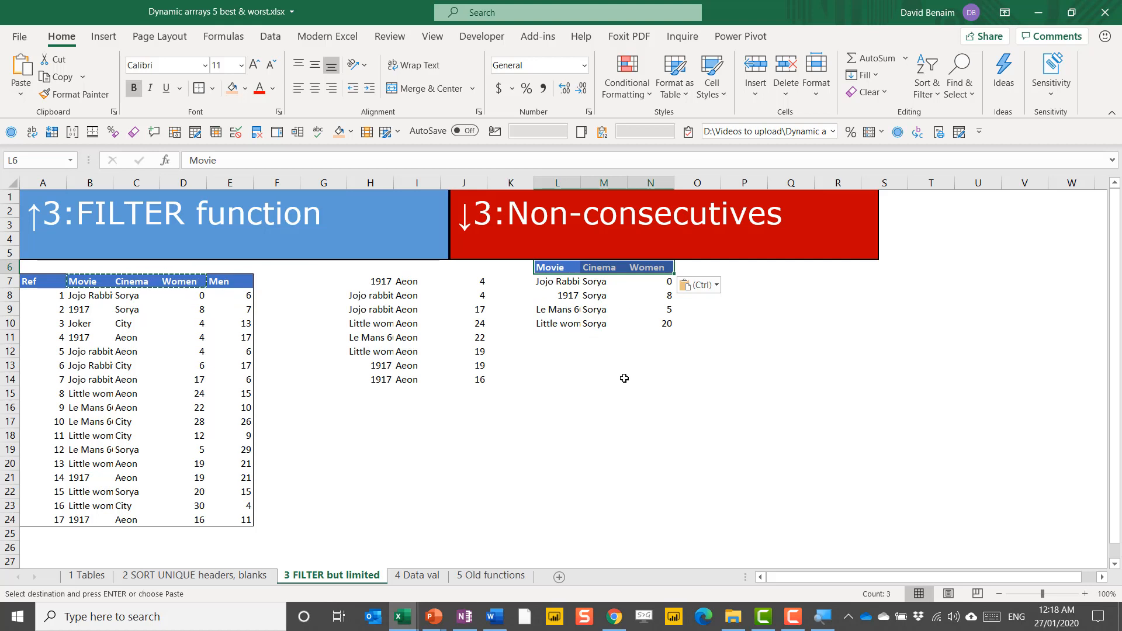
Step: Check the pasted Movie, Cinema and Women headings above the filtered Sorya rows
{"action": "left_click", "coordinate": [603, 266]}
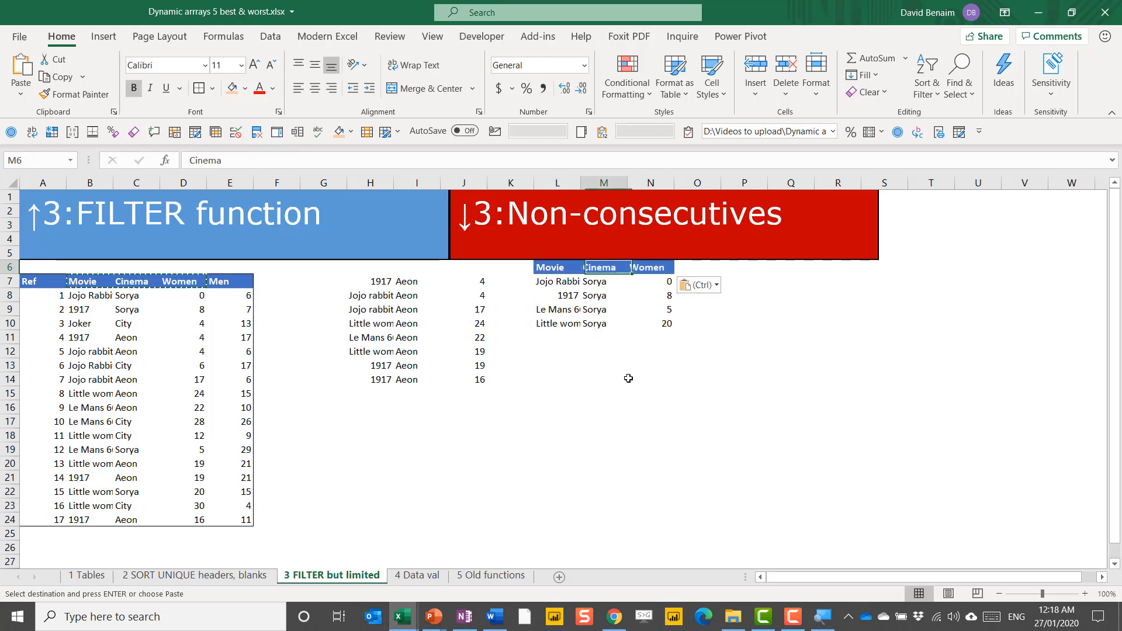
{"action": "left_click", "coordinate": [557, 267]}
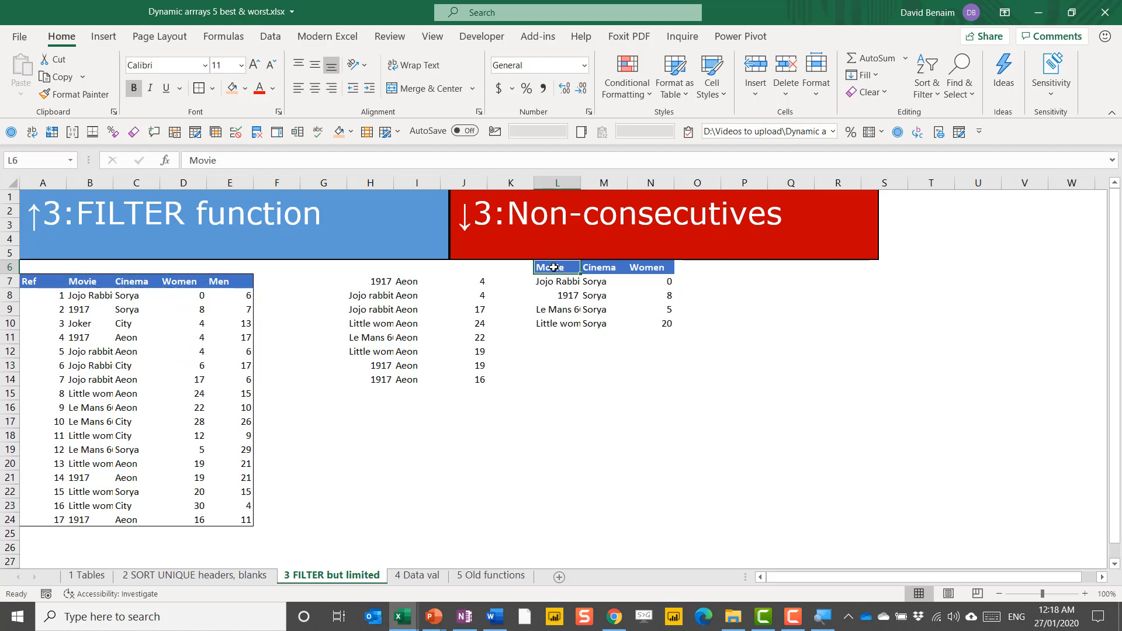
{"action": "mouse_move", "coordinate": [84, 299]}
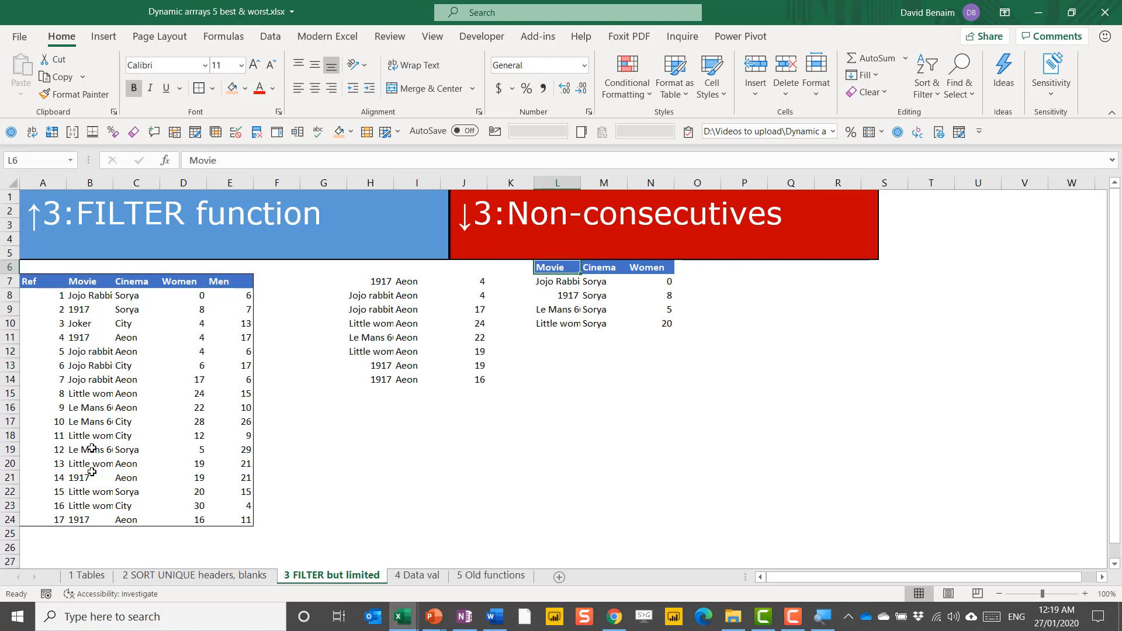
{"action": "mouse_move", "coordinate": [103, 364]}
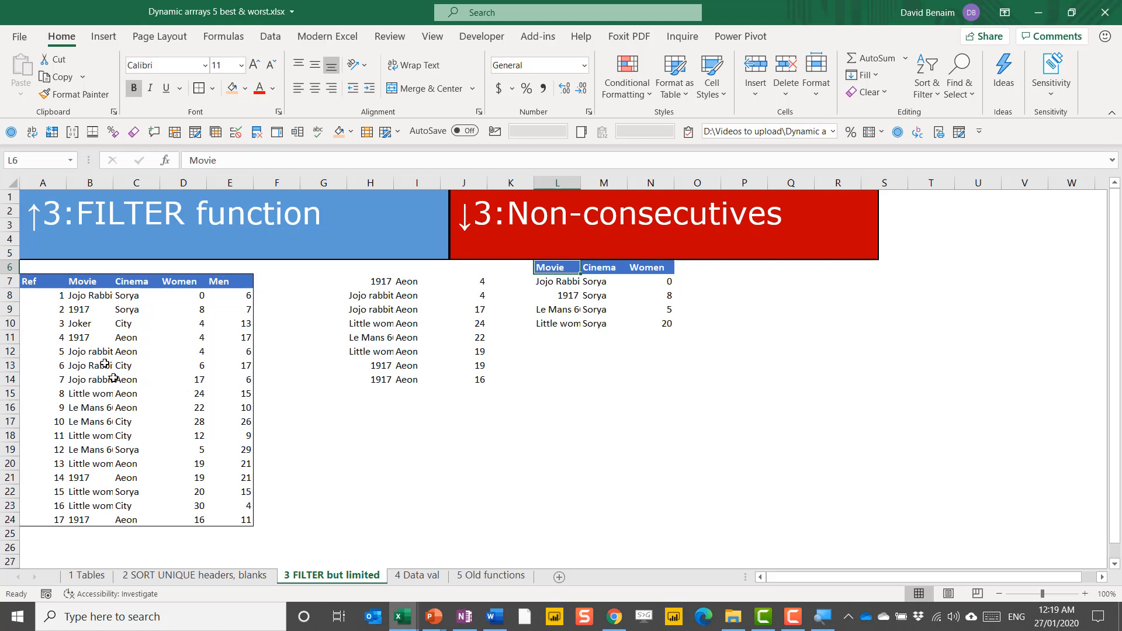
{"action": "mouse_move", "coordinate": [133, 338]}
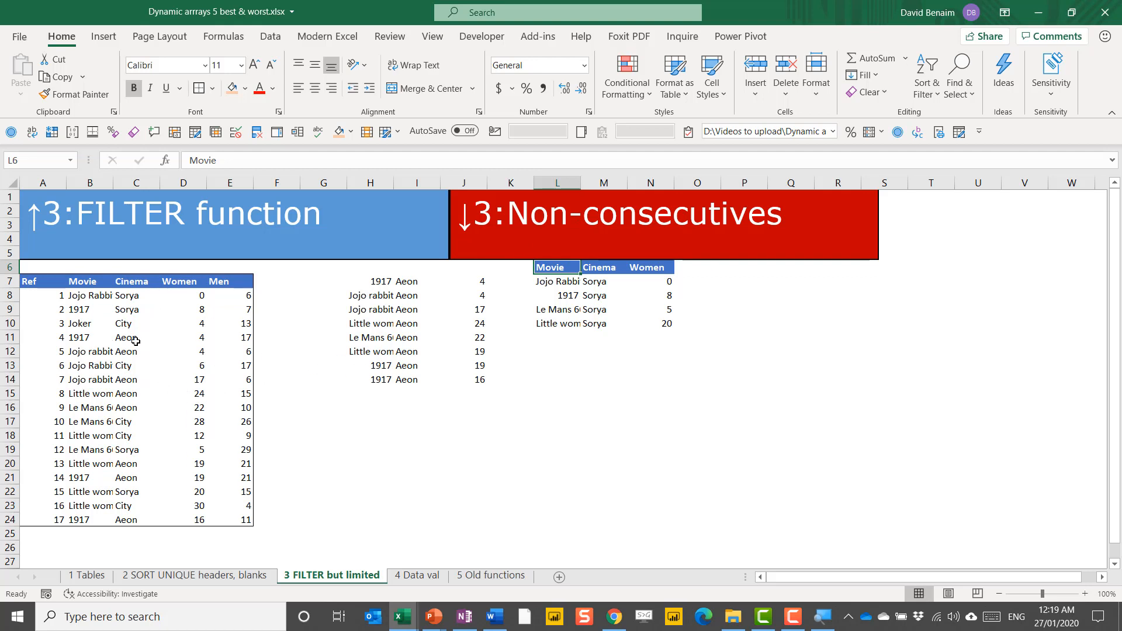
{"action": "mouse_move", "coordinate": [98, 295]}
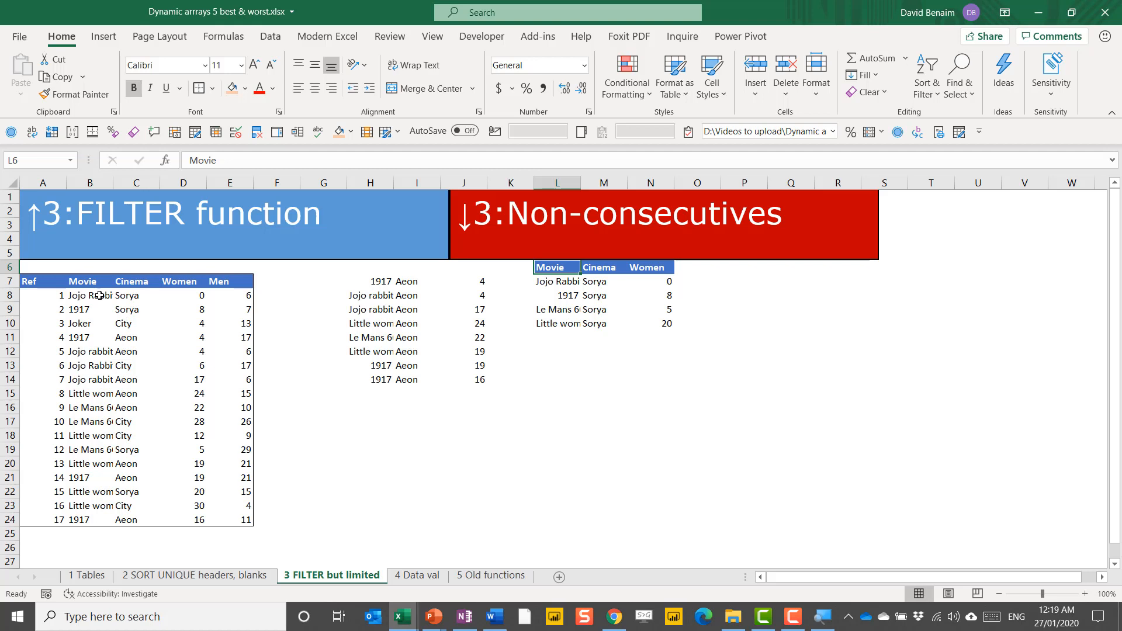
{"action": "mouse_move", "coordinate": [520, 269]}
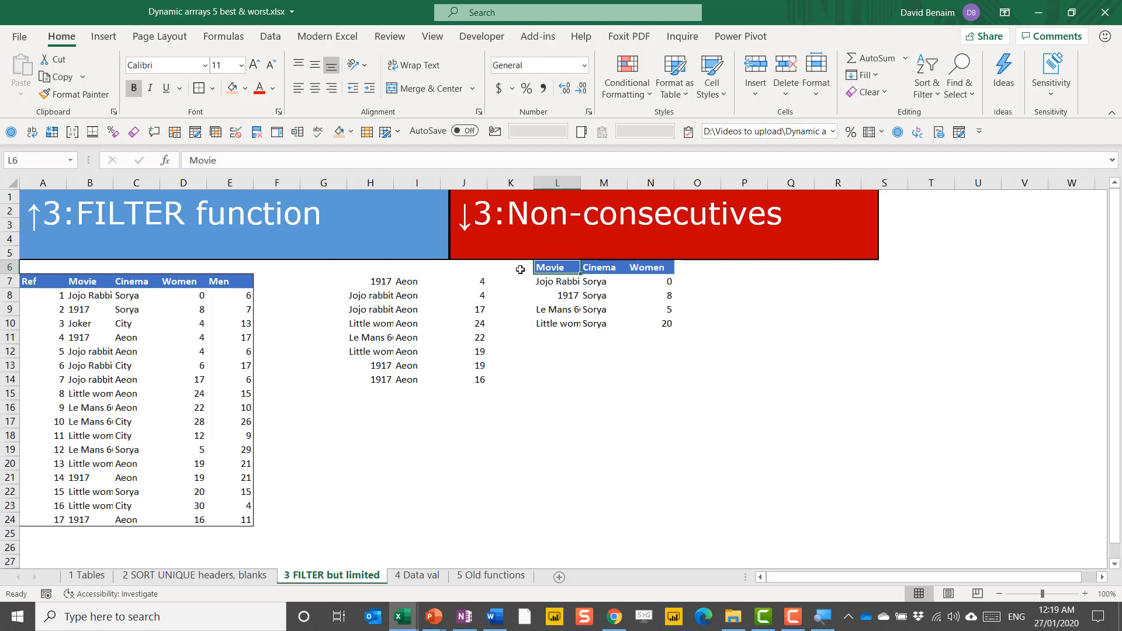
{"action": "left_click", "coordinate": [556, 365]}
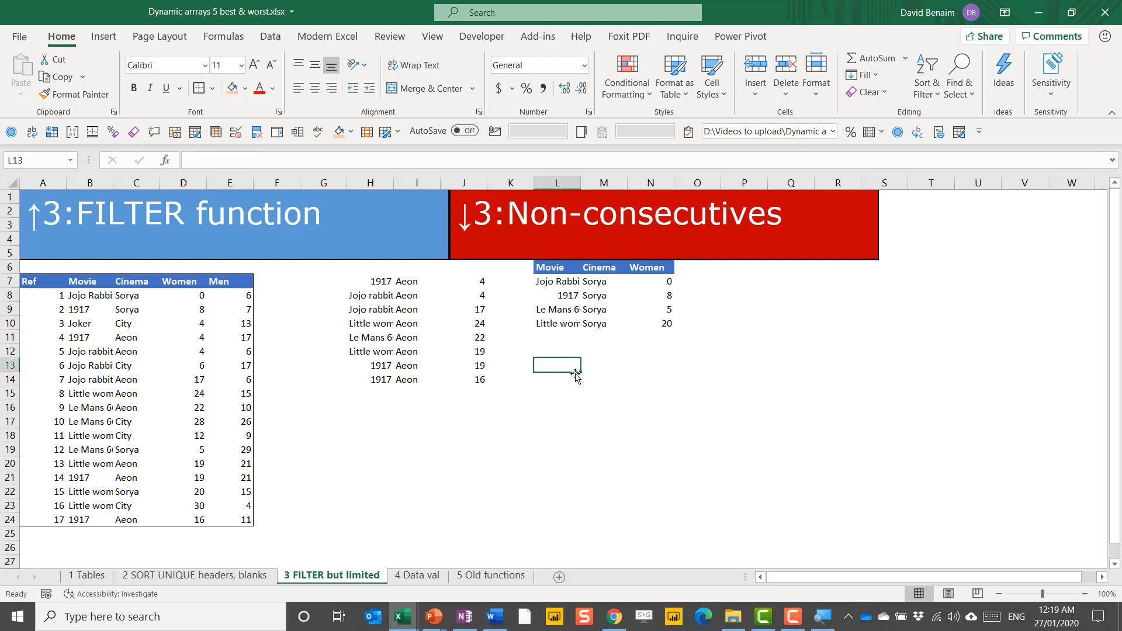
{"action": "type", "text": "=filt"}
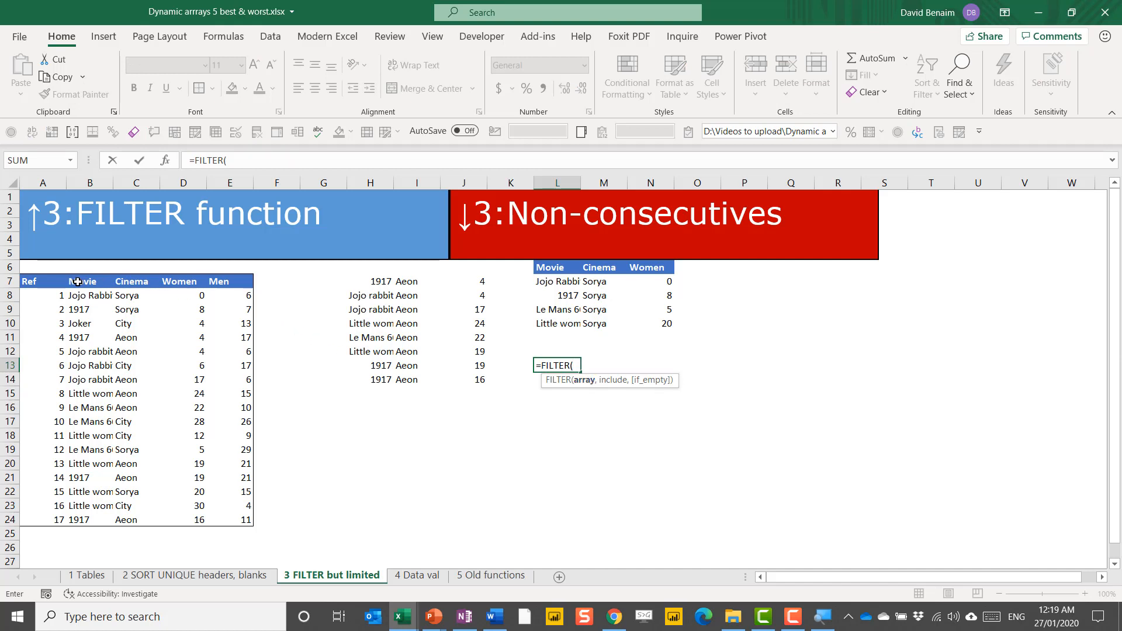
{"action": "mouse_move", "coordinate": [80, 280]}
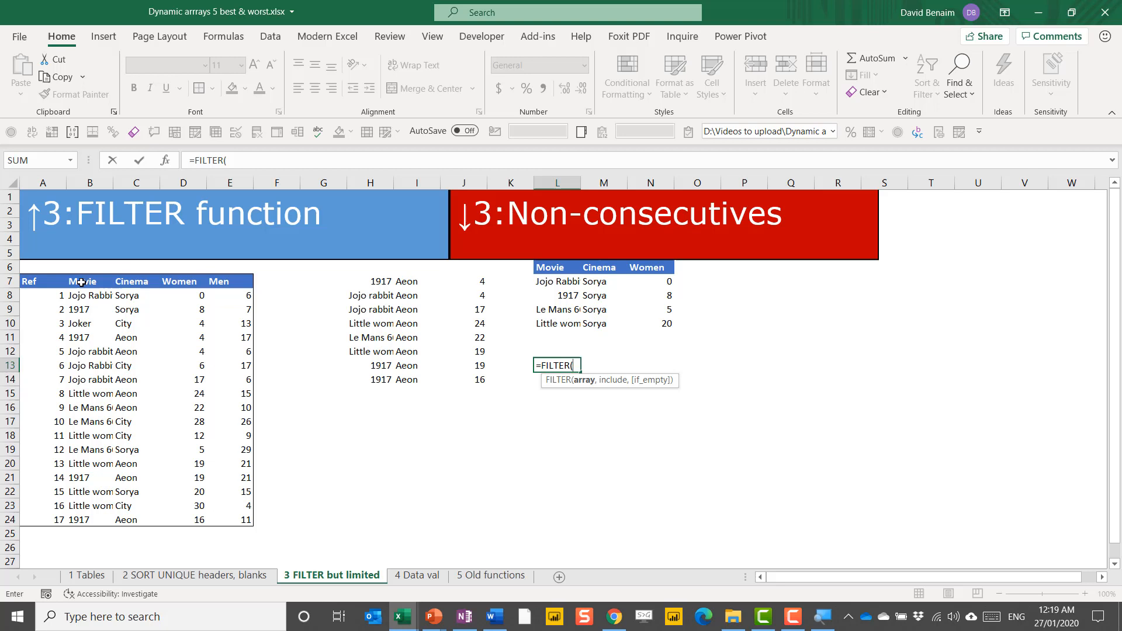
{"action": "left_click_drag", "start_coordinate": [82, 280], "coordinate": [176, 393]}
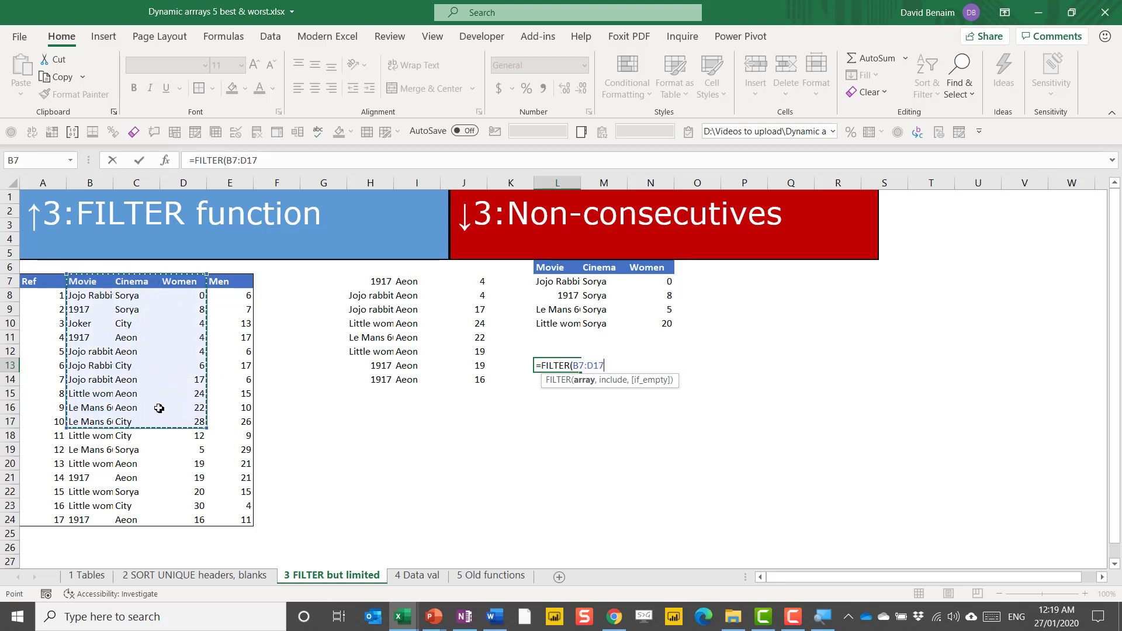
{"action": "mouse_move", "coordinate": [154, 415]}
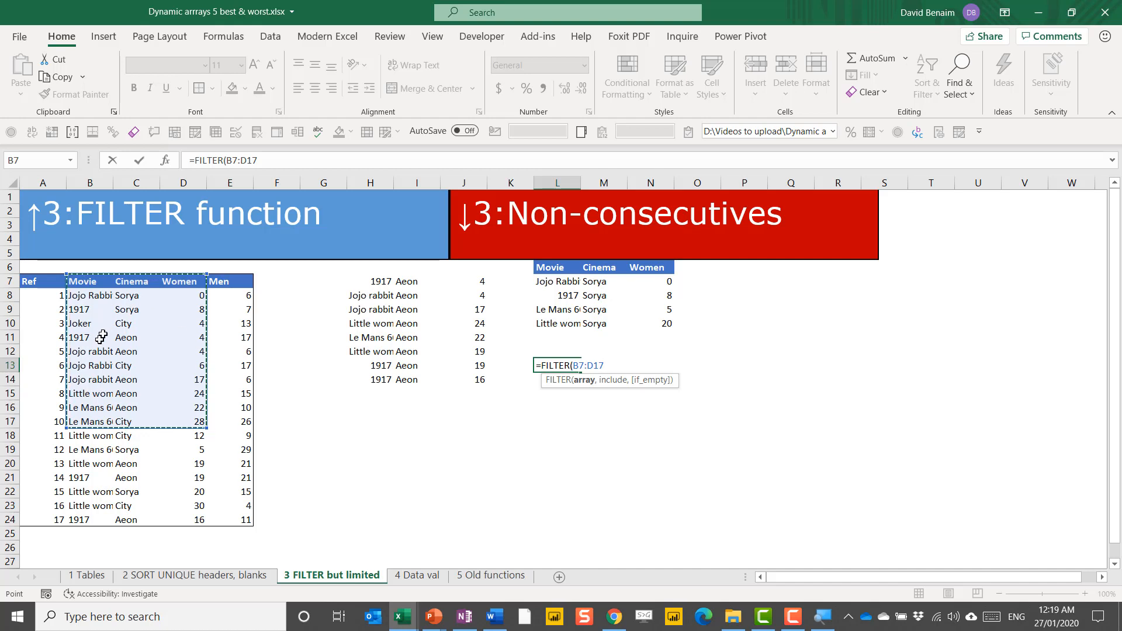
{"action": "mouse_move", "coordinate": [140, 372]}
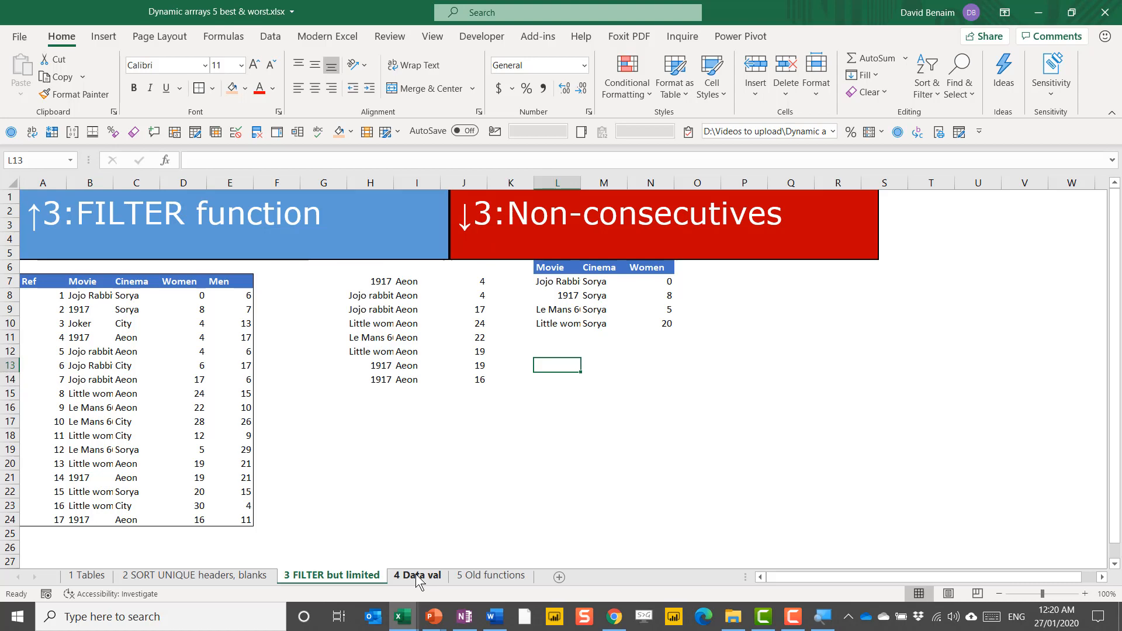
{"action": "left_click", "coordinate": [416, 575]}
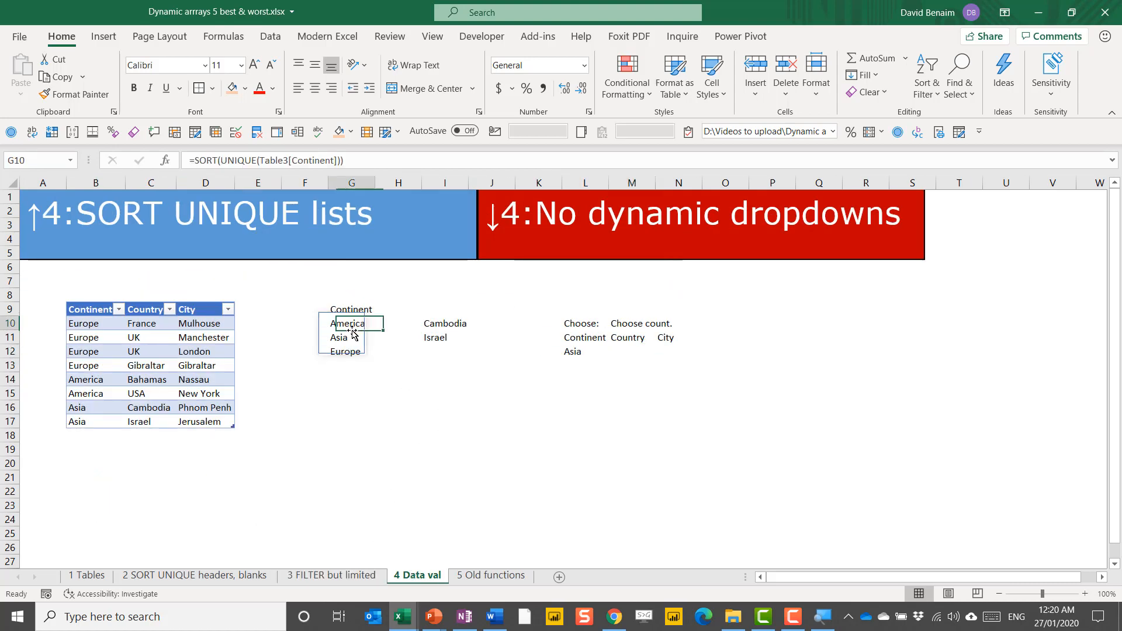
{"action": "left_click", "coordinate": [351, 407]}
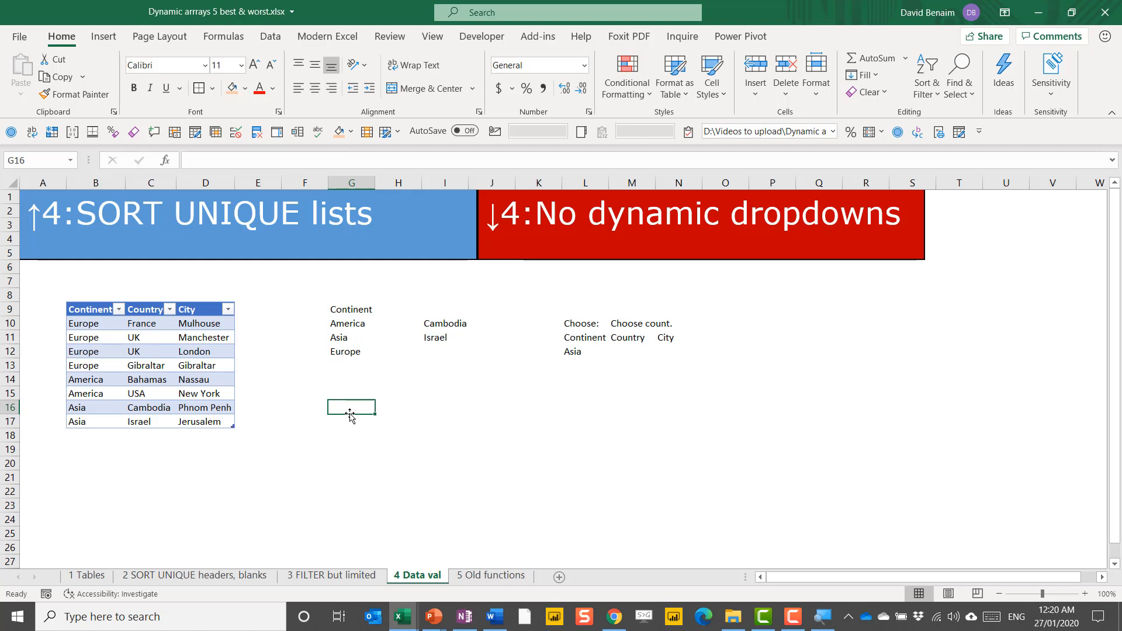
{"action": "left_click", "coordinate": [149, 406]}
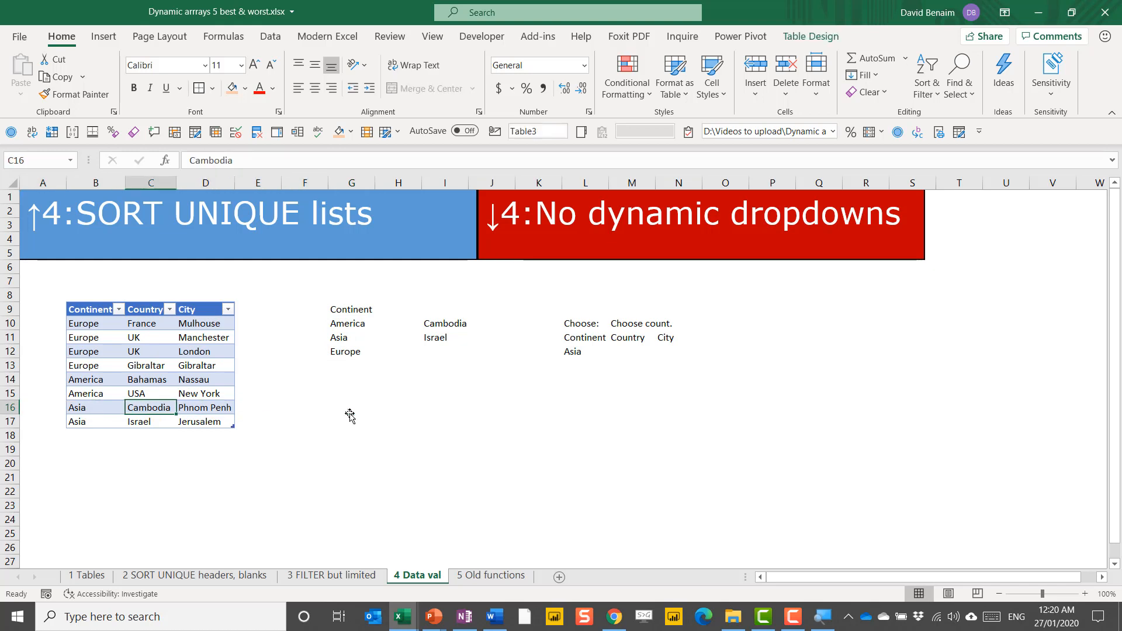
{"action": "left_click", "coordinate": [77, 407]}
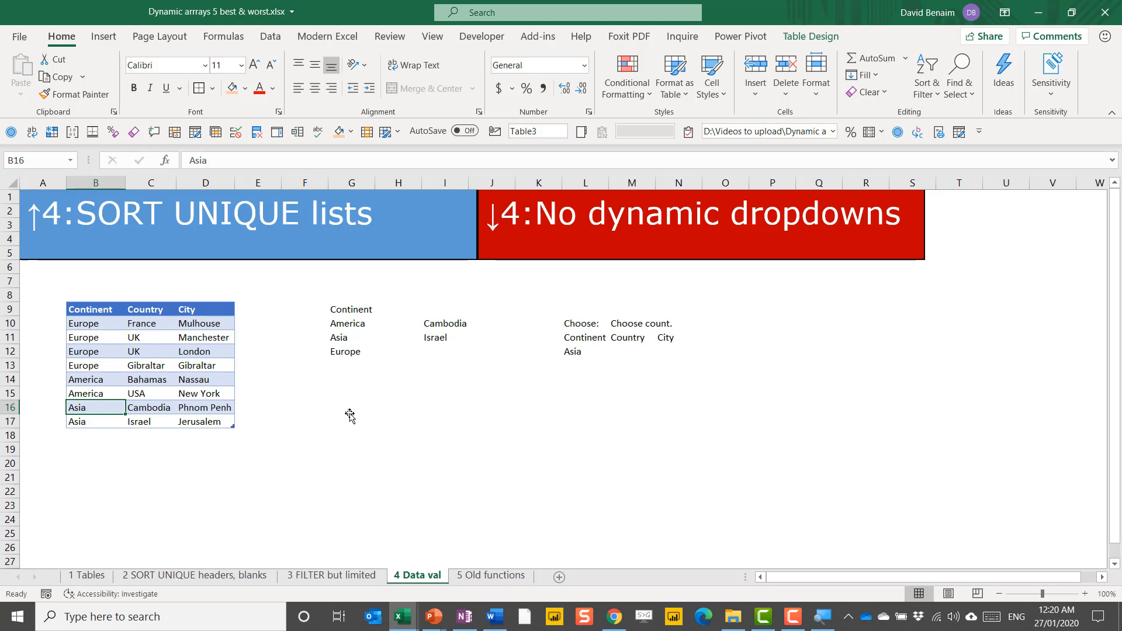
{"action": "mouse_move", "coordinate": [345, 414]}
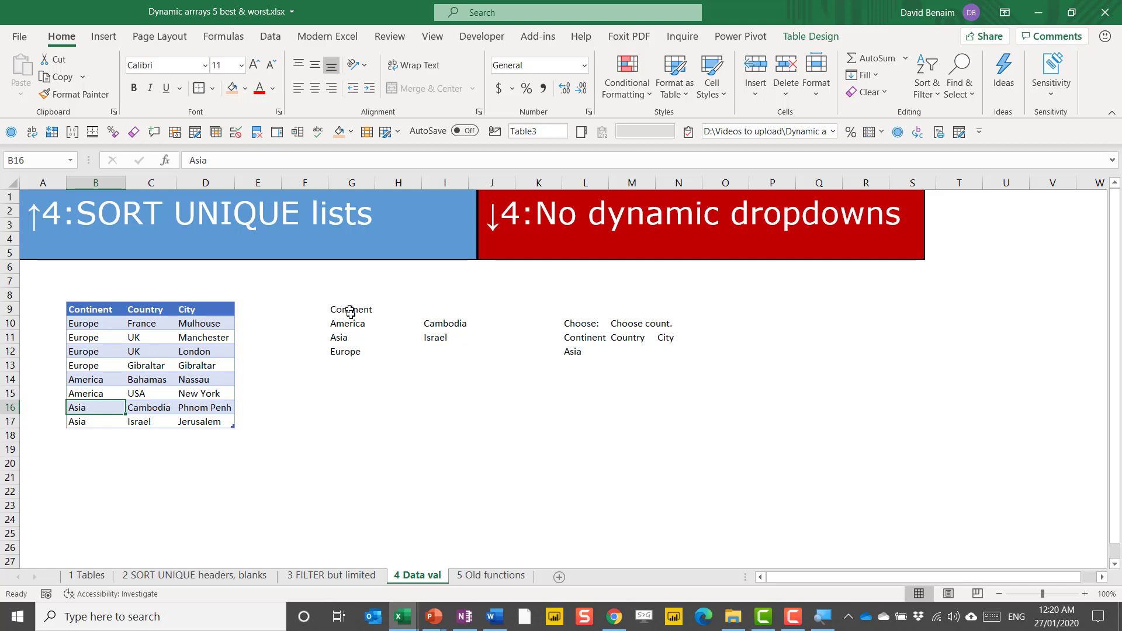
{"action": "mouse_move", "coordinate": [334, 395]}
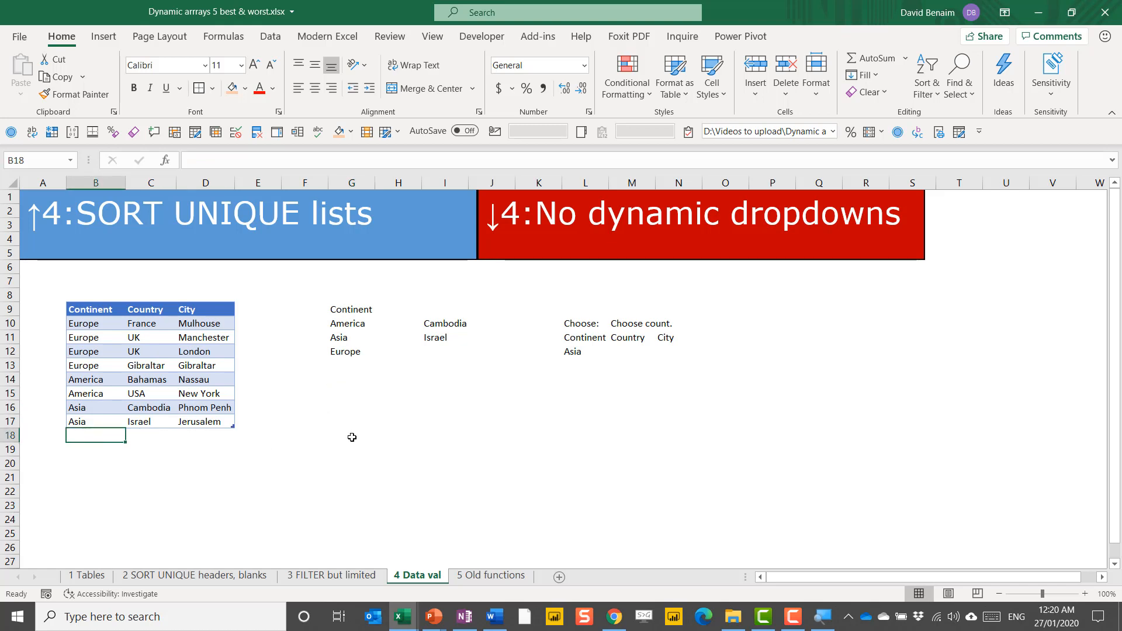
{"action": "left_click", "coordinate": [350, 323]}
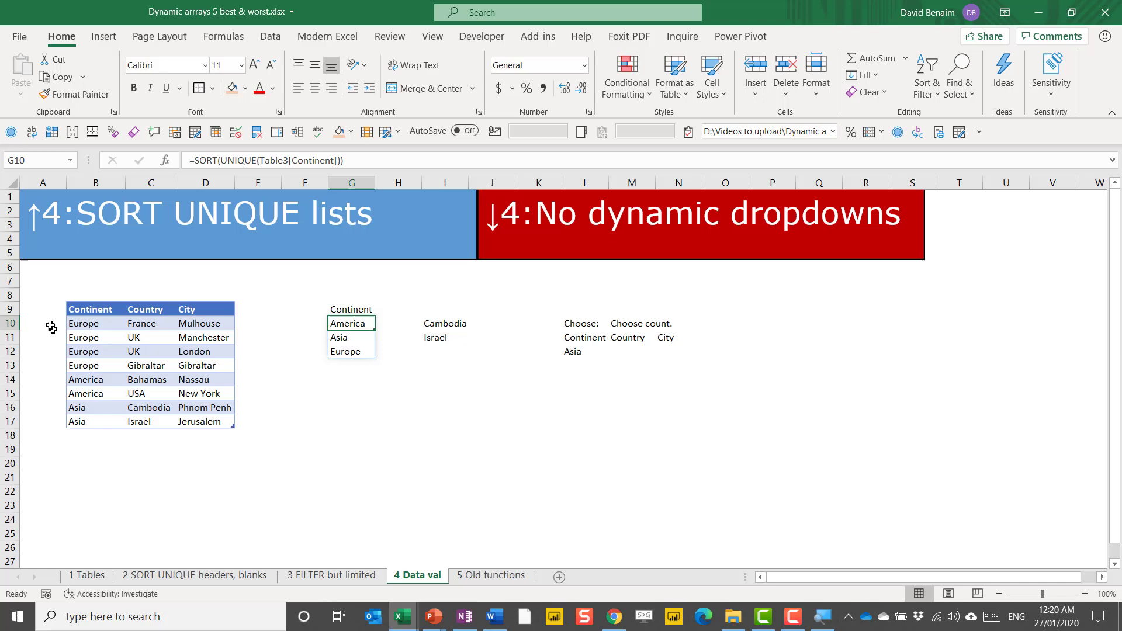
{"action": "double_click", "coordinate": [350, 323]}
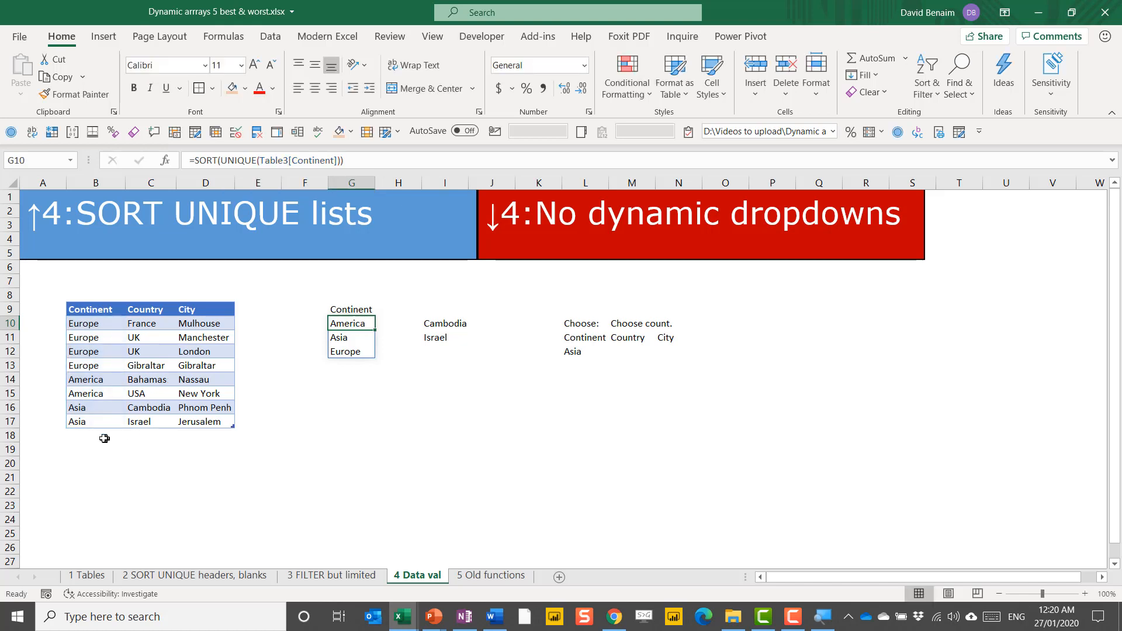
{"action": "left_click", "coordinate": [95, 435]}
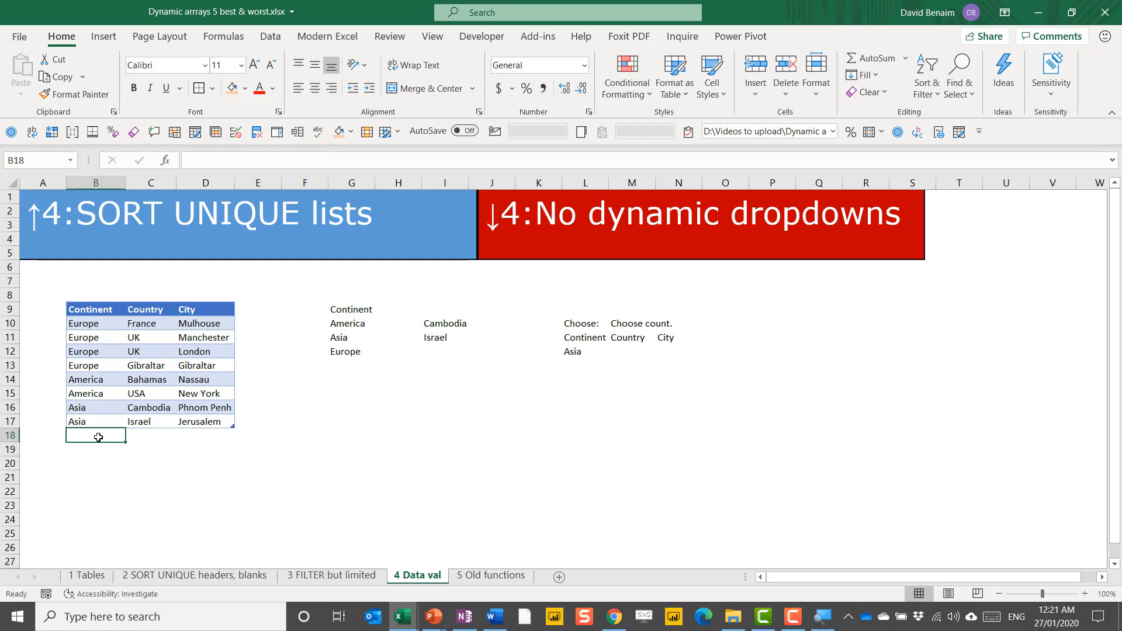
Step: Enter a new table row with Australia, New Zealand and Wellington
{"action": "type", "text": "Asia"}
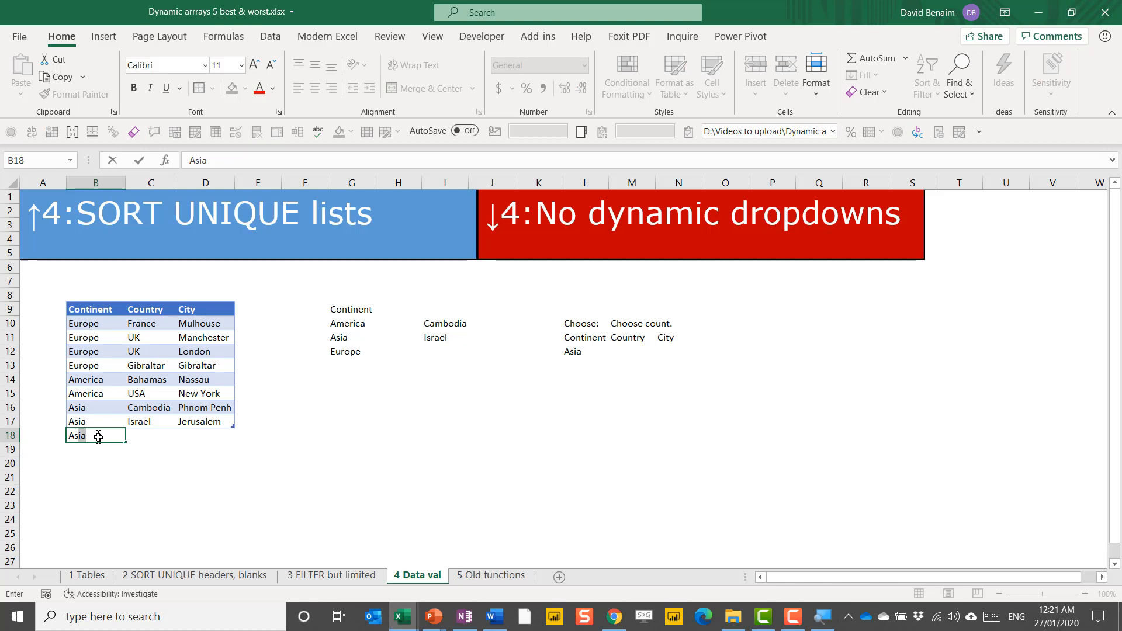
{"action": "type", "text": "Asustralia"}
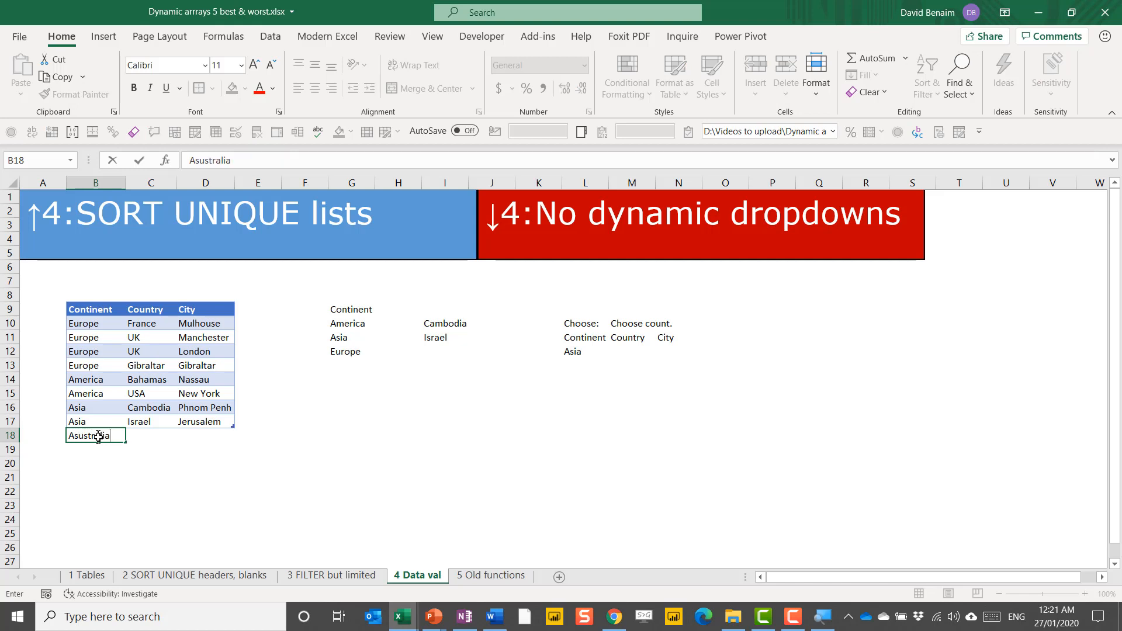
{"action": "key", "text": "Backspace"}
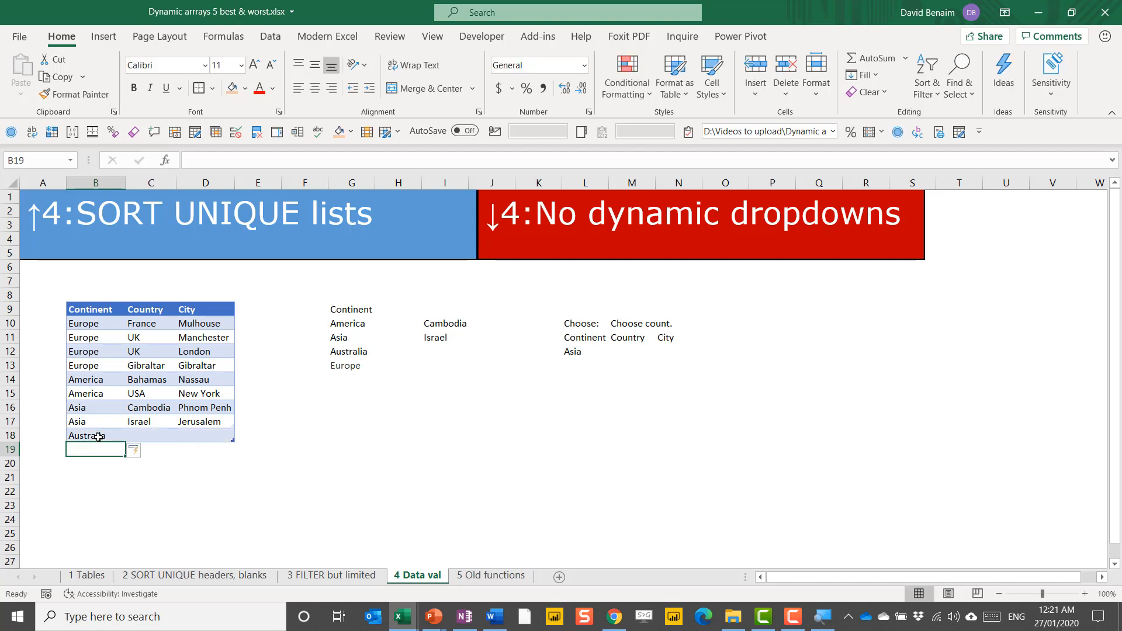
{"action": "type", "text": "New Zealand"}
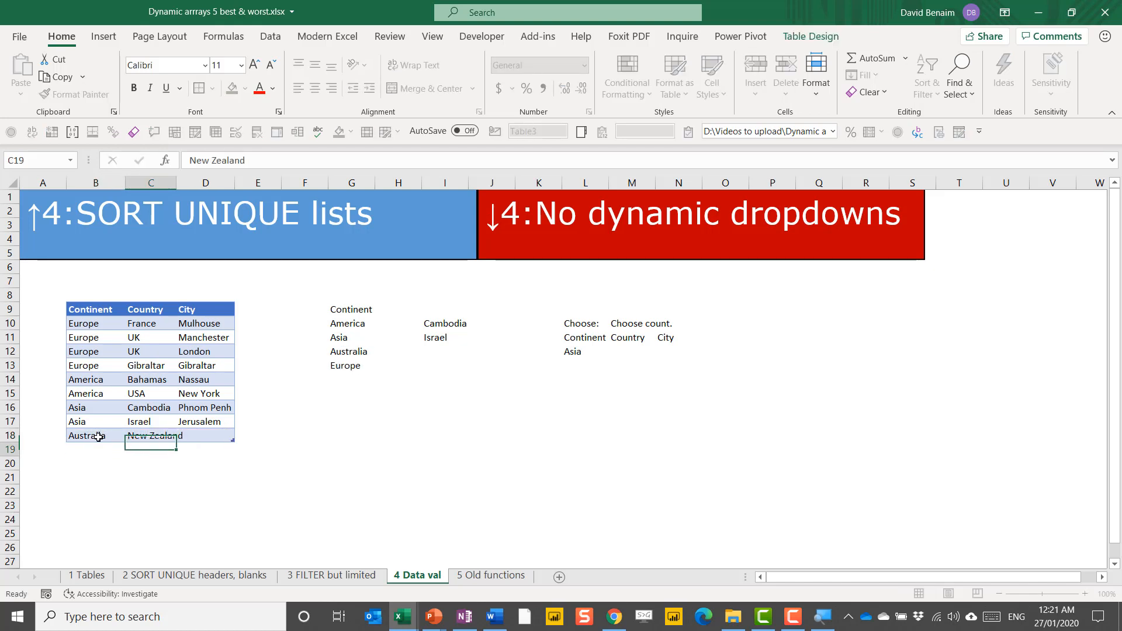
{"action": "left_click", "coordinate": [206, 435]}
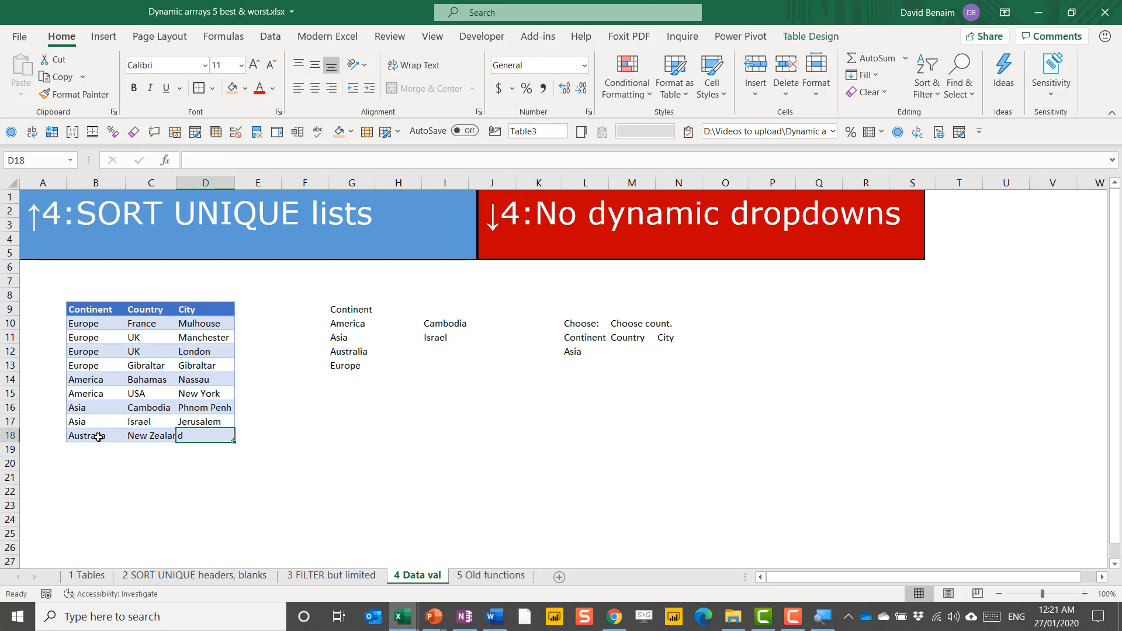
{"action": "type", "text": "Wellington"}
{"action": "left_click", "coordinate": [205, 449]}
{"action": "type", "text": "Aukland"}
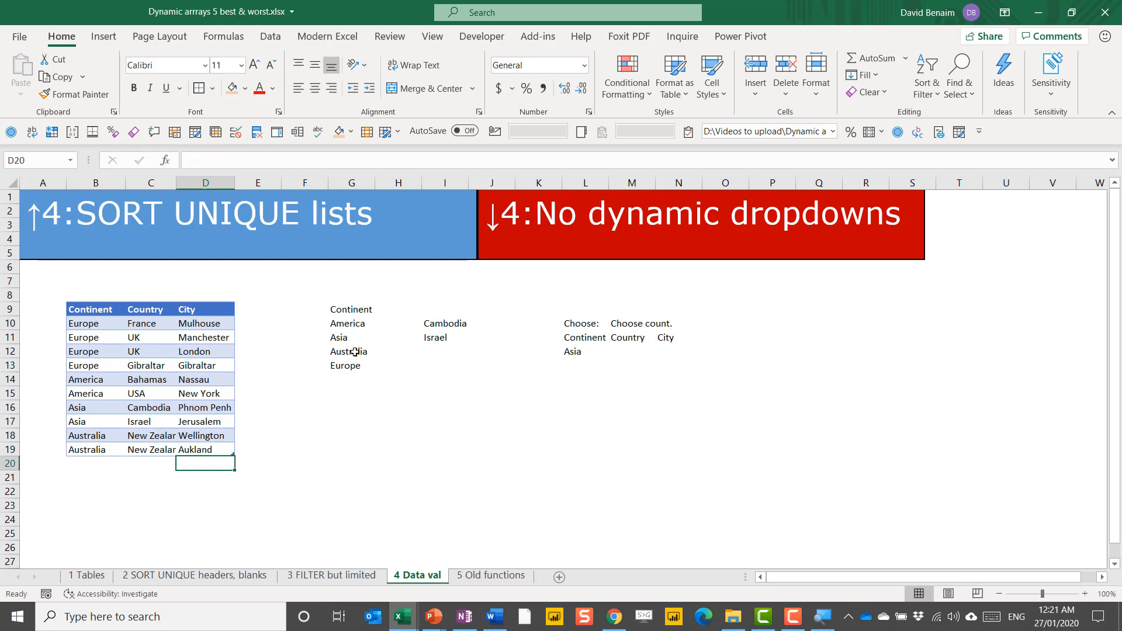
Step: Verify the sorted continent list now includes Australia and move to the next empty row
{"action": "left_click", "coordinate": [351, 351]}
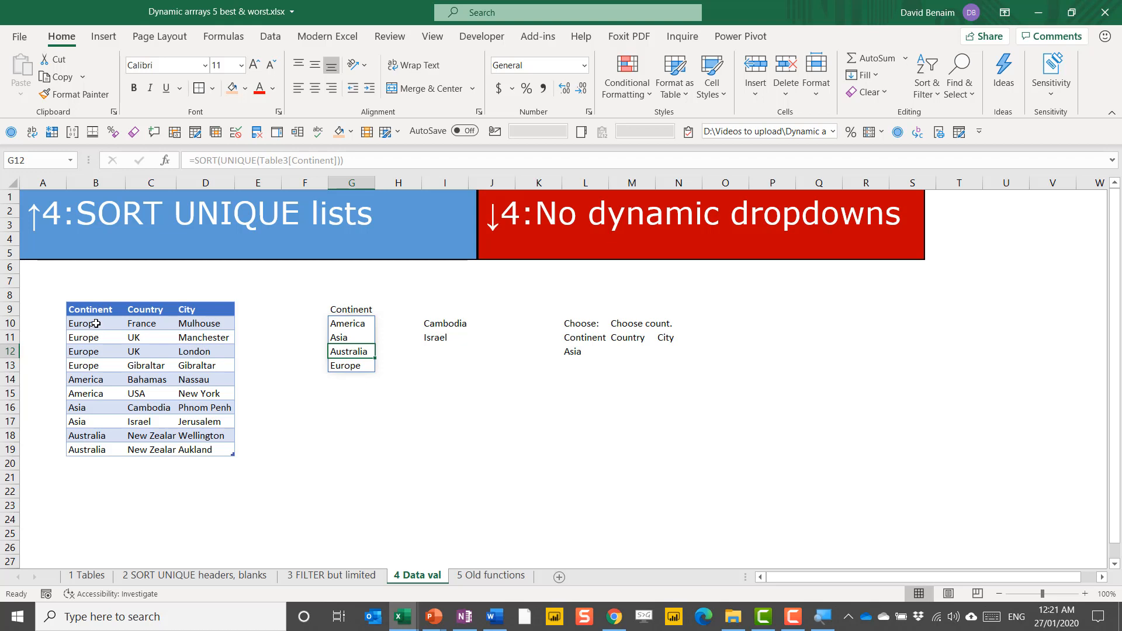
{"action": "mouse_move", "coordinate": [91, 466]}
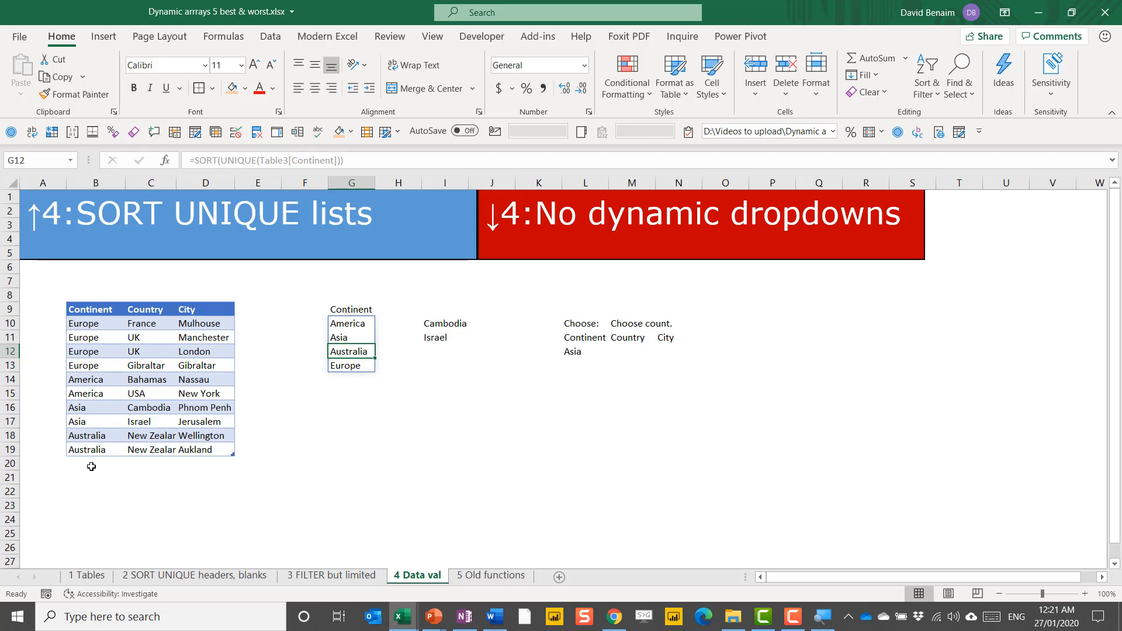
{"action": "left_click", "coordinate": [91, 463]}
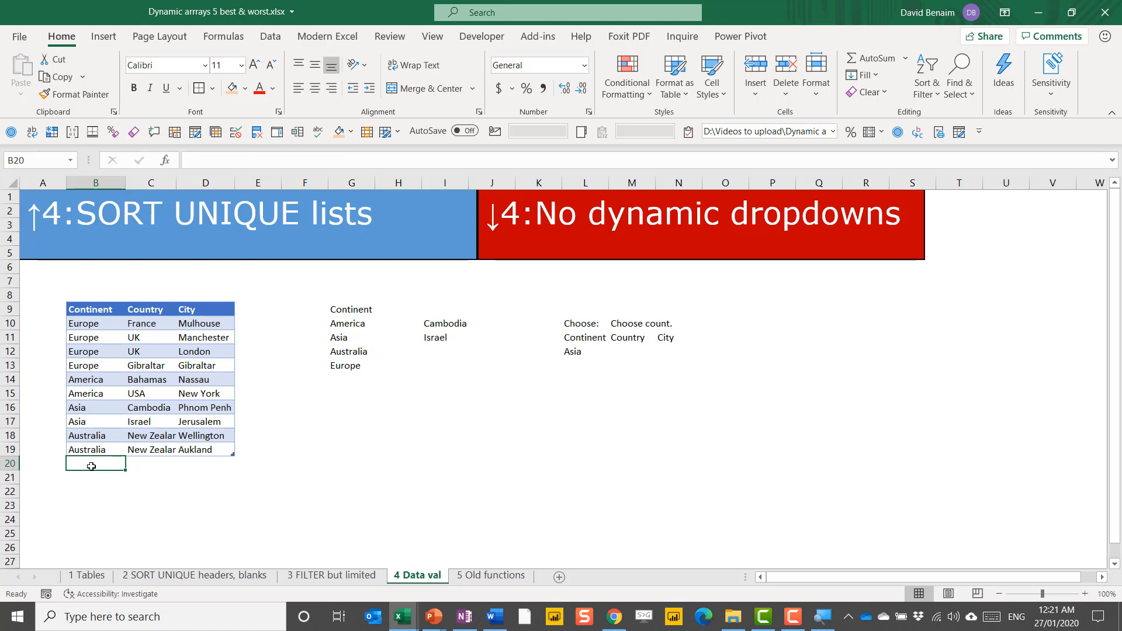
{"action": "left_click", "coordinate": [349, 322]}
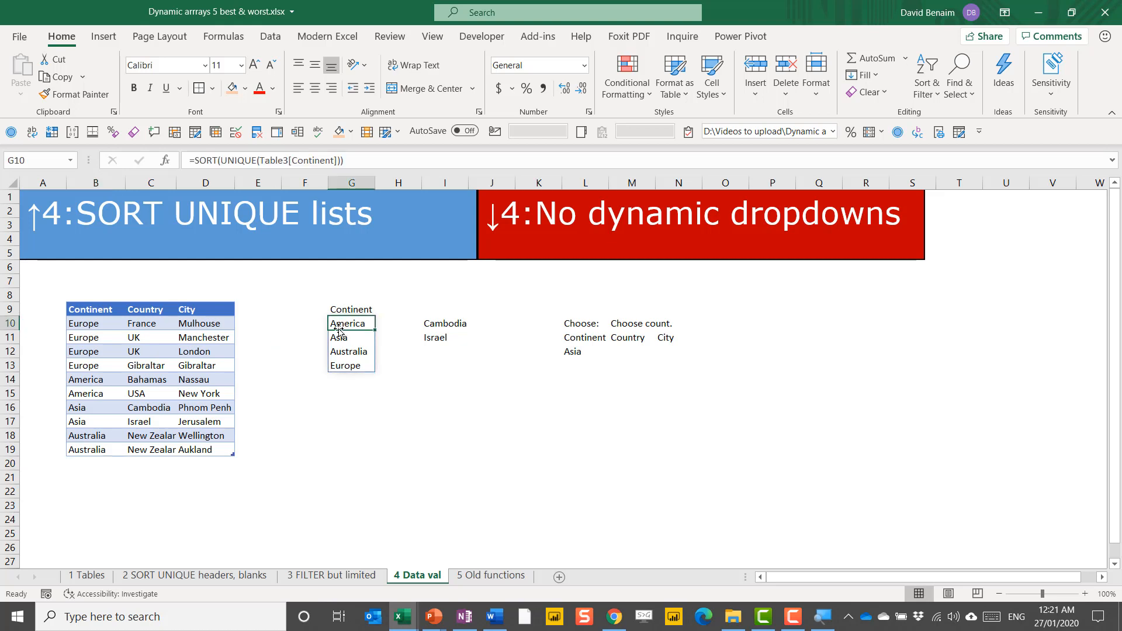
{"action": "left_click", "coordinate": [444, 322]}
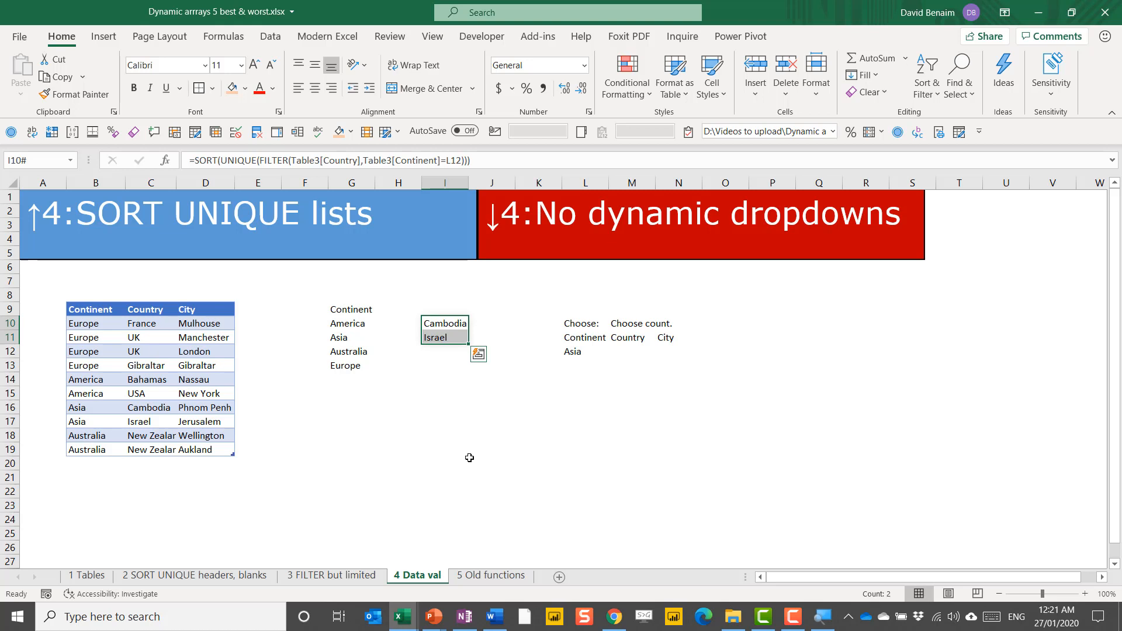
{"action": "left_click", "coordinate": [444, 337]}
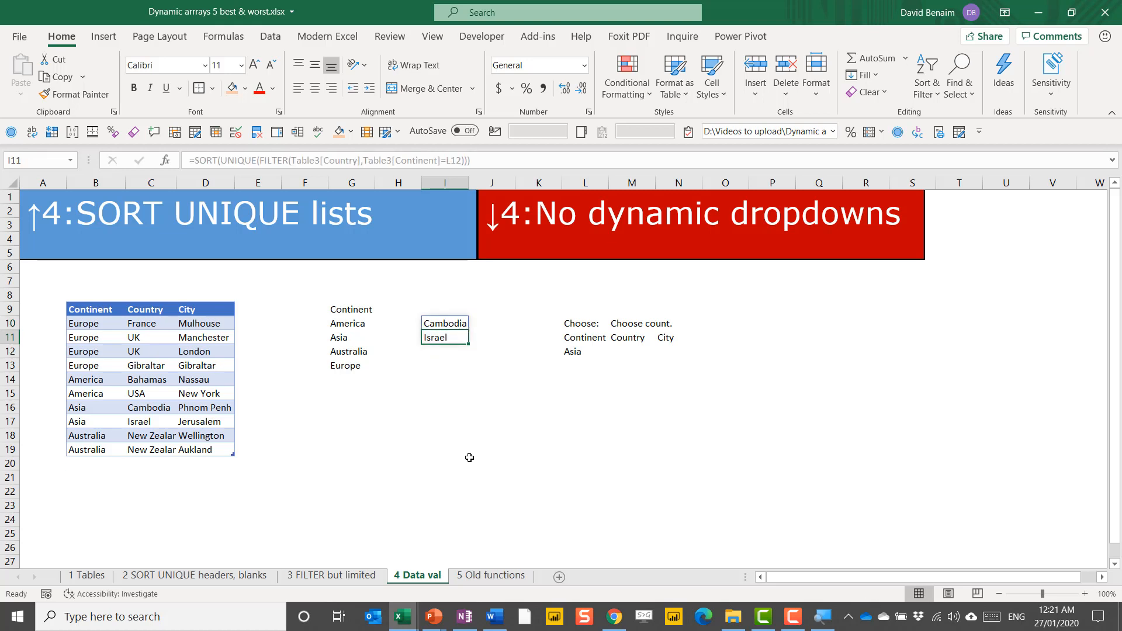
{"action": "left_click", "coordinate": [585, 351]}
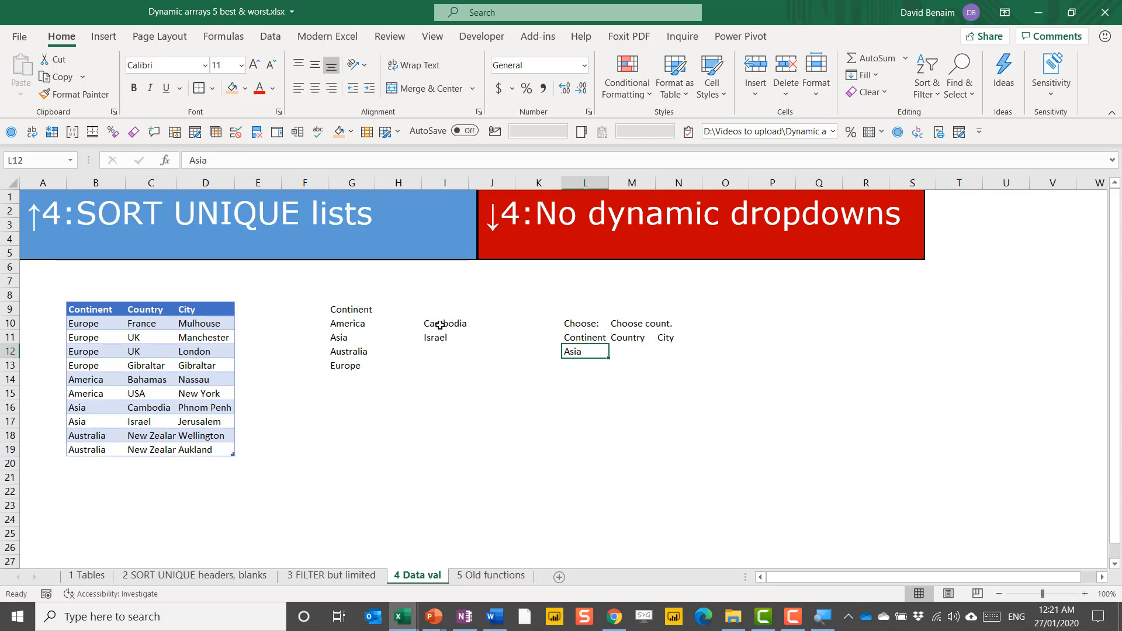
{"action": "mouse_move", "coordinate": [514, 358]}
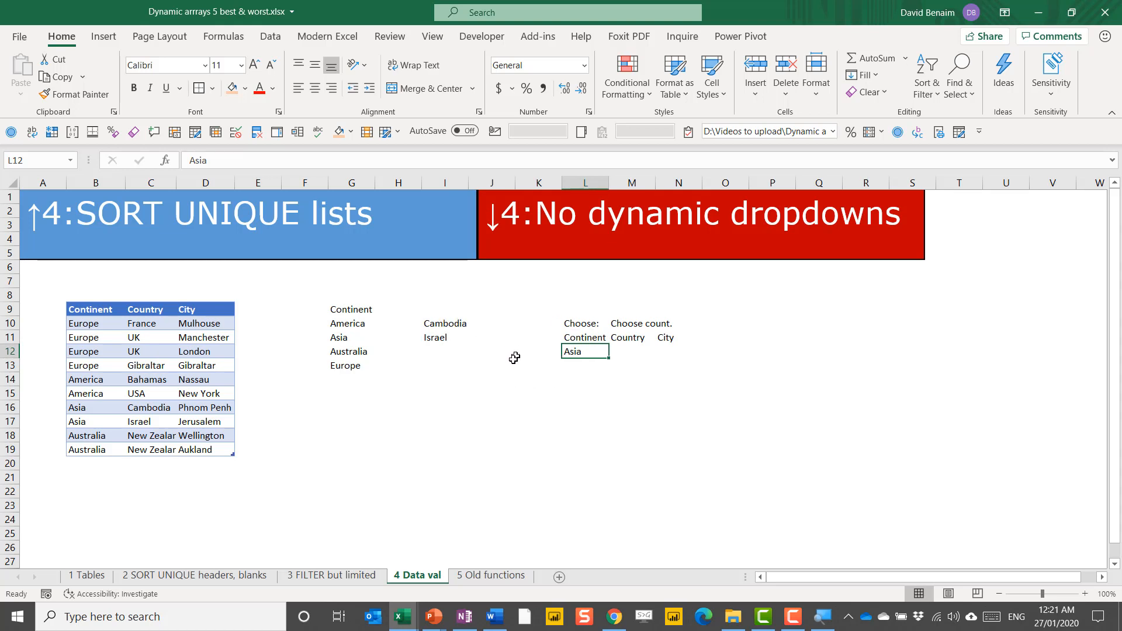
{"action": "mouse_move", "coordinate": [592, 352]}
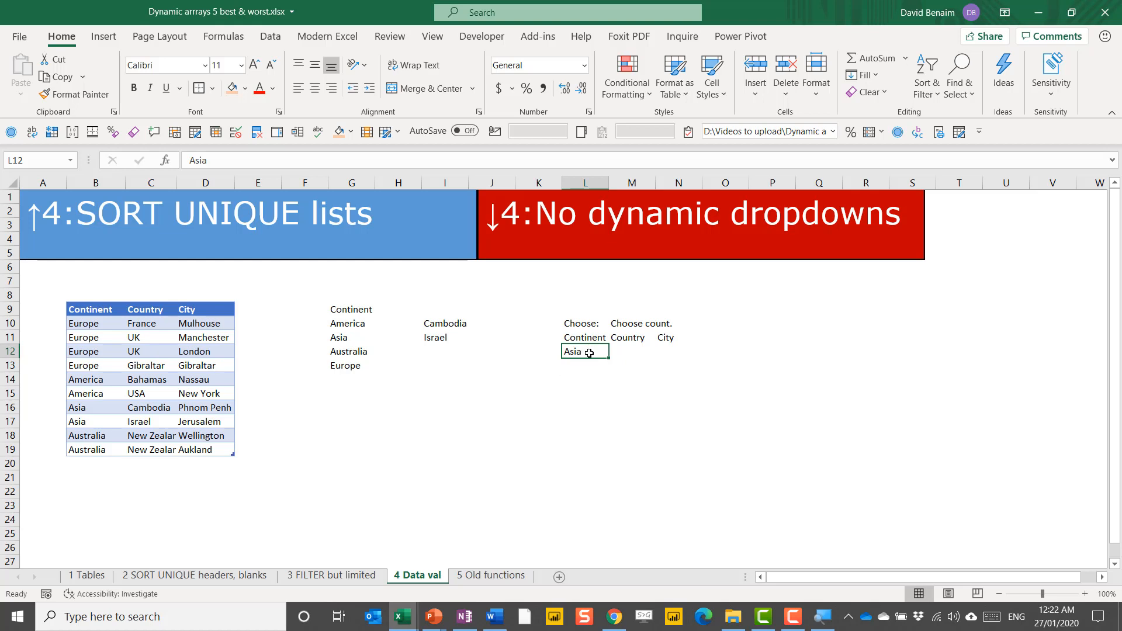
{"action": "mouse_move", "coordinate": [589, 406]}
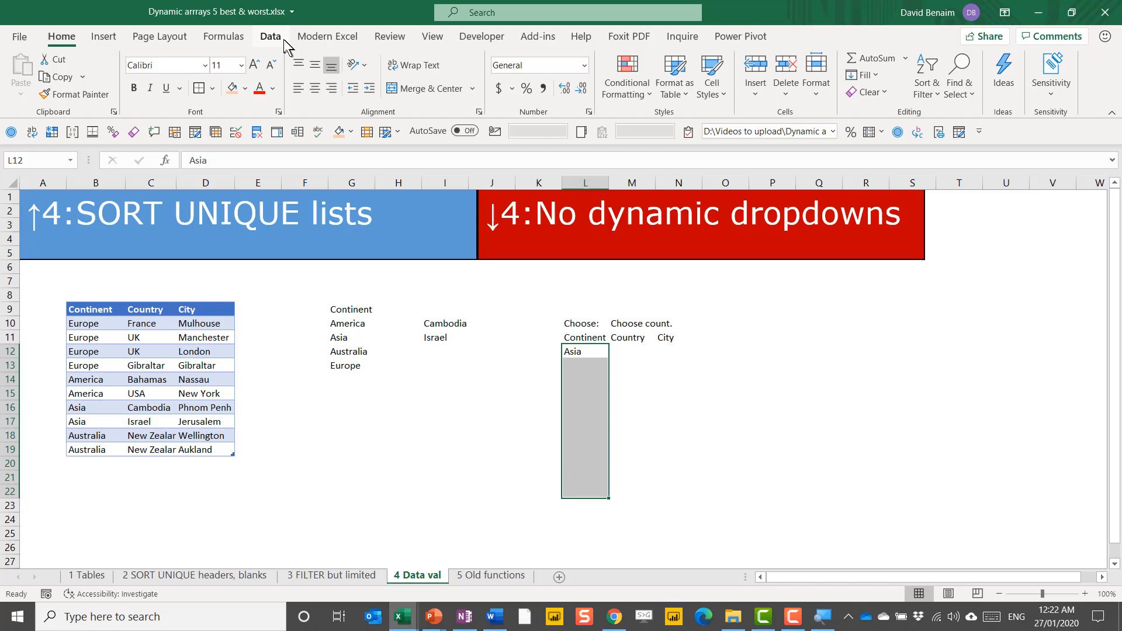
Step: Apply a List data validation with source =$G$10# to the continent choice cell
{"action": "left_click", "coordinate": [270, 36]}
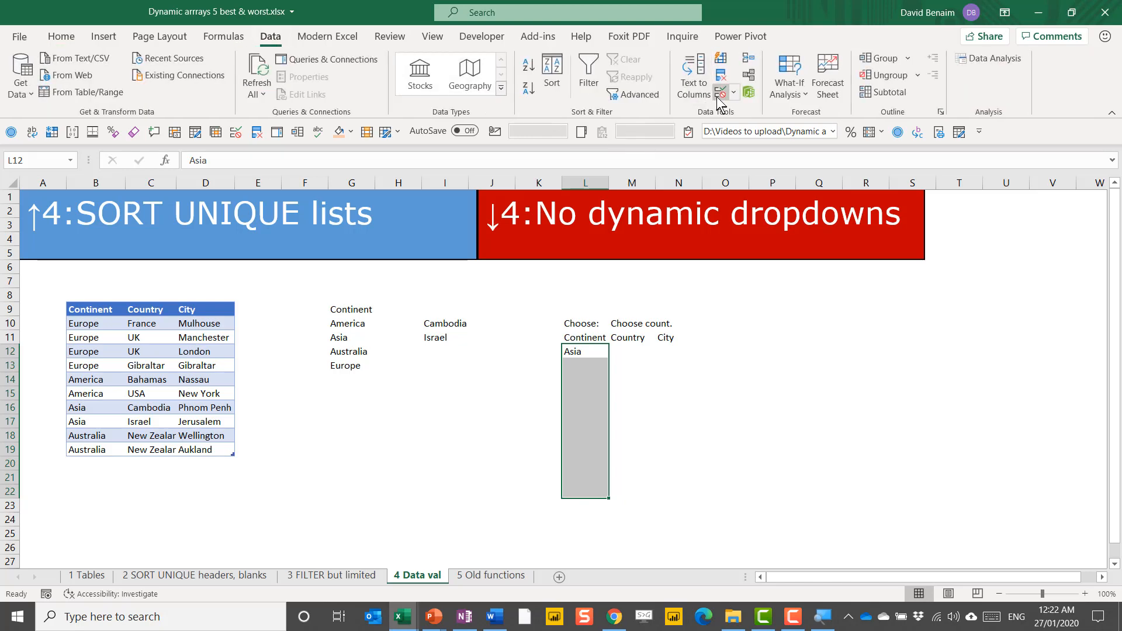
{"action": "left_click", "coordinate": [719, 91]}
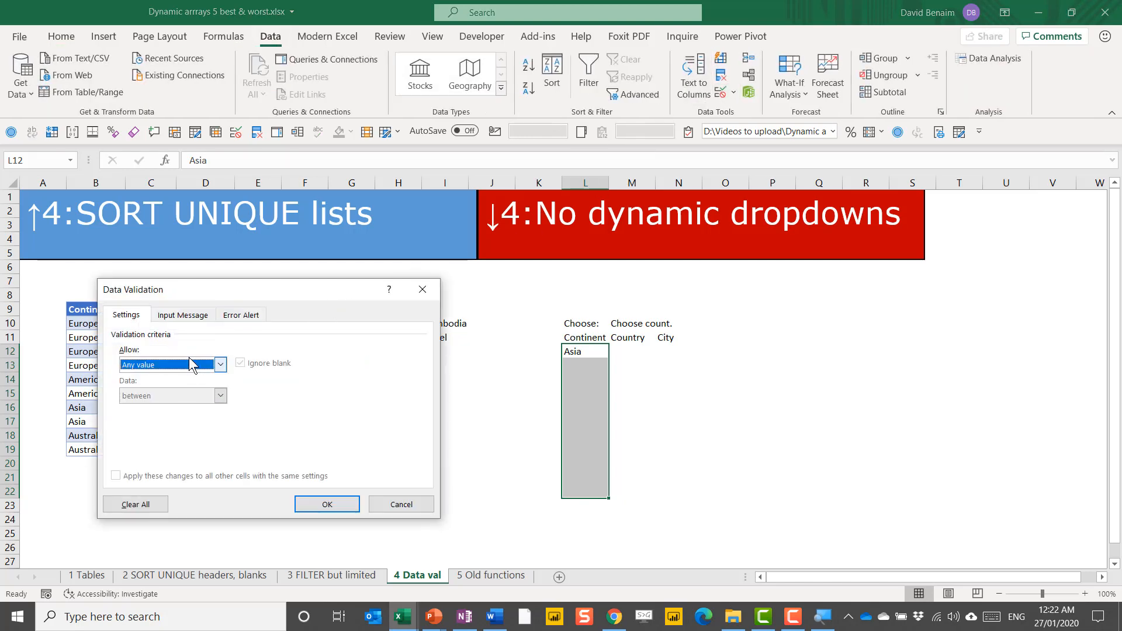
{"action": "left_click", "coordinate": [219, 365]}
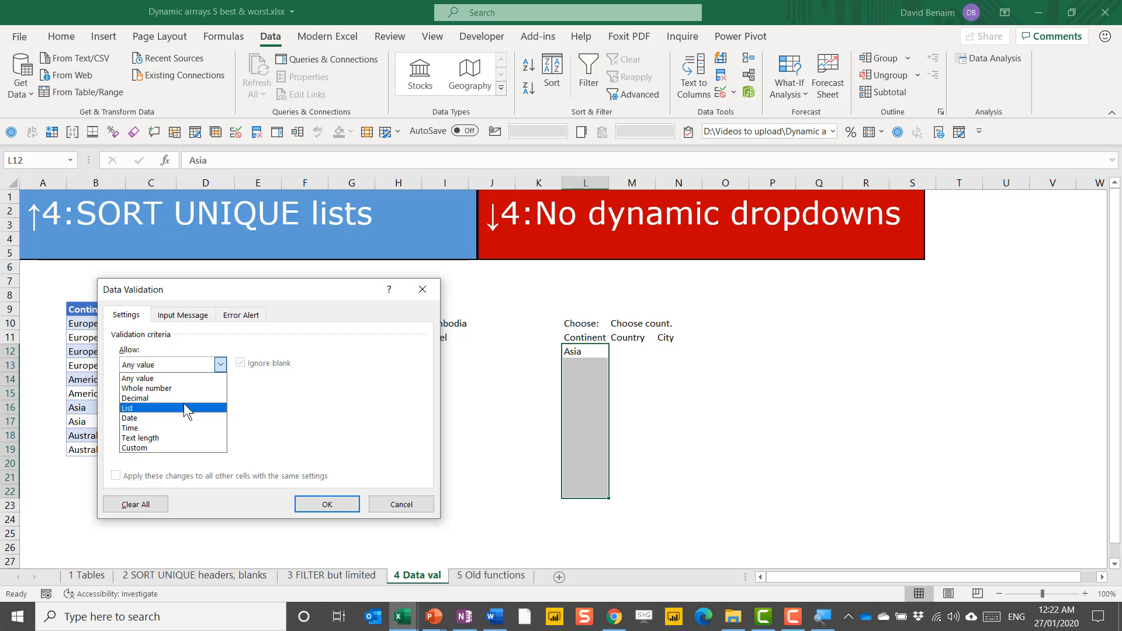
{"action": "left_click", "coordinate": [127, 408]}
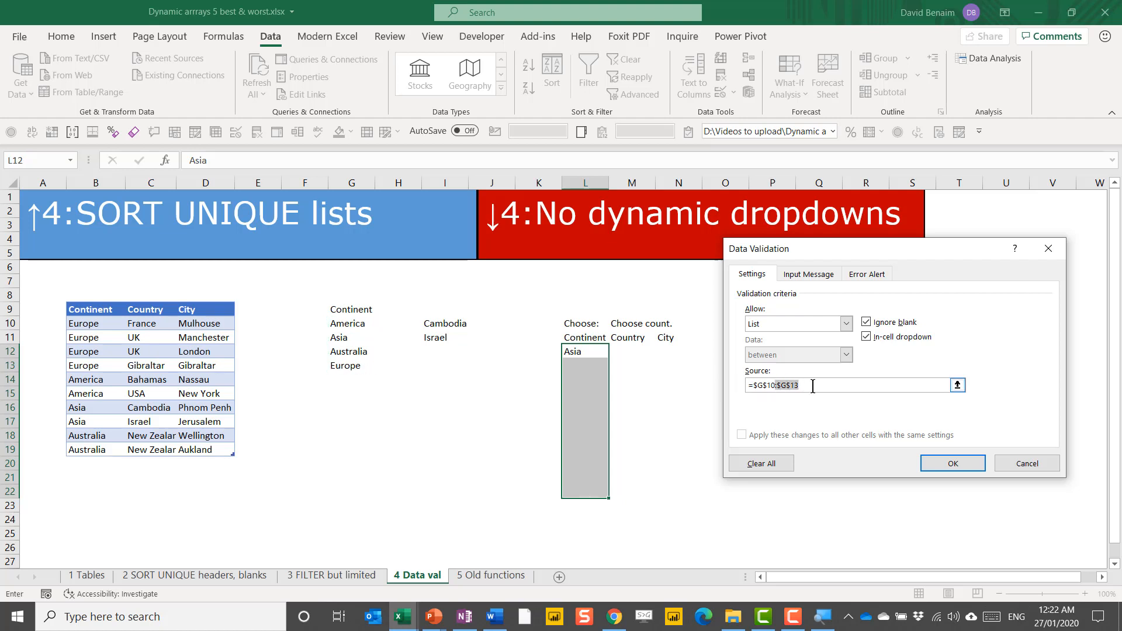
{"action": "type", "text": "=$G$10#"}
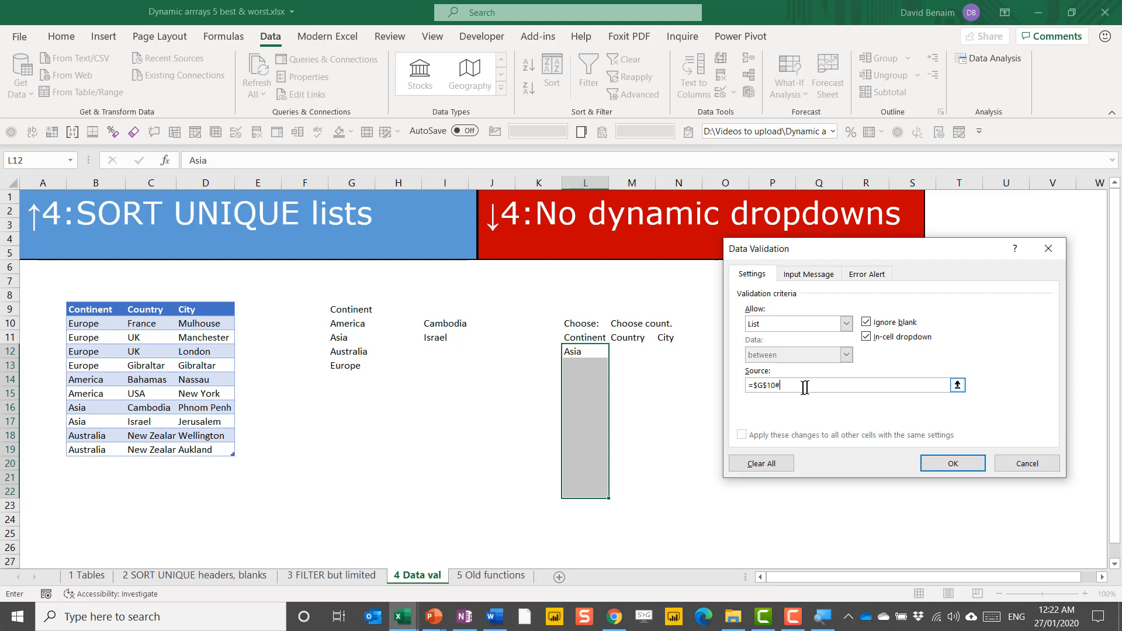
{"action": "left_click", "coordinate": [953, 462]}
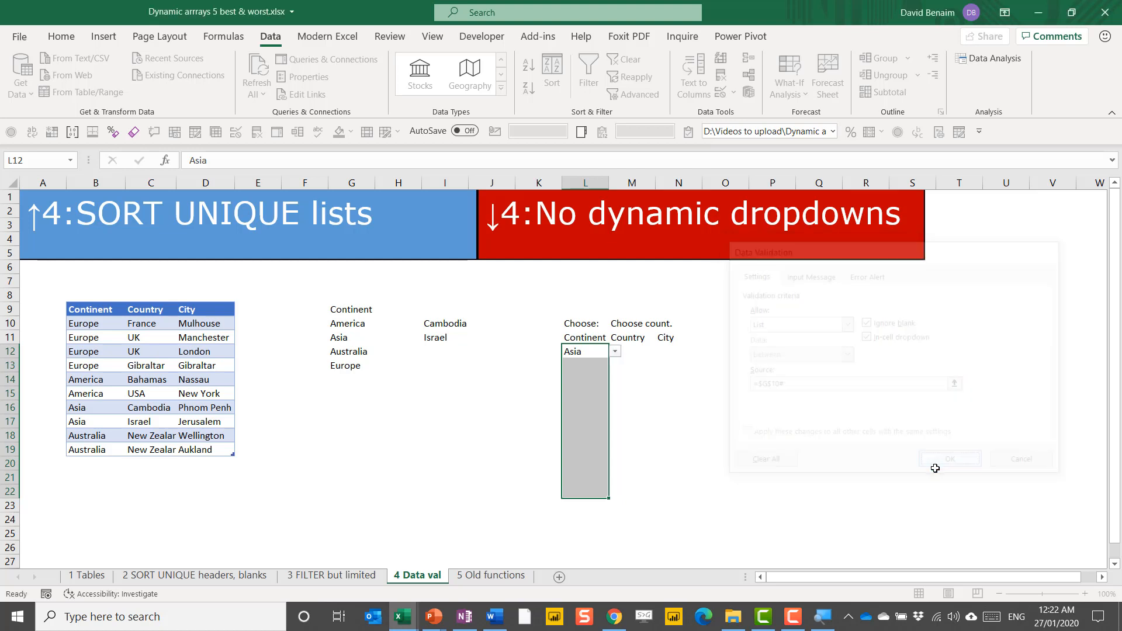
{"action": "left_click", "coordinate": [949, 459]}
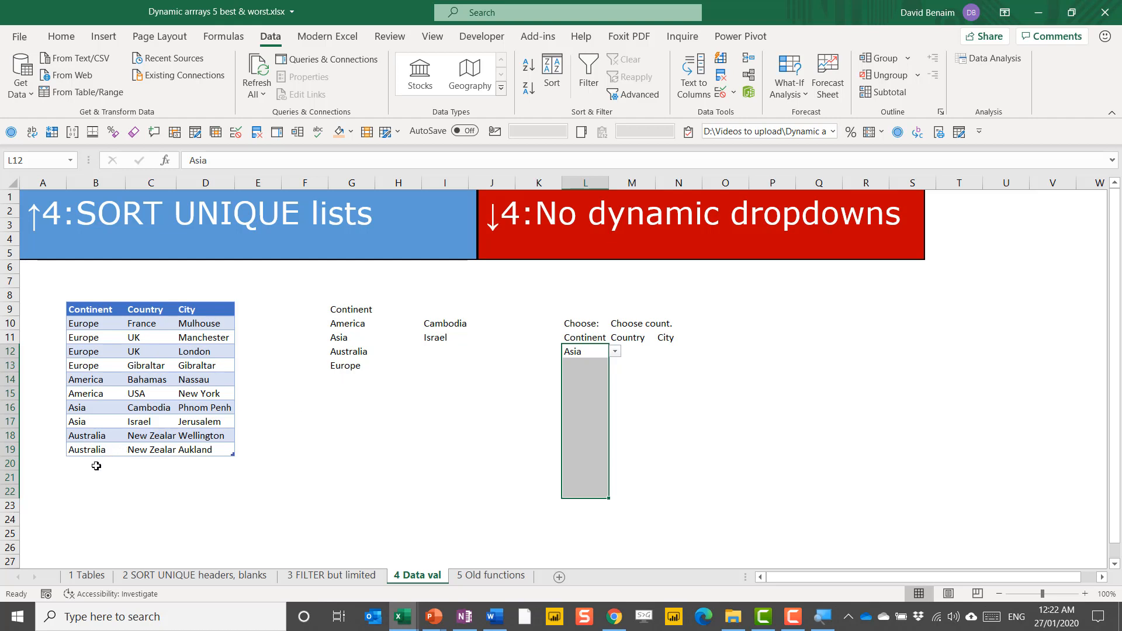
Step: Add an Africa row with Morocco and Tangeir at the bottom of the table
{"action": "type", "text": "Afria"}
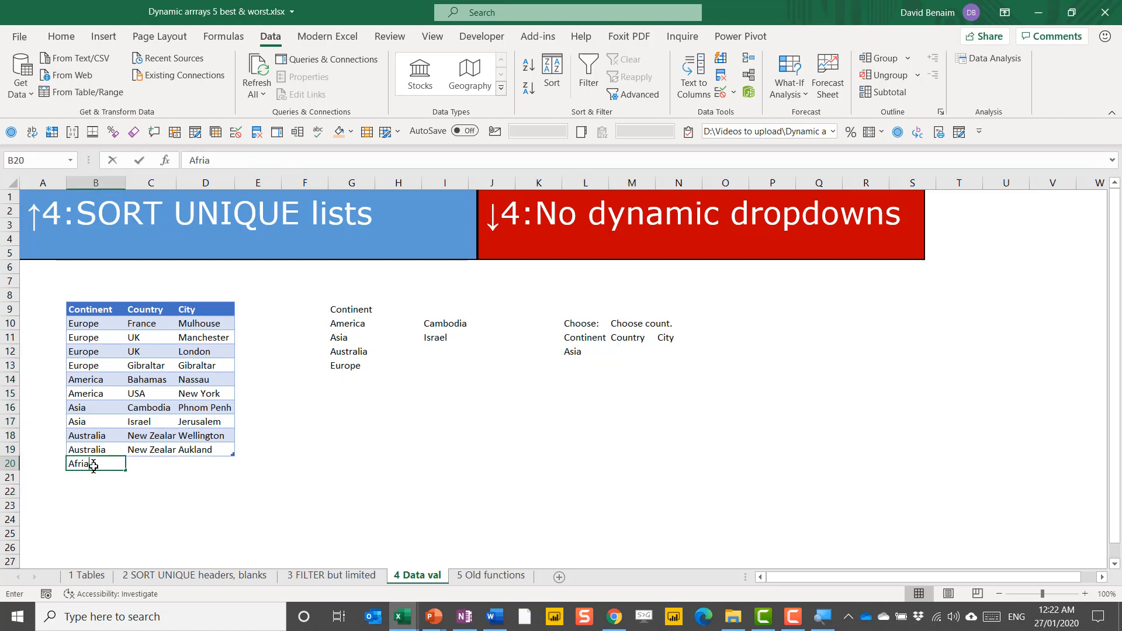
{"action": "key", "text": "Enter"}
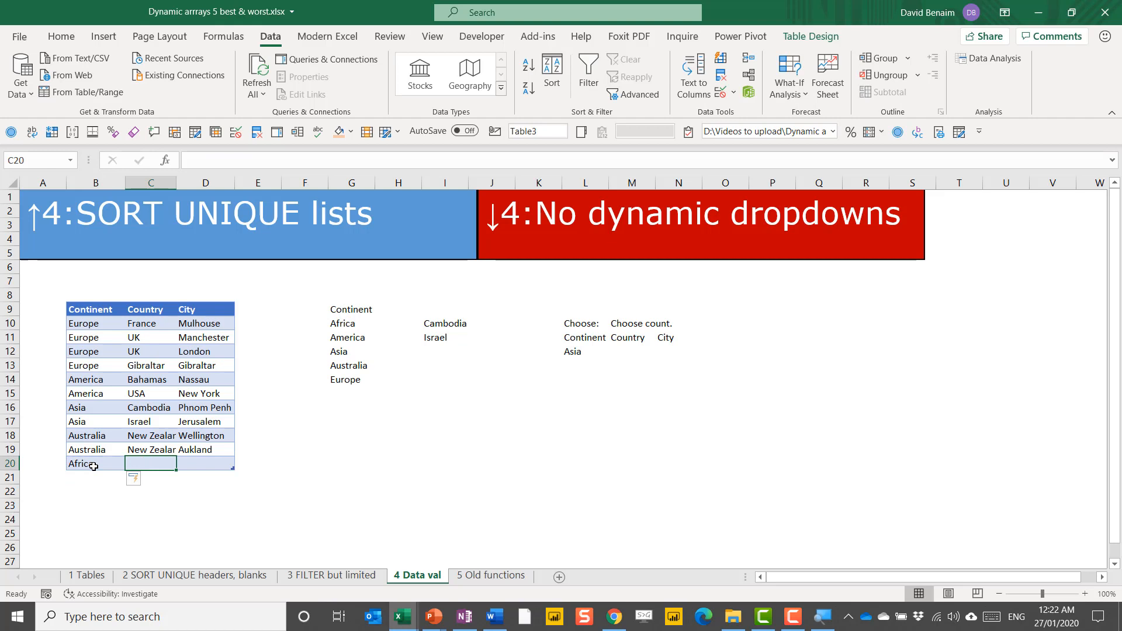
{"action": "type", "text": "Moro"}
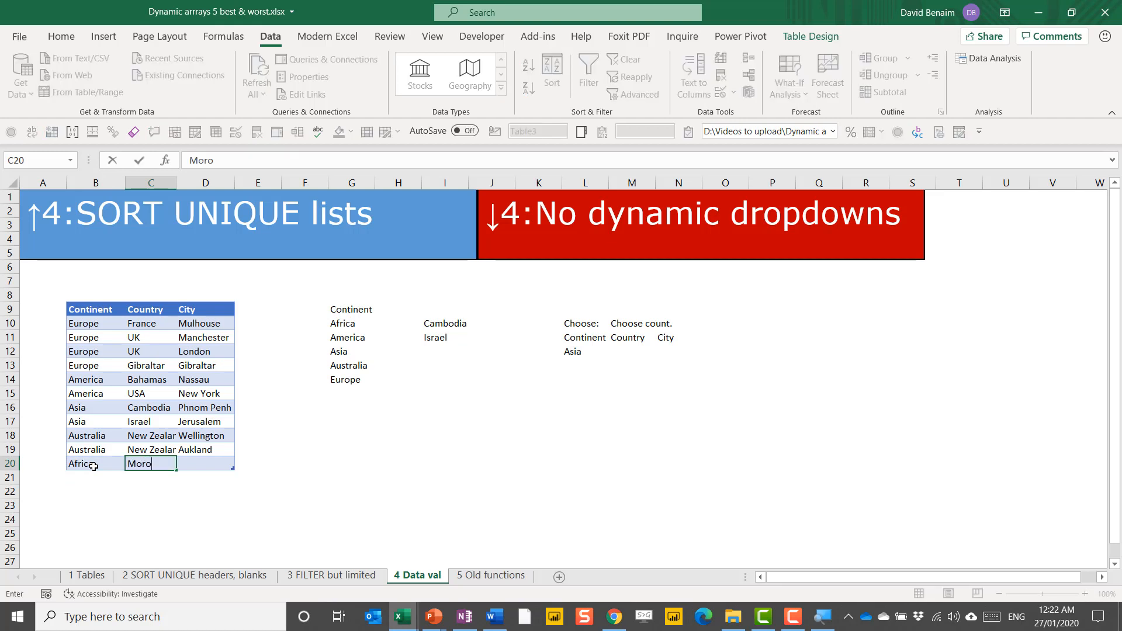
{"action": "type", "text": "cco"}
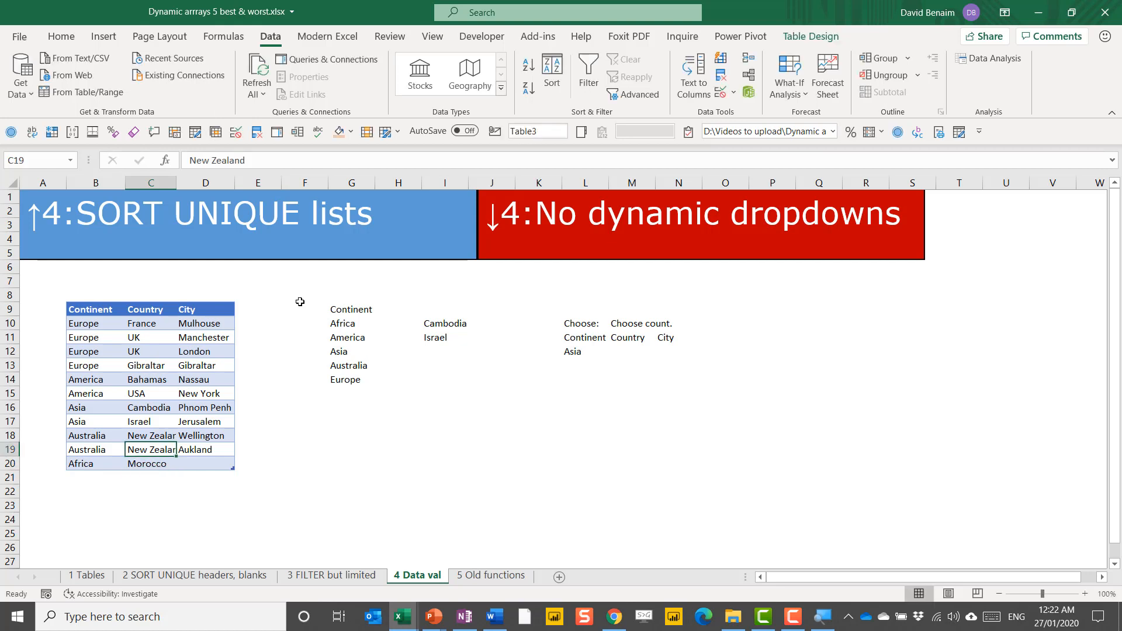
{"action": "left_click", "coordinate": [205, 463]}
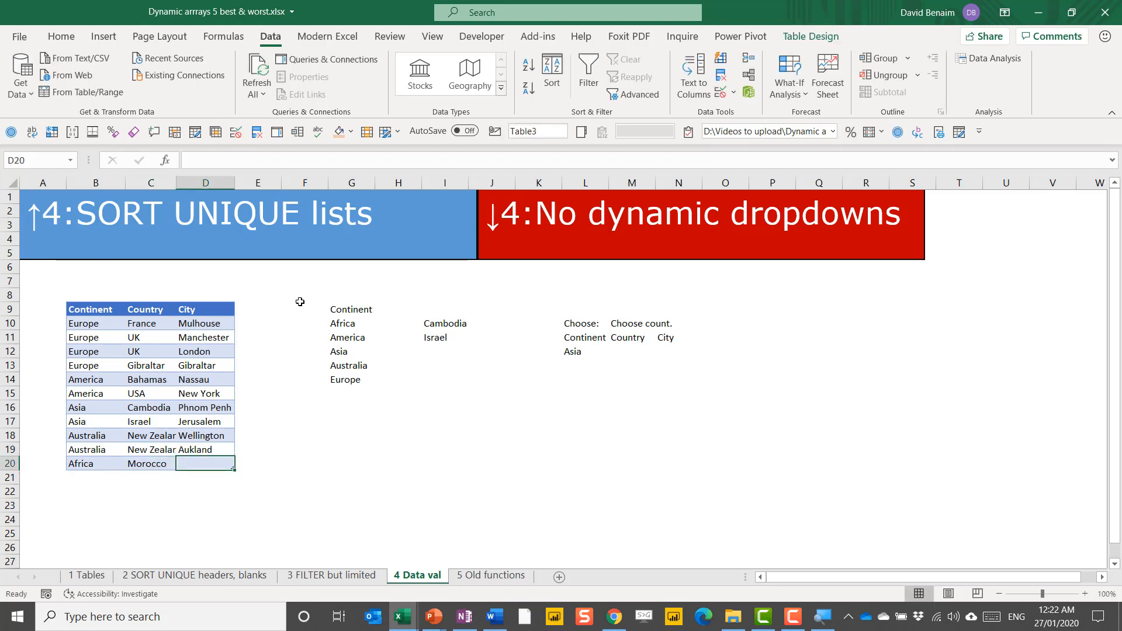
{"action": "type", "text": "Tang"}
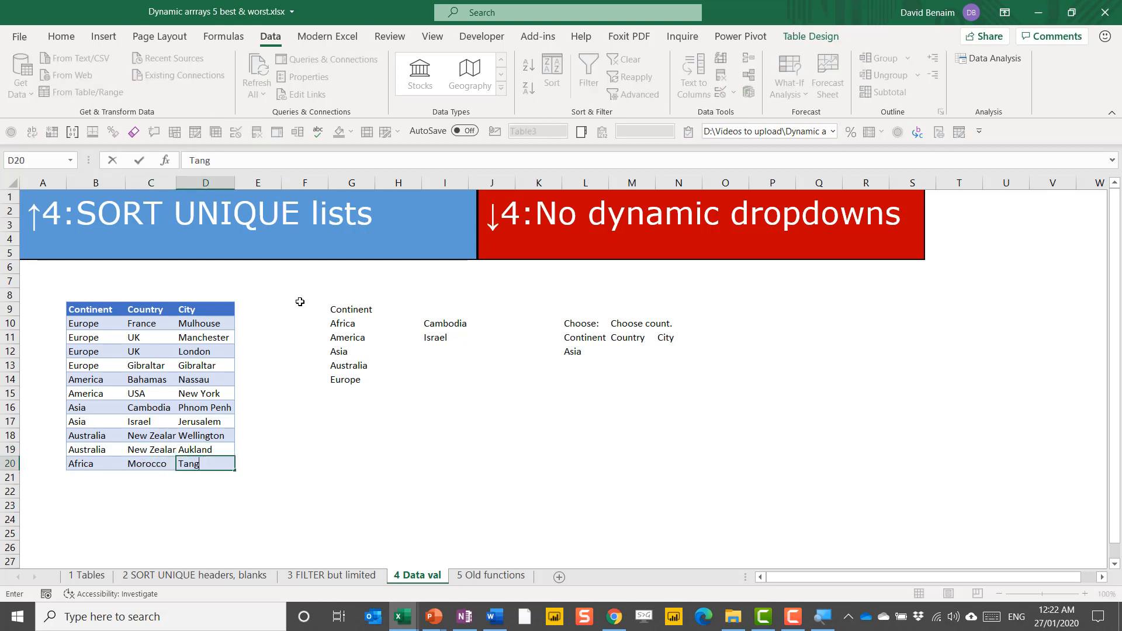
{"action": "key", "text": "Enter"}
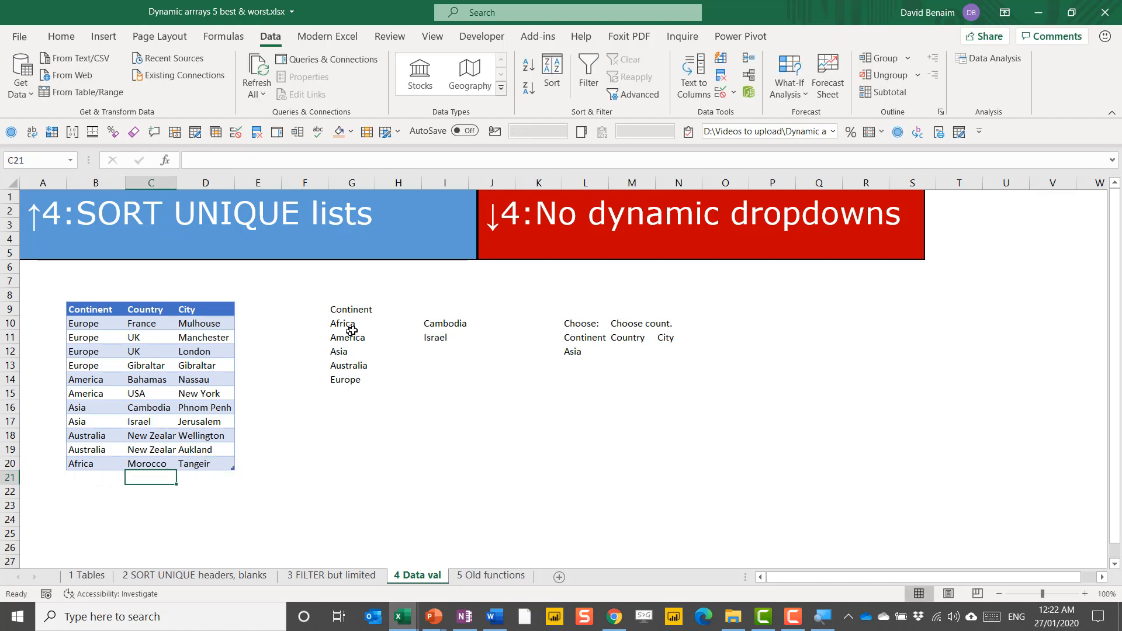
{"action": "left_click", "coordinate": [584, 351]}
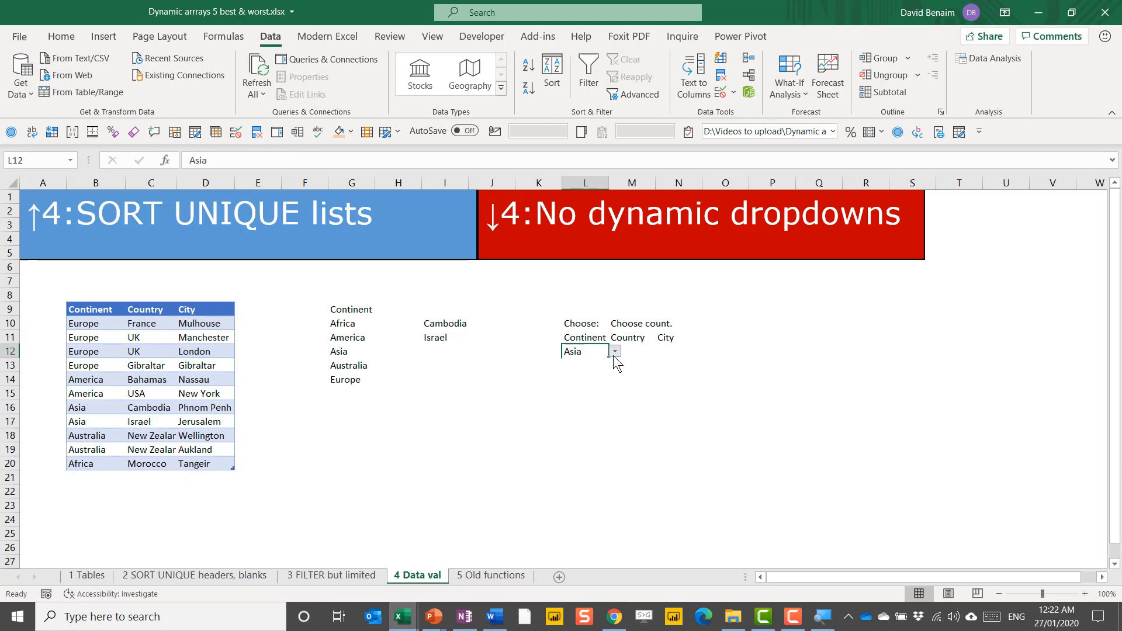
{"action": "left_click", "coordinate": [615, 350]}
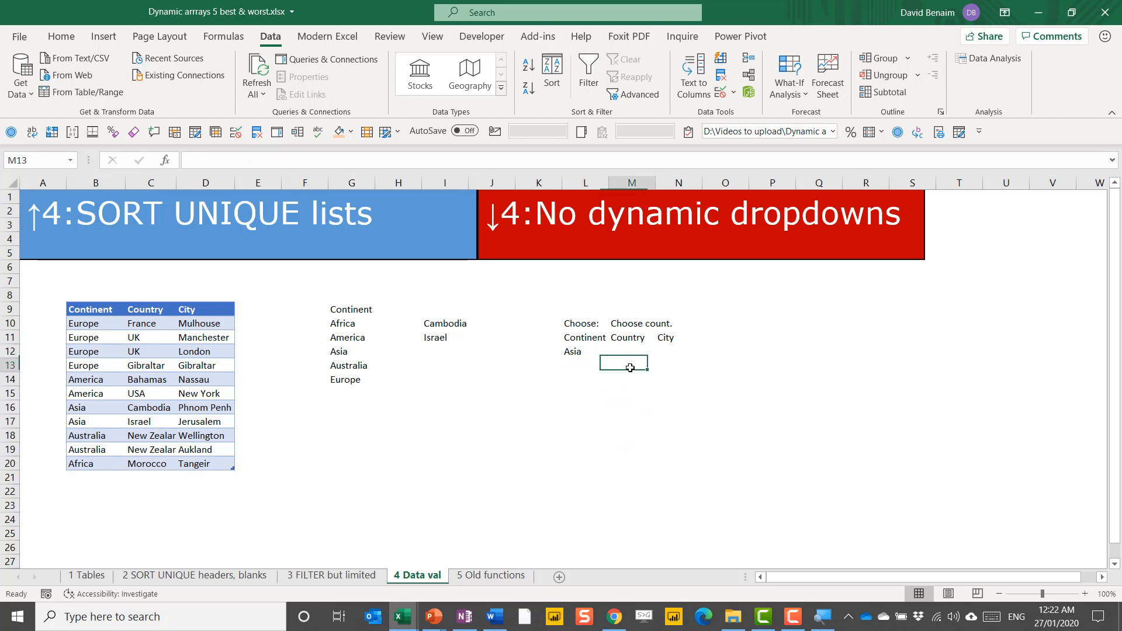
{"action": "left_click", "coordinate": [584, 351]}
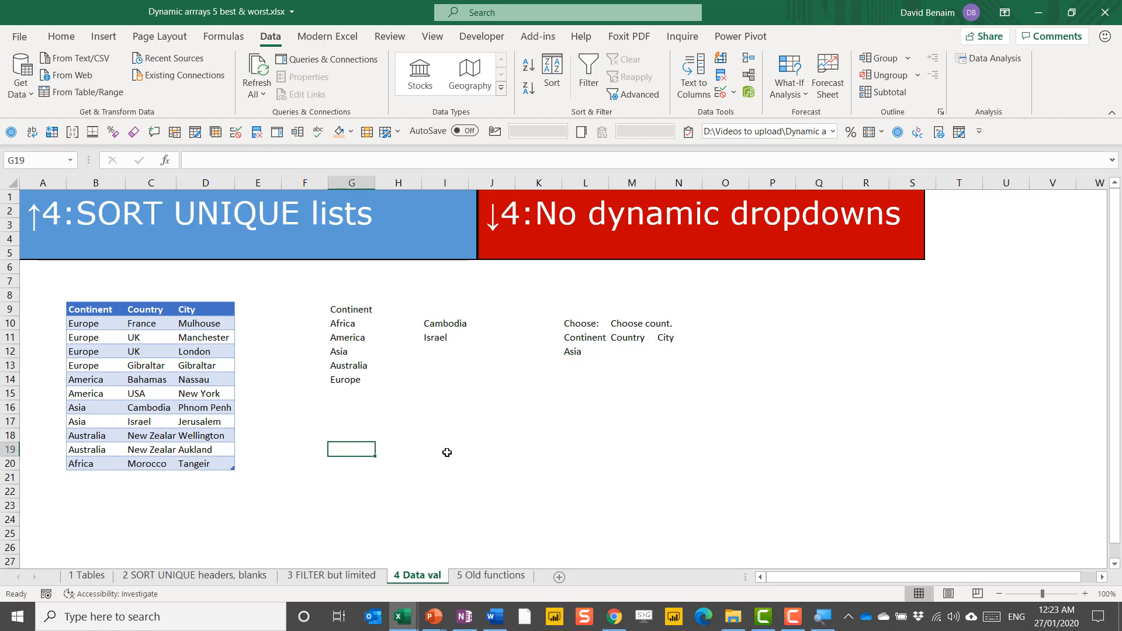
{"action": "type", "text": "="}
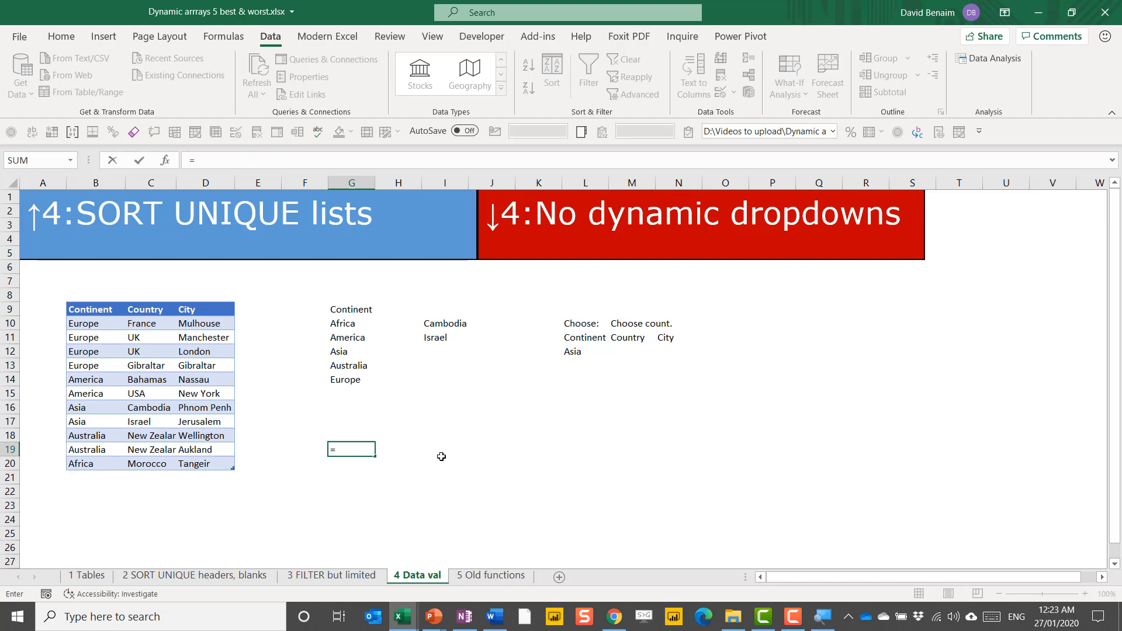
{"action": "left_click", "coordinate": [351, 323]}
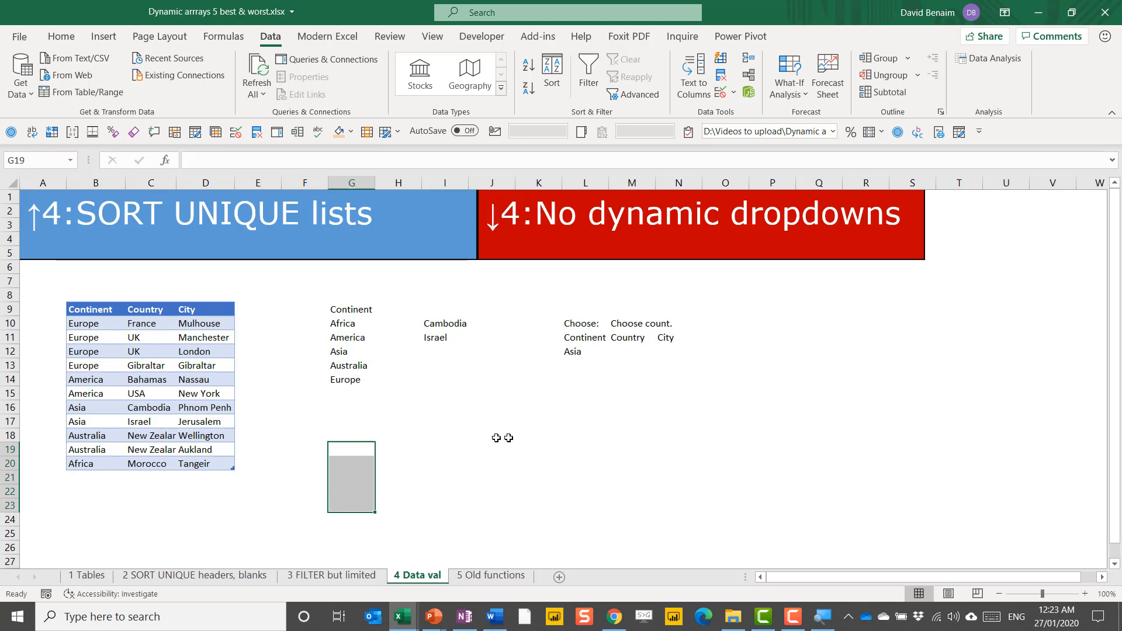
Step: Review the Asia choice cell and M12, then select I15 to start a formula
{"action": "left_click", "coordinate": [580, 351]}
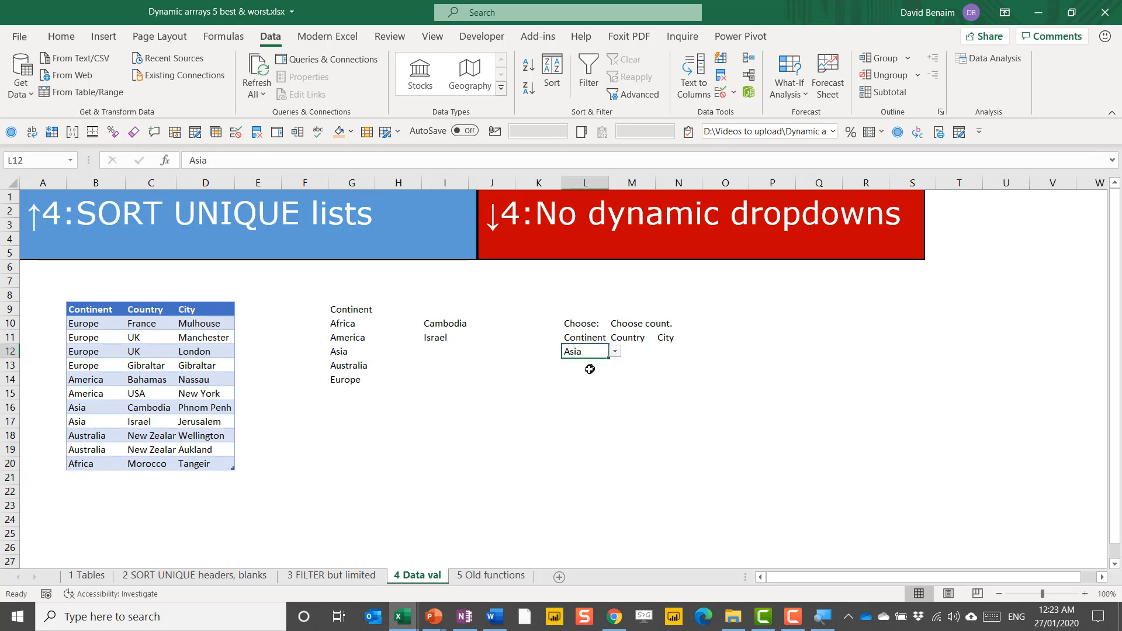
{"action": "left_click", "coordinate": [631, 351]}
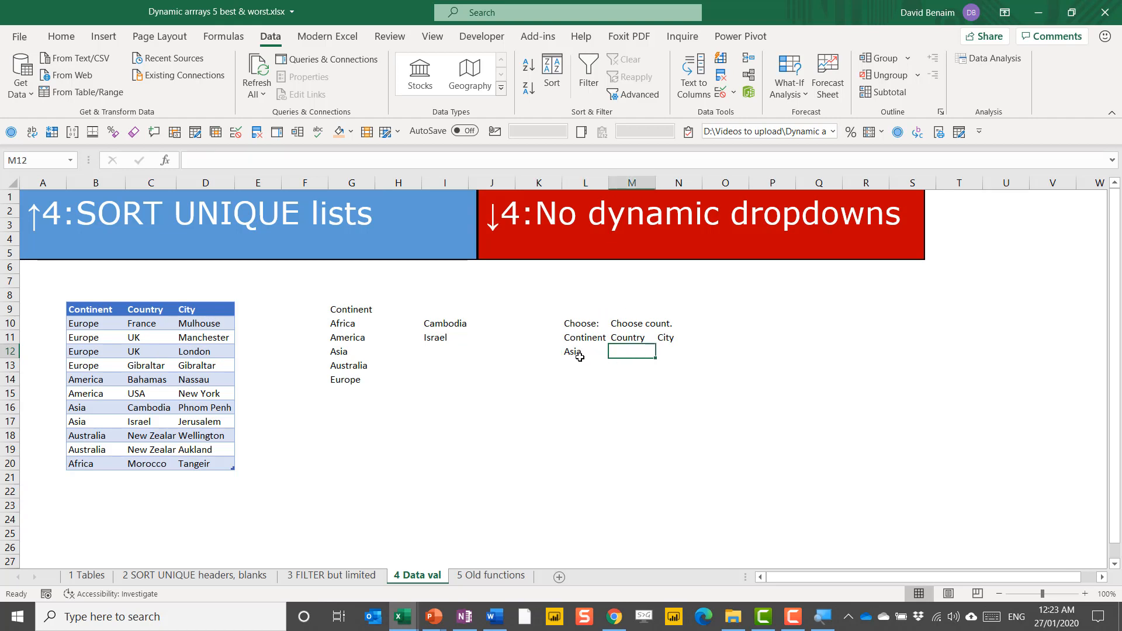
{"action": "left_click", "coordinate": [575, 350]}
{"action": "type", "text": "=f"}
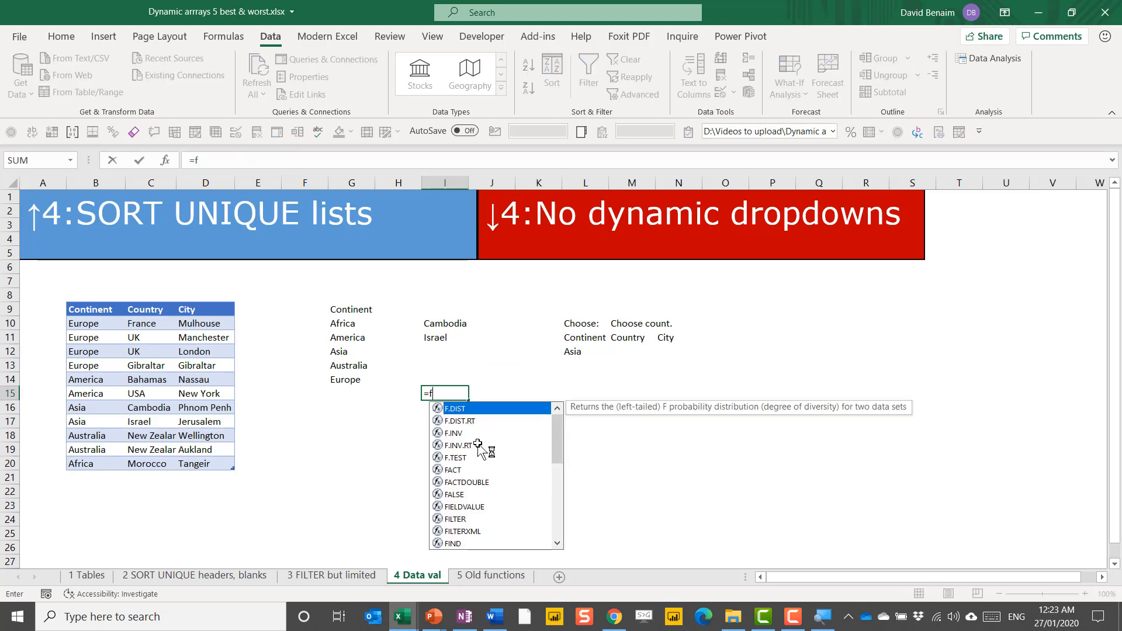
Step: Enter =SORT(UNIQUE(FILTER(Table3[Country],Table3[Continent]=L12))) in I15, accepting the correction
{"action": "key", "text": "Backspace"}
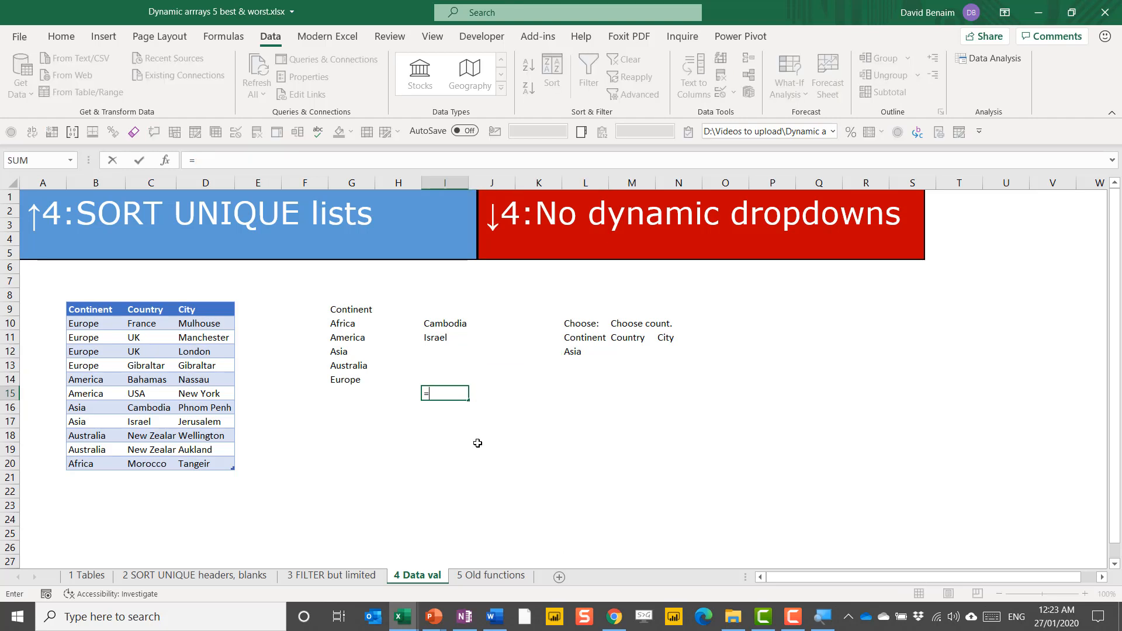
{"action": "type", "text": "s"}
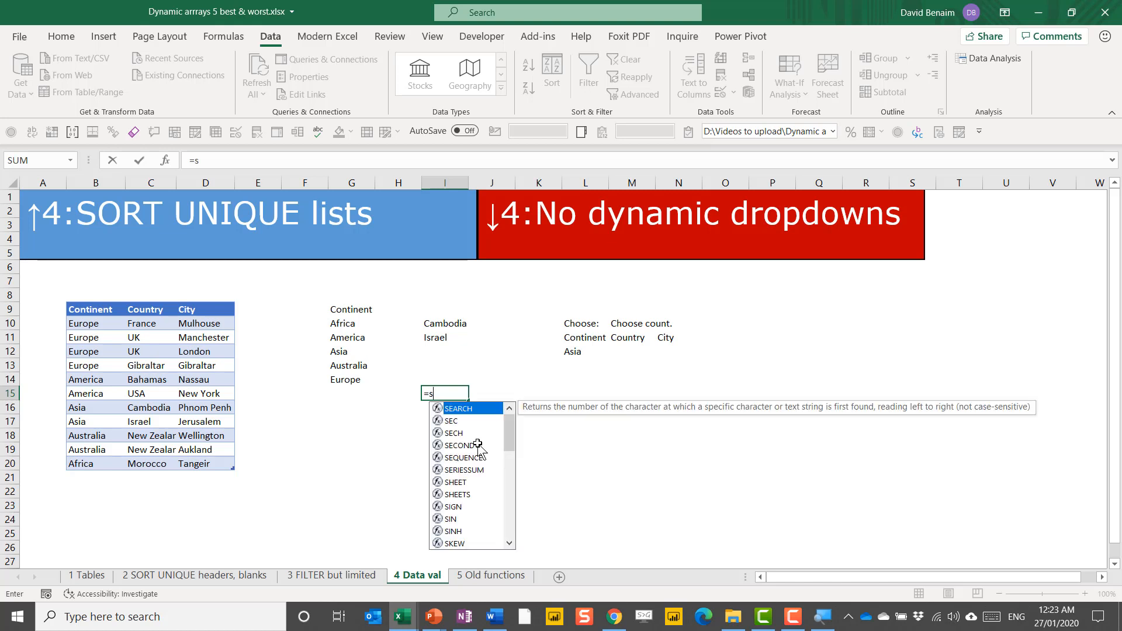
{"action": "type", "text": "ORT(uni"}
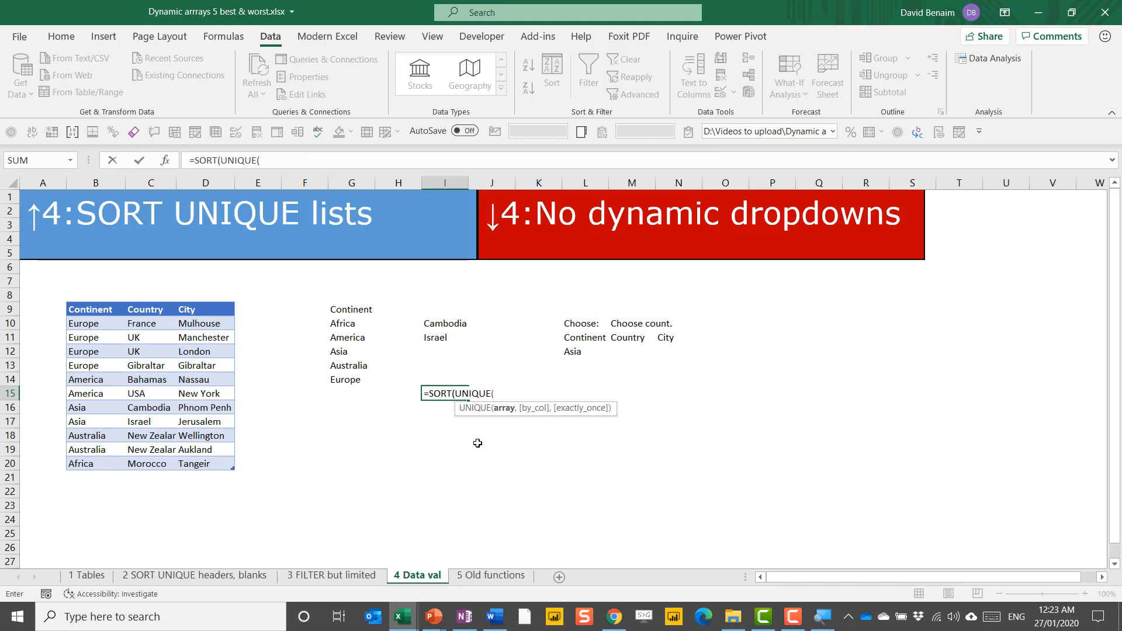
{"action": "type", "text": "FILTER(Table3[Country],Table3[Continent"}
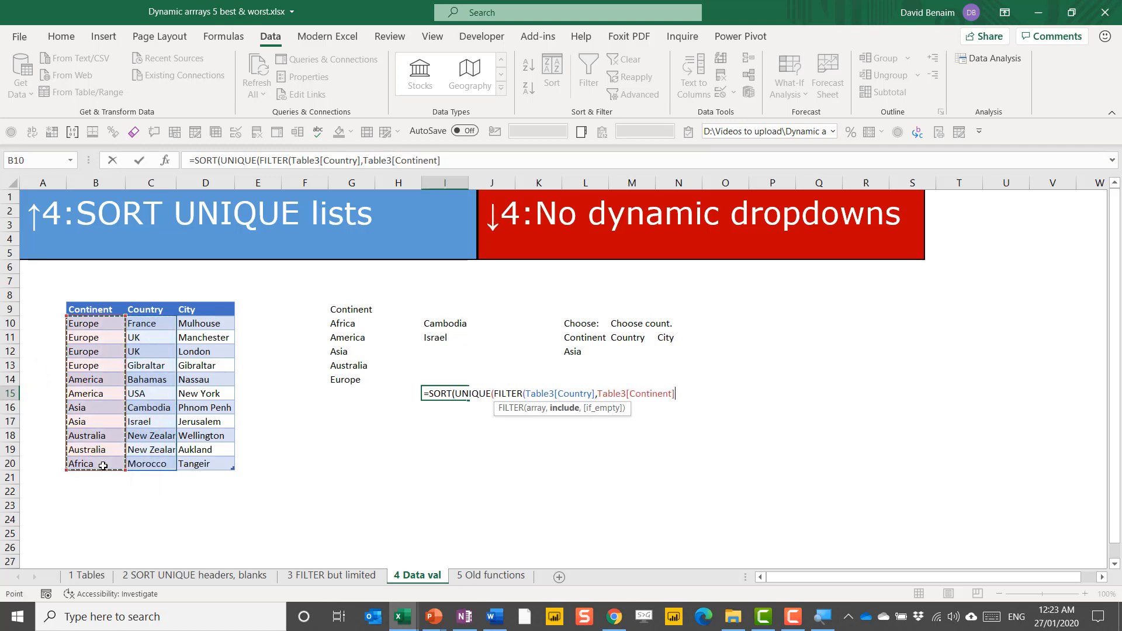
{"action": "type", "text": "=L12"}
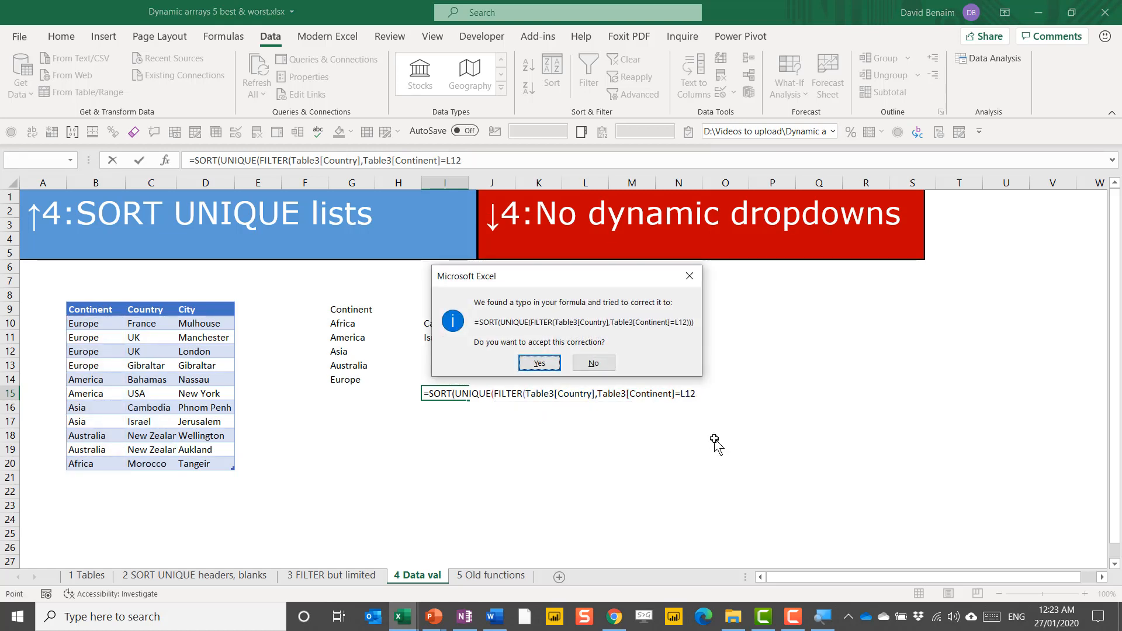
{"action": "left_click", "coordinate": [538, 362]}
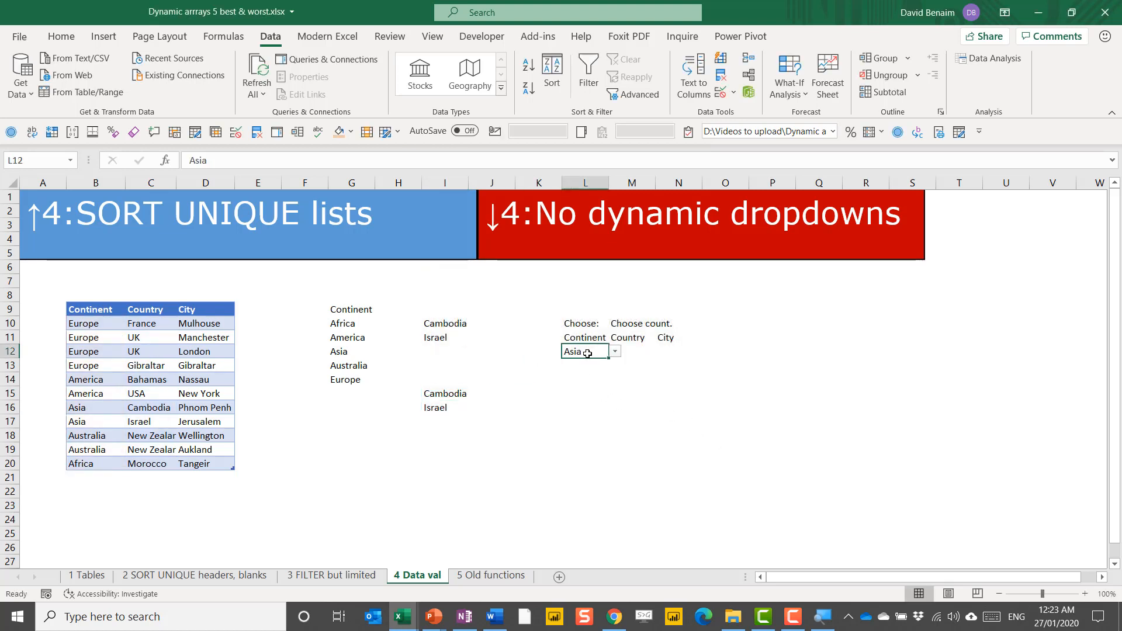
Step: Choose Europe from the L12 dropdown so France, Gibraltar and UK spill below
{"action": "left_click", "coordinate": [615, 350]}
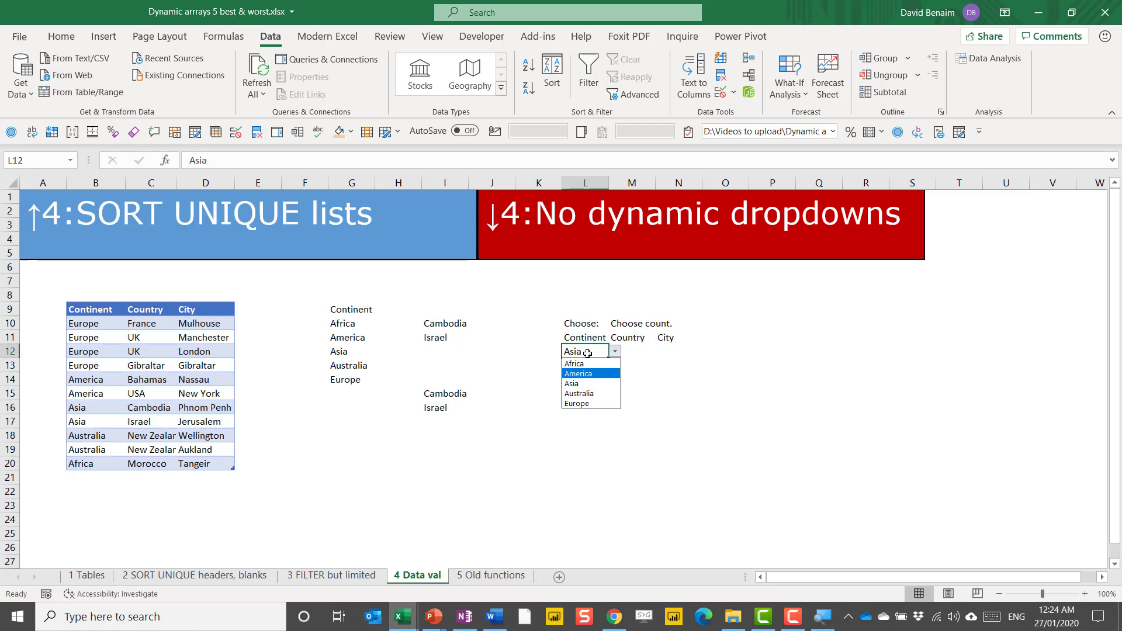
{"action": "left_click", "coordinate": [576, 403]}
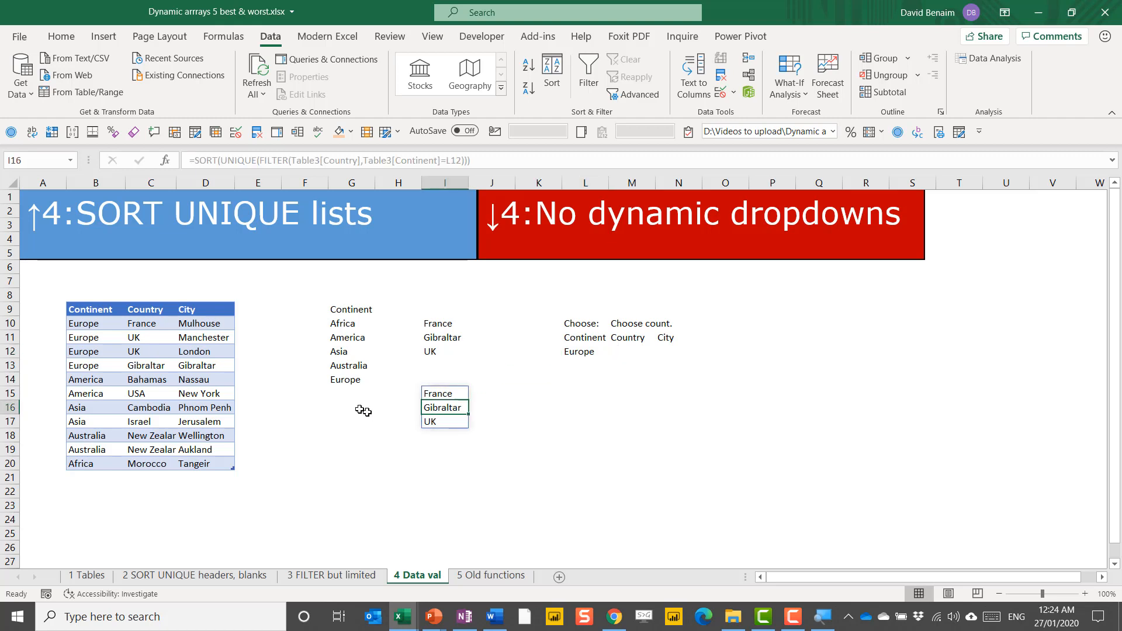
{"action": "mouse_move", "coordinate": [344, 451]}
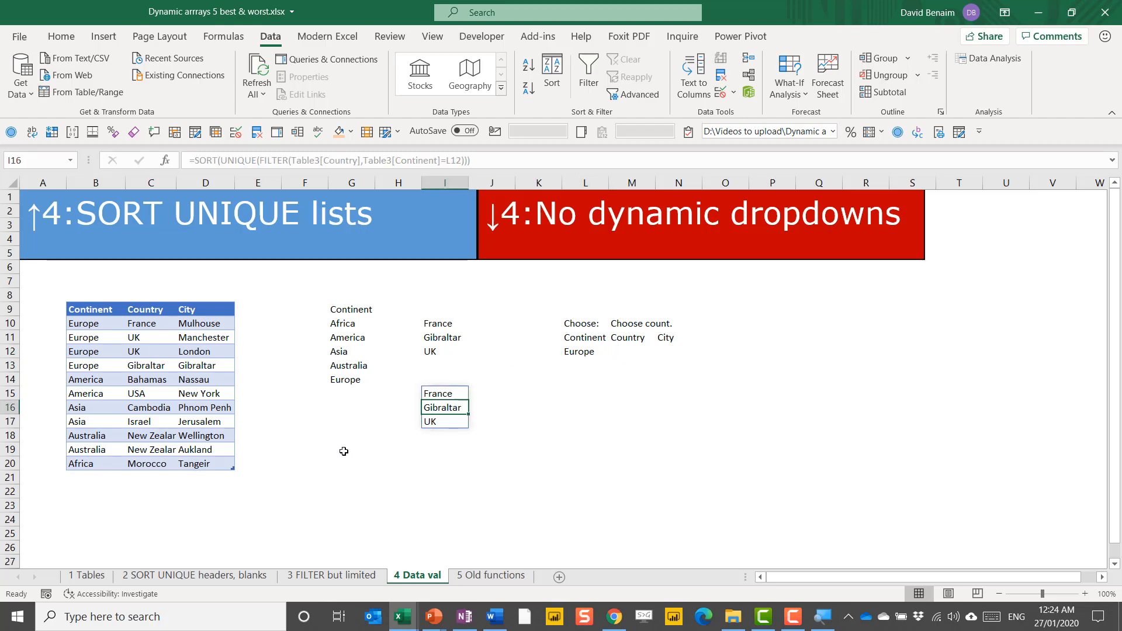
{"action": "mouse_move", "coordinate": [119, 463]}
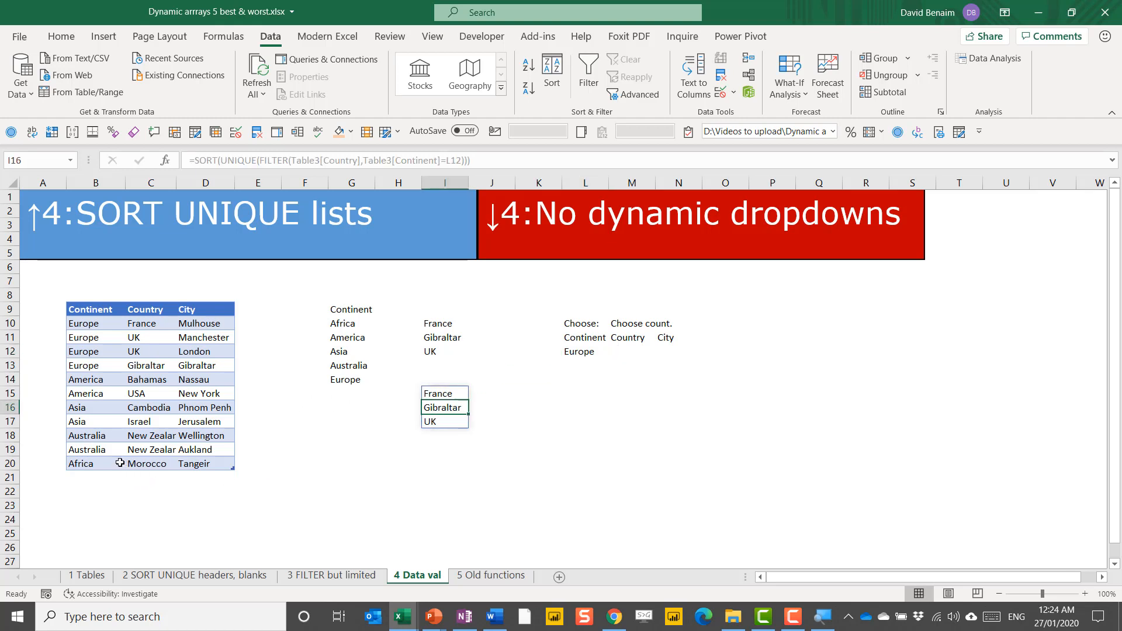
{"action": "left_click", "coordinate": [575, 353]}
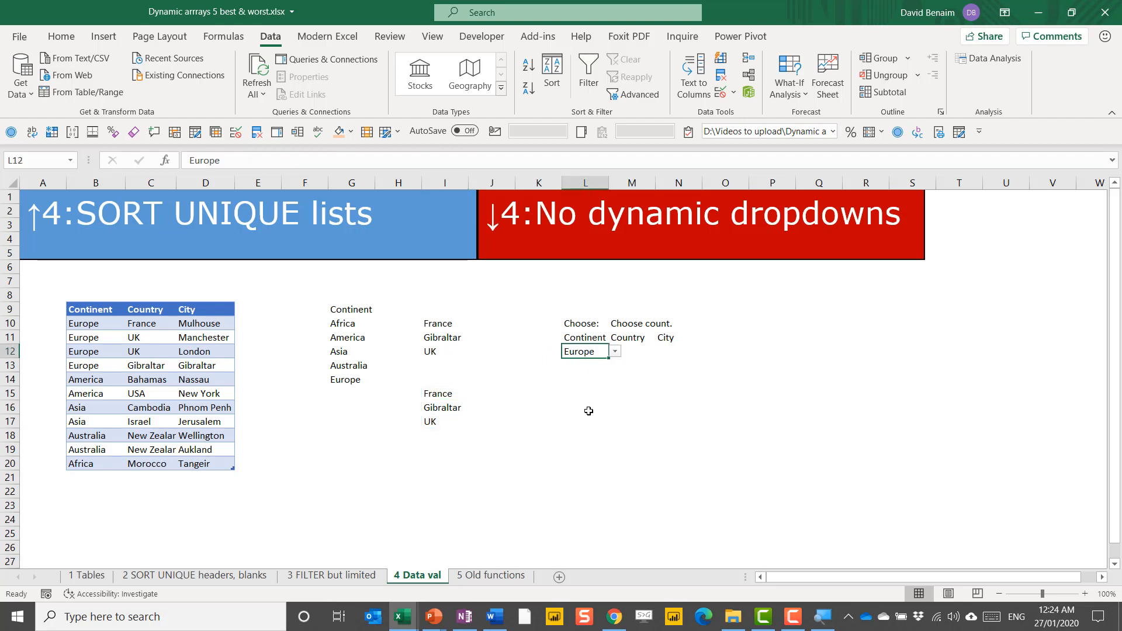
{"action": "left_click", "coordinate": [631, 350]}
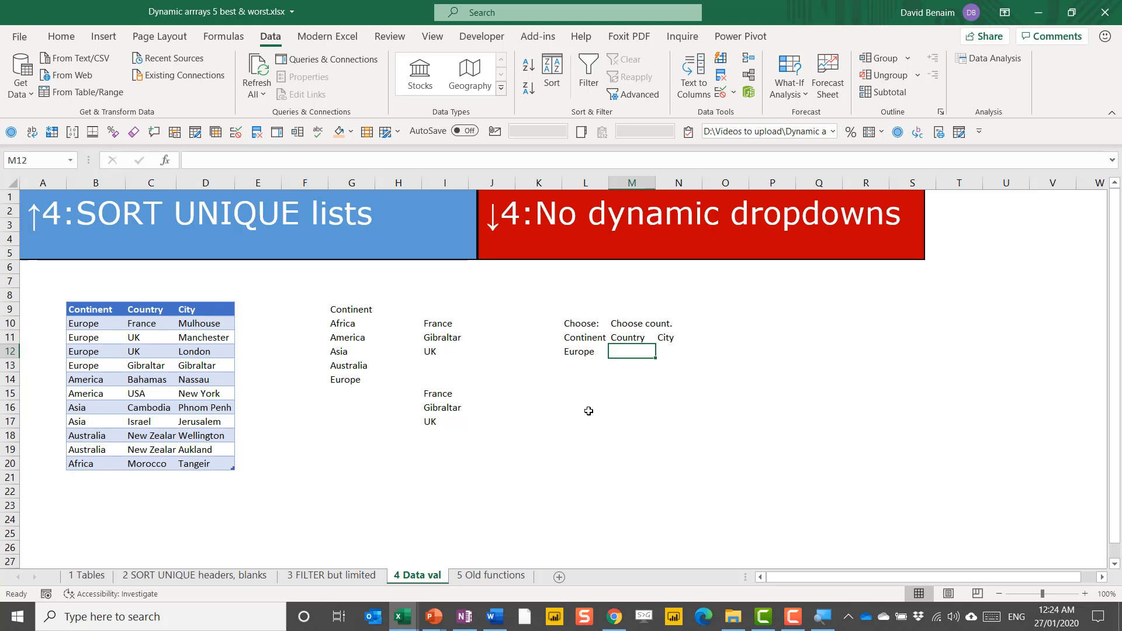
{"action": "mouse_move", "coordinate": [617, 352]}
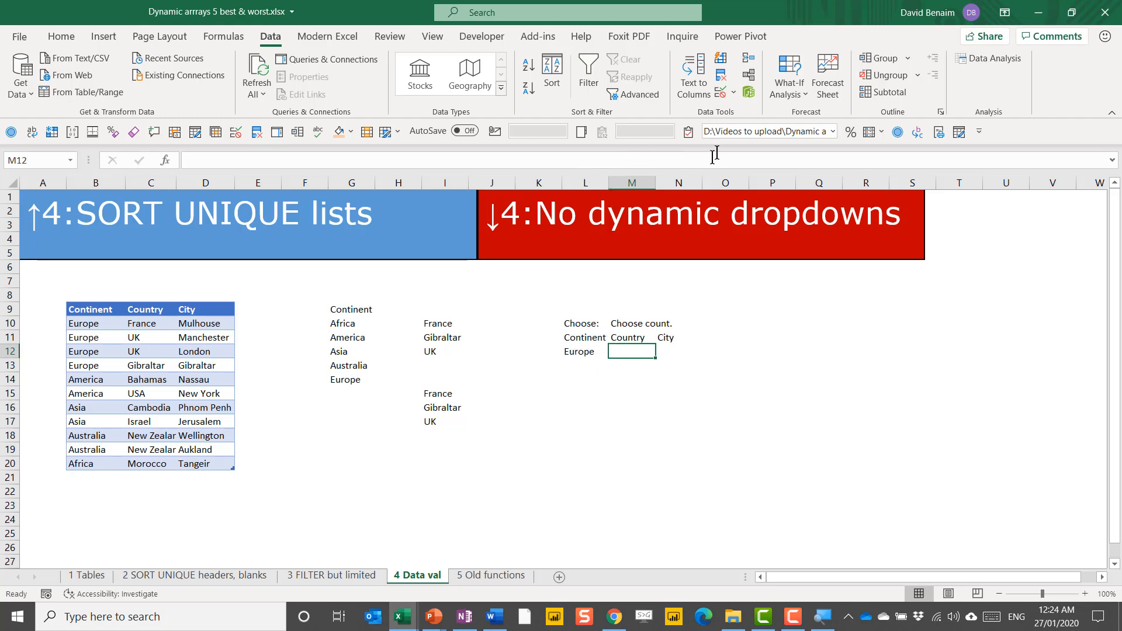
{"action": "mouse_move", "coordinate": [449, 391]}
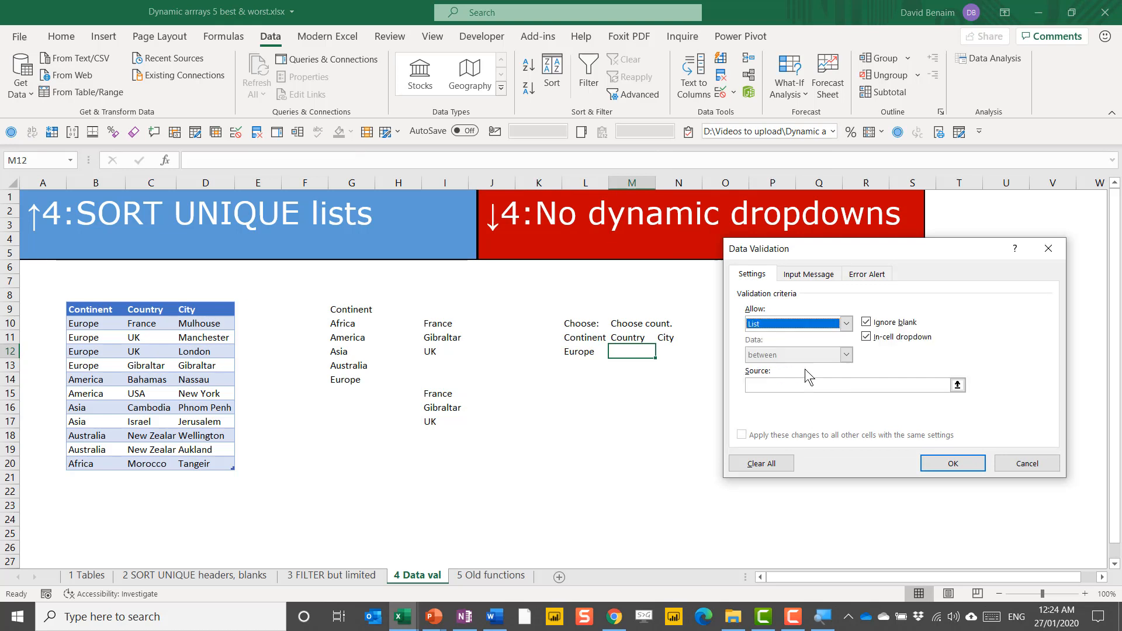
{"action": "right_click", "coordinate": [813, 386]}
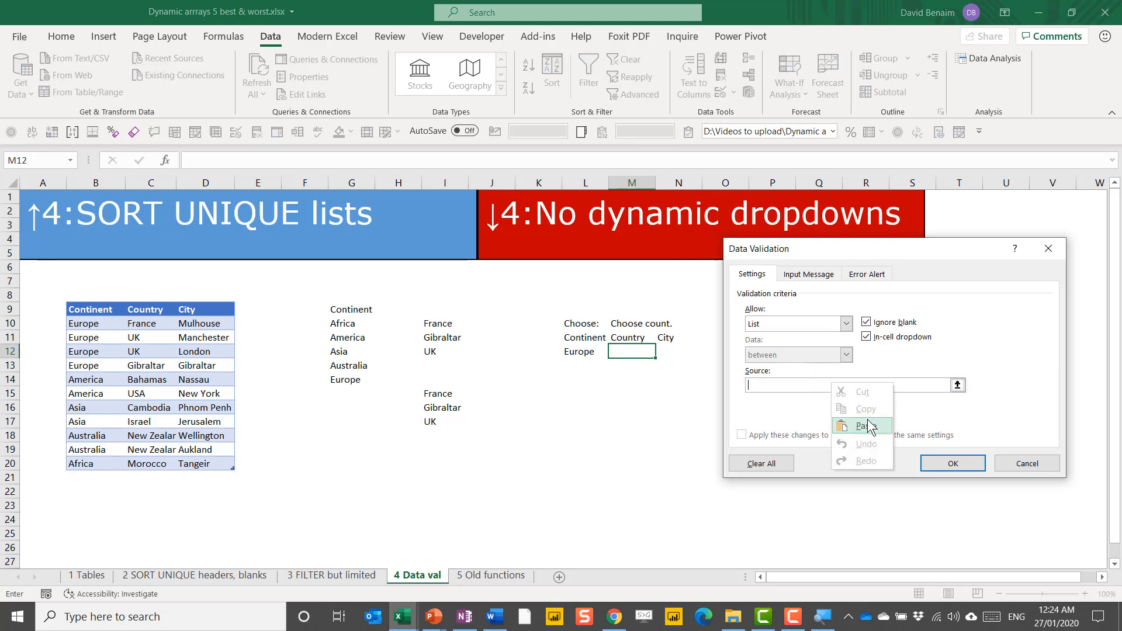
{"action": "left_click", "coordinate": [862, 426]}
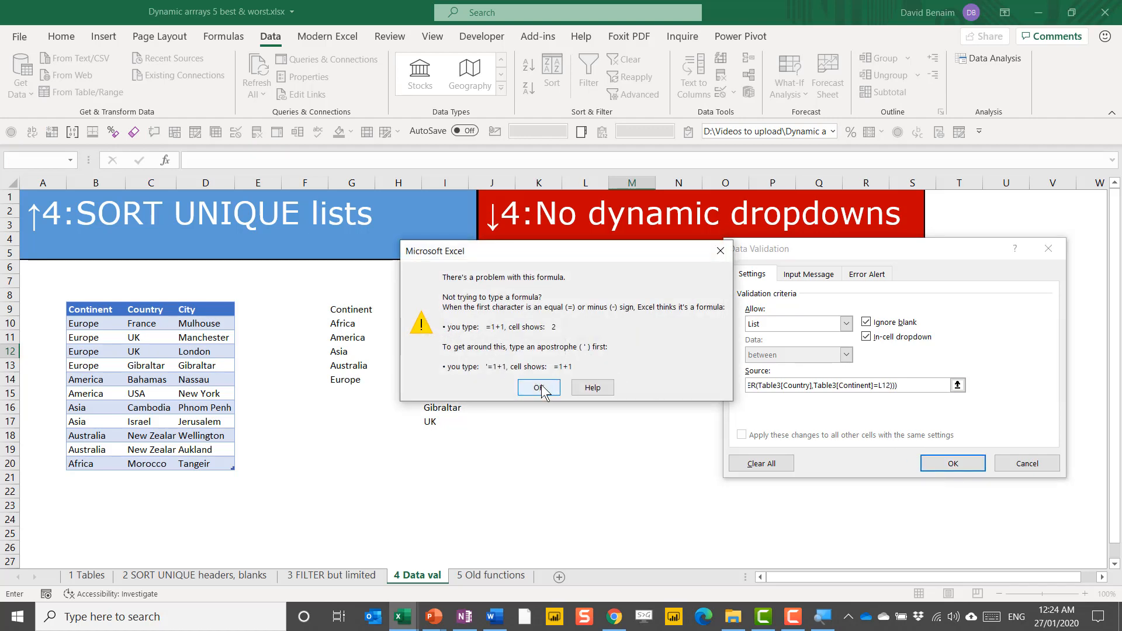
{"action": "left_click", "coordinate": [539, 387]}
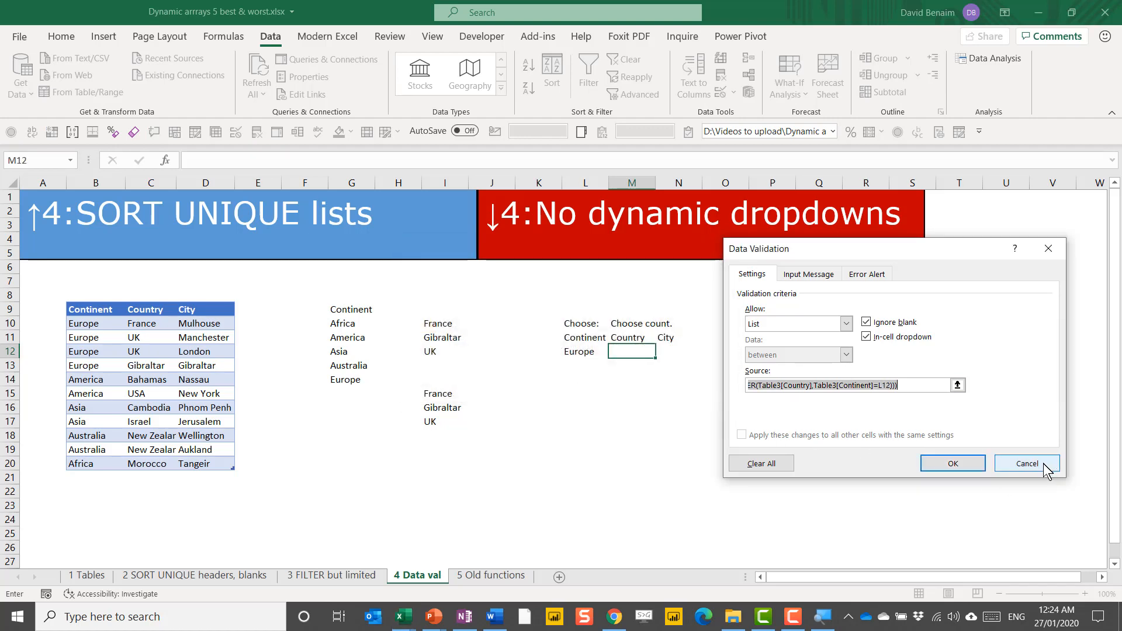
{"action": "left_click", "coordinate": [1026, 463]}
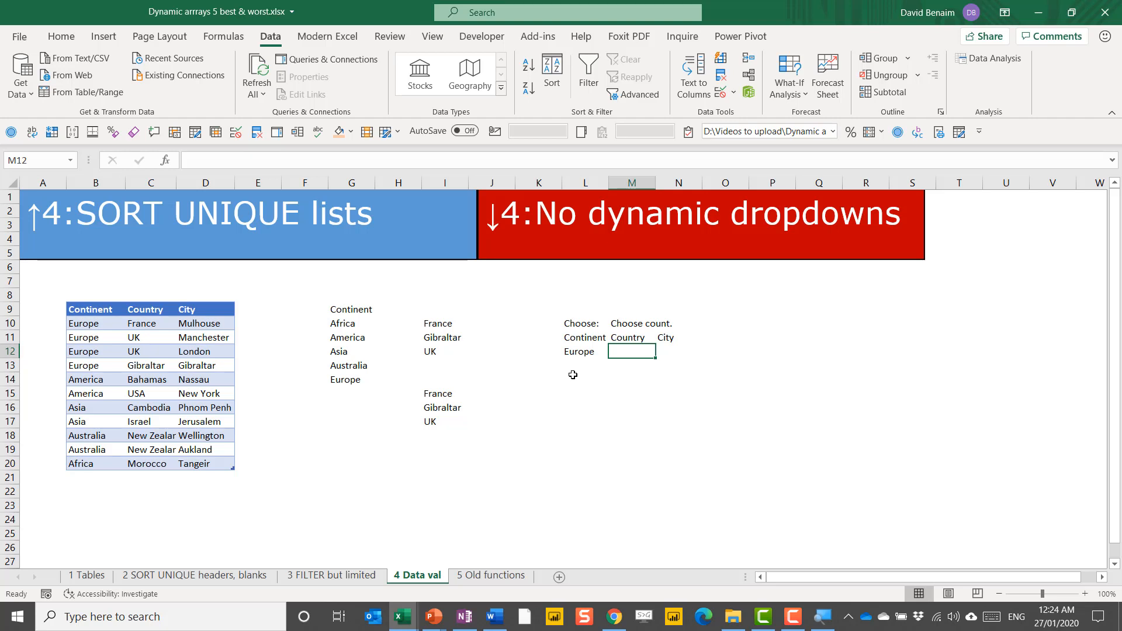
{"action": "mouse_move", "coordinate": [629, 300]}
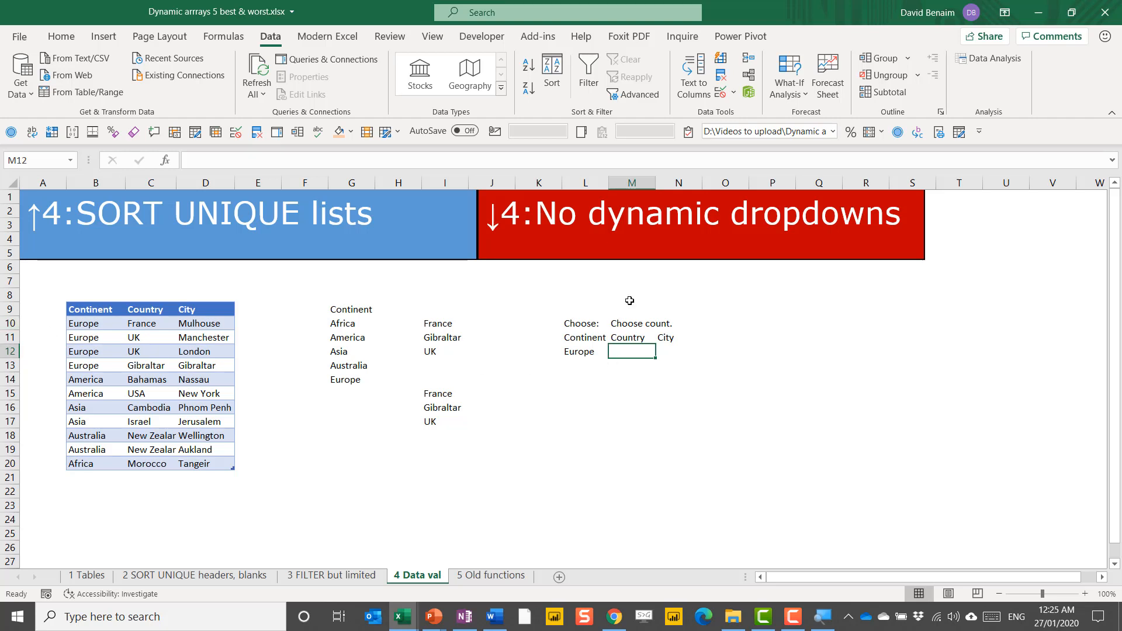
{"action": "left_click", "coordinate": [150, 308]}
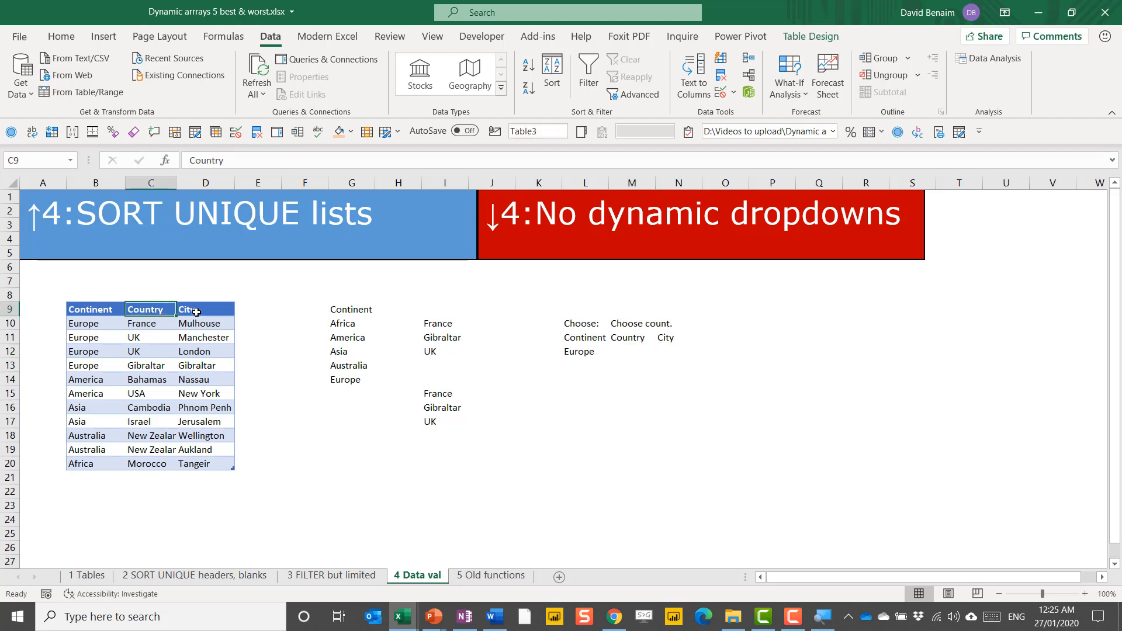
{"action": "left_click", "coordinate": [205, 308]}
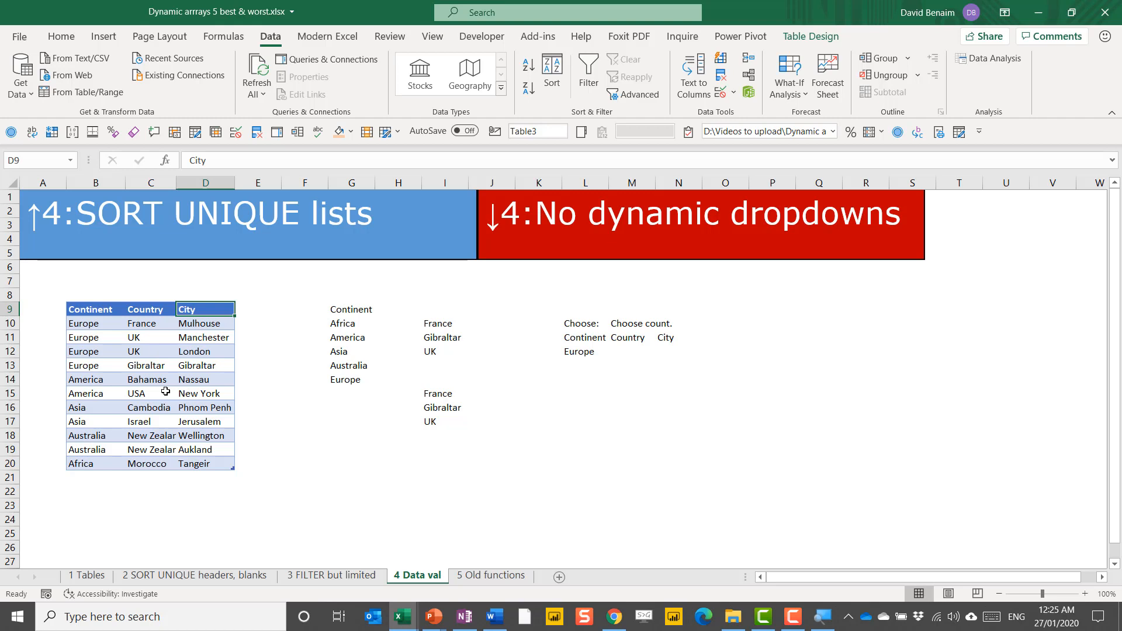
{"action": "left_click", "coordinate": [491, 575]}
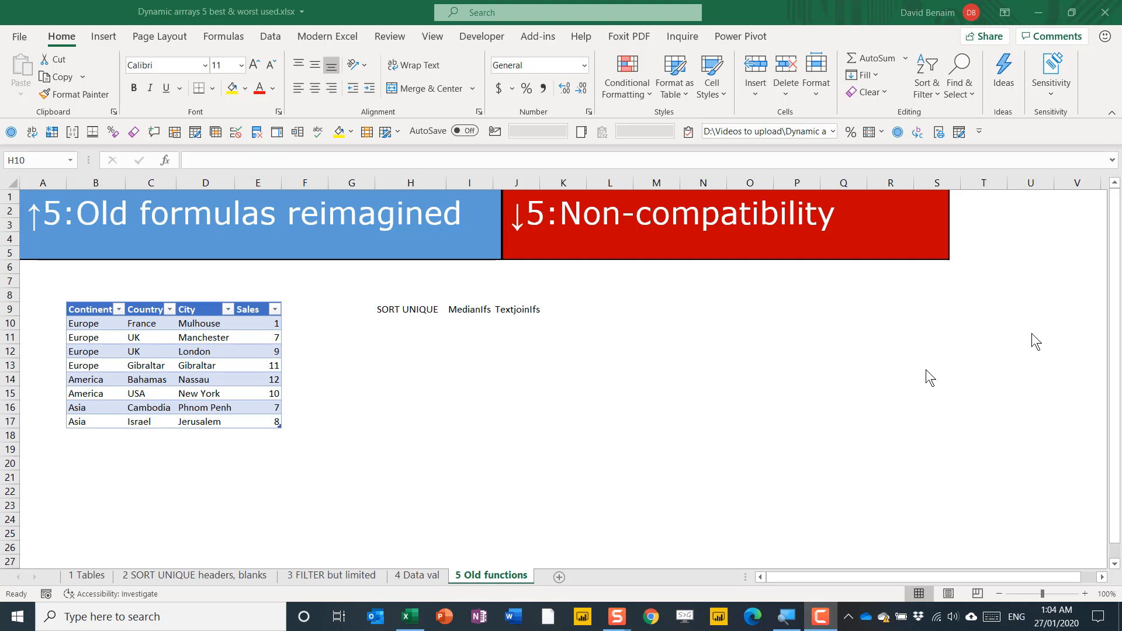
{"action": "mouse_move", "coordinate": [455, 417]}
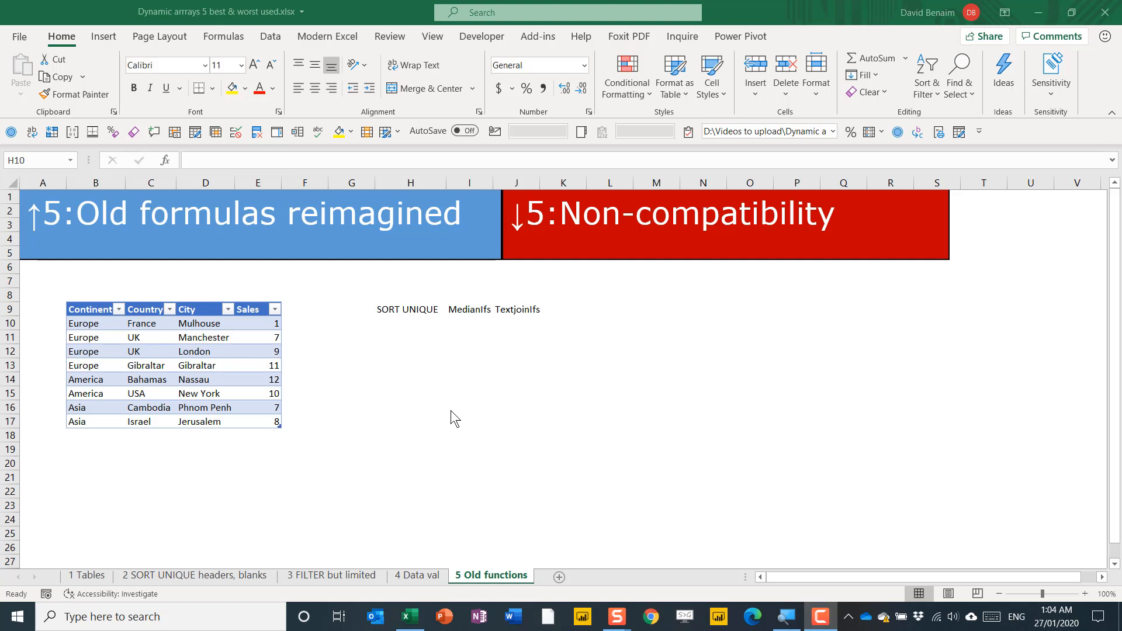
Step: Enter =TRANSPOSE(Table35[#All]) in I18 to spill the table sideways
{"action": "left_click", "coordinate": [453, 435]}
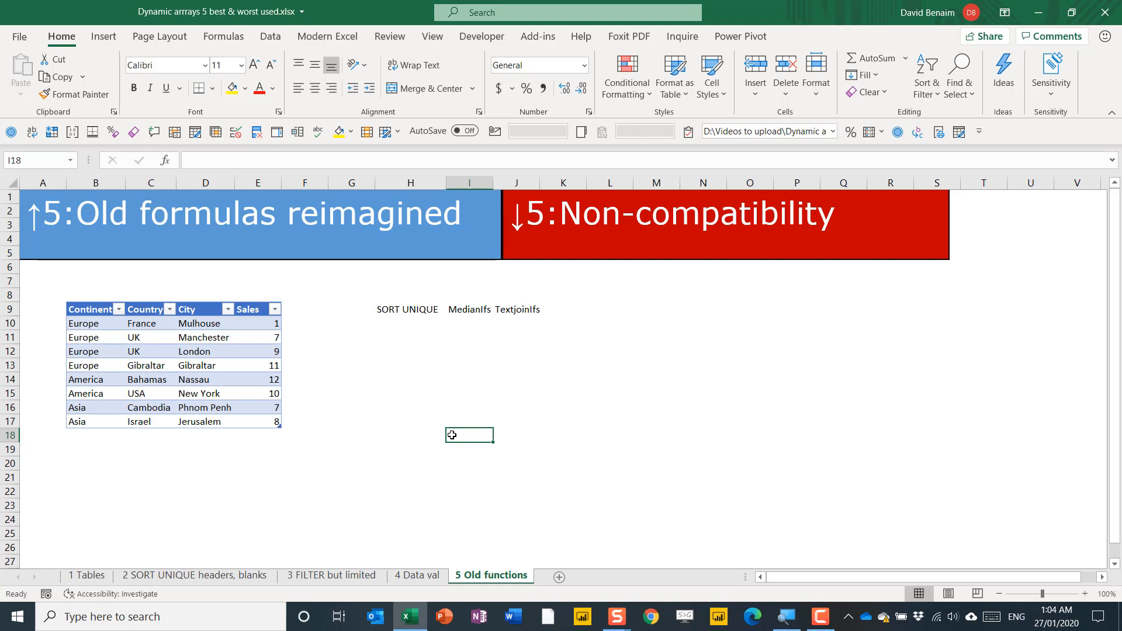
{"action": "type", "text": "=tranpo"}
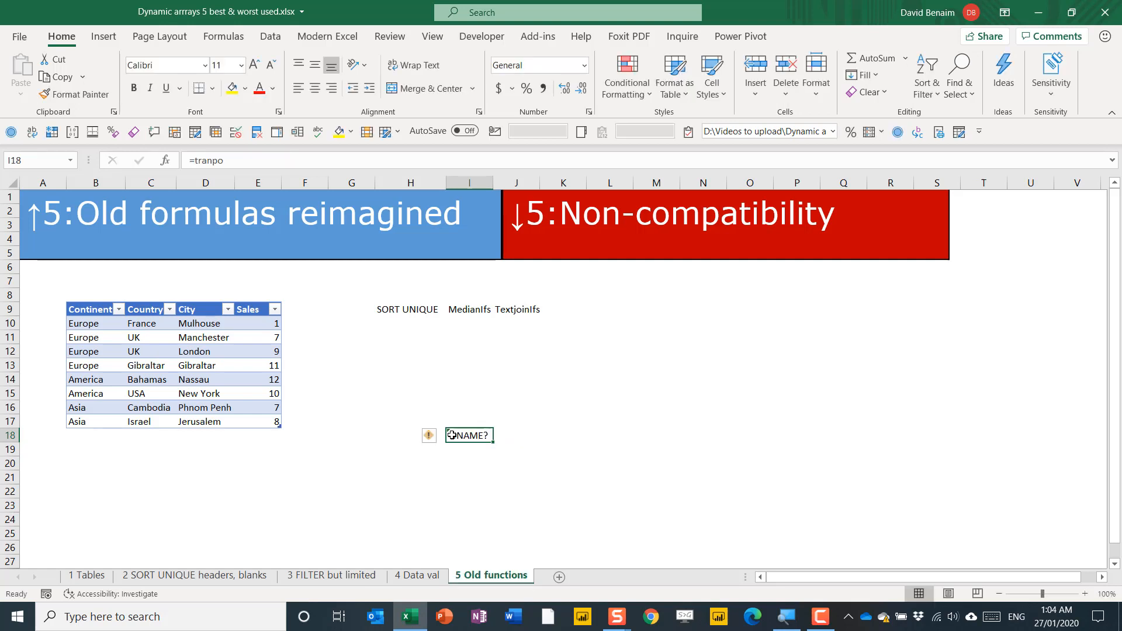
{"action": "type", "text": "=tra"}
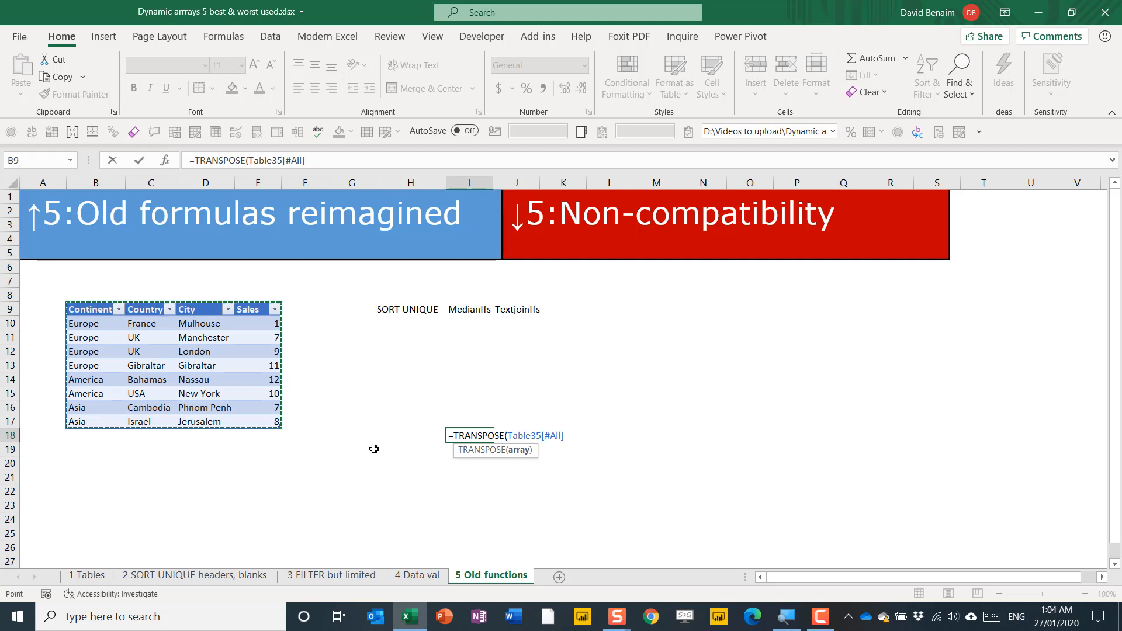
{"action": "key", "text": "Enter"}
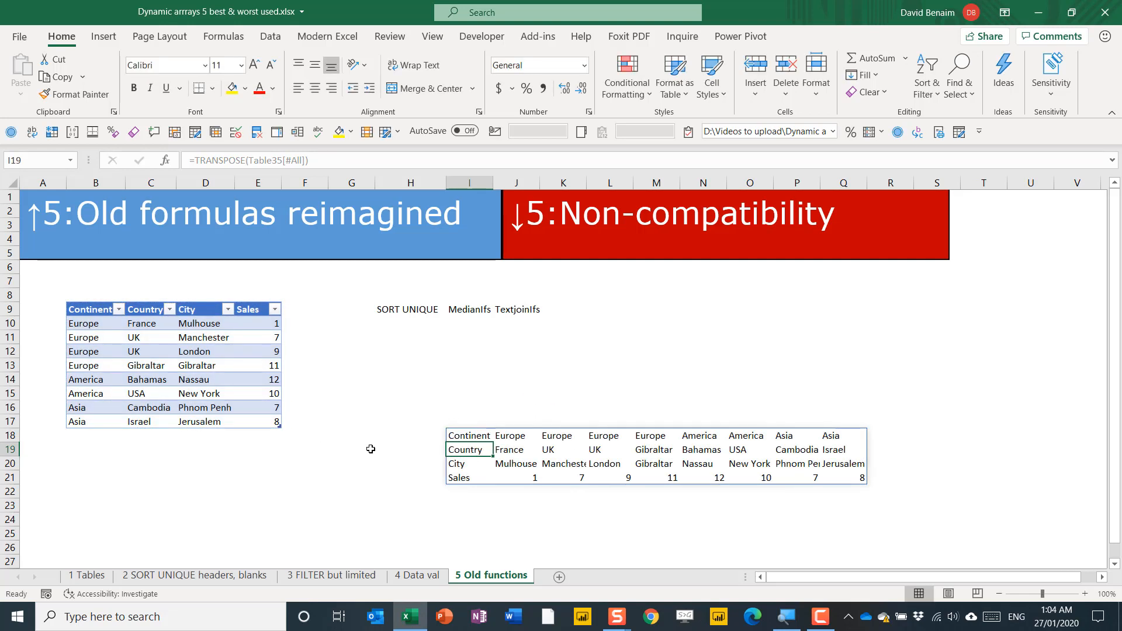
{"action": "left_click", "coordinate": [468, 435]}
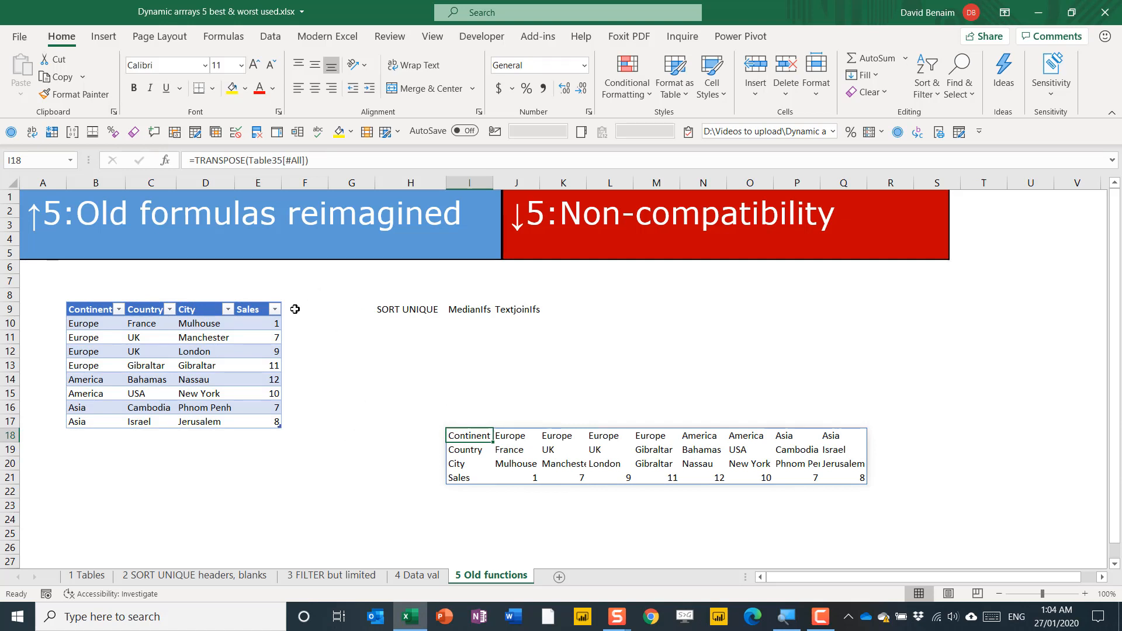
Step: Add a temporary New column with value 3 beside the table to see it appear in the transpose
{"action": "left_click", "coordinate": [303, 309]}
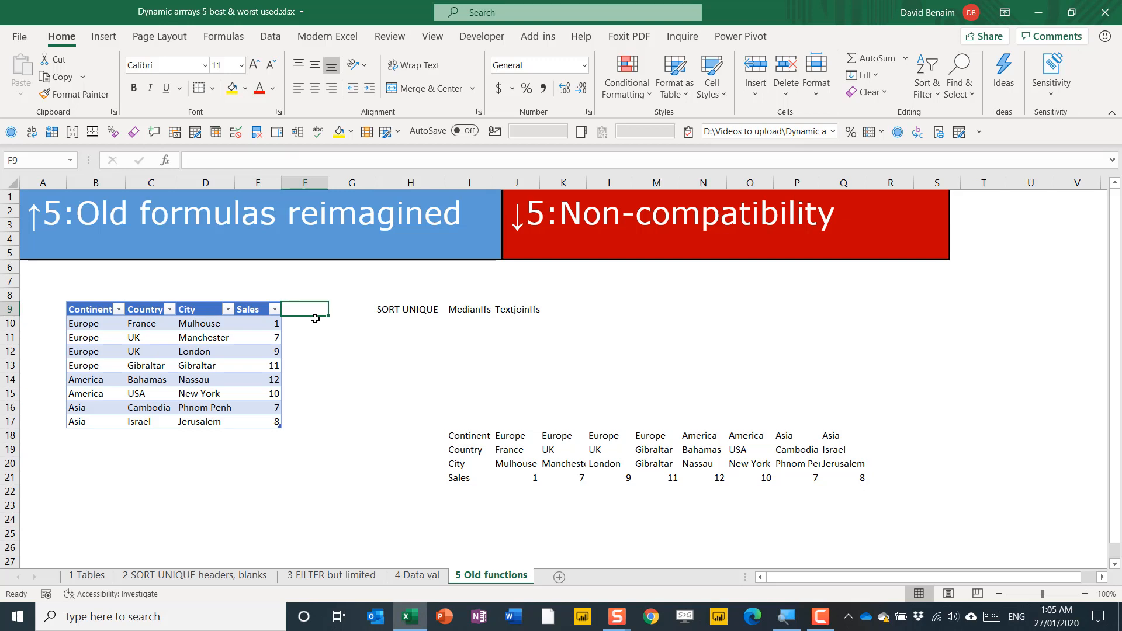
{"action": "type", "text": "New"}
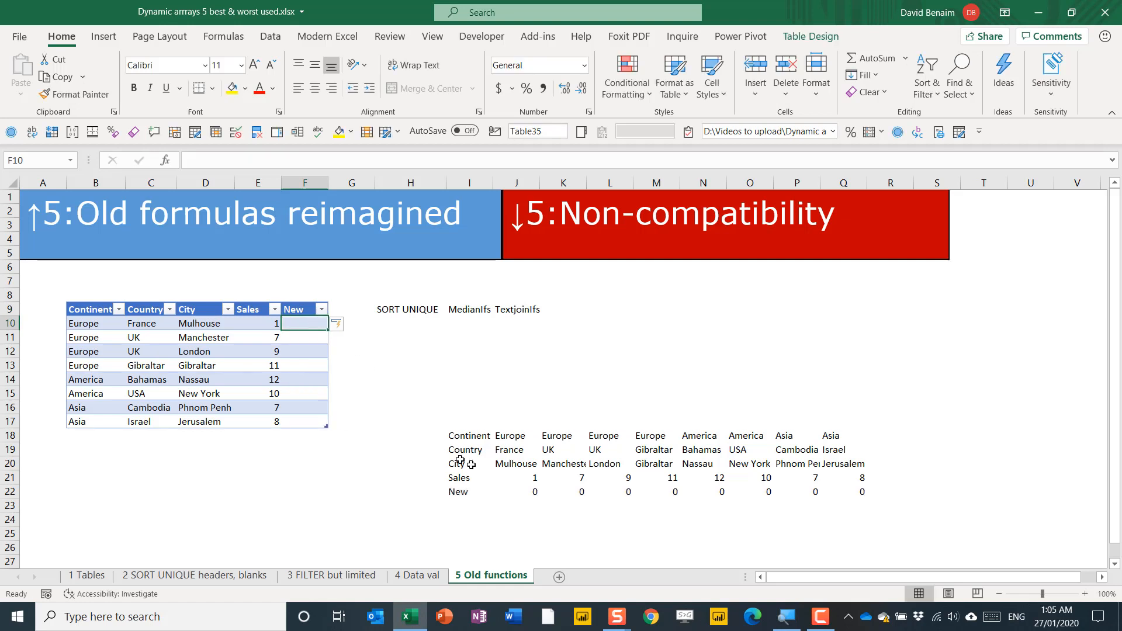
{"action": "type", "text": "3"}
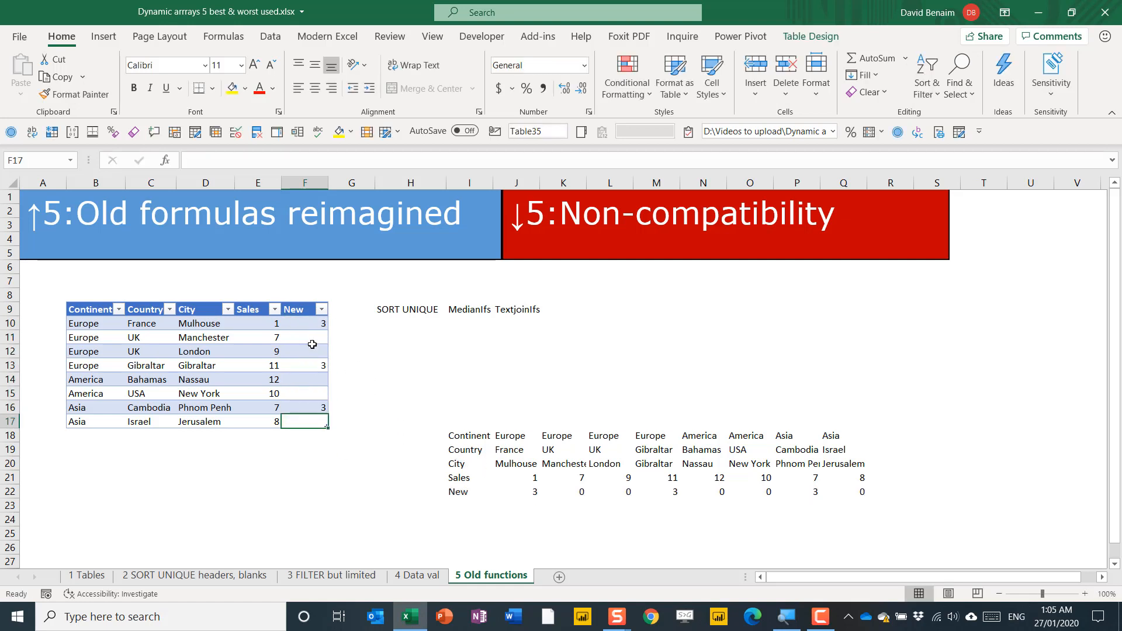
{"action": "mouse_move", "coordinate": [506, 355]}
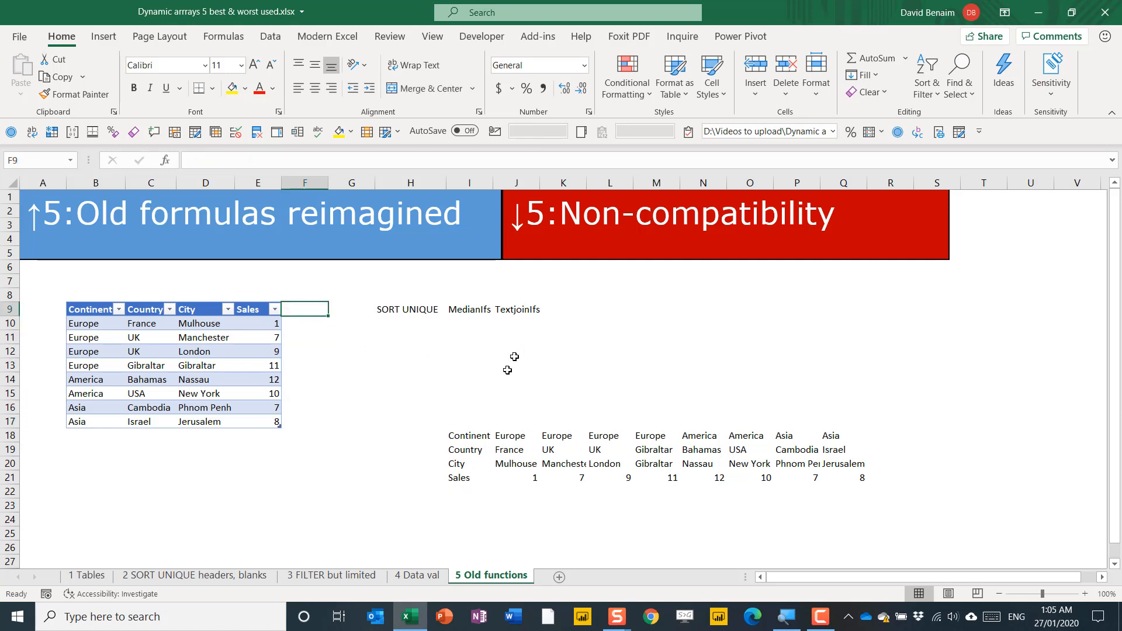
{"action": "mouse_move", "coordinate": [416, 322]}
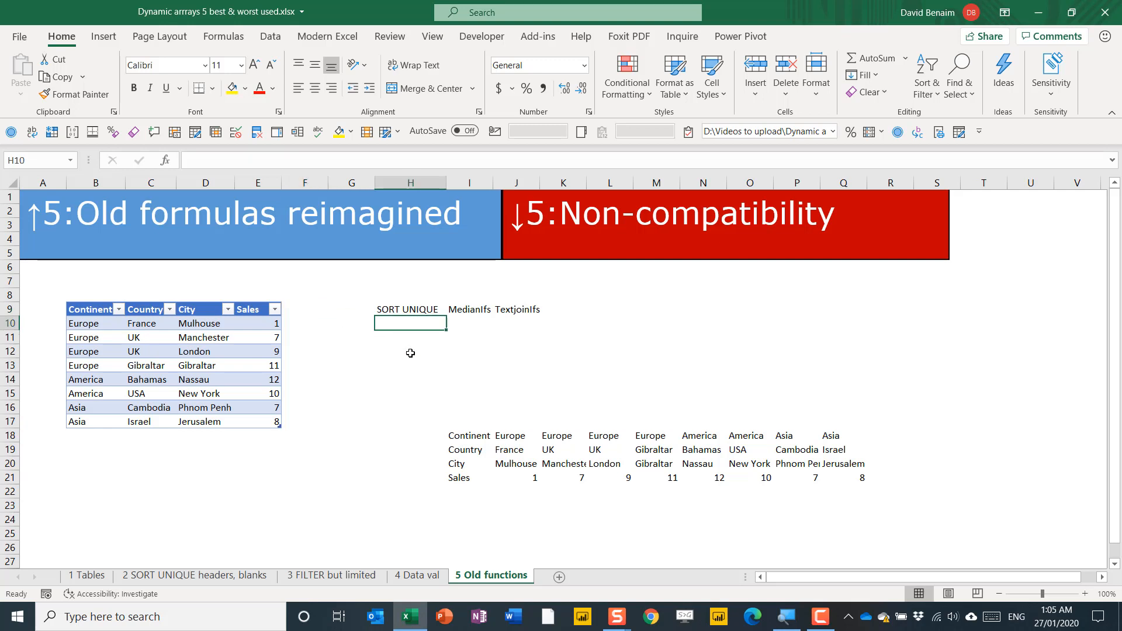
Step: Enter =SORT(UNIQUE(Table35[Continent])) in H10 to list America, Asia and Europe
{"action": "type", "text": "=s"}
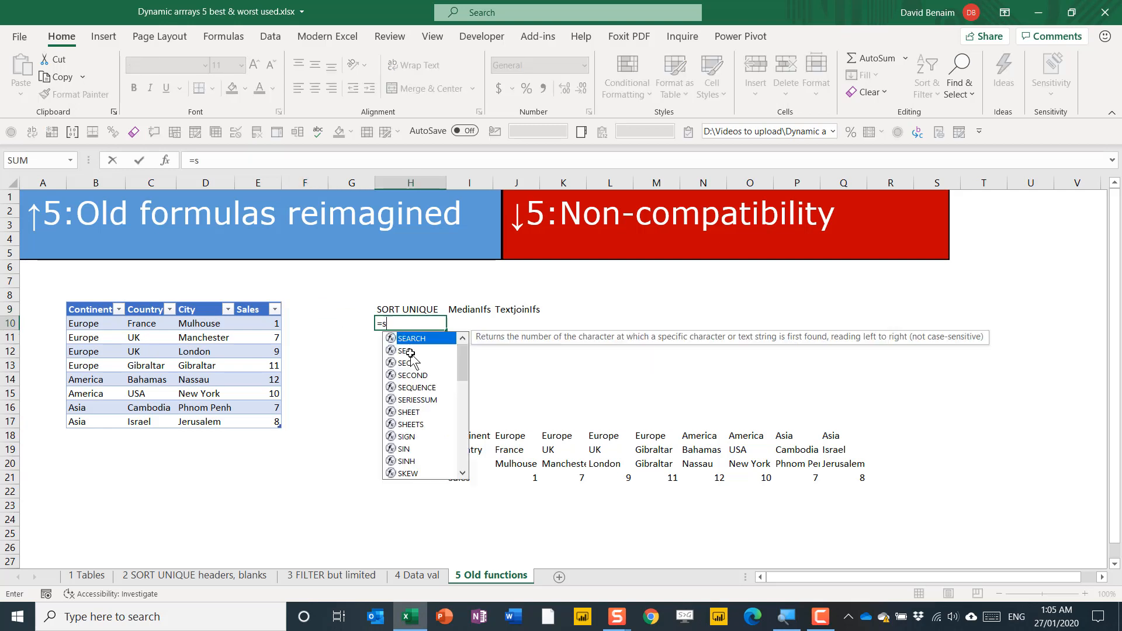
{"action": "type", "text": "SORT("}
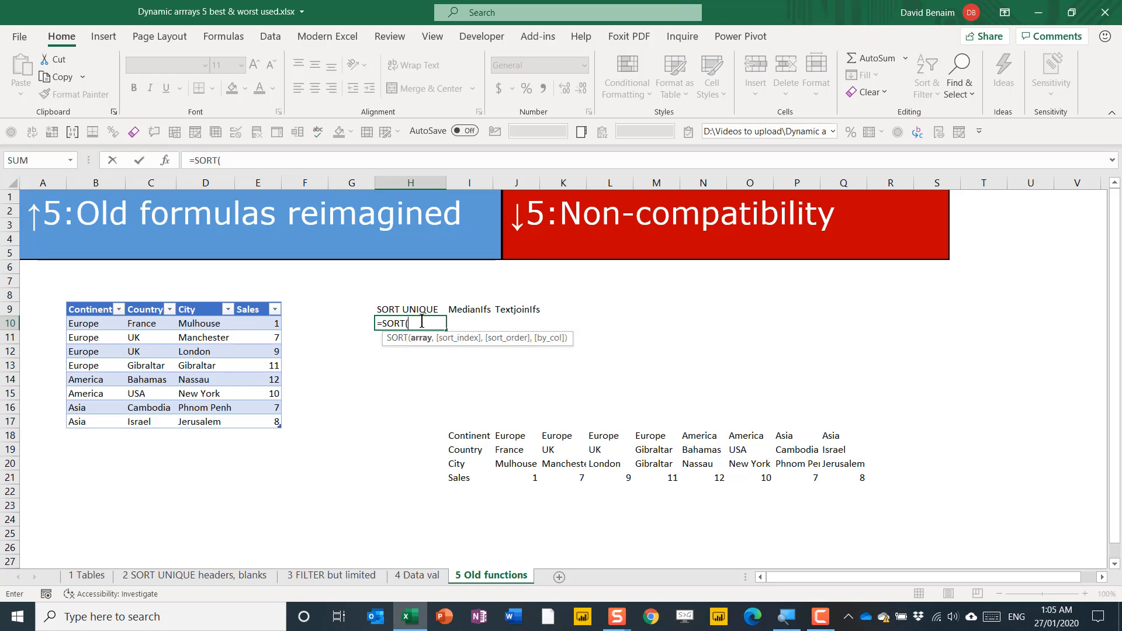
{"action": "type", "text": "uniq"}
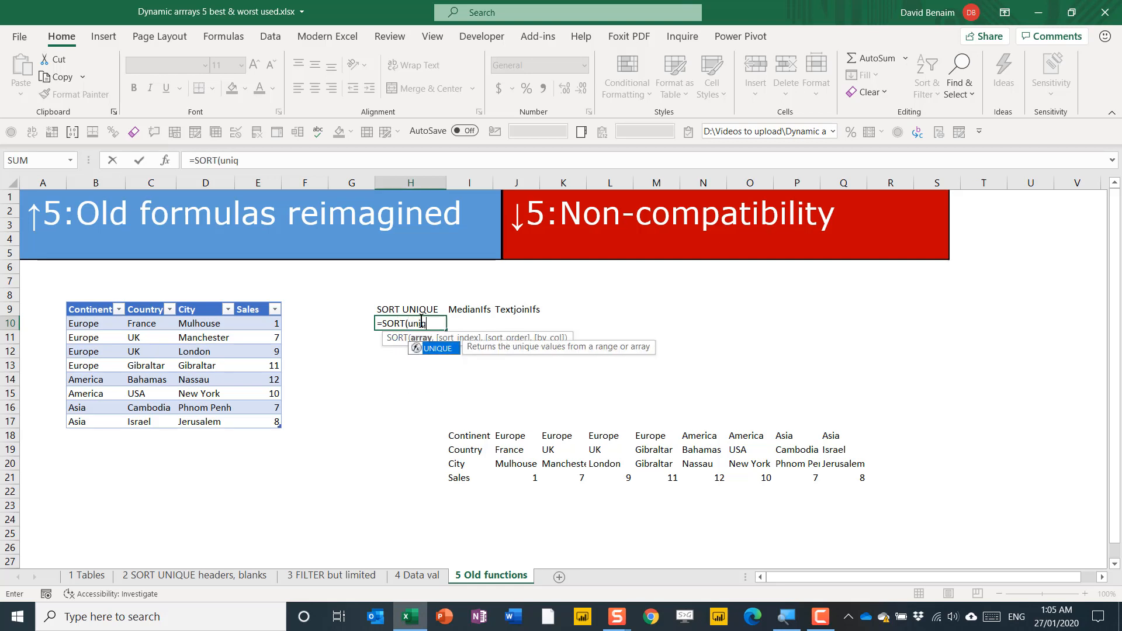
{"action": "left_click_drag", "start_coordinate": [83, 323], "coordinate": [83, 407]}
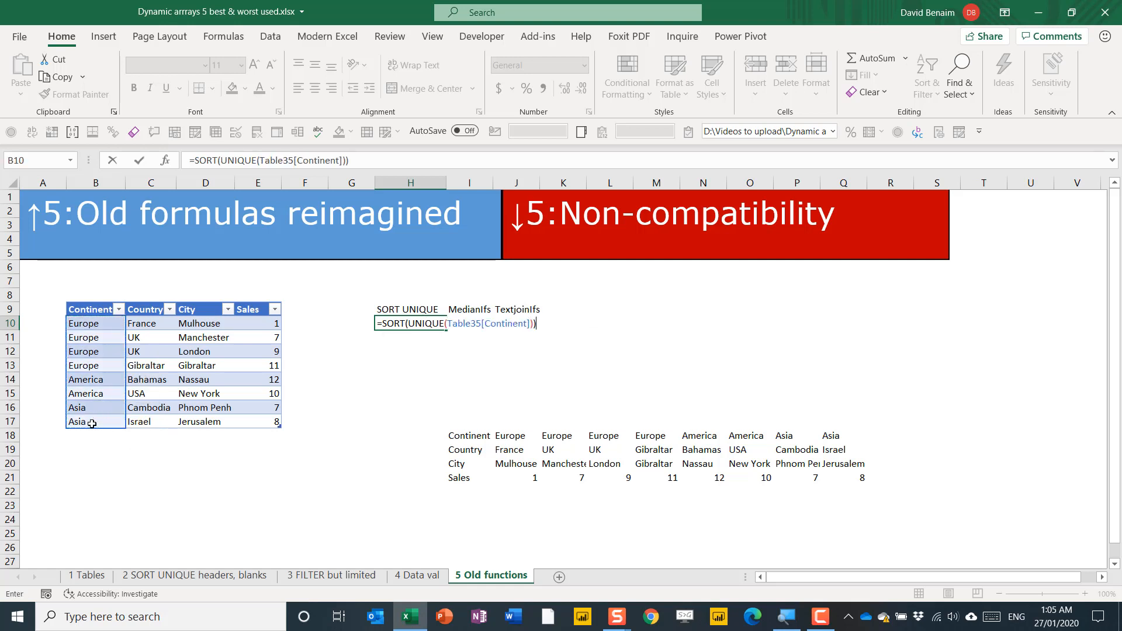
{"action": "key", "text": "Enter"}
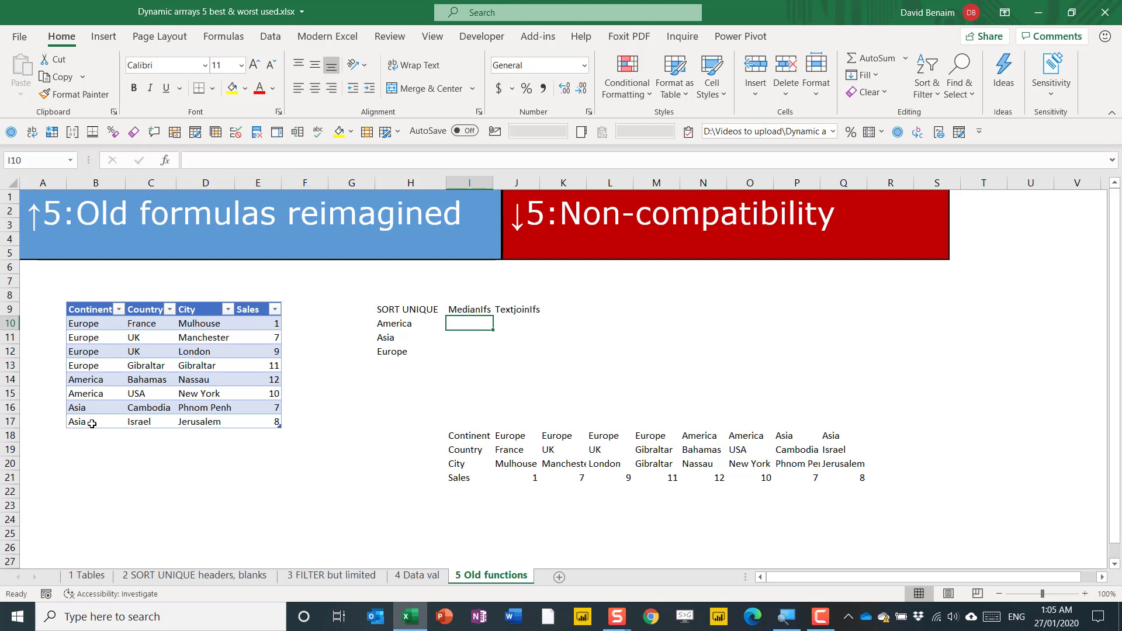
Step: Start a MEDIAN(IF(...)) formula in I10 for America's median sales
{"action": "type", "text": "="}
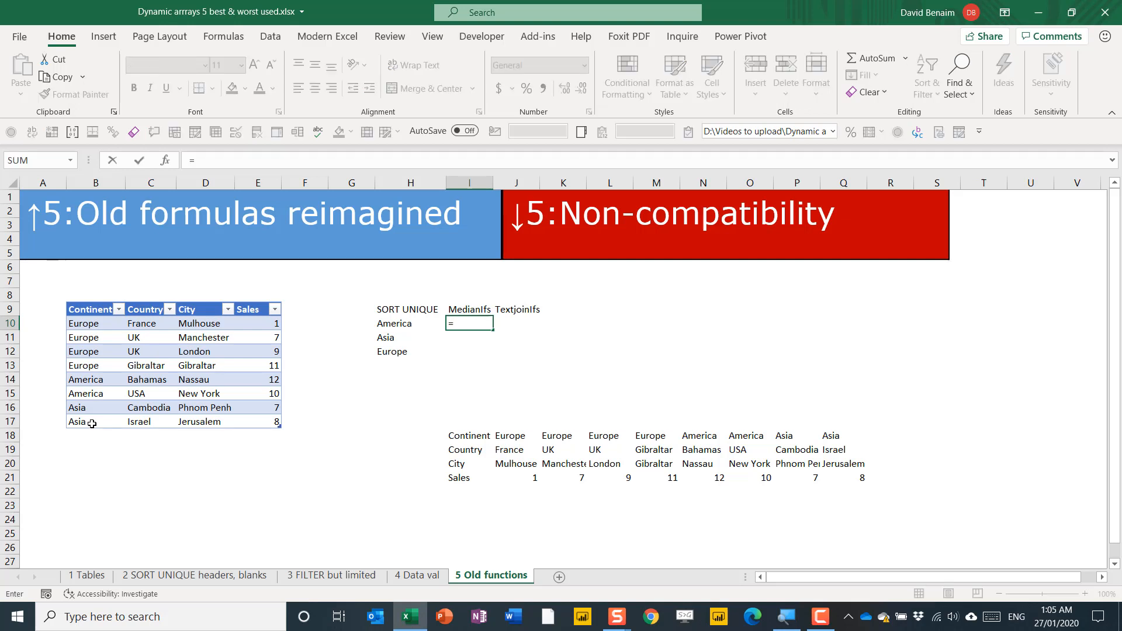
{"action": "type", "text": "MEDIAN("}
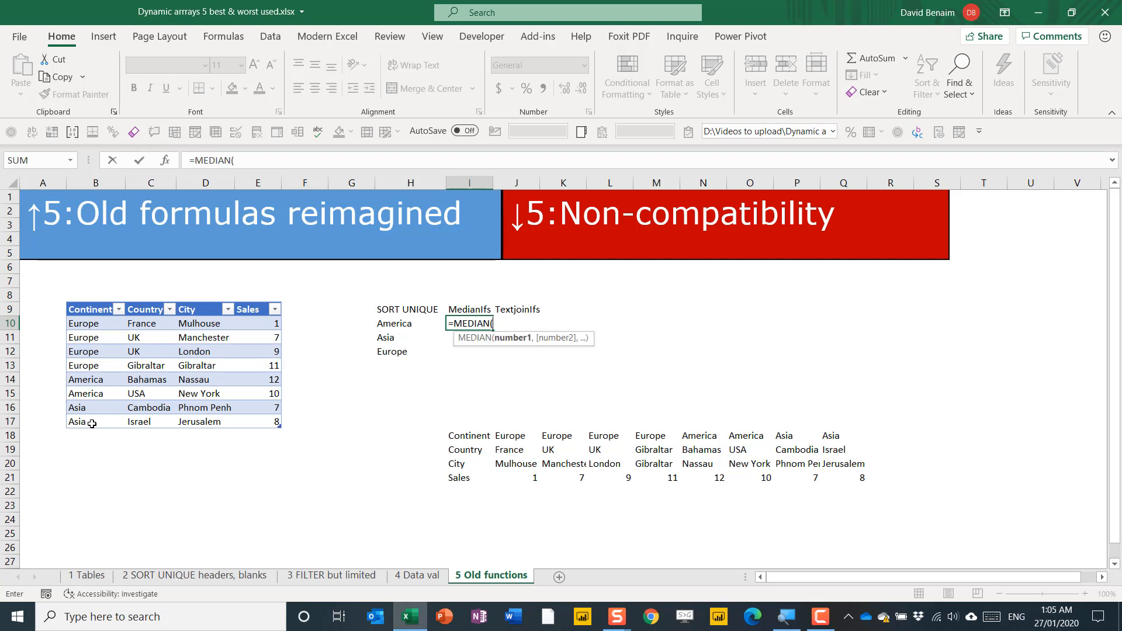
{"action": "mouse_move", "coordinate": [168, 399]}
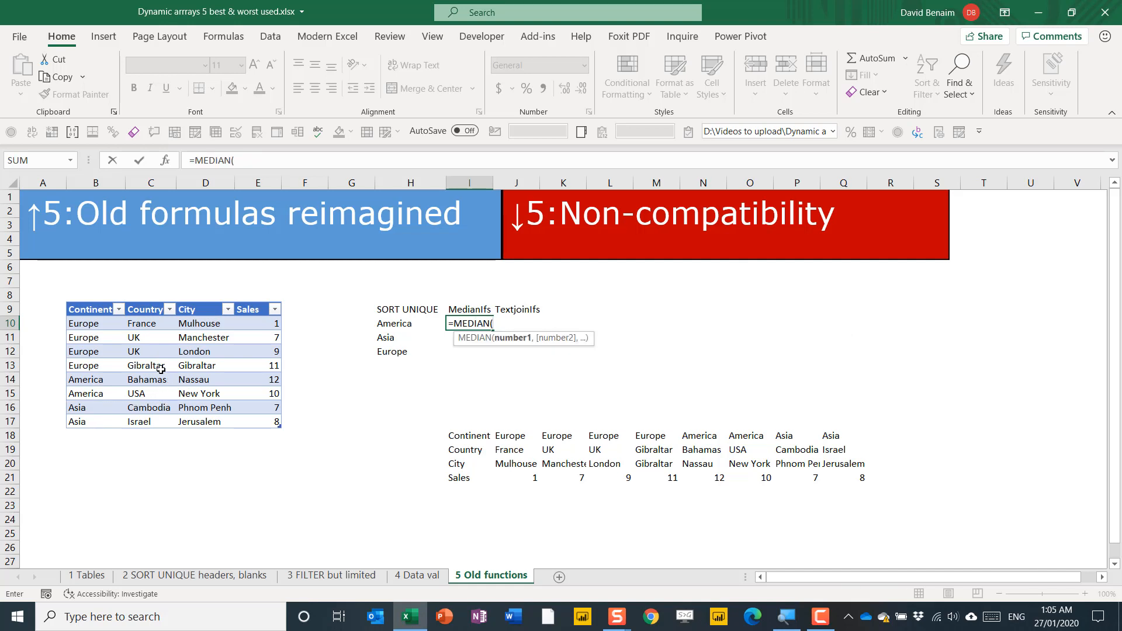
{"action": "mouse_move", "coordinate": [148, 323]}
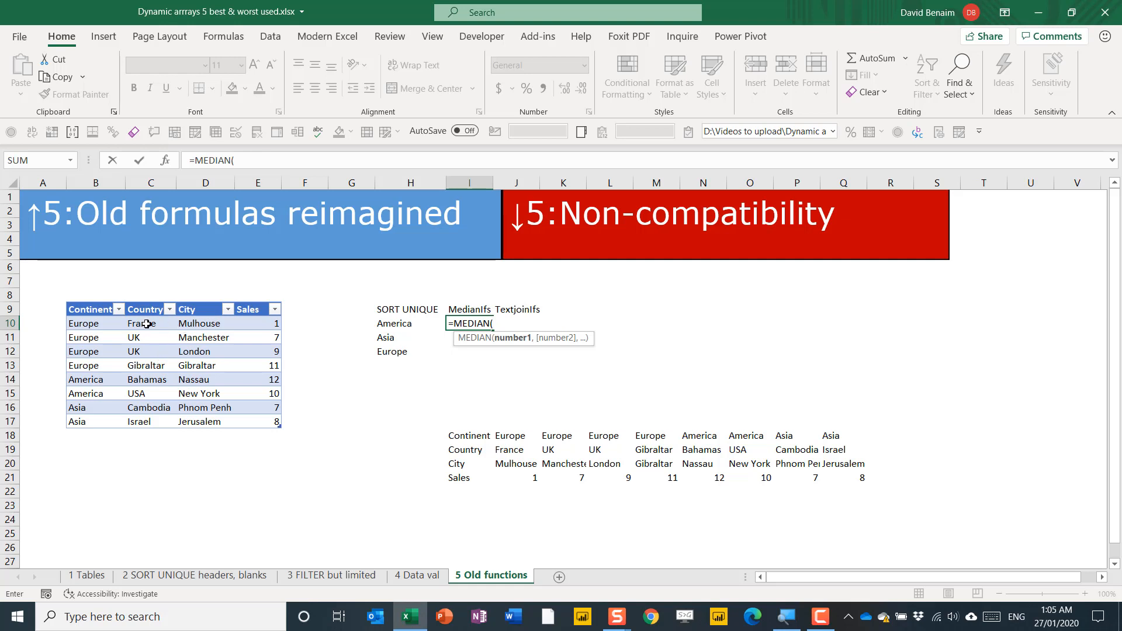
{"action": "type", "text": "if"}
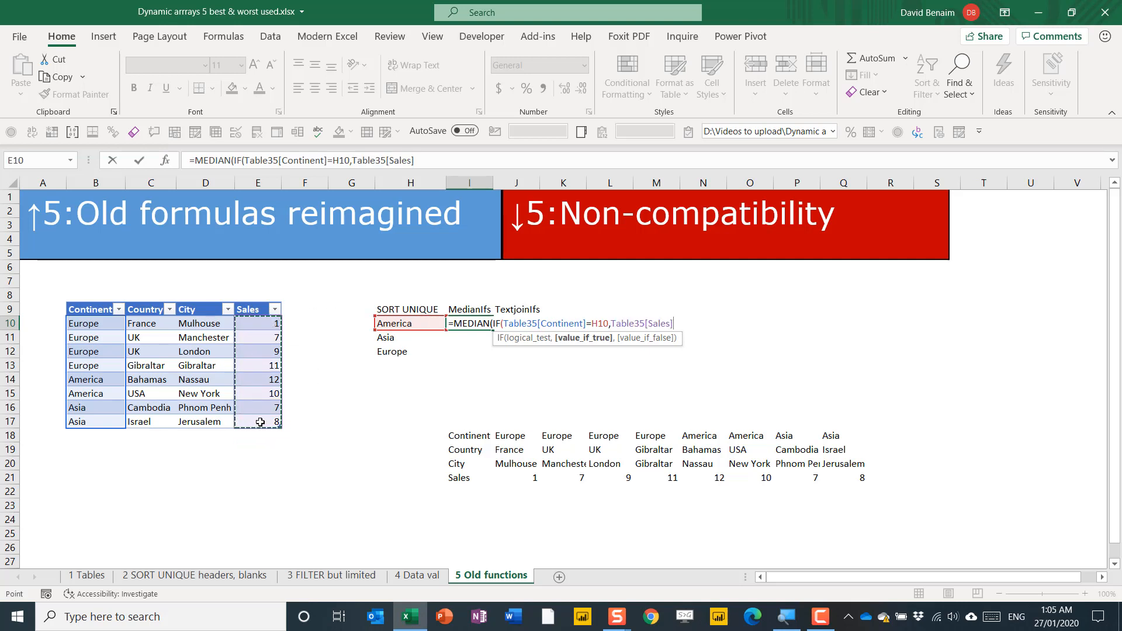
{"action": "type", "text": ",\"\")"}
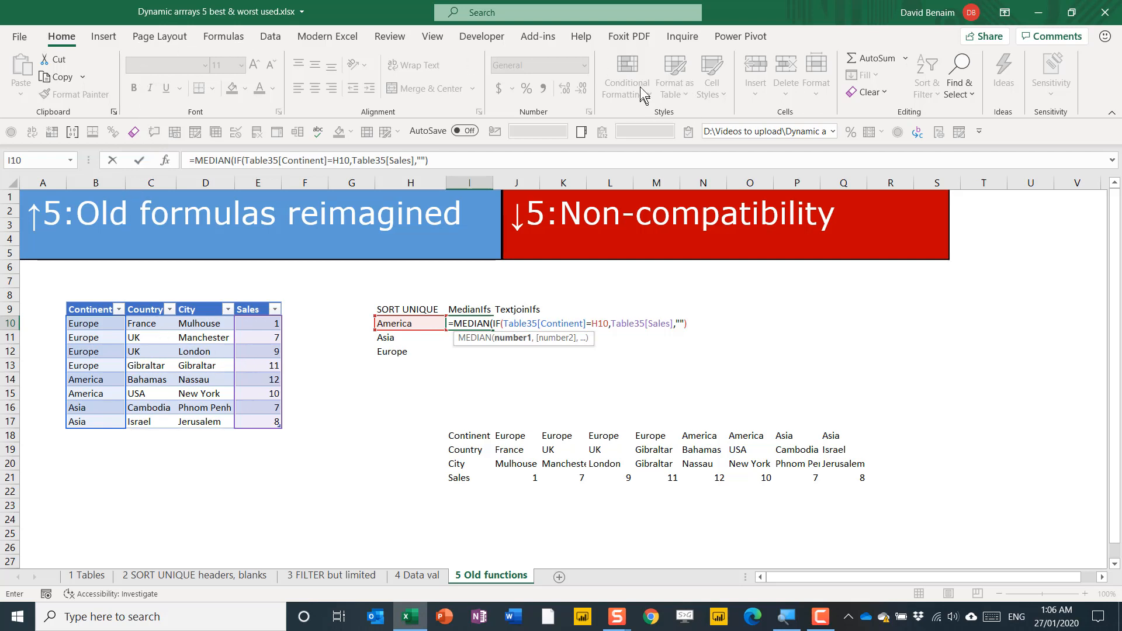
{"action": "mouse_move", "coordinate": [675, 70]}
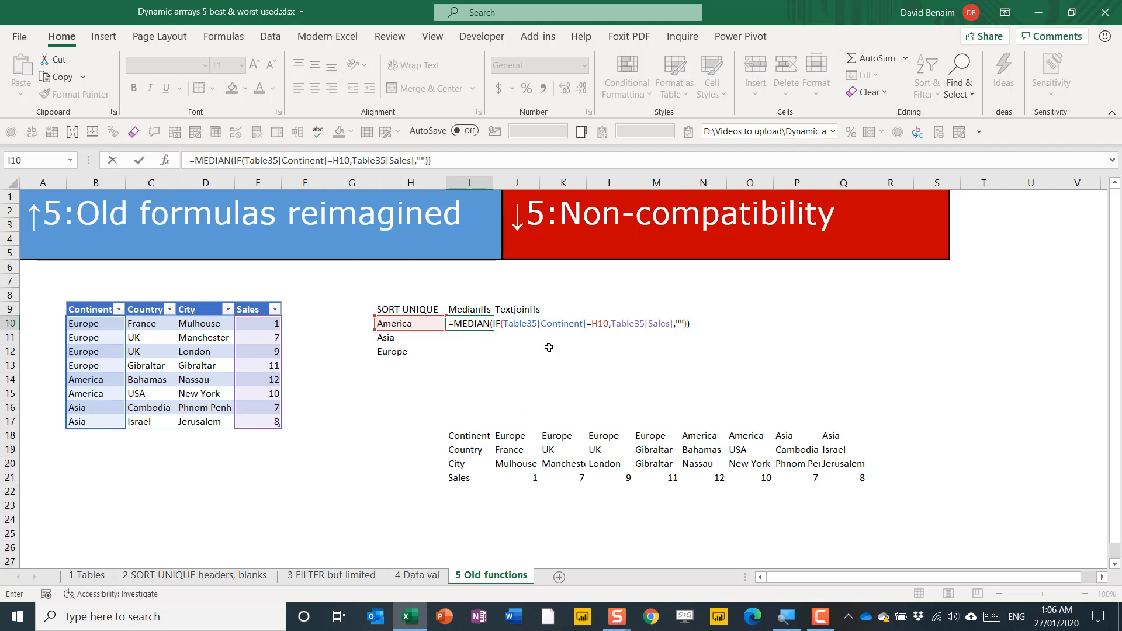
{"action": "key", "text": "Enter"}
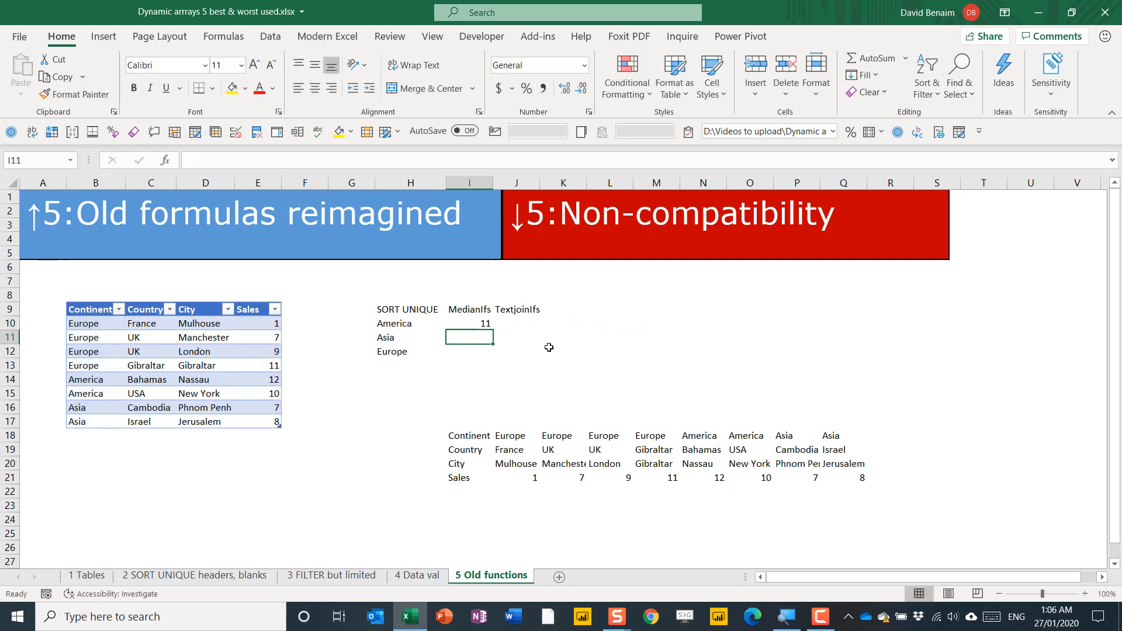
{"action": "left_click", "coordinate": [470, 322]}
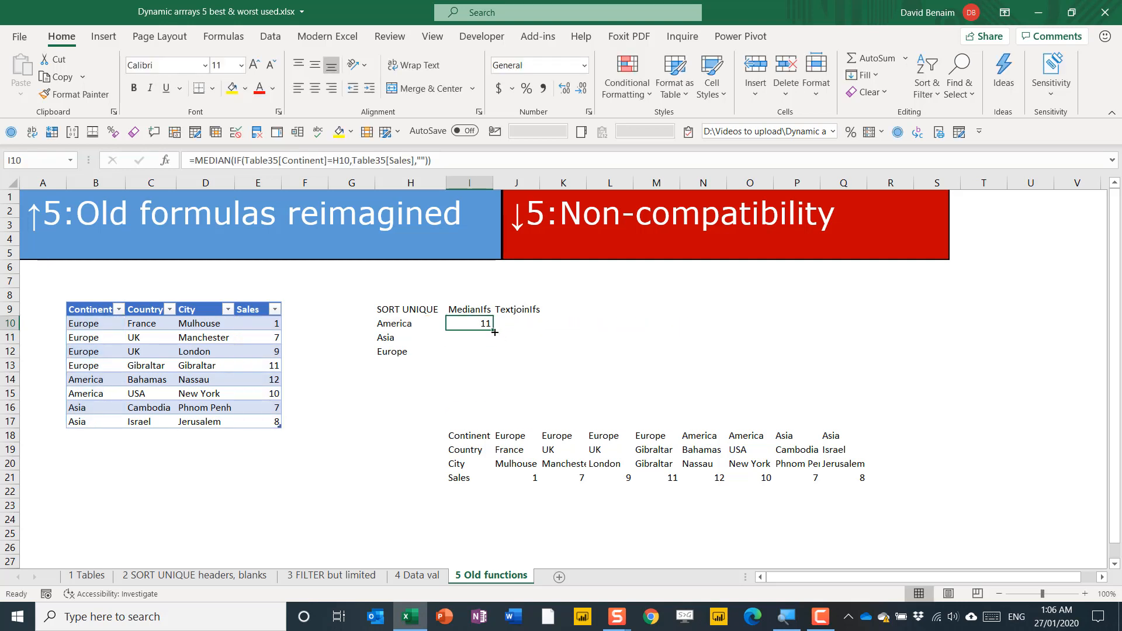
{"action": "left_click_drag", "start_coordinate": [470, 323], "coordinate": [470, 351]}
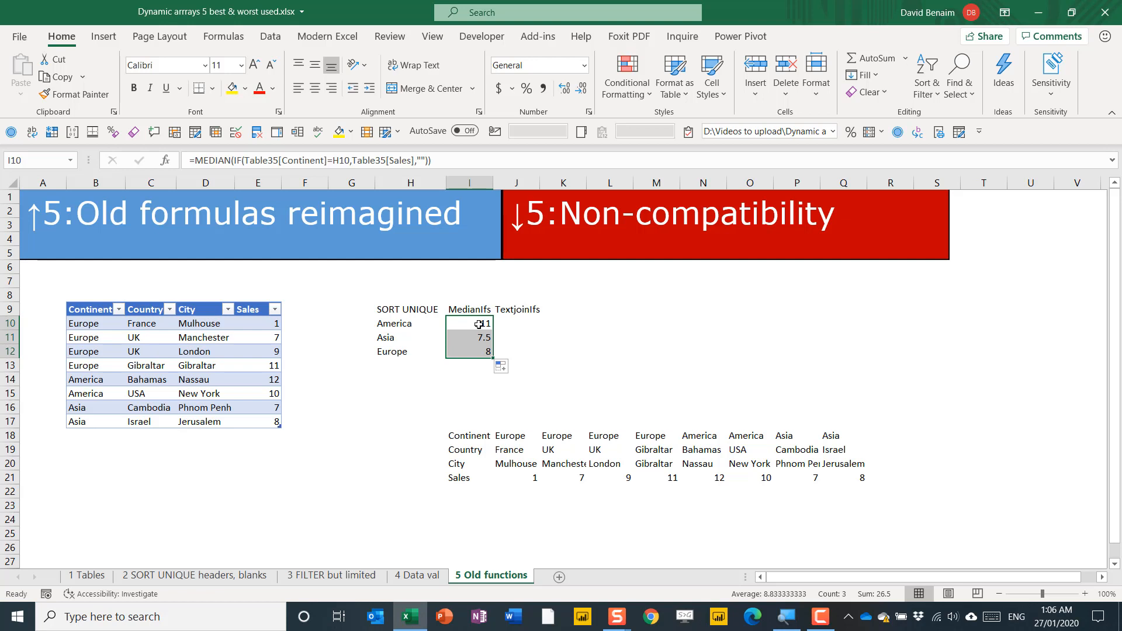
{"action": "left_click", "coordinate": [470, 322]}
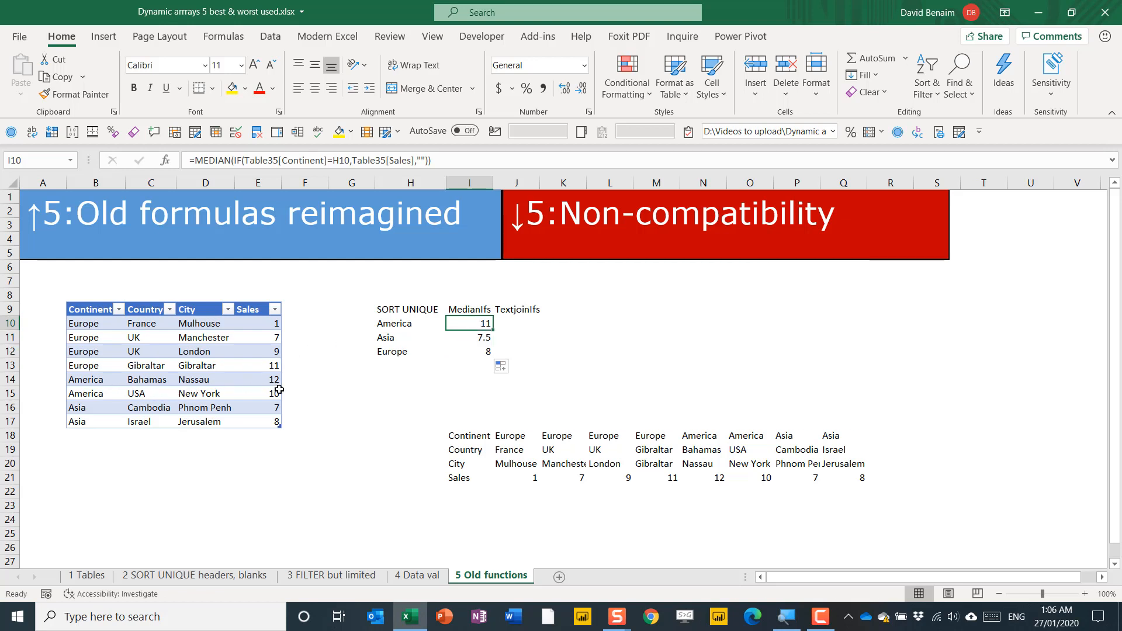
{"action": "mouse_move", "coordinate": [259, 380]}
{"action": "type", "text": "#"}
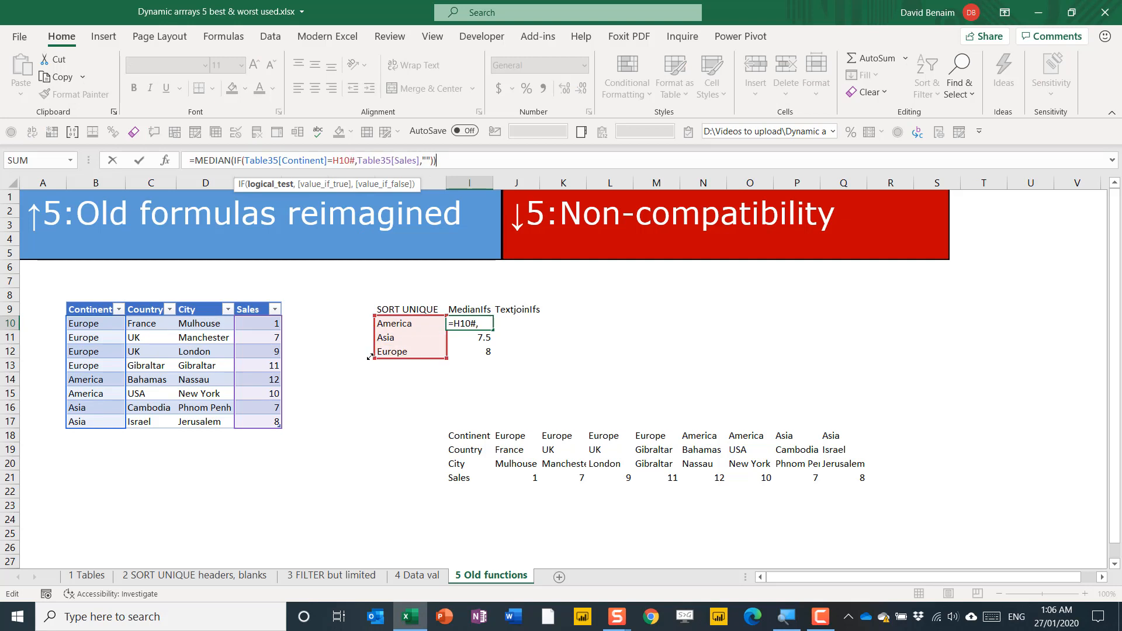
{"action": "key", "text": "Enter"}
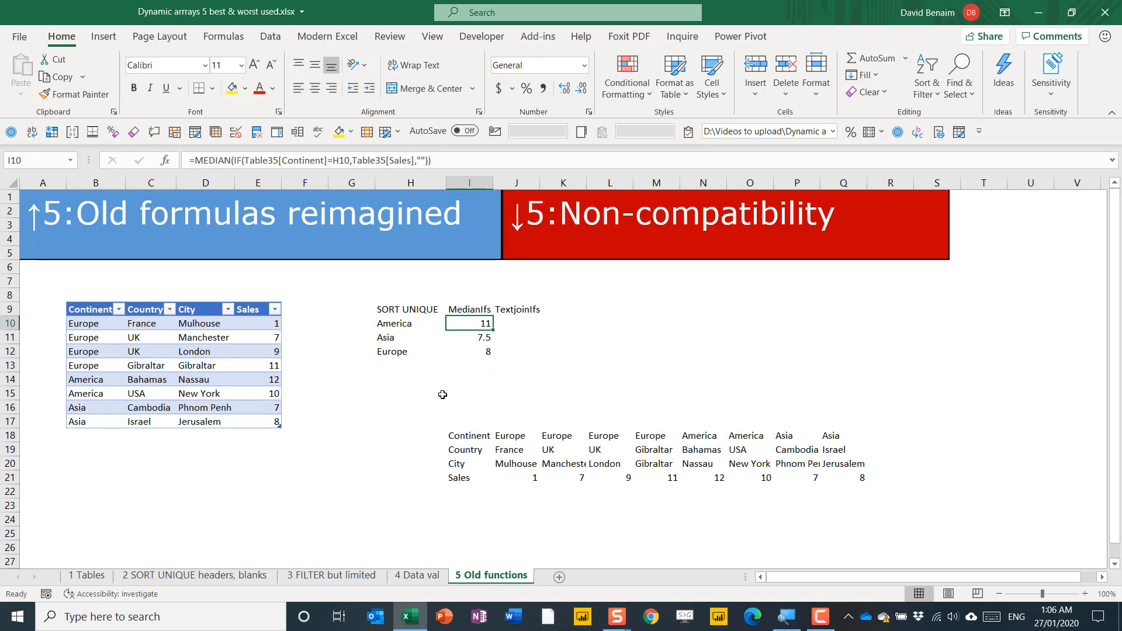
{"action": "mouse_move", "coordinate": [511, 326]}
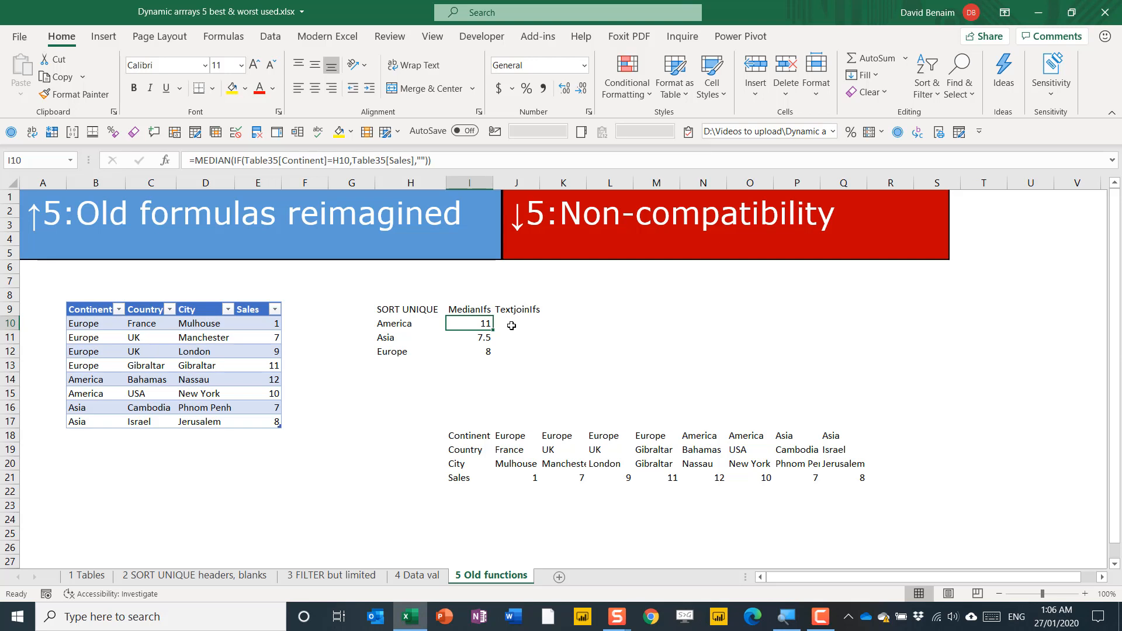
Step: Begin =TEXTJOIN("; ",TRUE,IF( in J10 for America's cities
{"action": "left_click", "coordinate": [517, 322]}
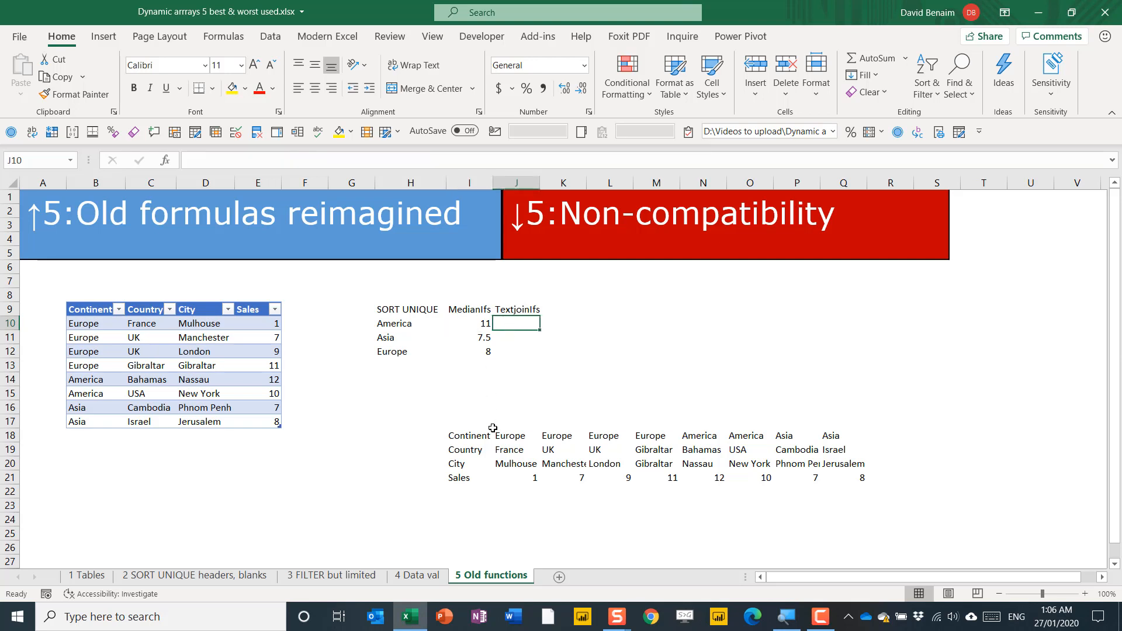
{"action": "type", "text": "=text"}
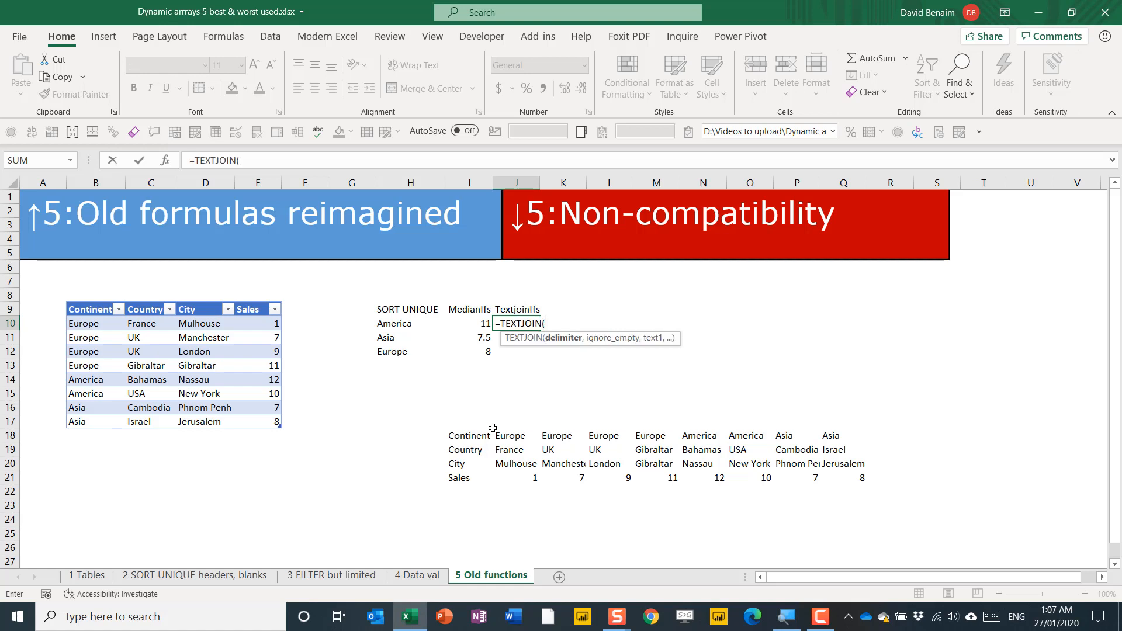
{"action": "type", "text": "\""}
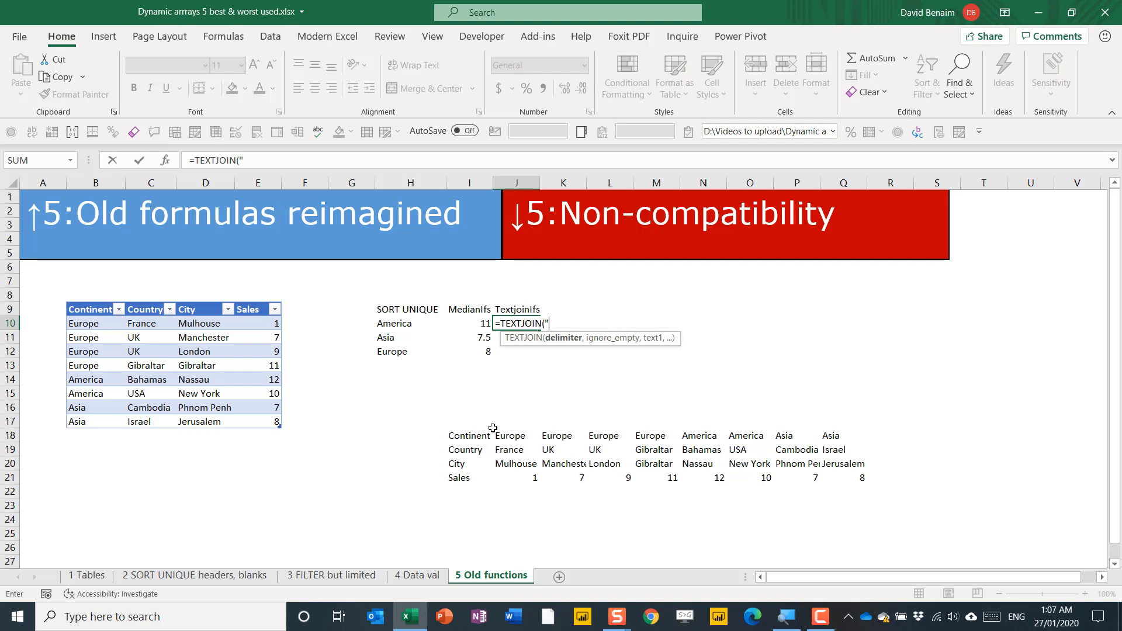
{"action": "type", "text": ";"}
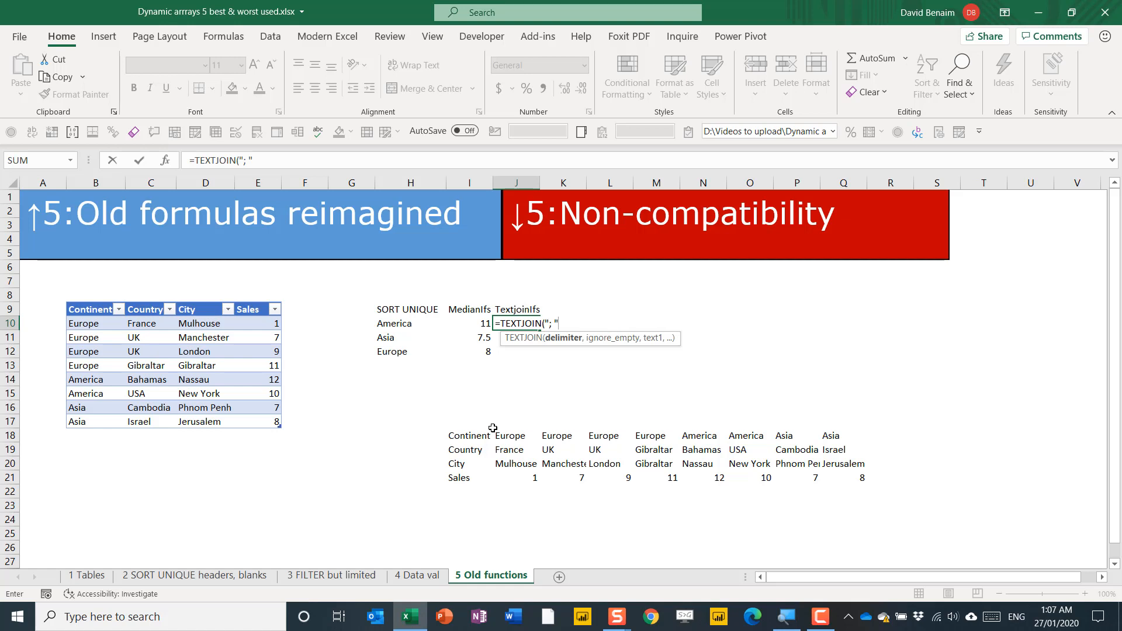
{"action": "type", "text": ","}
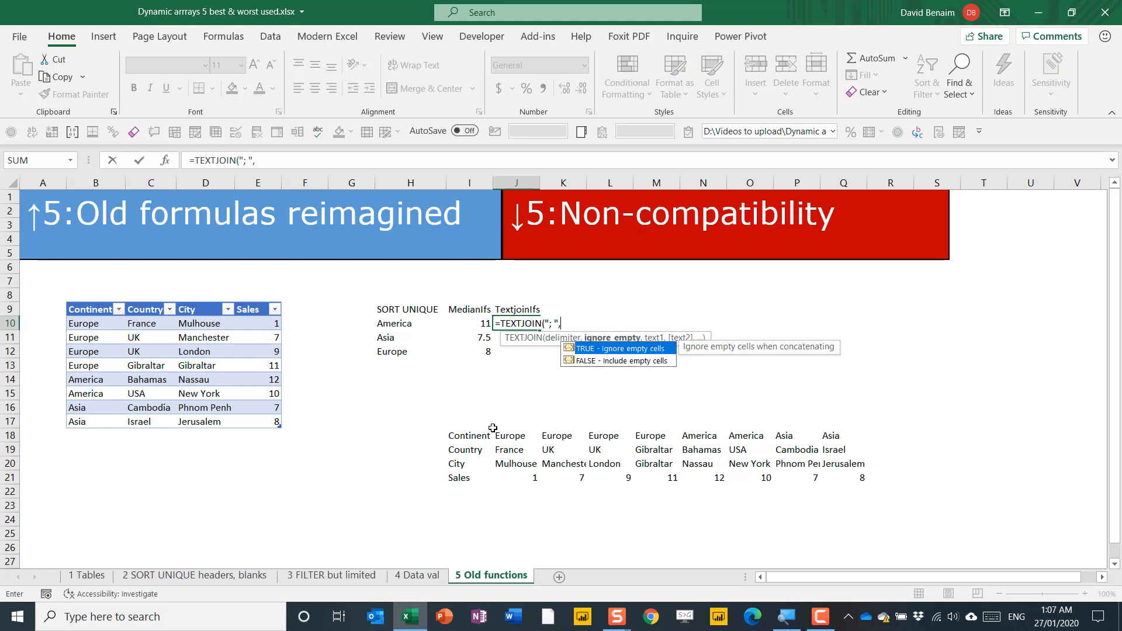
{"action": "type", "text": "TRUE"}
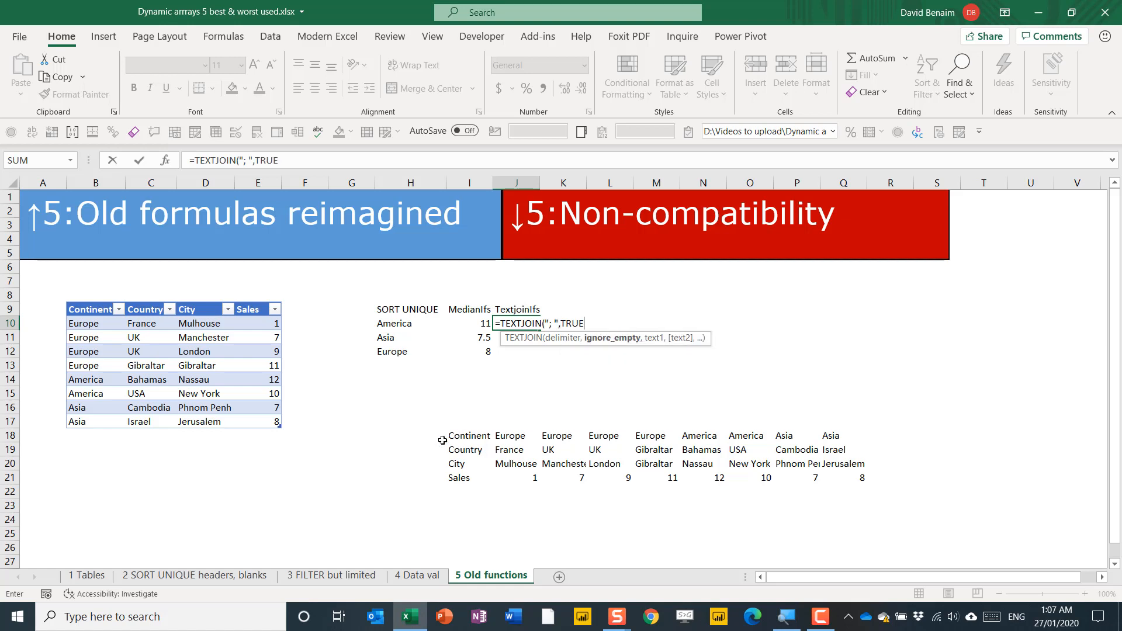
{"action": "type", "text": ","}
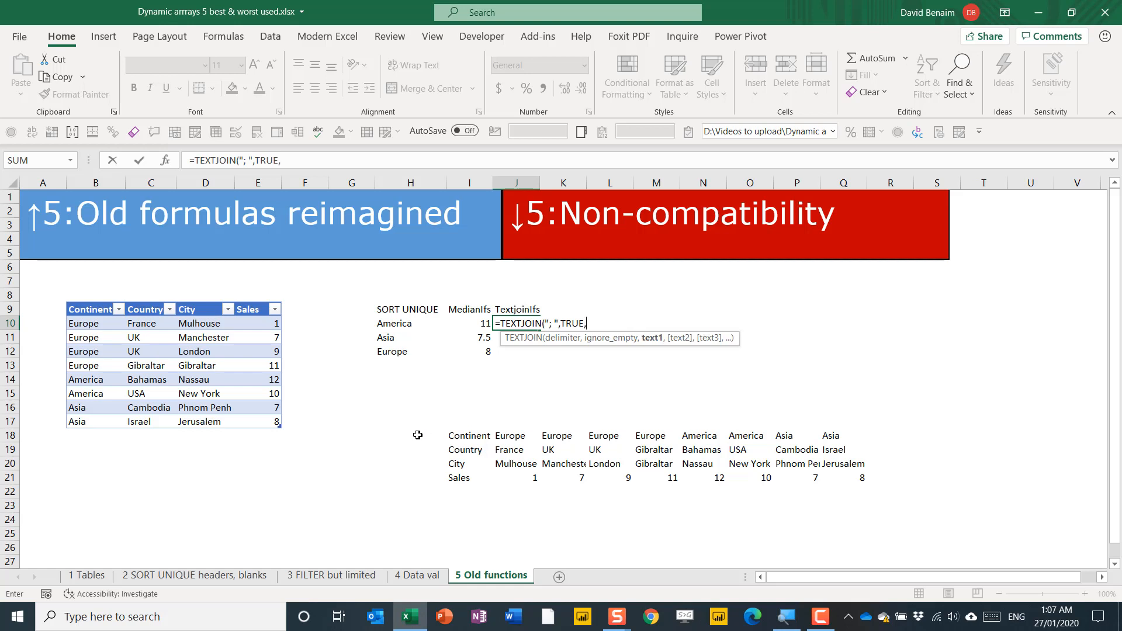
{"action": "type", "text": "IF("}
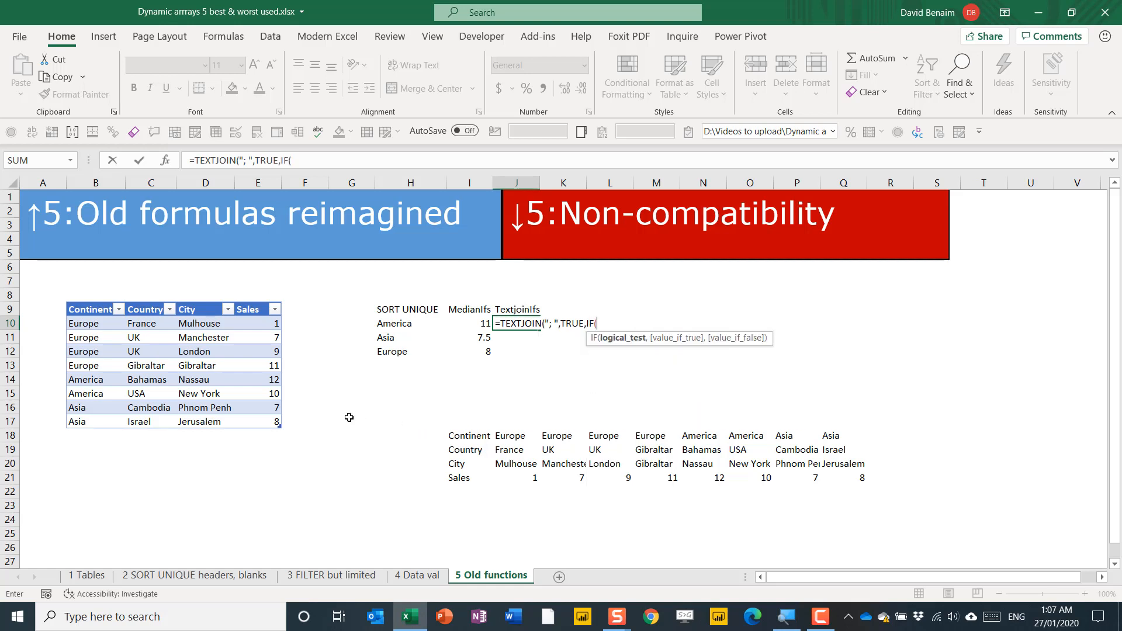
Step: Complete the condition Table35[Continent]=H10 returning Table35[City] or "" and close the formula
{"action": "left_click_drag", "start_coordinate": [83, 322], "coordinate": [83, 407]}
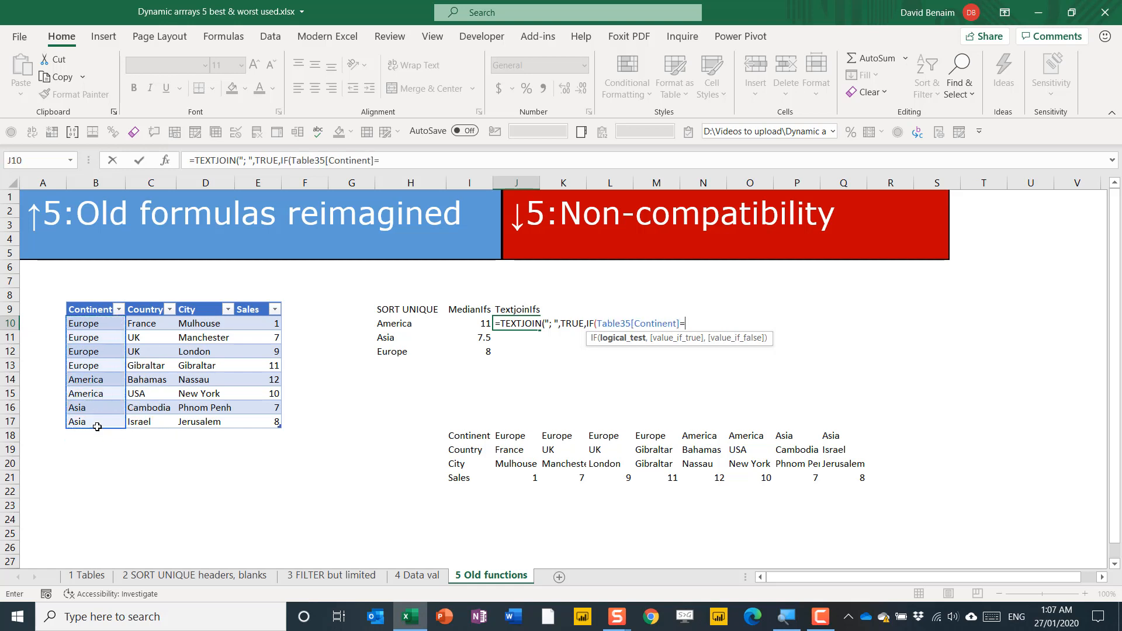
{"action": "left_click", "coordinate": [402, 323]}
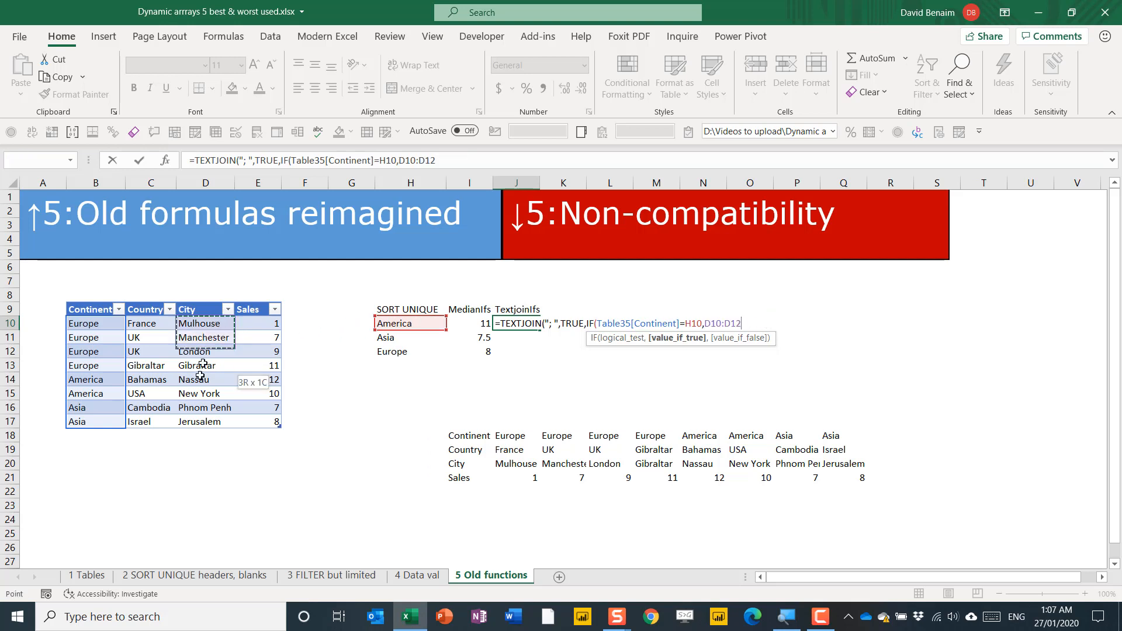
{"action": "type", "text": "Table35[City],"}
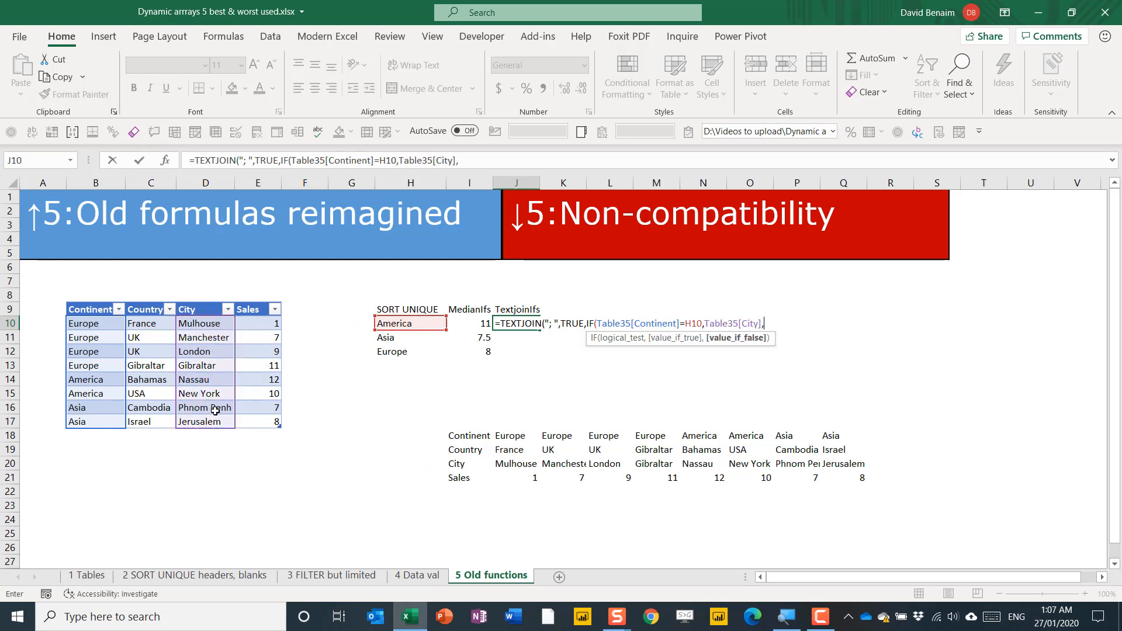
{"action": "type", "text": "\"\""}
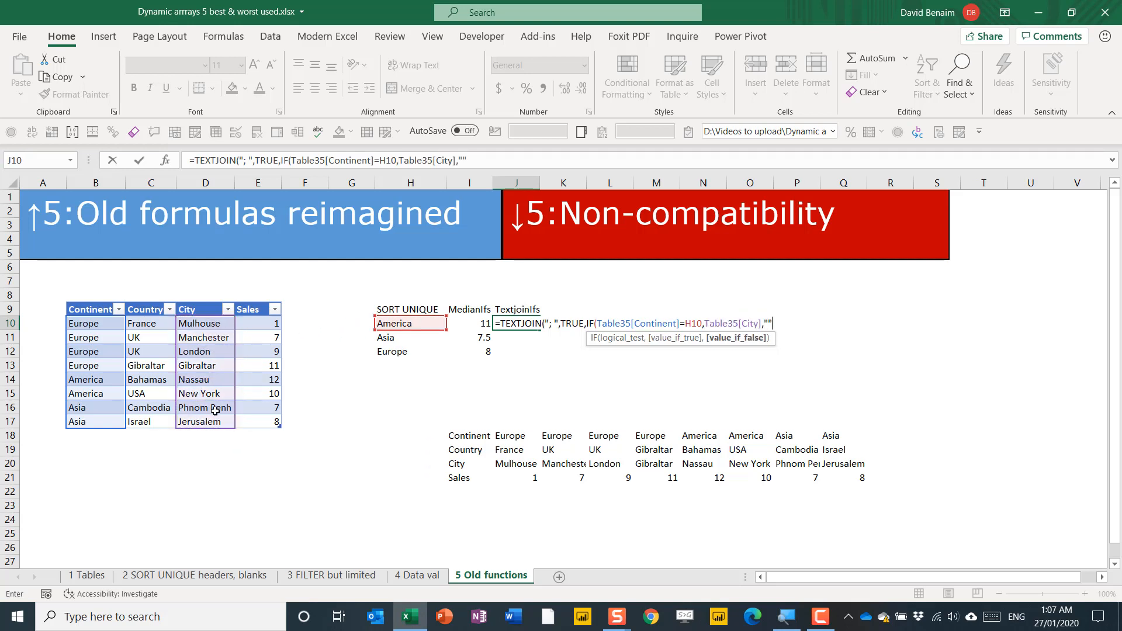
{"action": "type", "text": ")"}
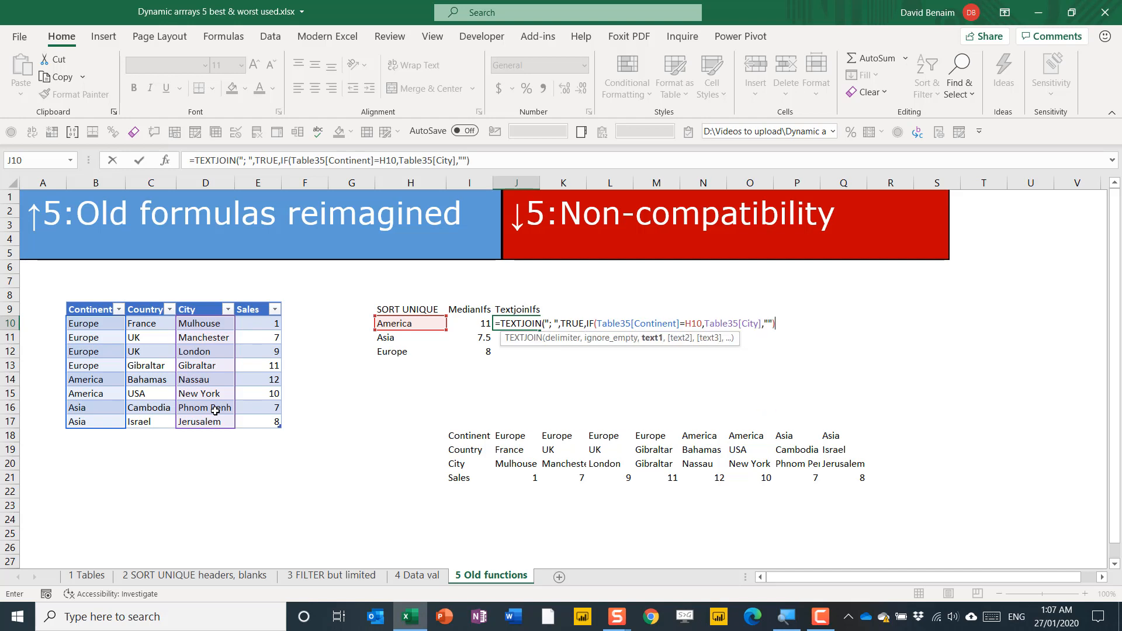
{"action": "type", "text": ")"}
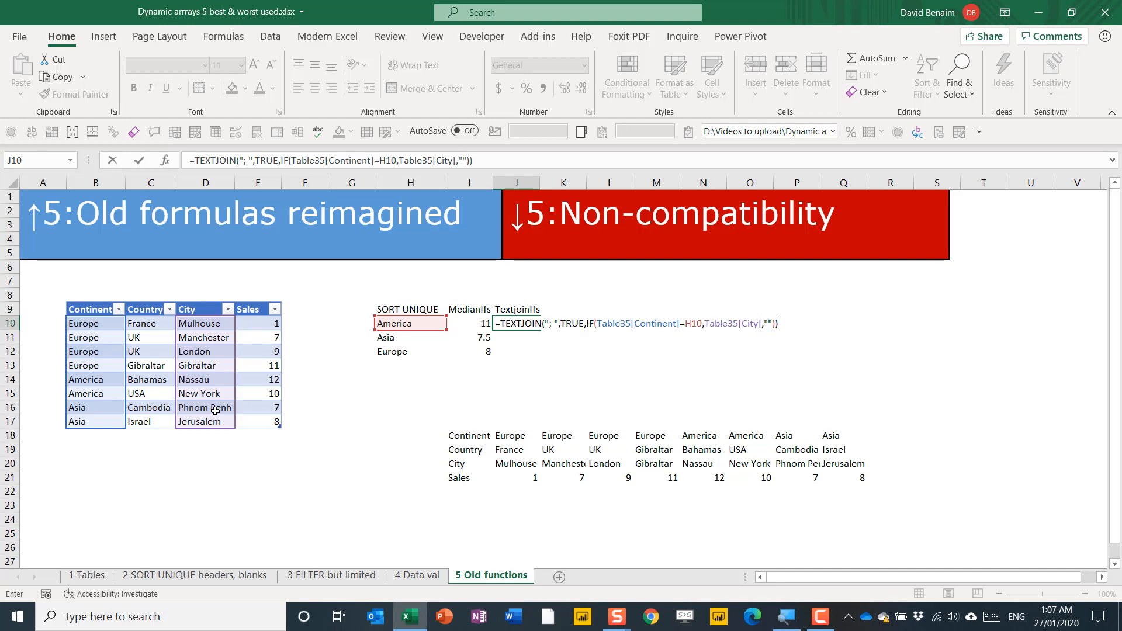
Step: Enter the TEXTJOIN formula, fill it to J12 and check each continent's joined city list
{"action": "key", "text": "Enter"}
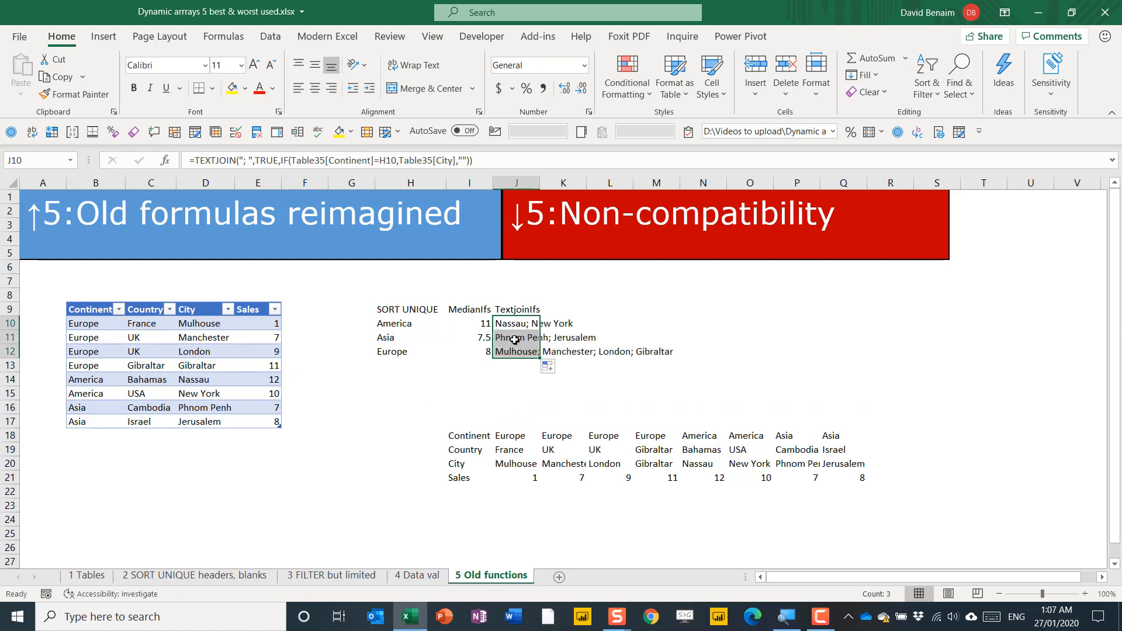
{"action": "left_click", "coordinate": [515, 337]}
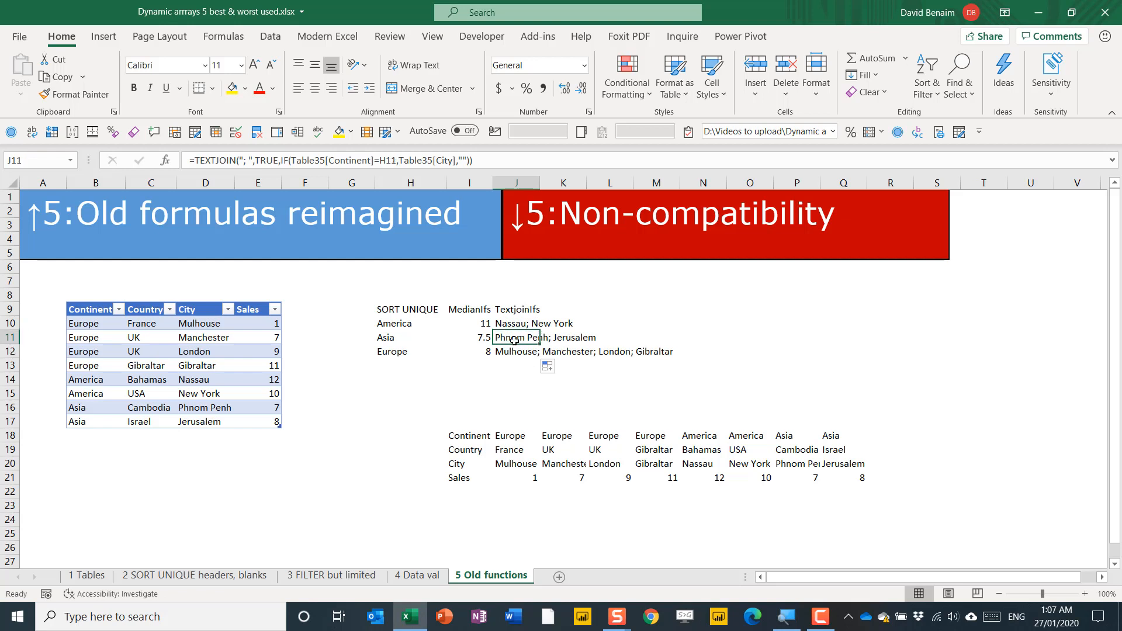
{"action": "mouse_move", "coordinate": [514, 344]}
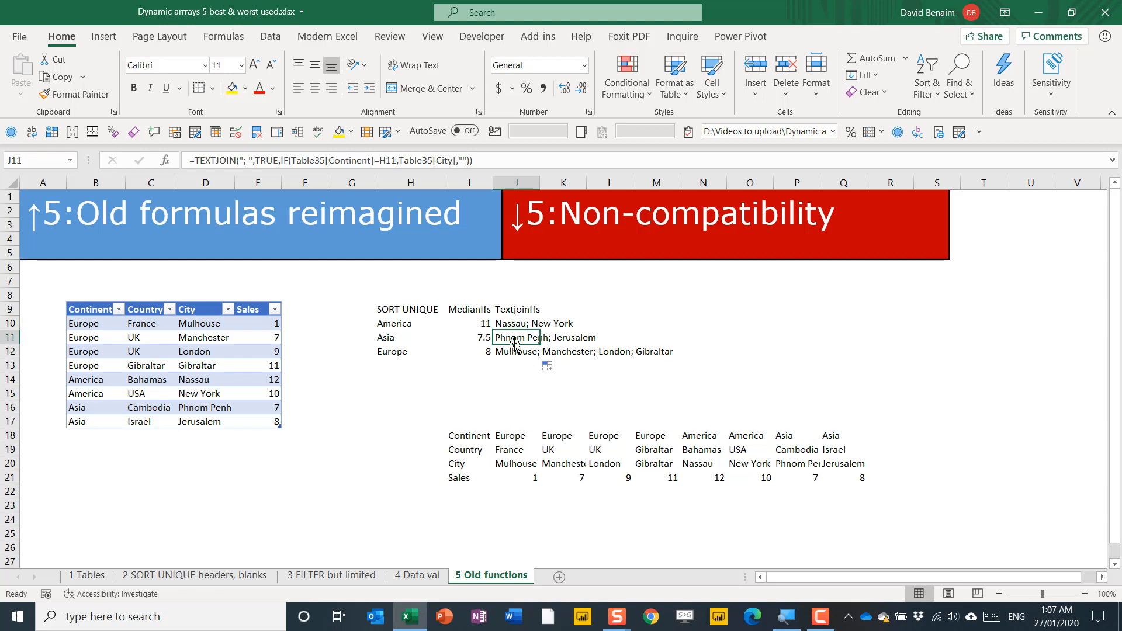
{"action": "mouse_move", "coordinate": [505, 323]}
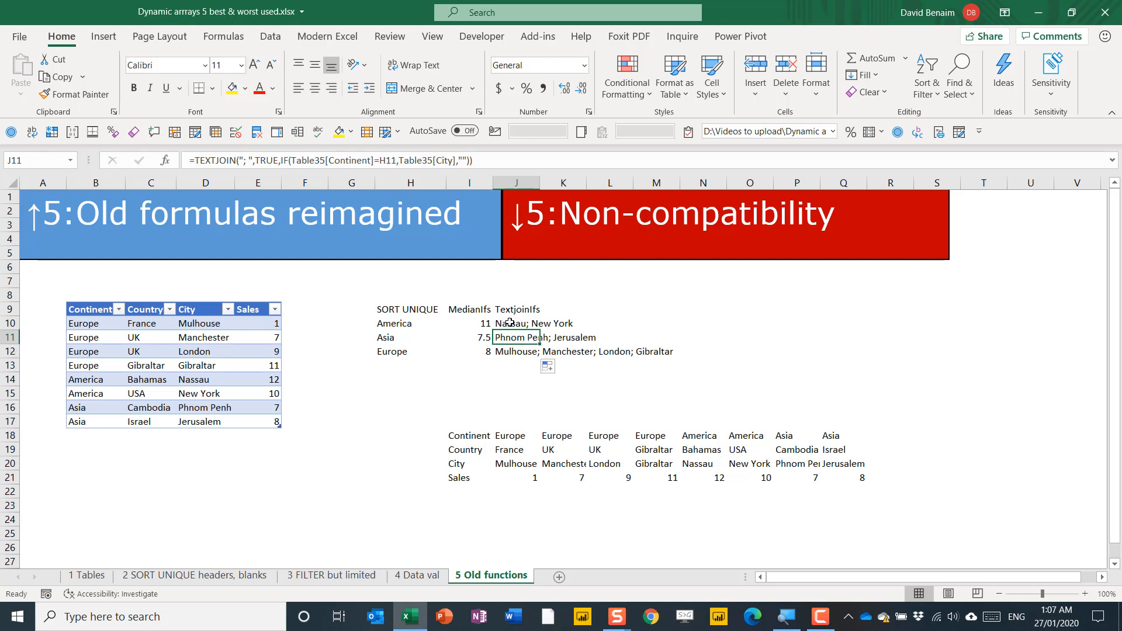
{"action": "left_click", "coordinate": [514, 322]}
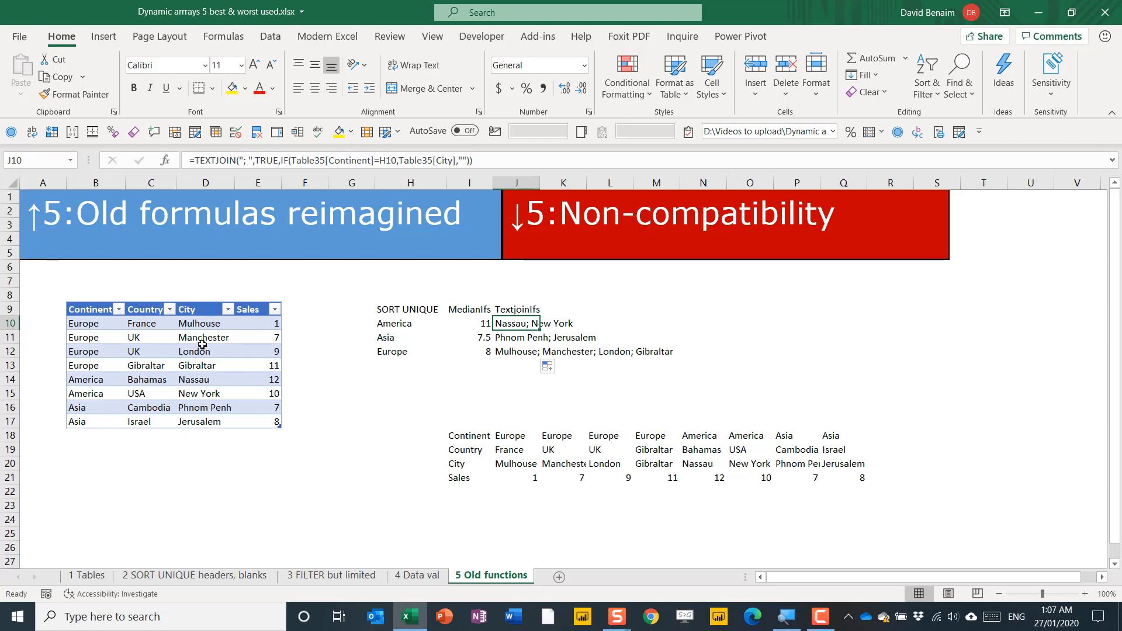
{"action": "mouse_move", "coordinate": [149, 337]}
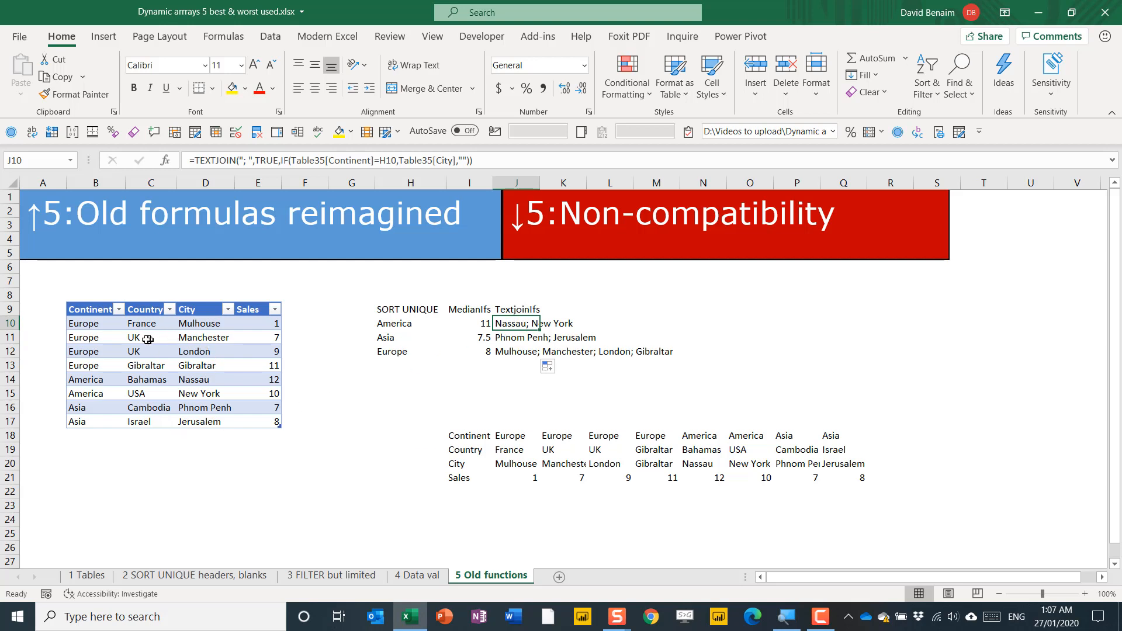
{"action": "left_click", "coordinate": [84, 337]}
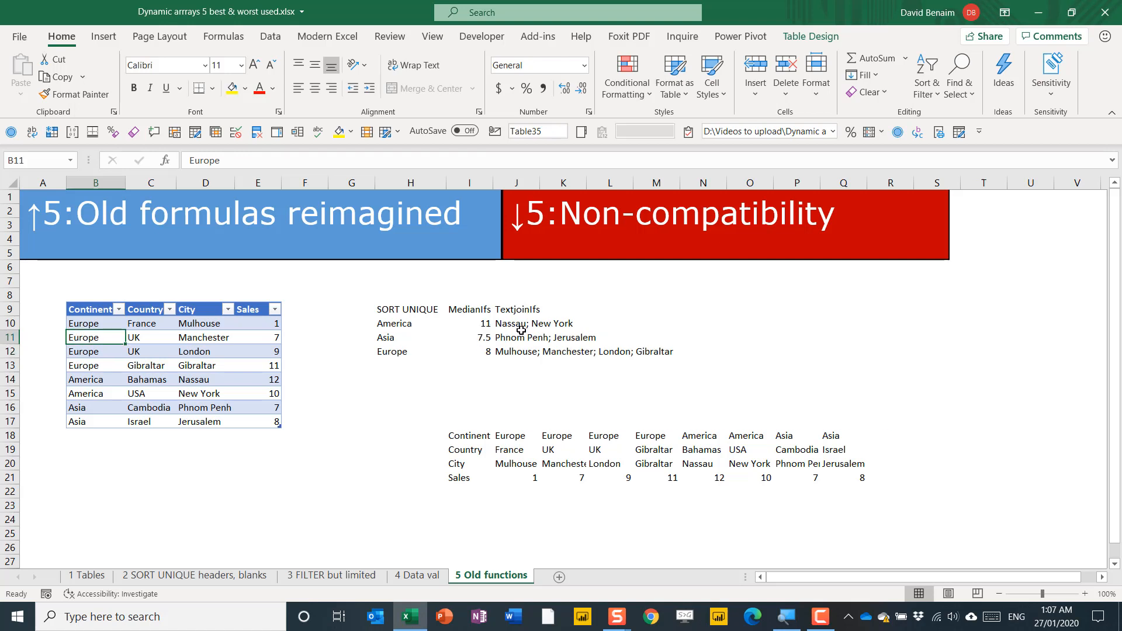
Step: Wrap Table35[City] in SORT() inside the America TEXTJOIN formula, starting the 'so' entry
{"action": "left_click", "coordinate": [517, 323]}
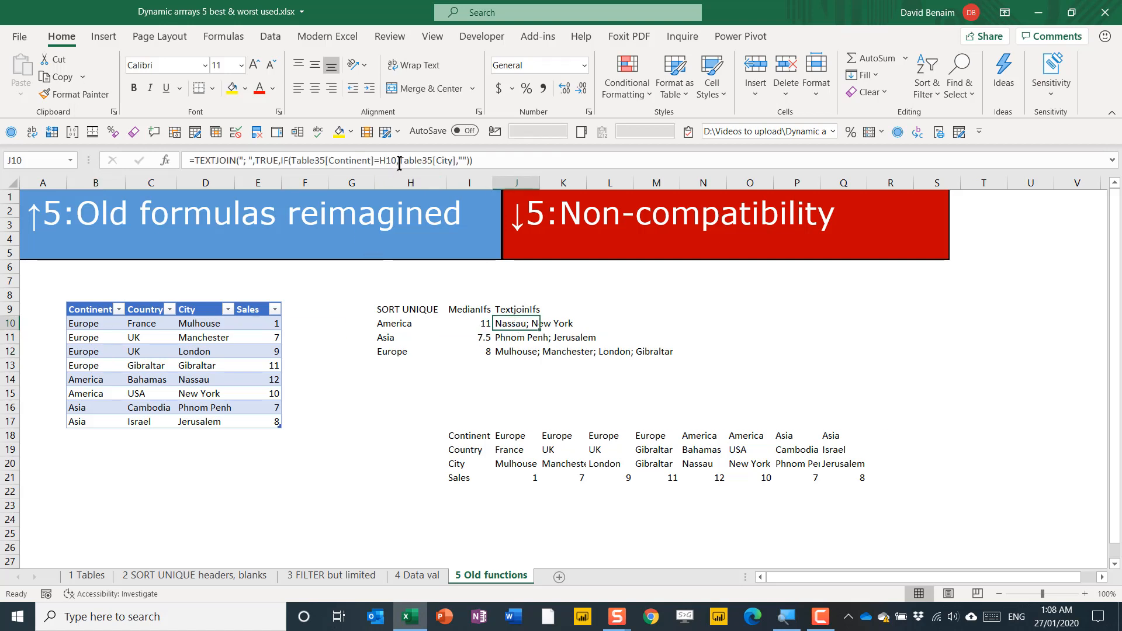
{"action": "type", "text": "so"}
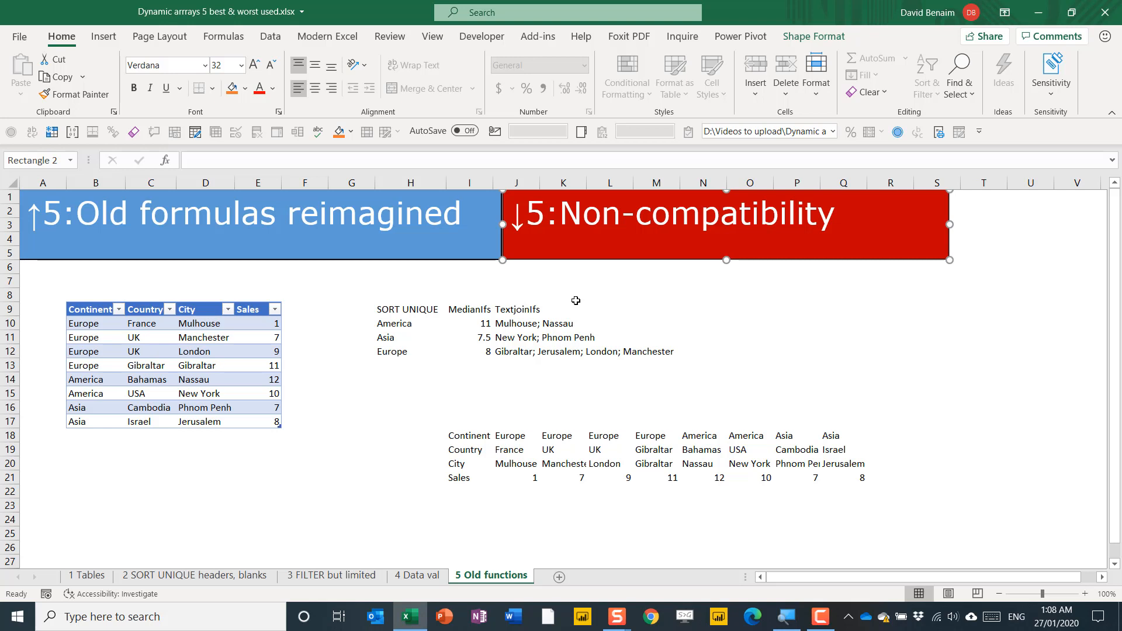
{"action": "left_click", "coordinate": [517, 322]}
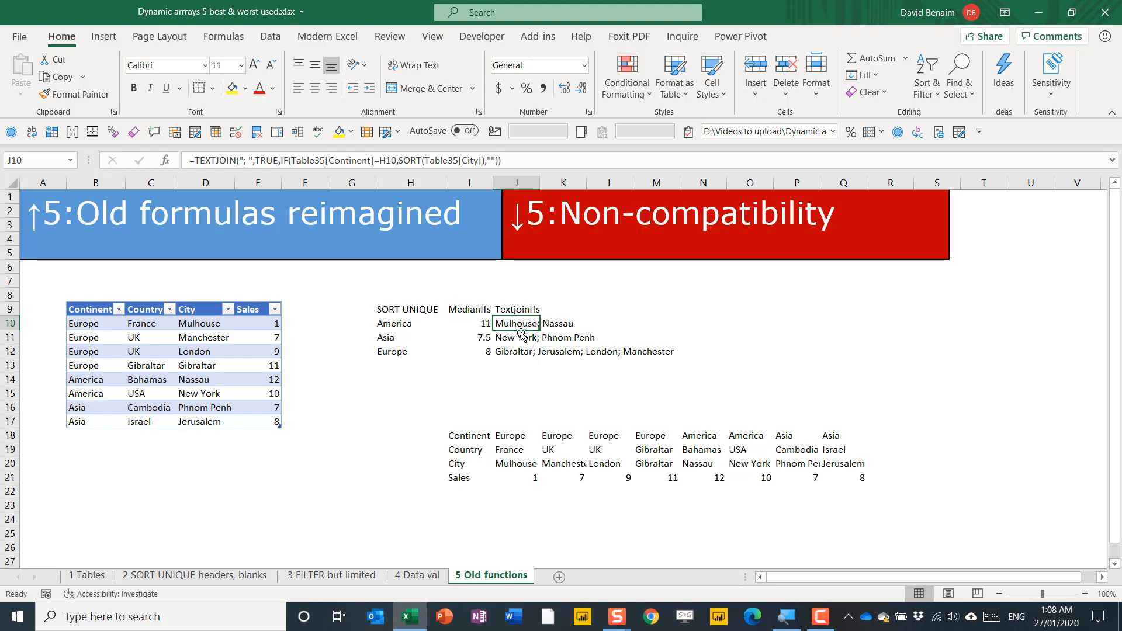
{"action": "mouse_move", "coordinate": [269, 304]}
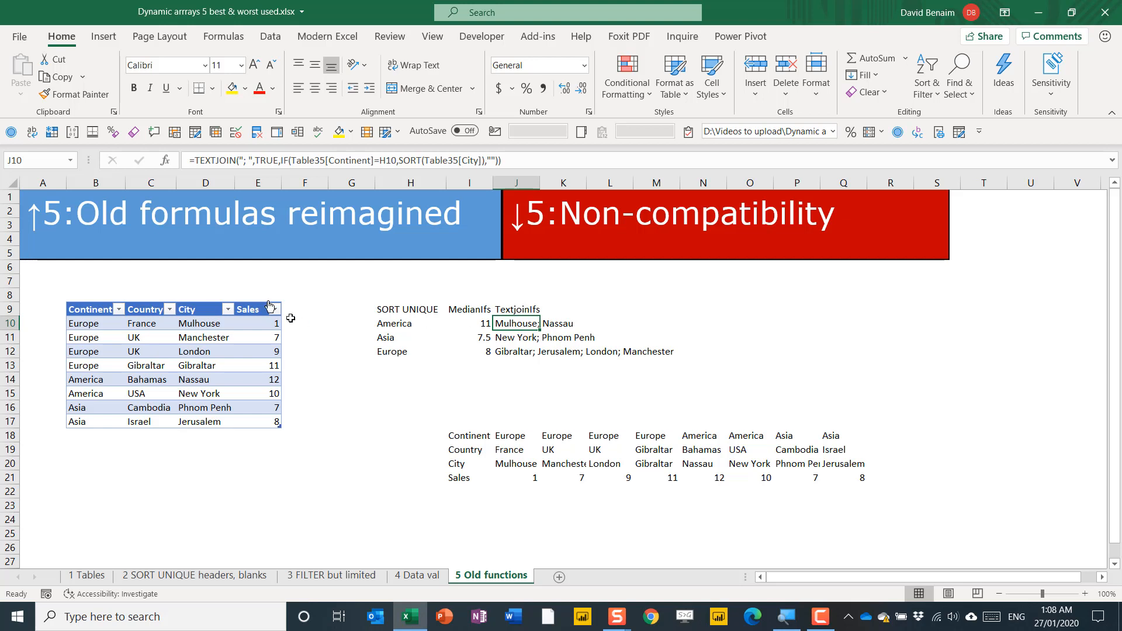
{"action": "mouse_move", "coordinate": [228, 350]}
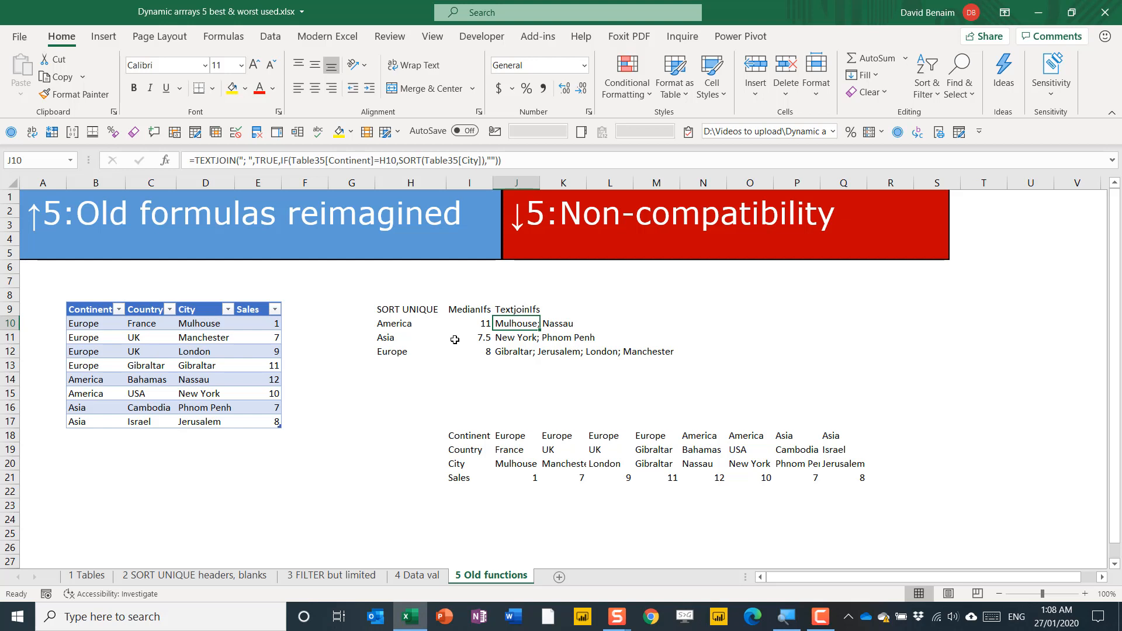
{"action": "mouse_move", "coordinate": [602, 325]}
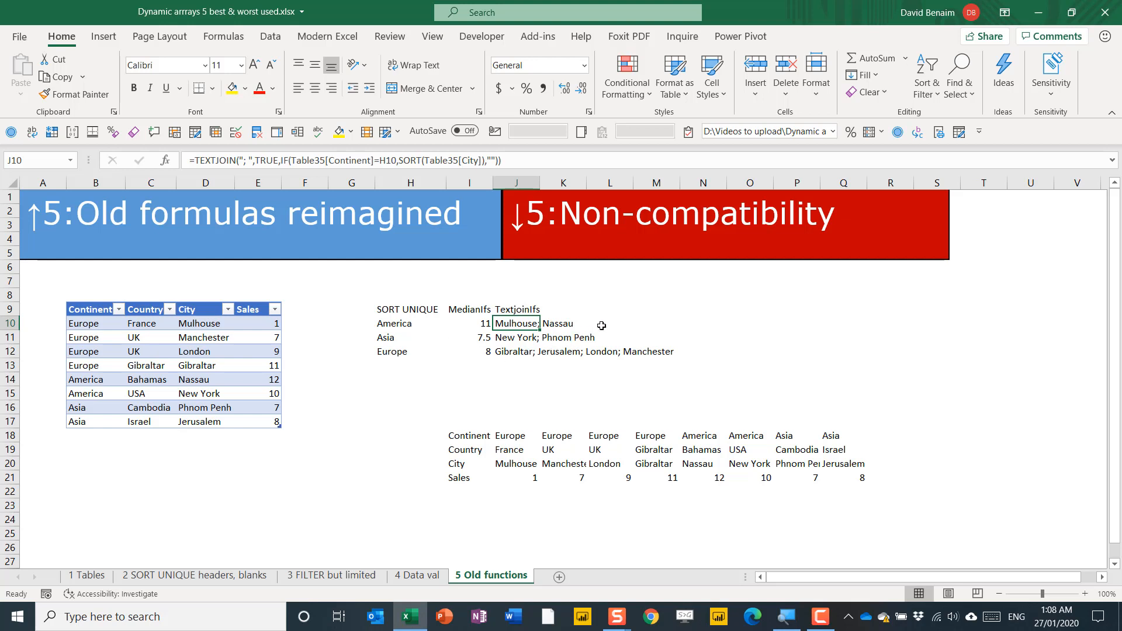
{"action": "left_click", "coordinate": [610, 322]}
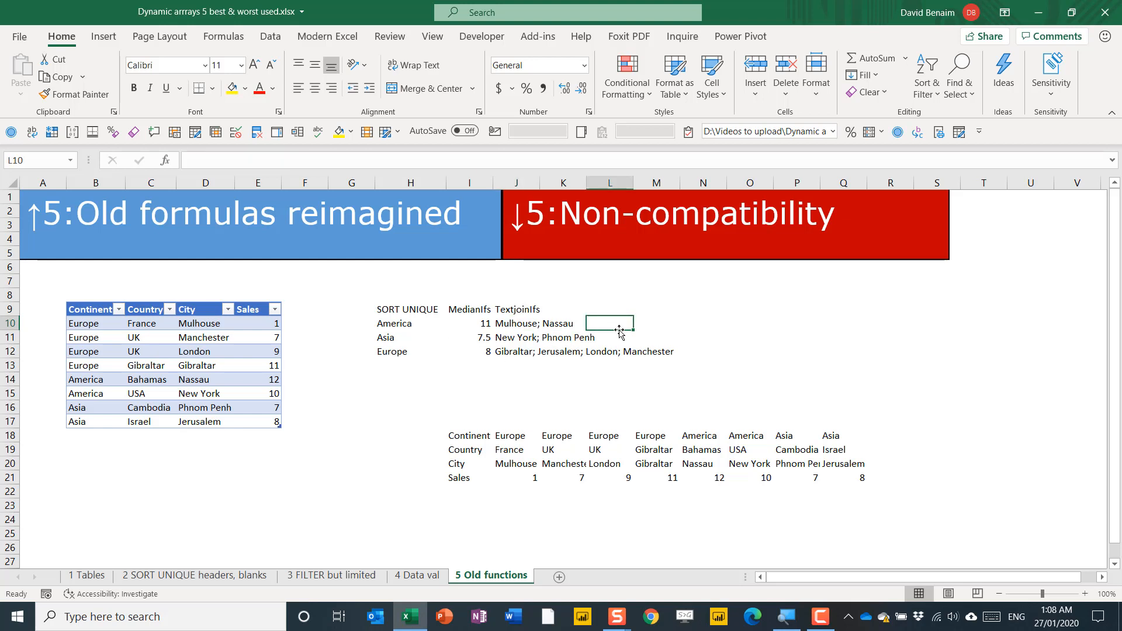